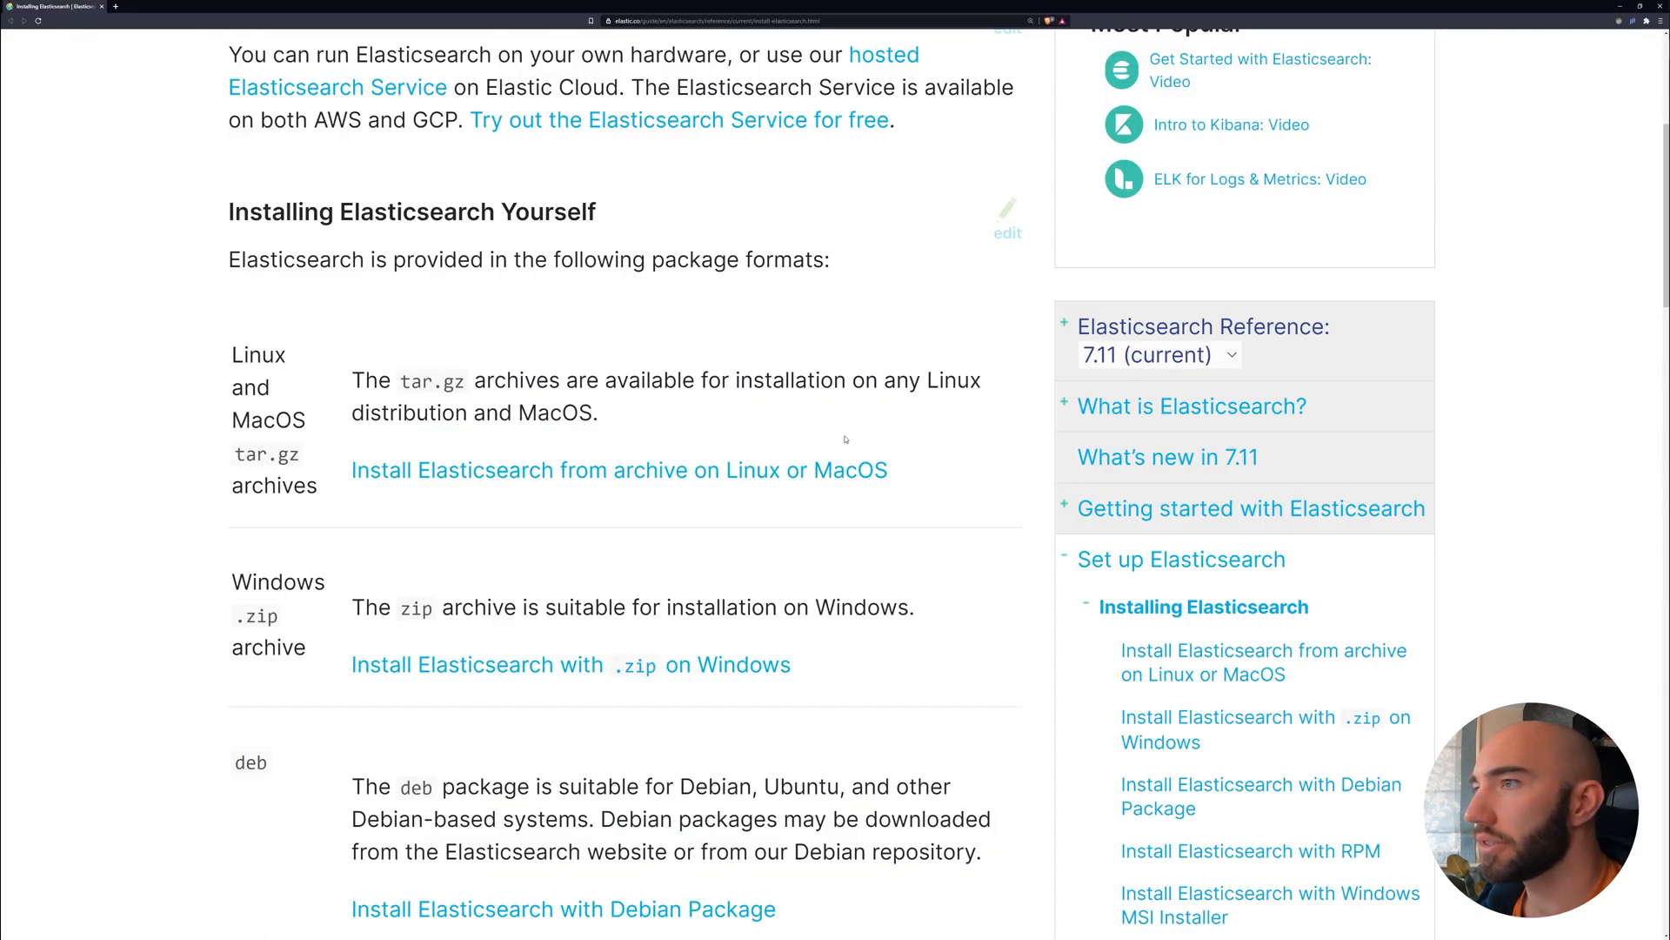
{"action": "mouse_move", "coordinate": [710, 662]}
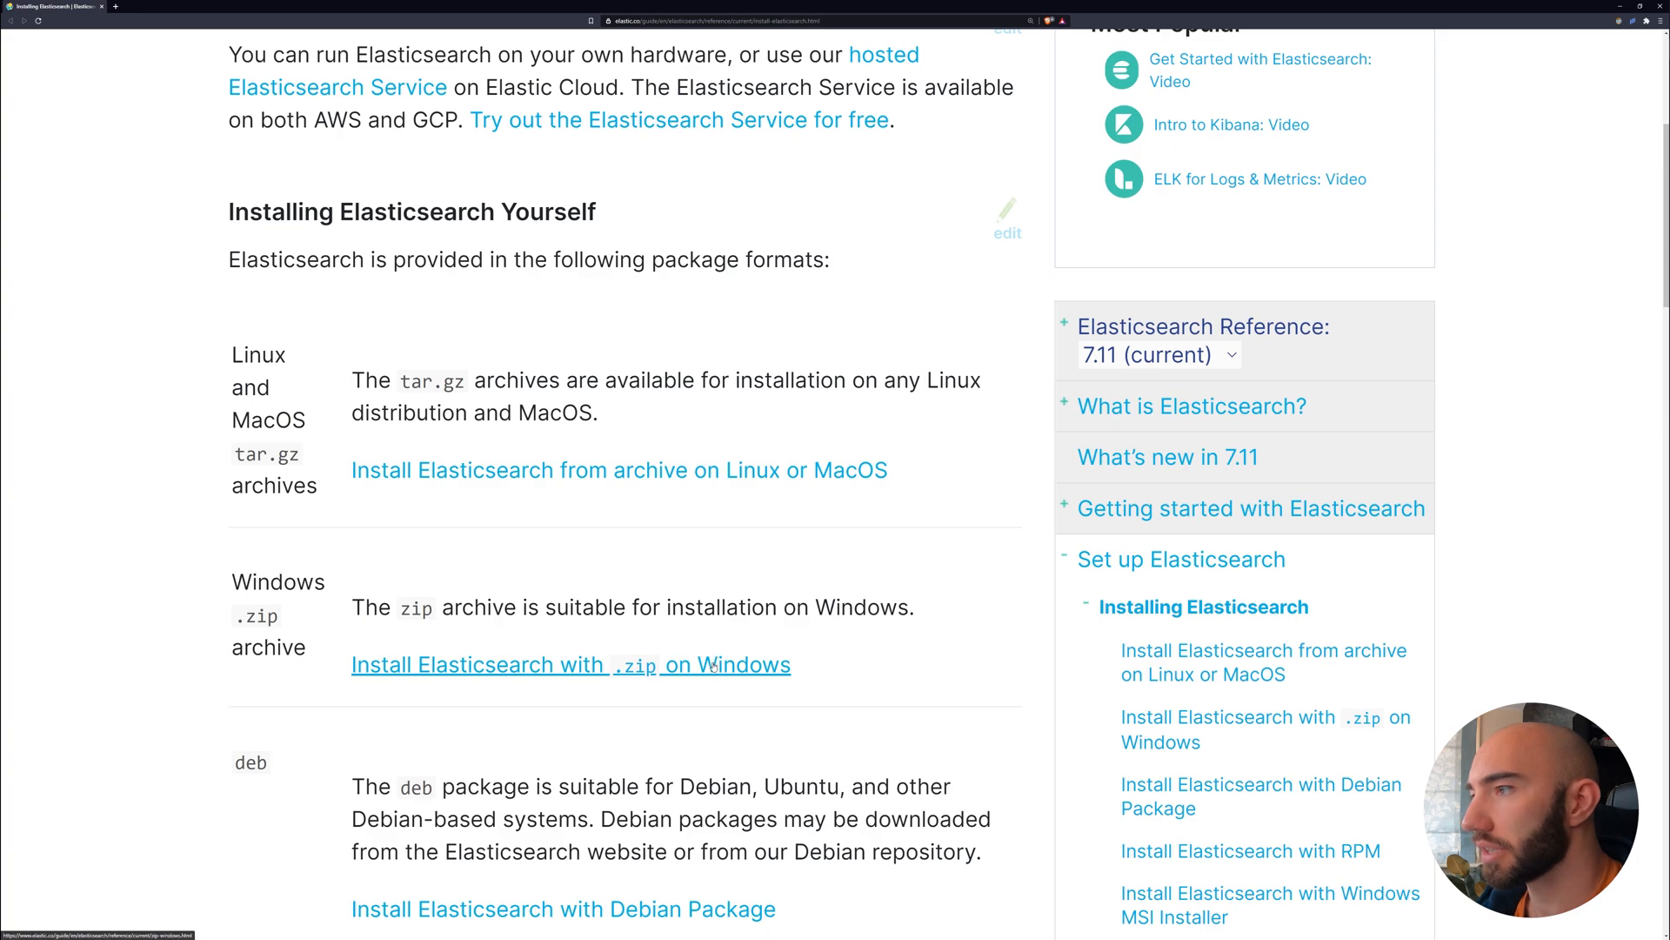
Step: Open the Windows MSI install guide and download the elasticsearch-7.11.2.msi package
{"action": "left_click", "coordinate": [571, 663]}
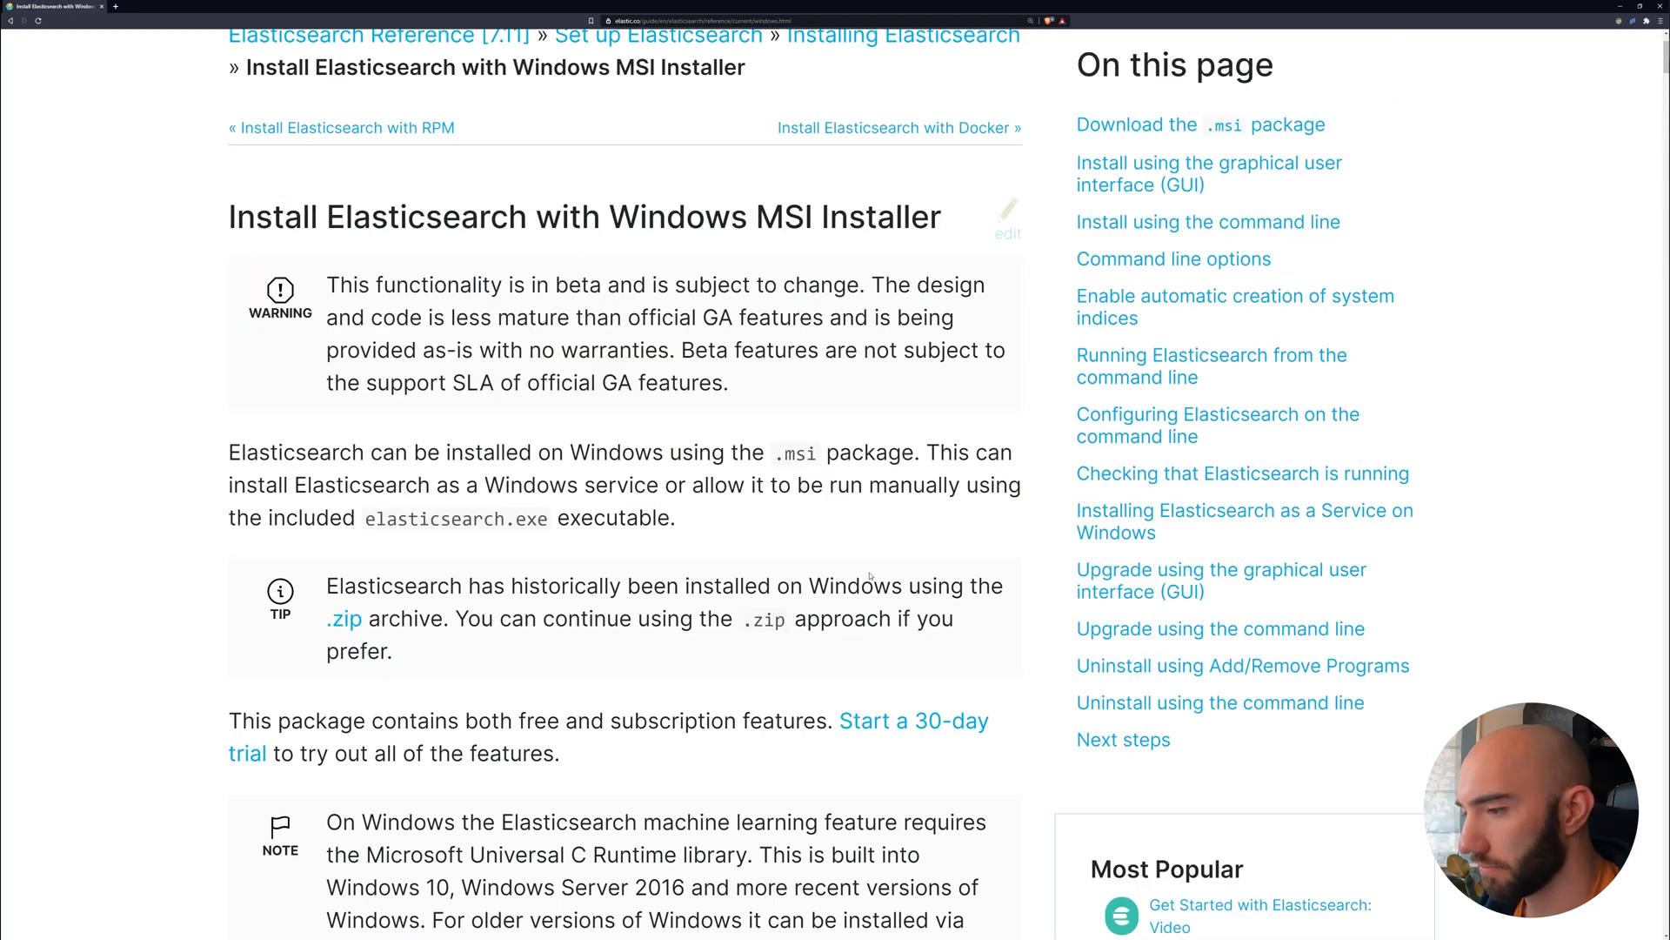
{"action": "scroll", "scroll_direction": "down", "scroll_amount": 3}
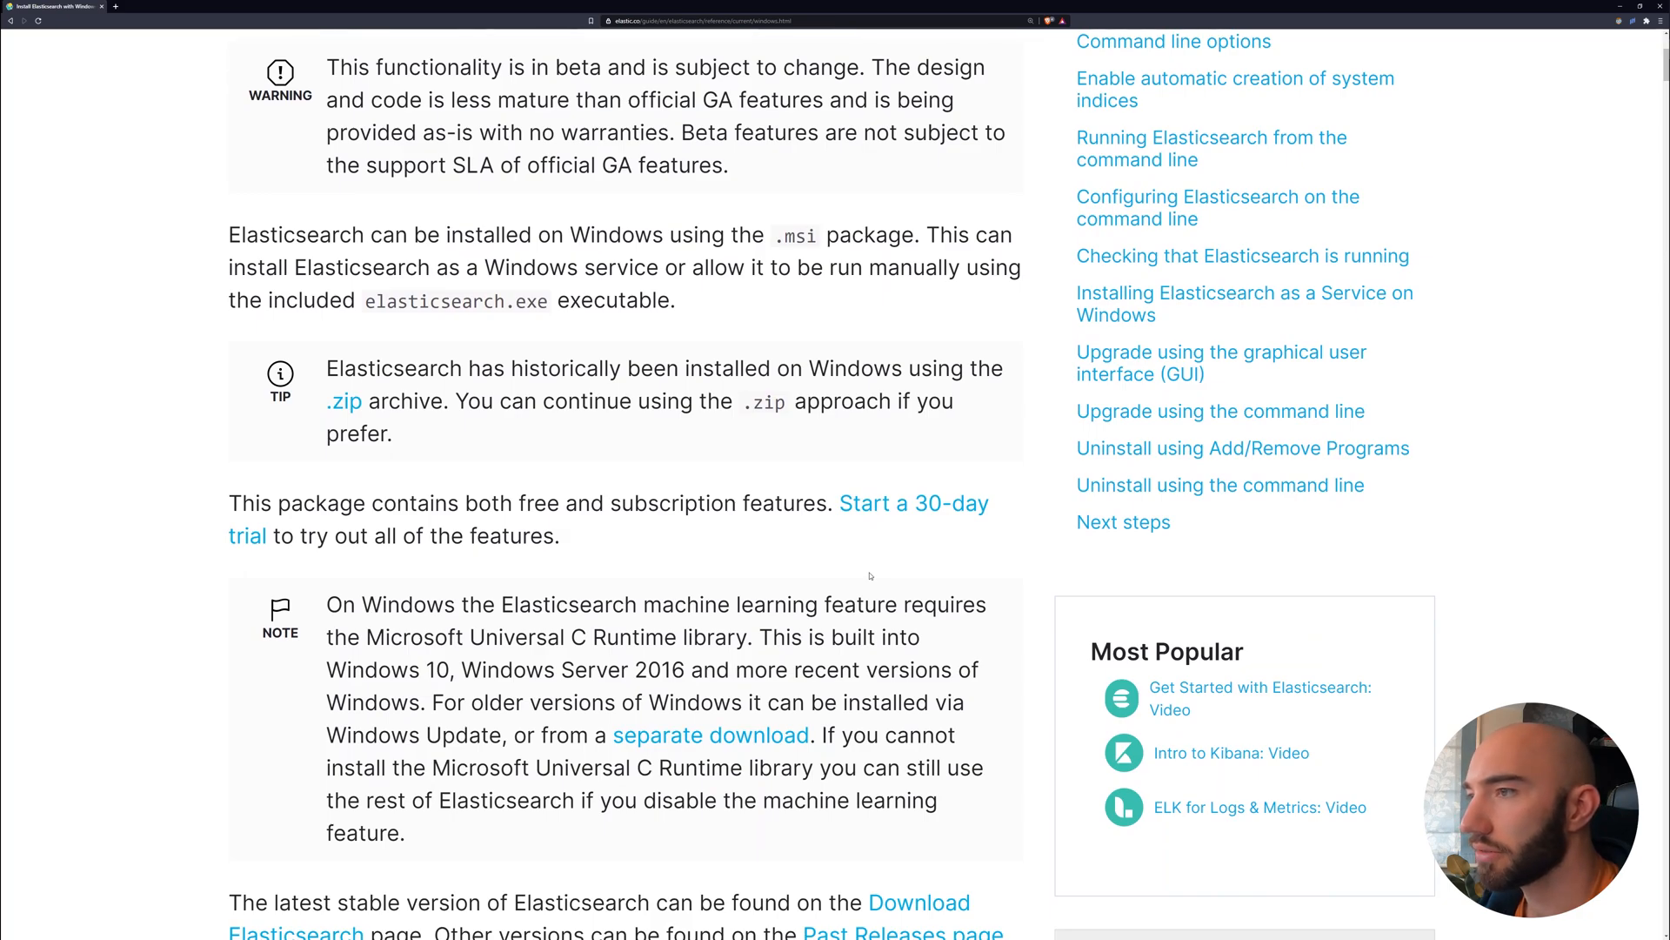
{"action": "scroll", "scroll_direction": "down", "scroll_amount": 3}
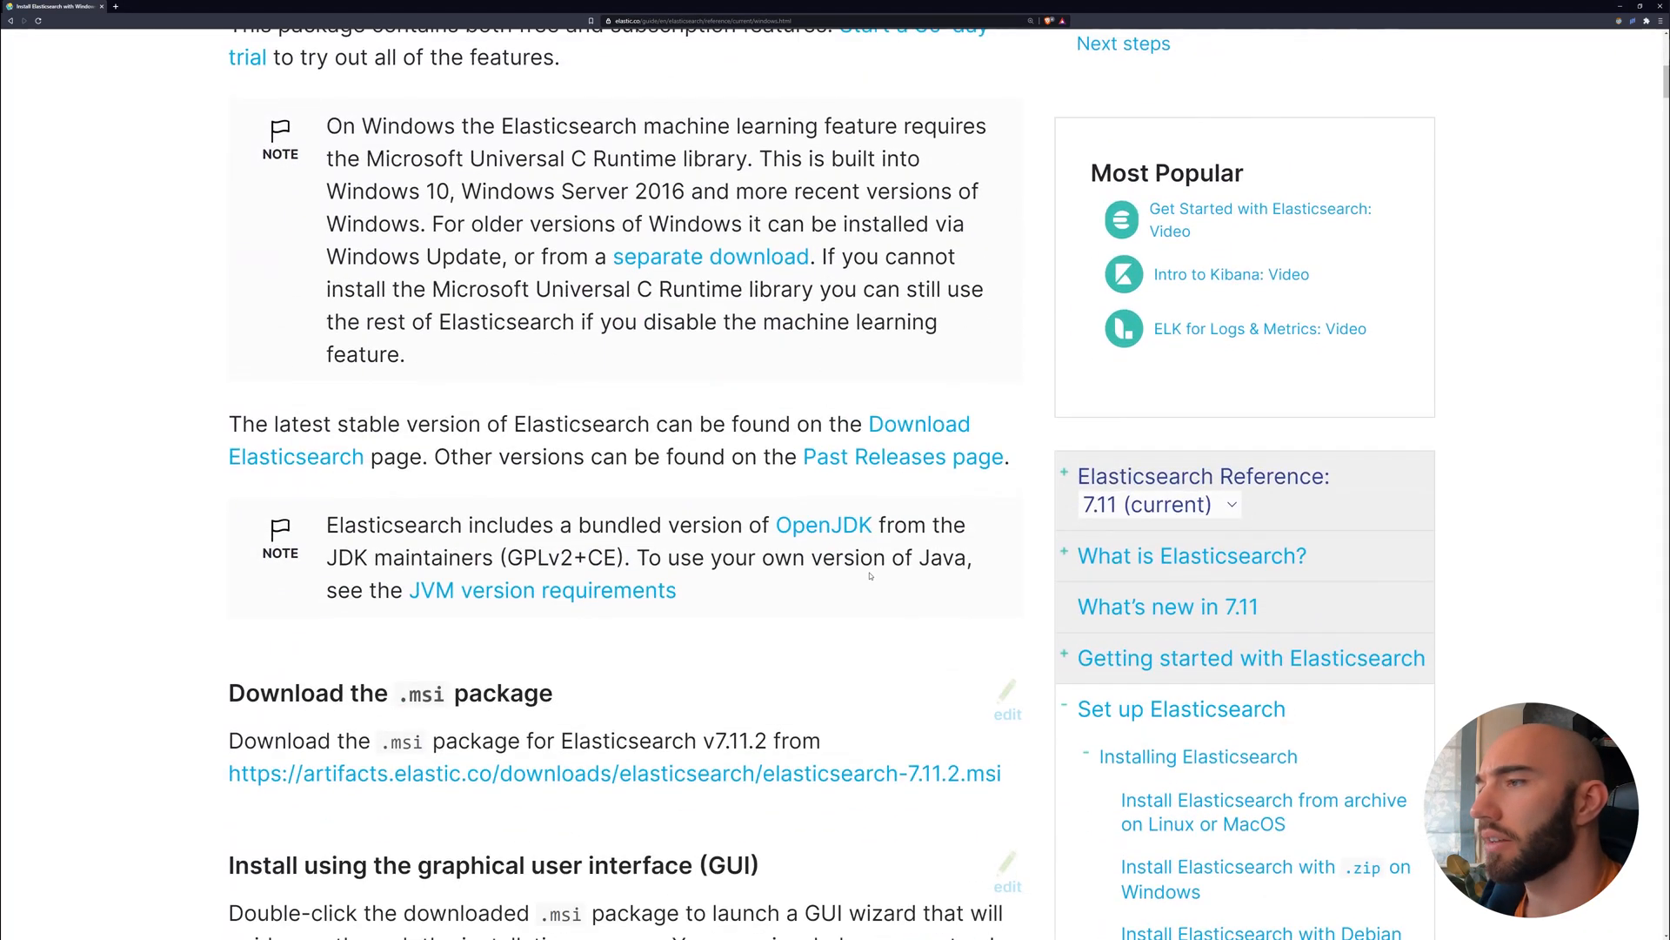
{"action": "scroll", "scroll_direction": "down", "scroll_amount": 3}
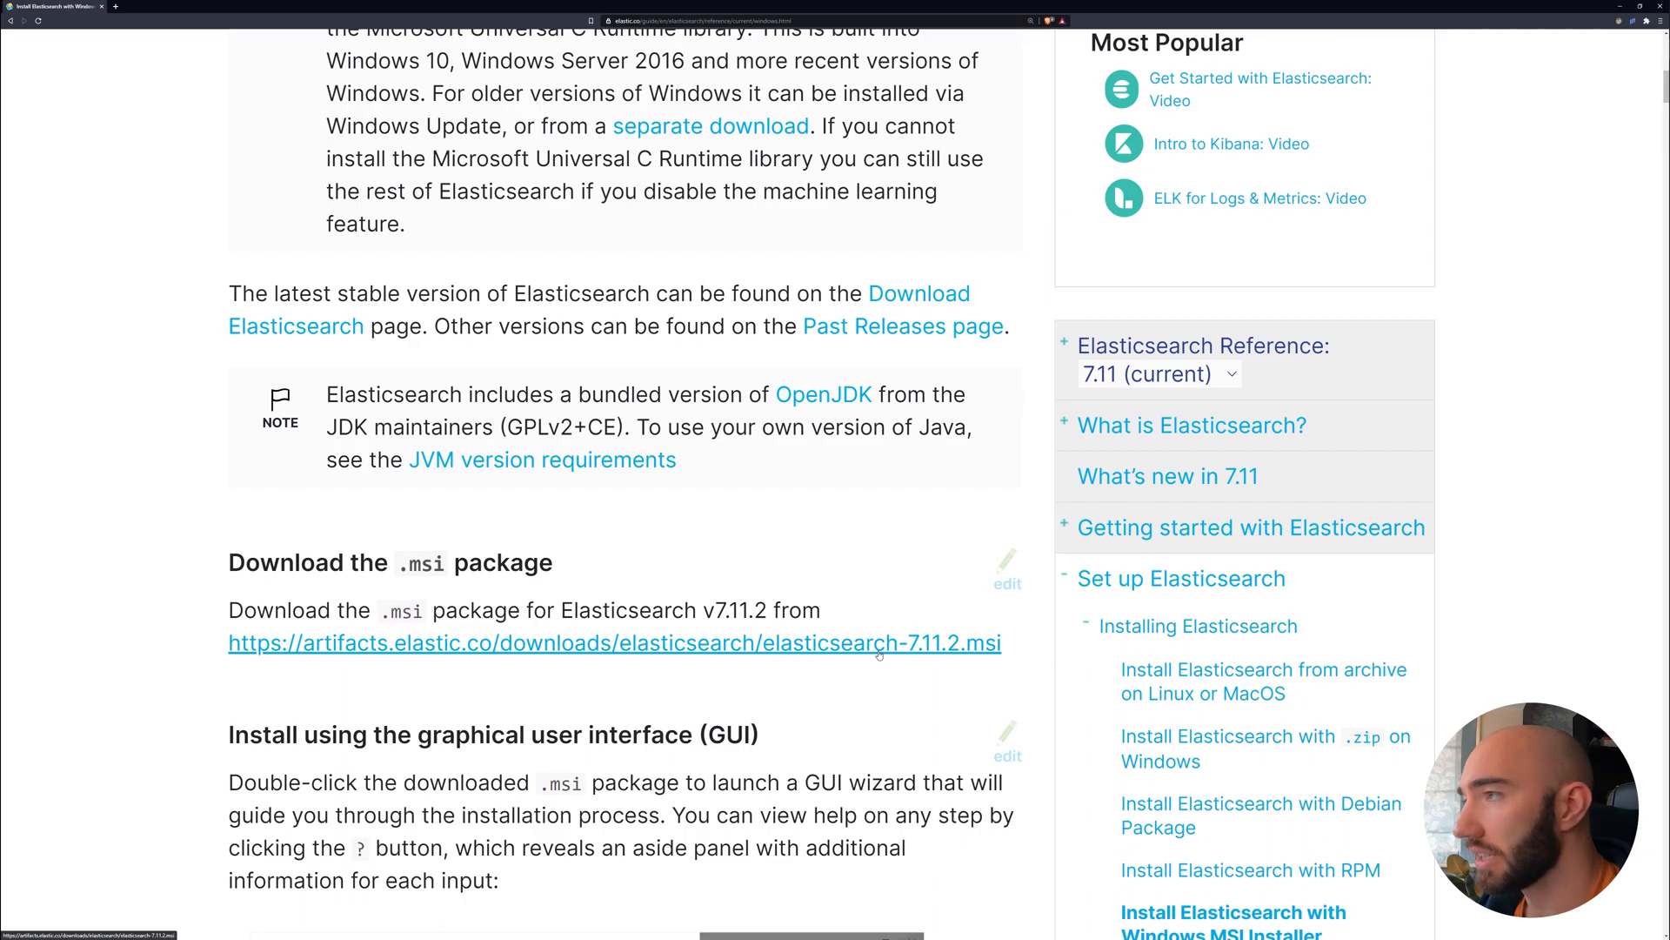
{"action": "left_click", "coordinate": [615, 642]}
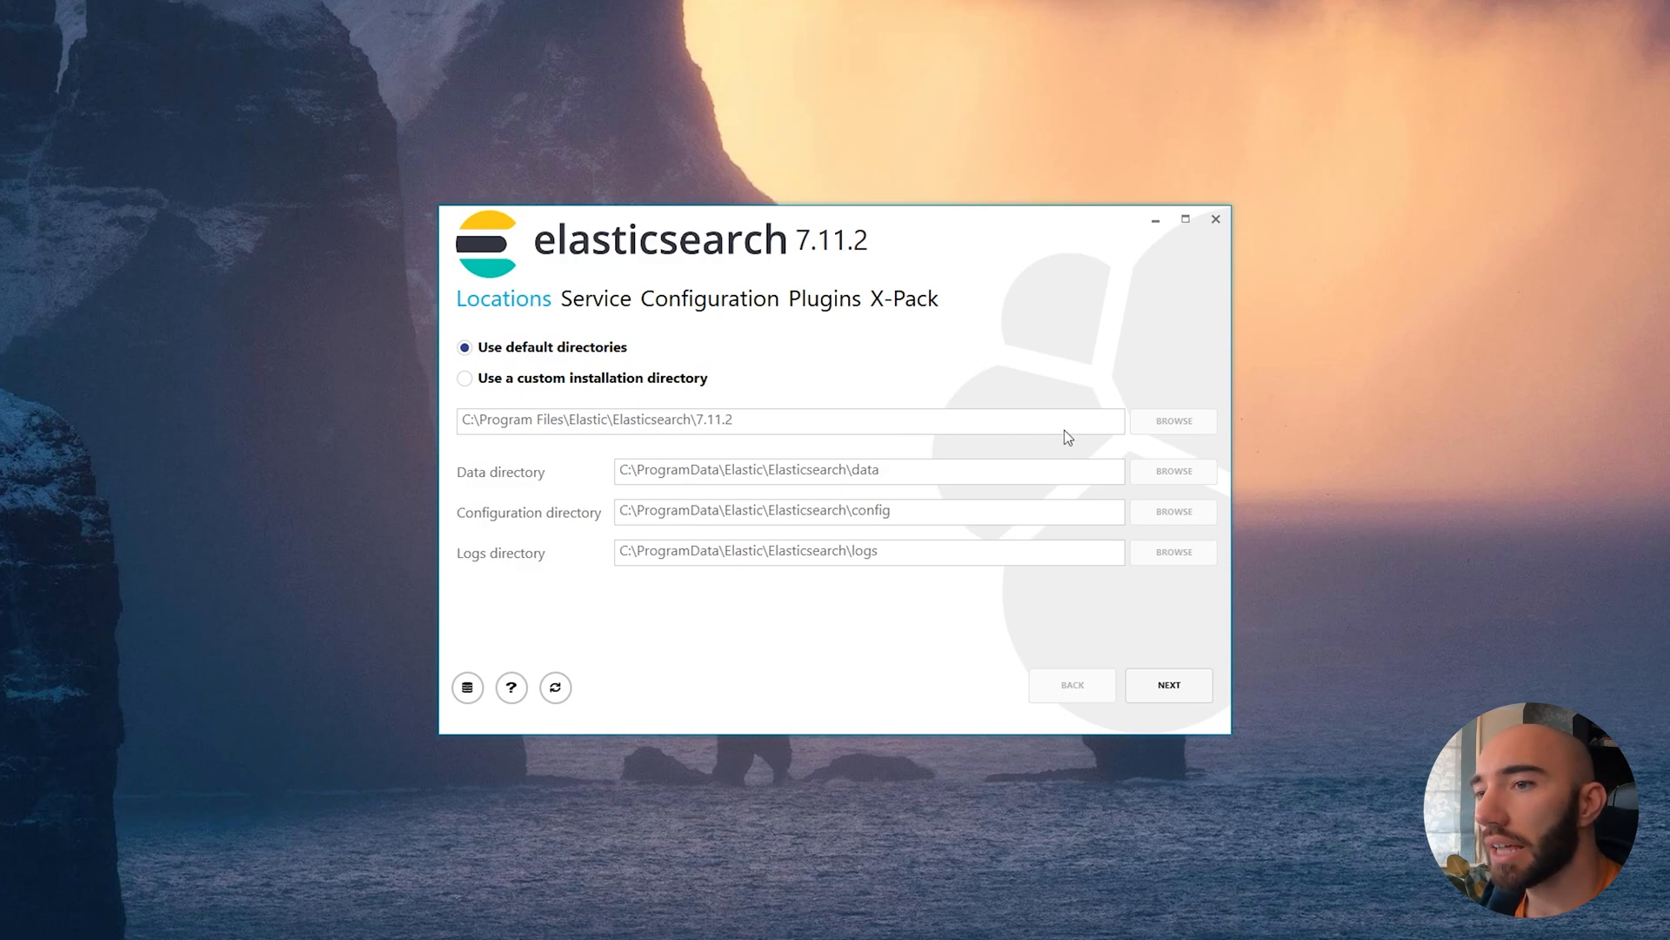
{"action": "mouse_move", "coordinate": [673, 439]}
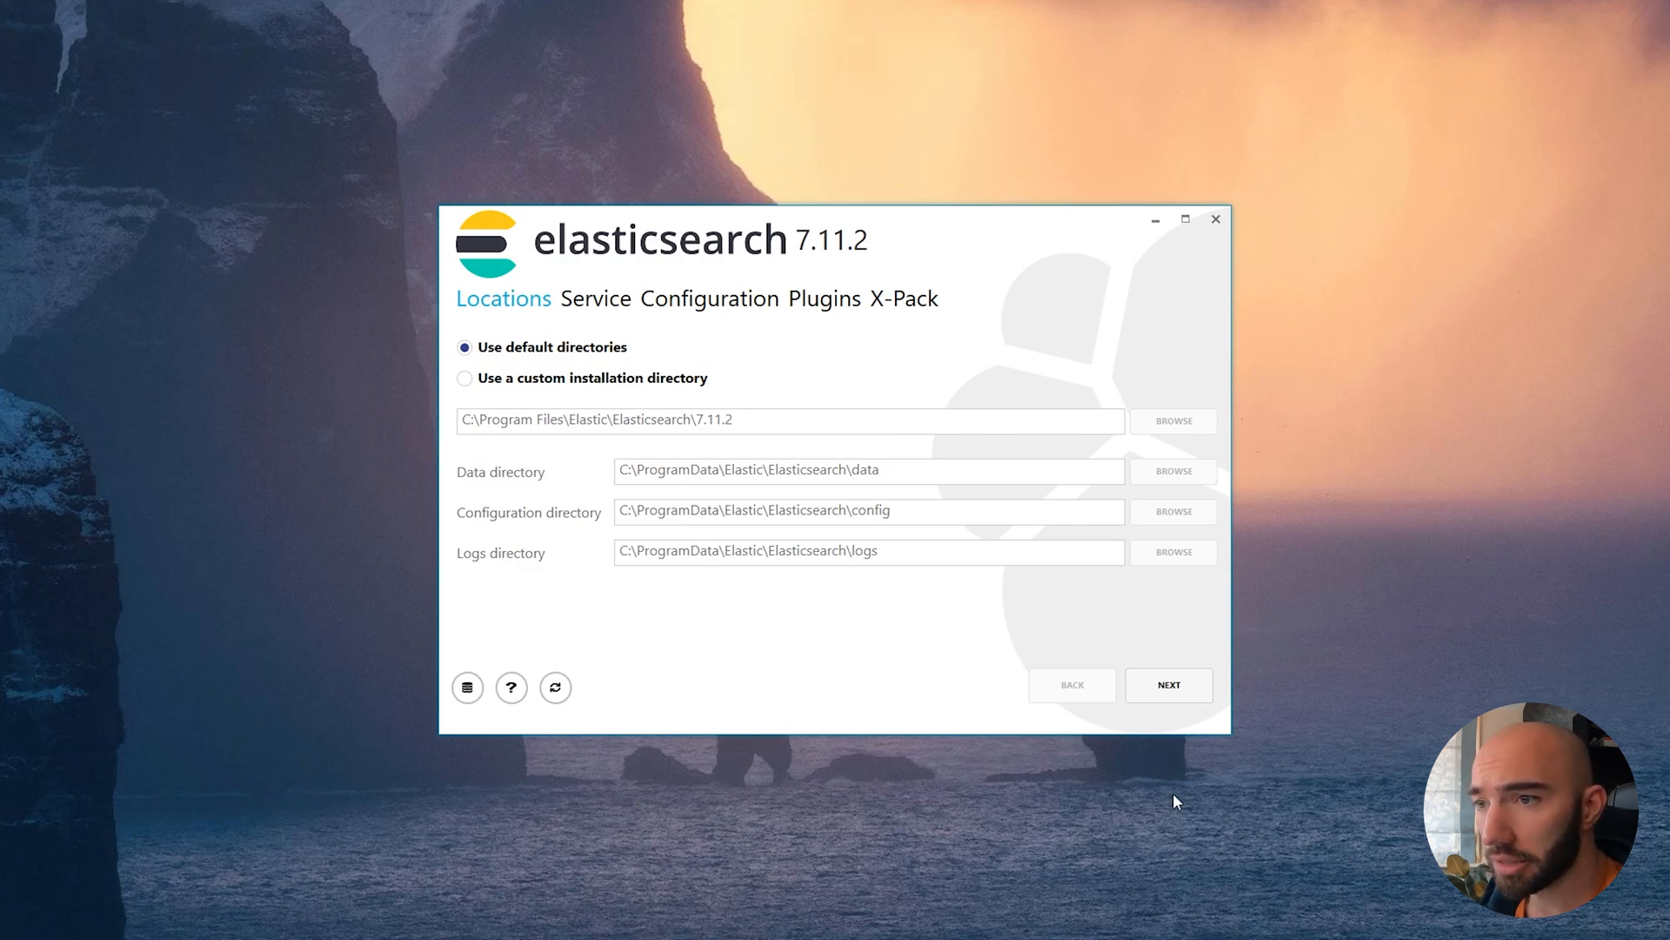
Step: Accept default directories, skip plugins and start the install with the Basic license
{"action": "left_click", "coordinate": [1169, 686]}
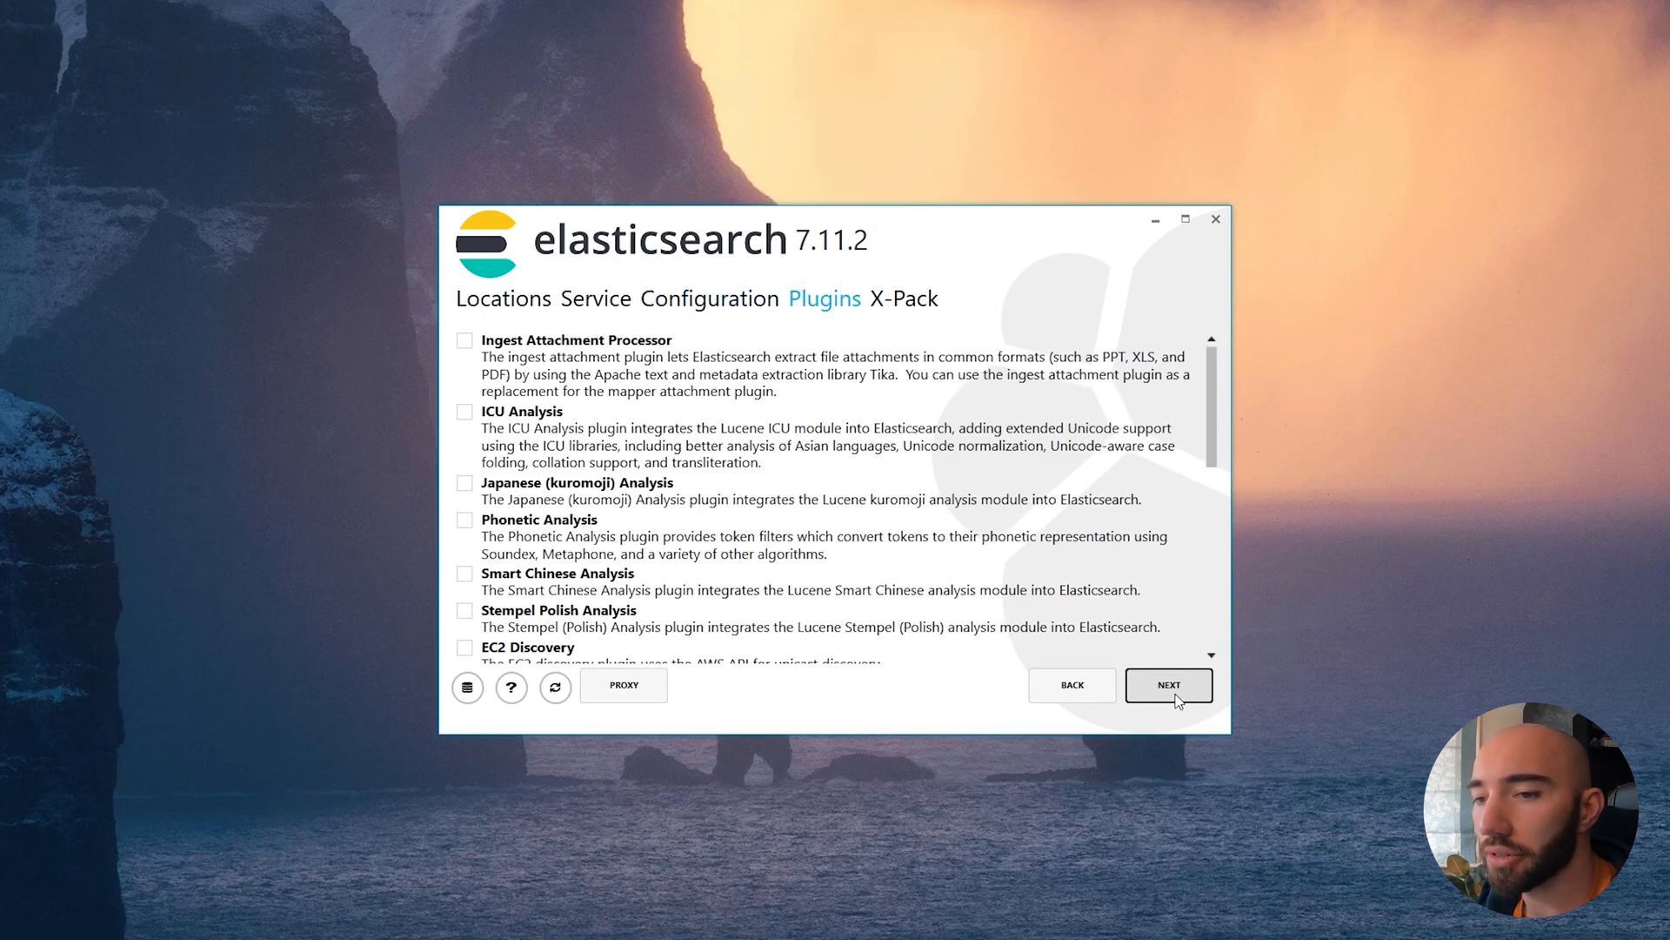
{"action": "left_click", "coordinate": [1169, 684]}
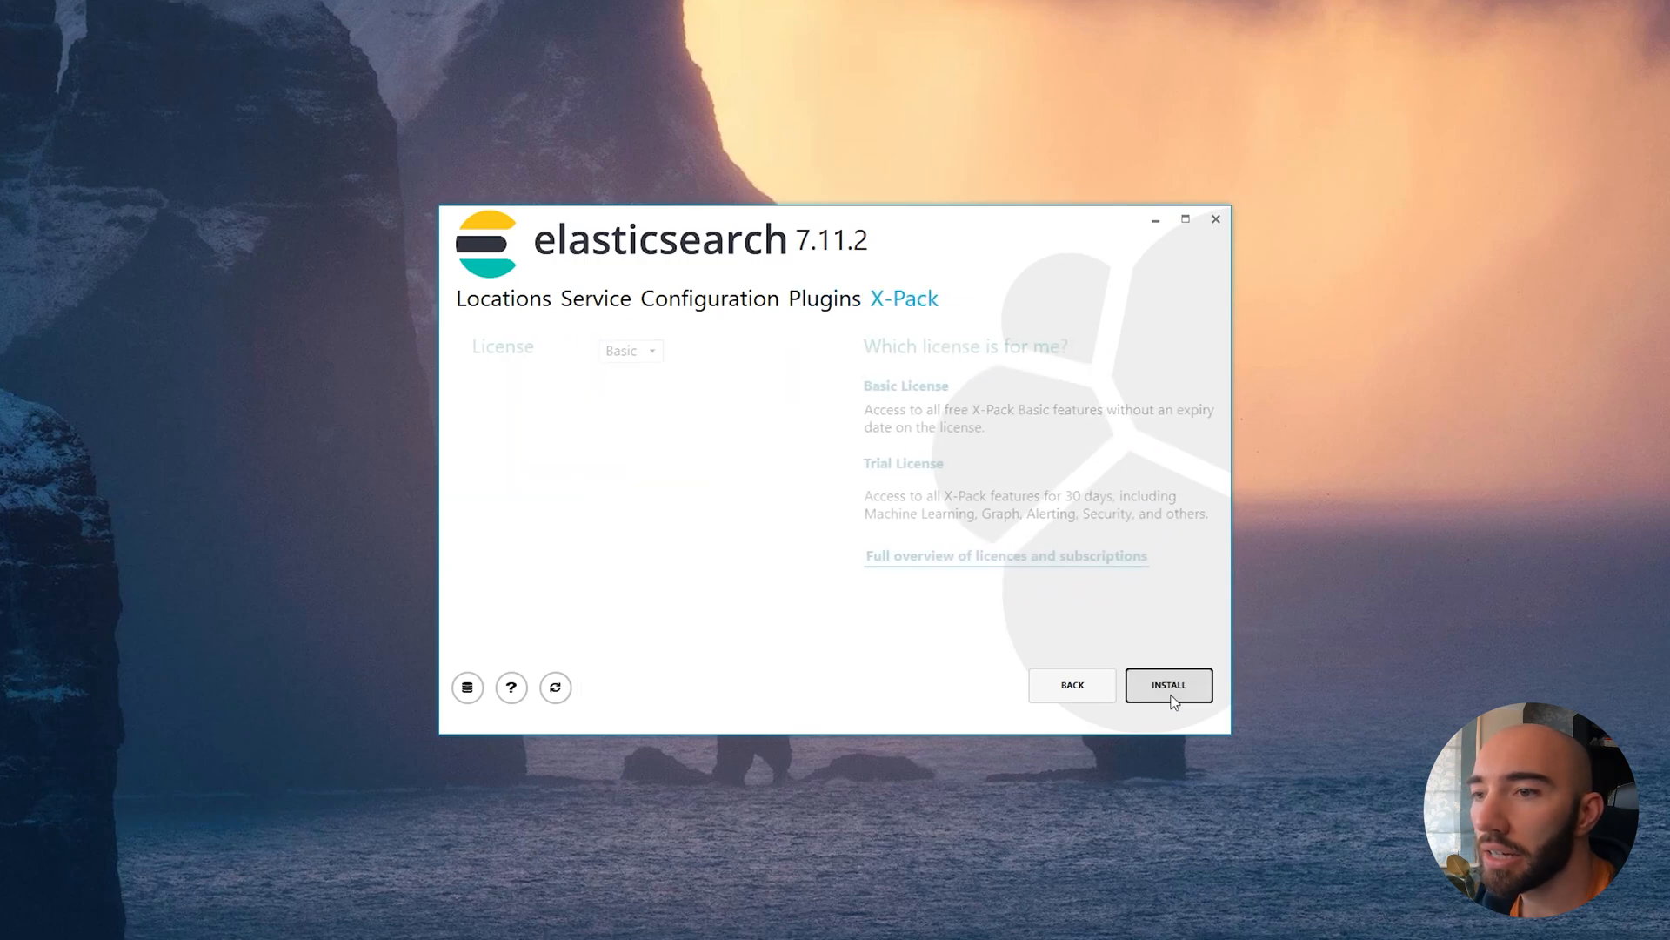
{"action": "left_click", "coordinate": [1167, 686]}
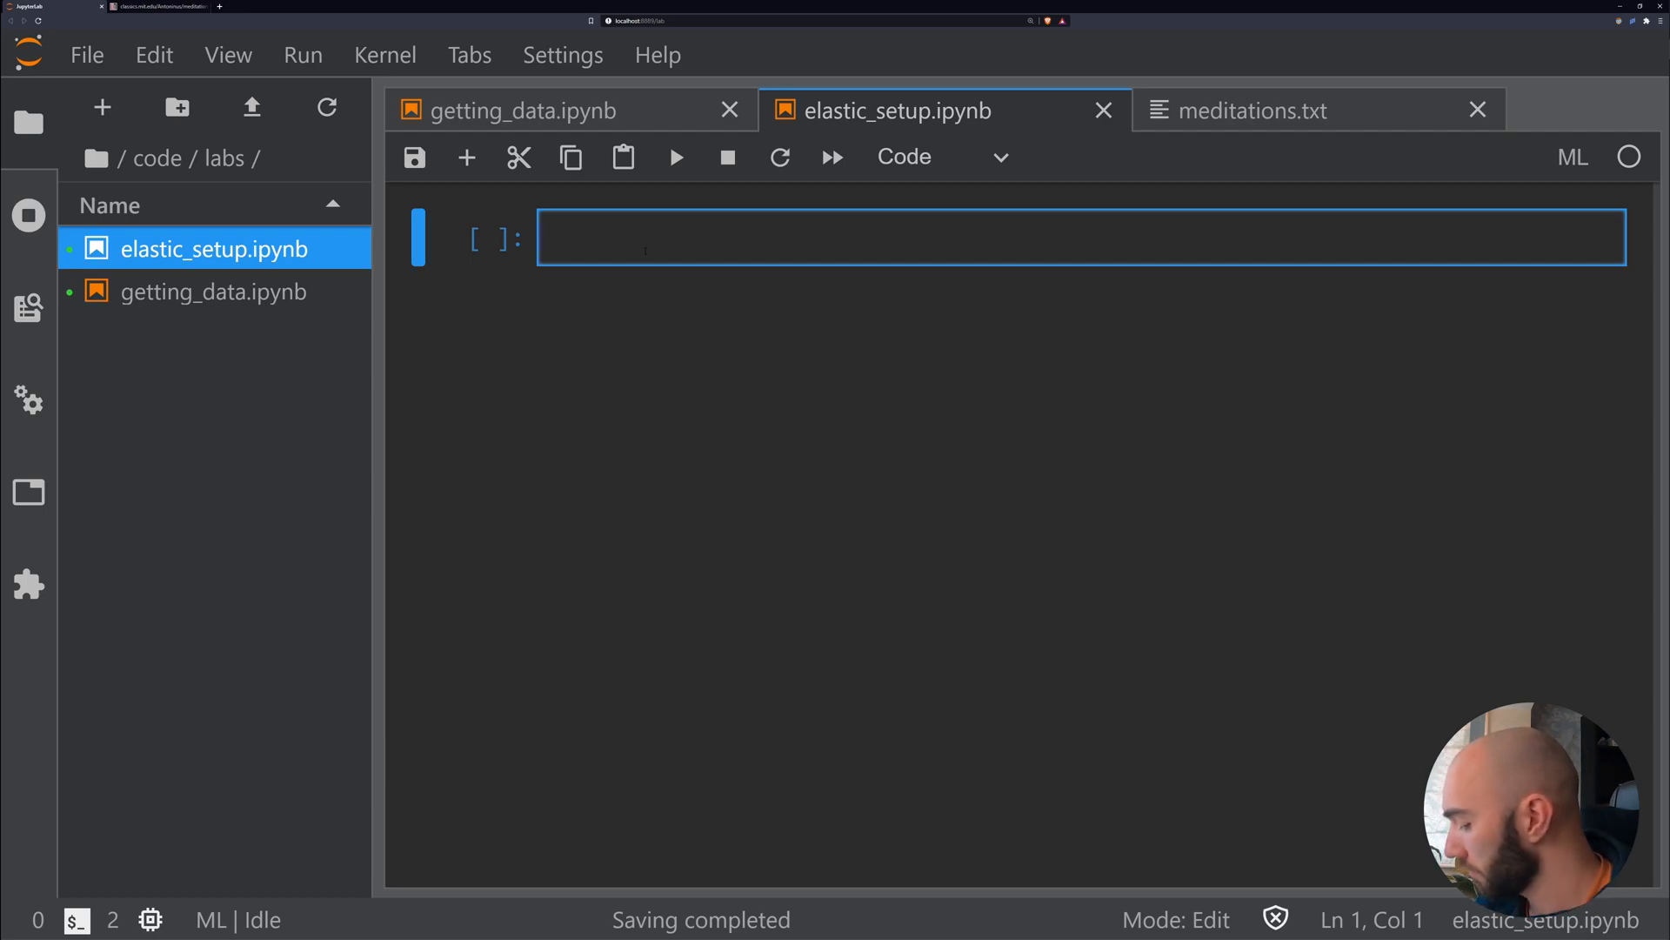
Step: Add and run 'import requests' in the first notebook cell
{"action": "type", "text": "r"}
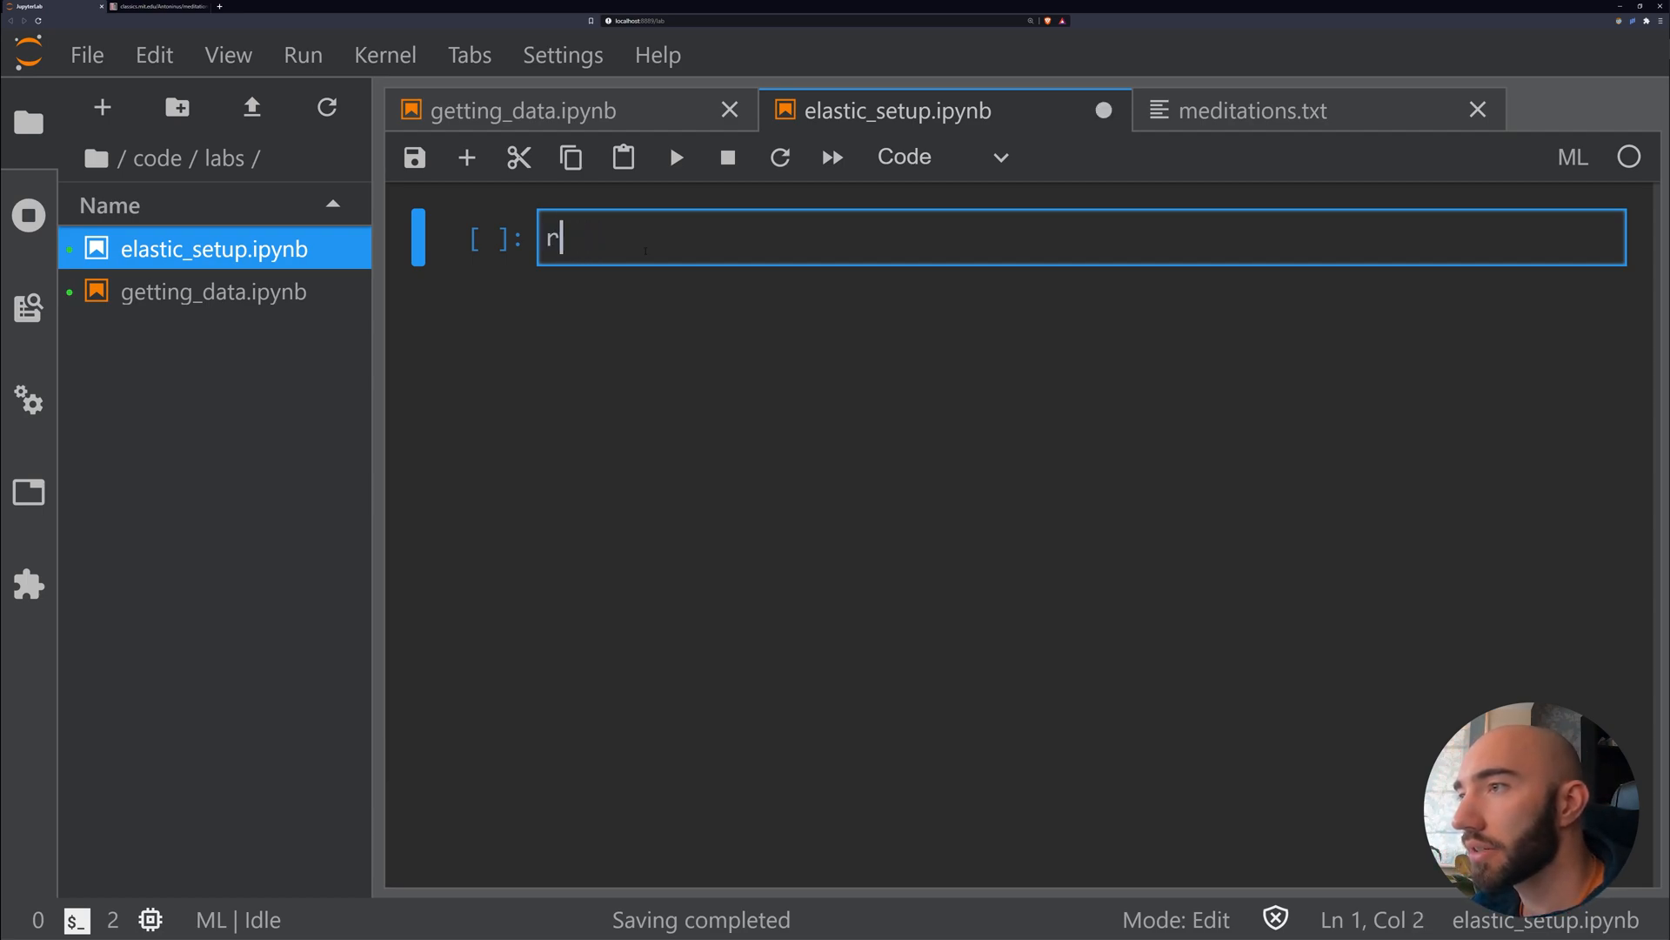
{"action": "type", "text": "import"}
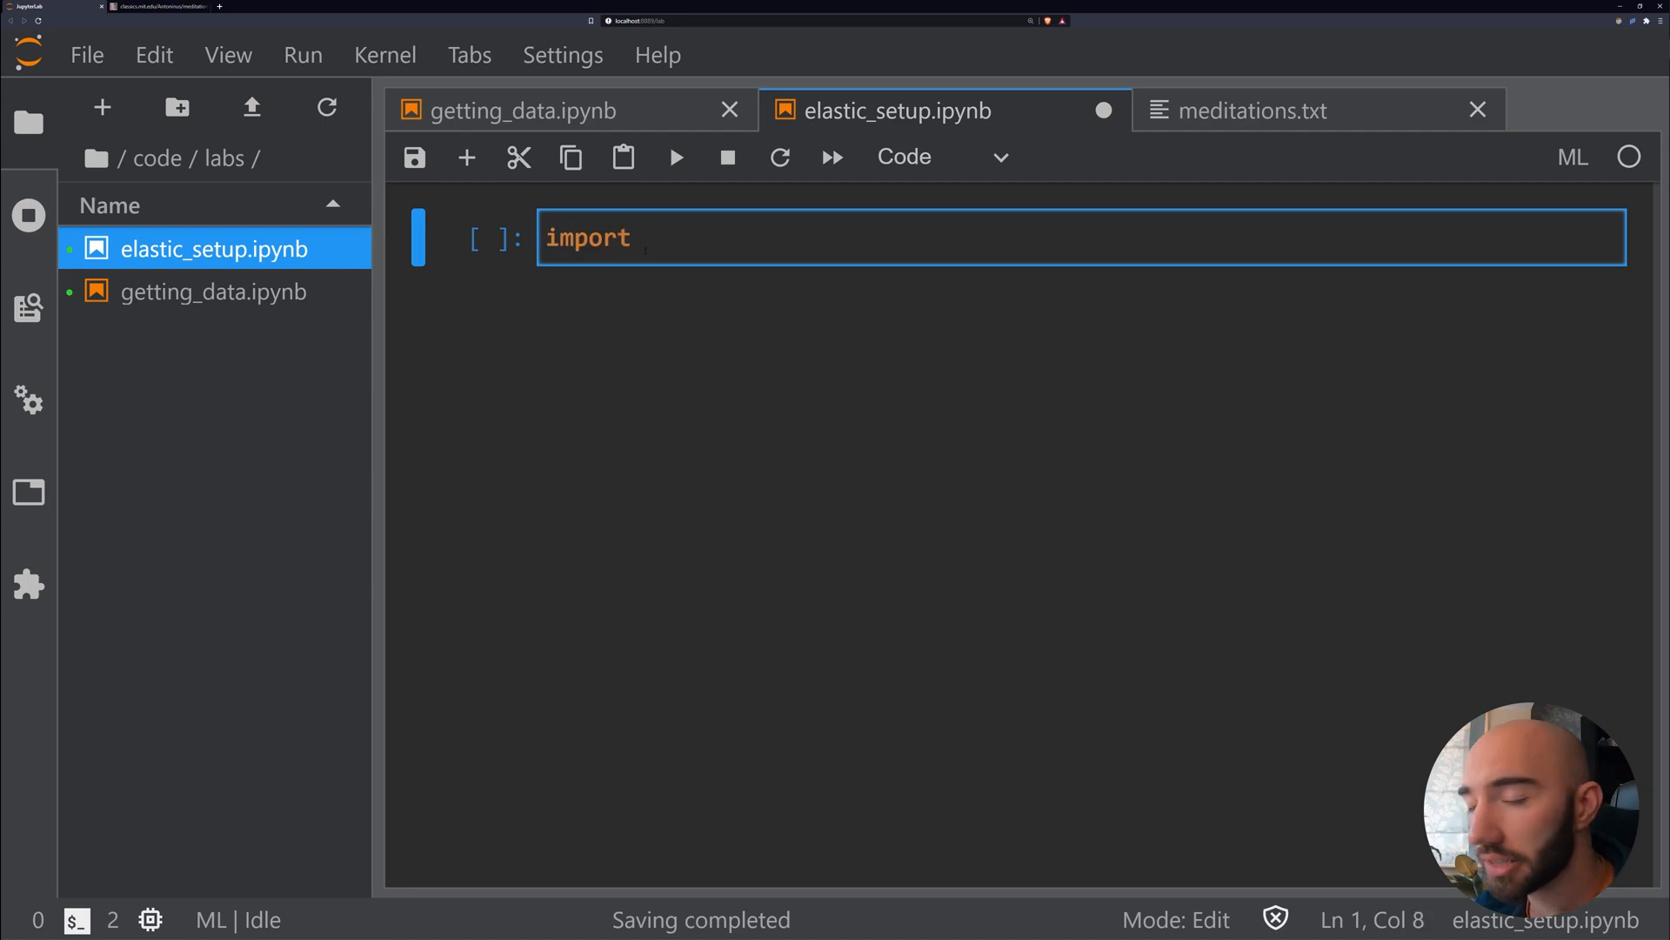
{"action": "type", "text": "requests"}
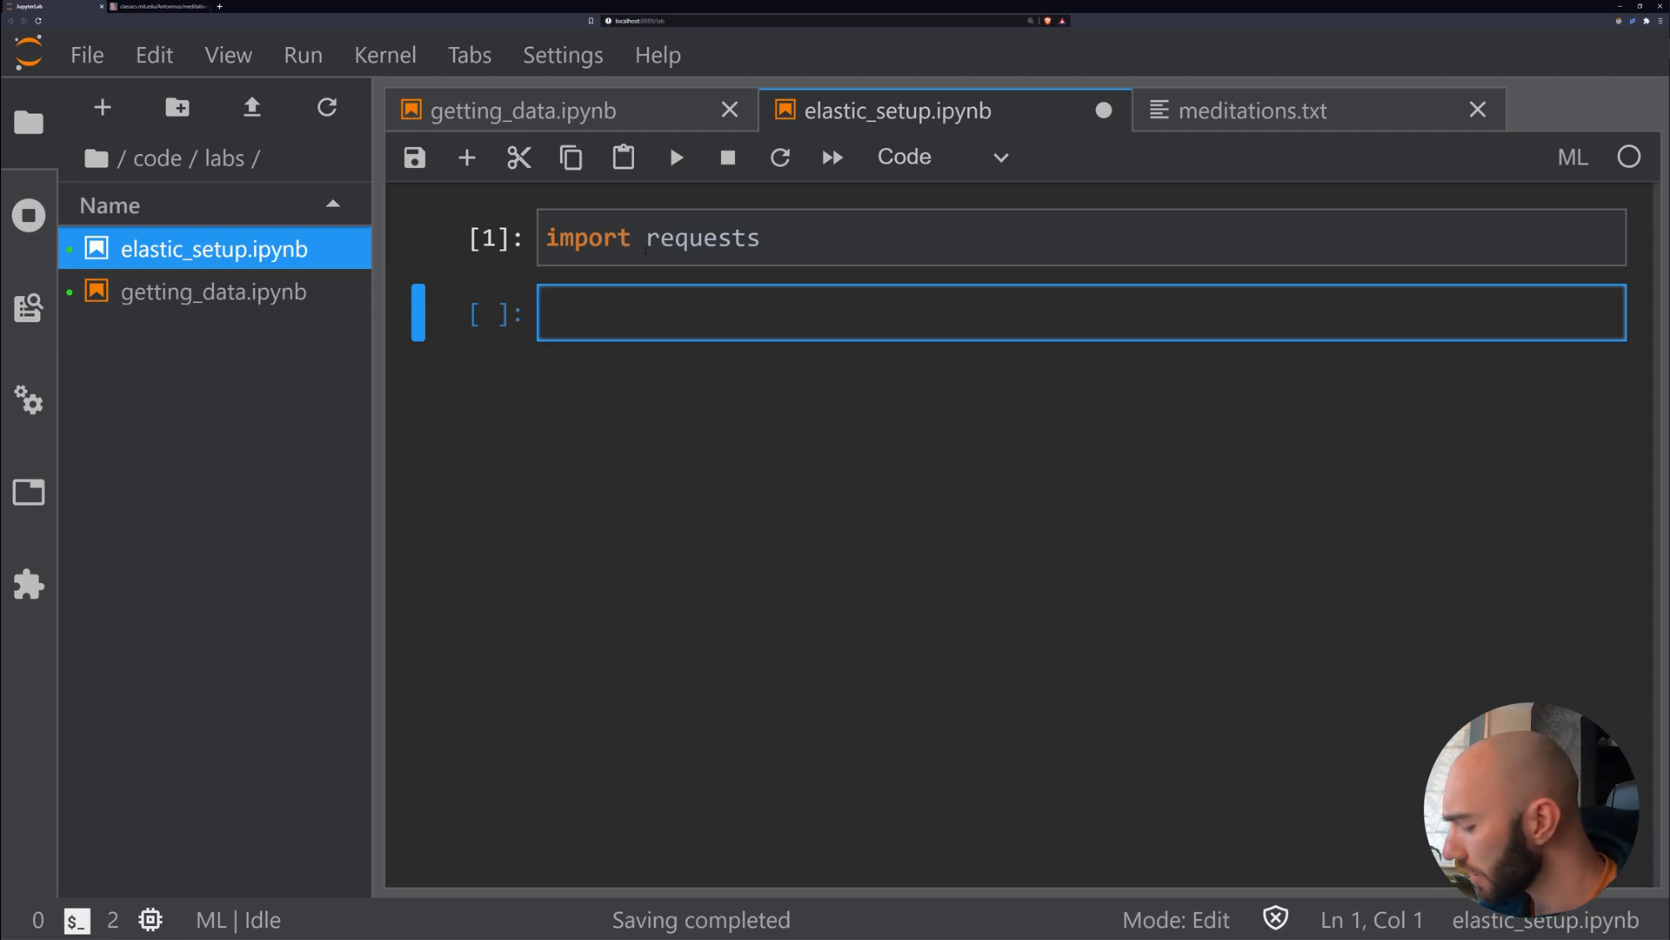
{"action": "type", "text": "reques"}
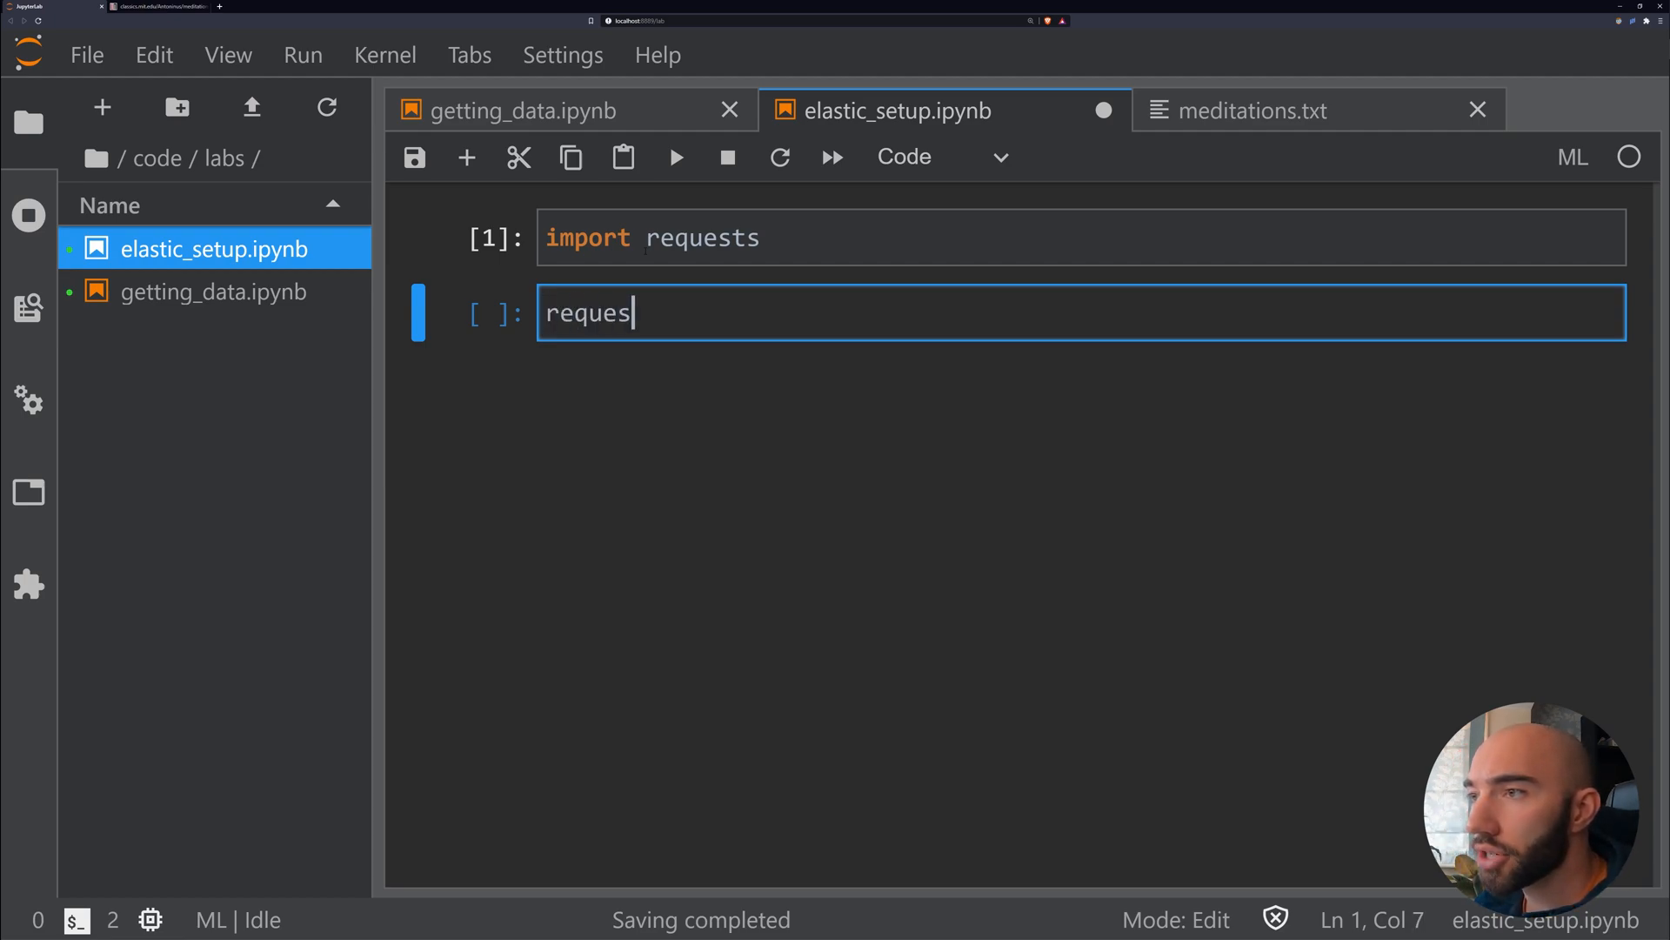
{"action": "type", "text": "t"}
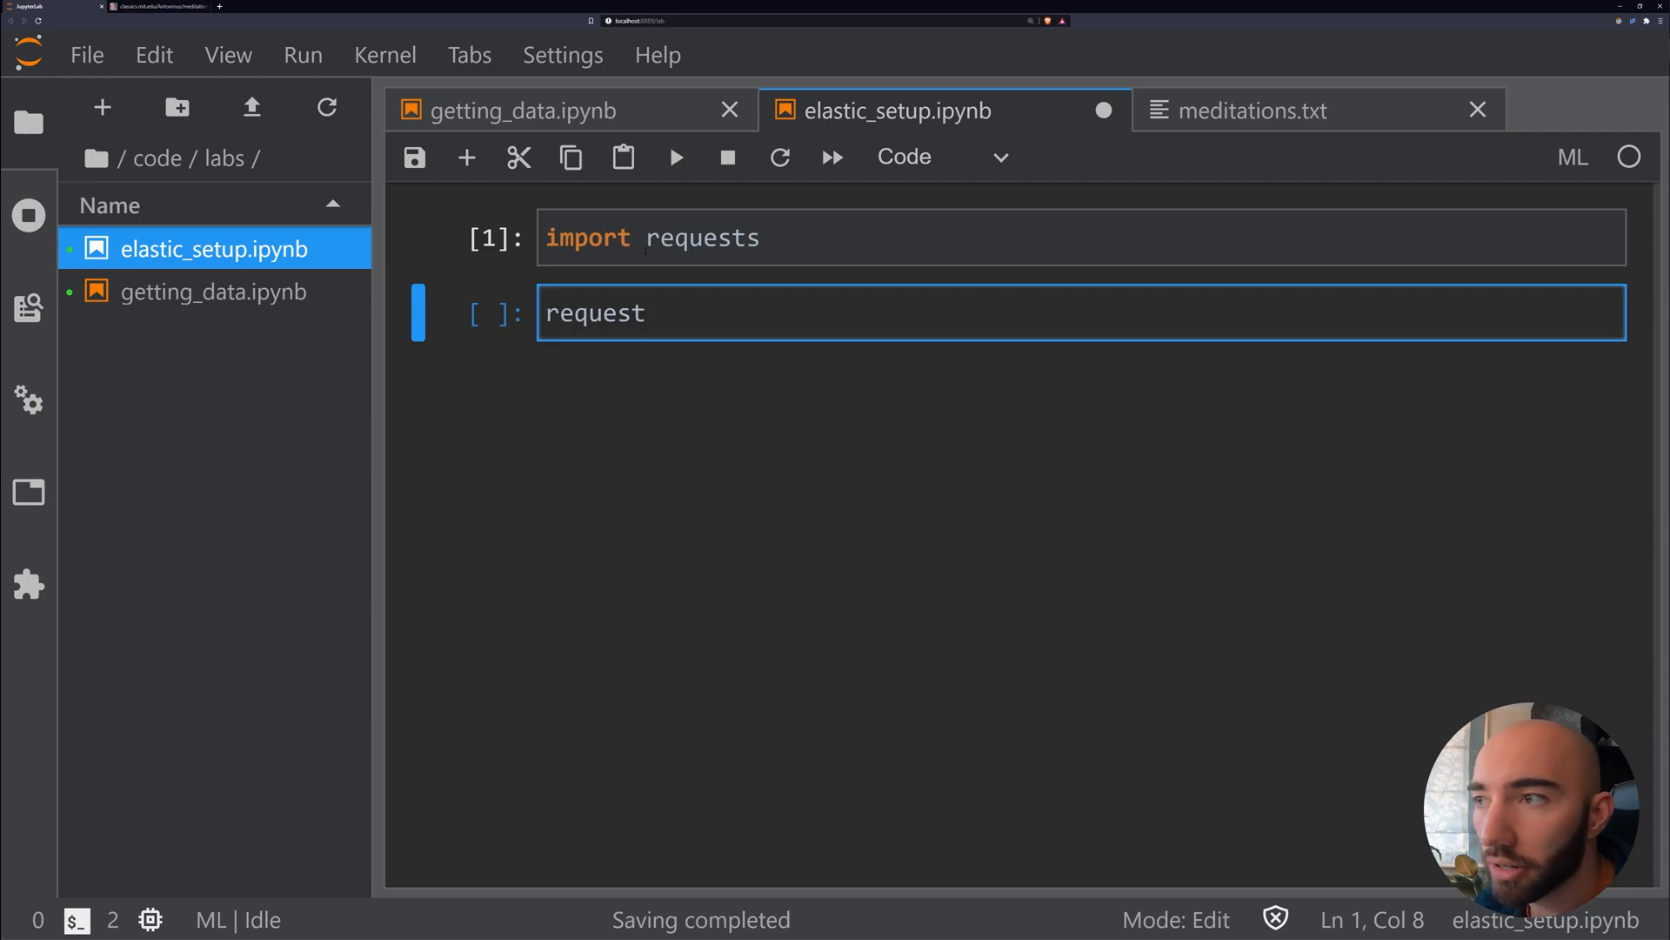
{"action": "type", "text": "s.get"}
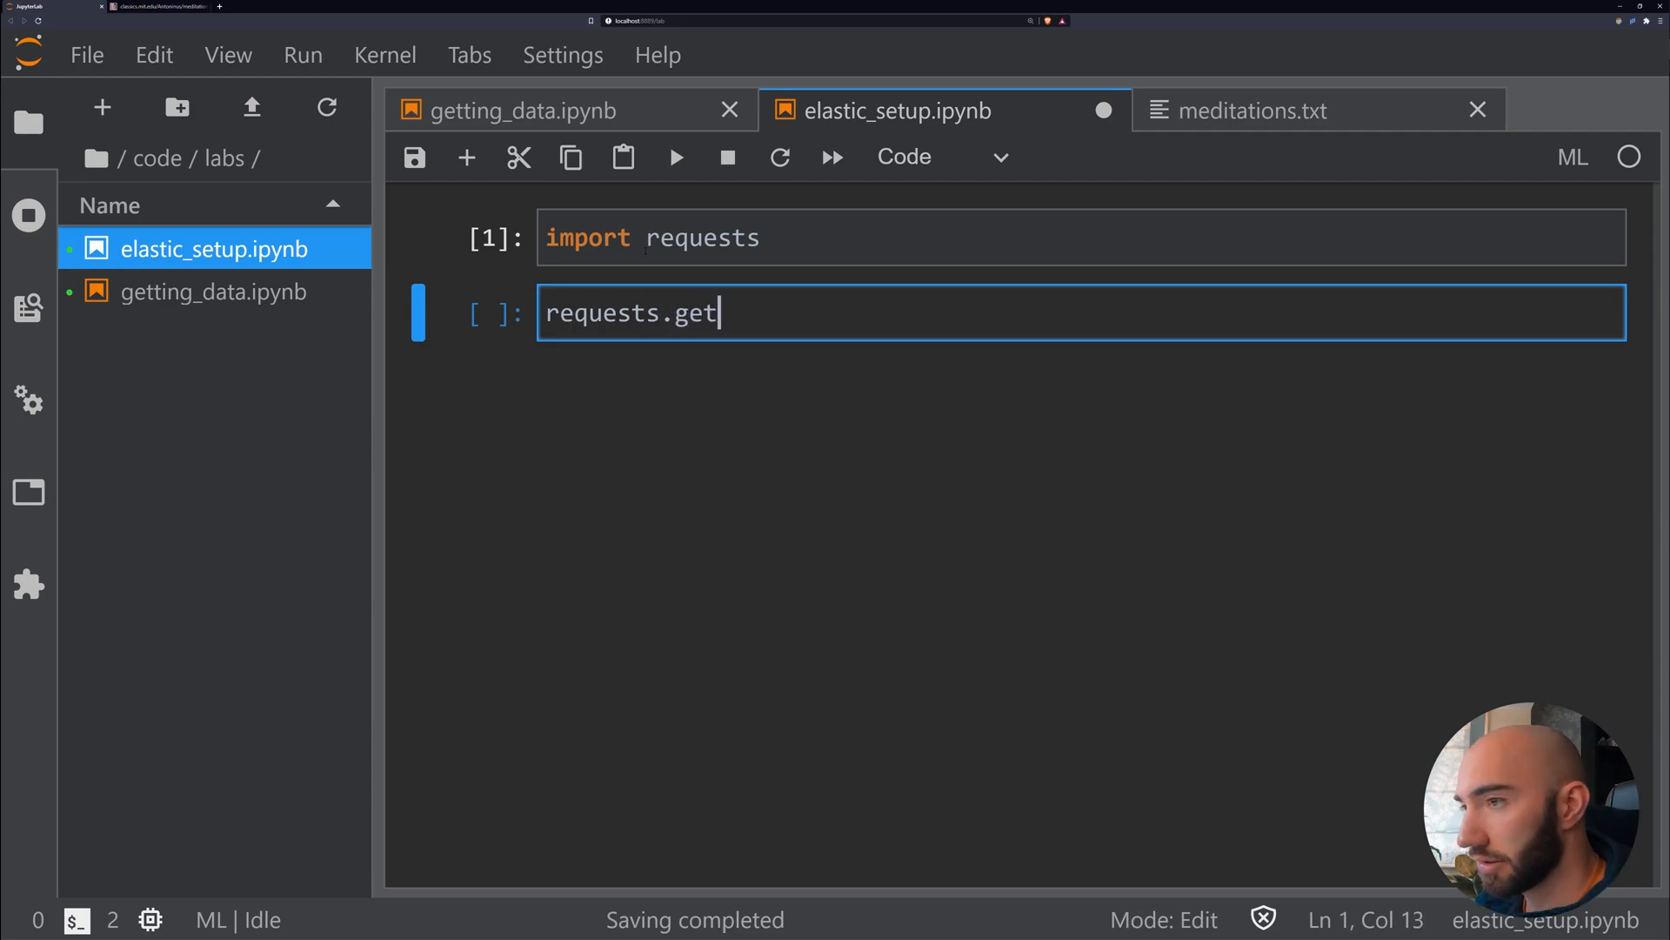
{"action": "type", "text": "()"}
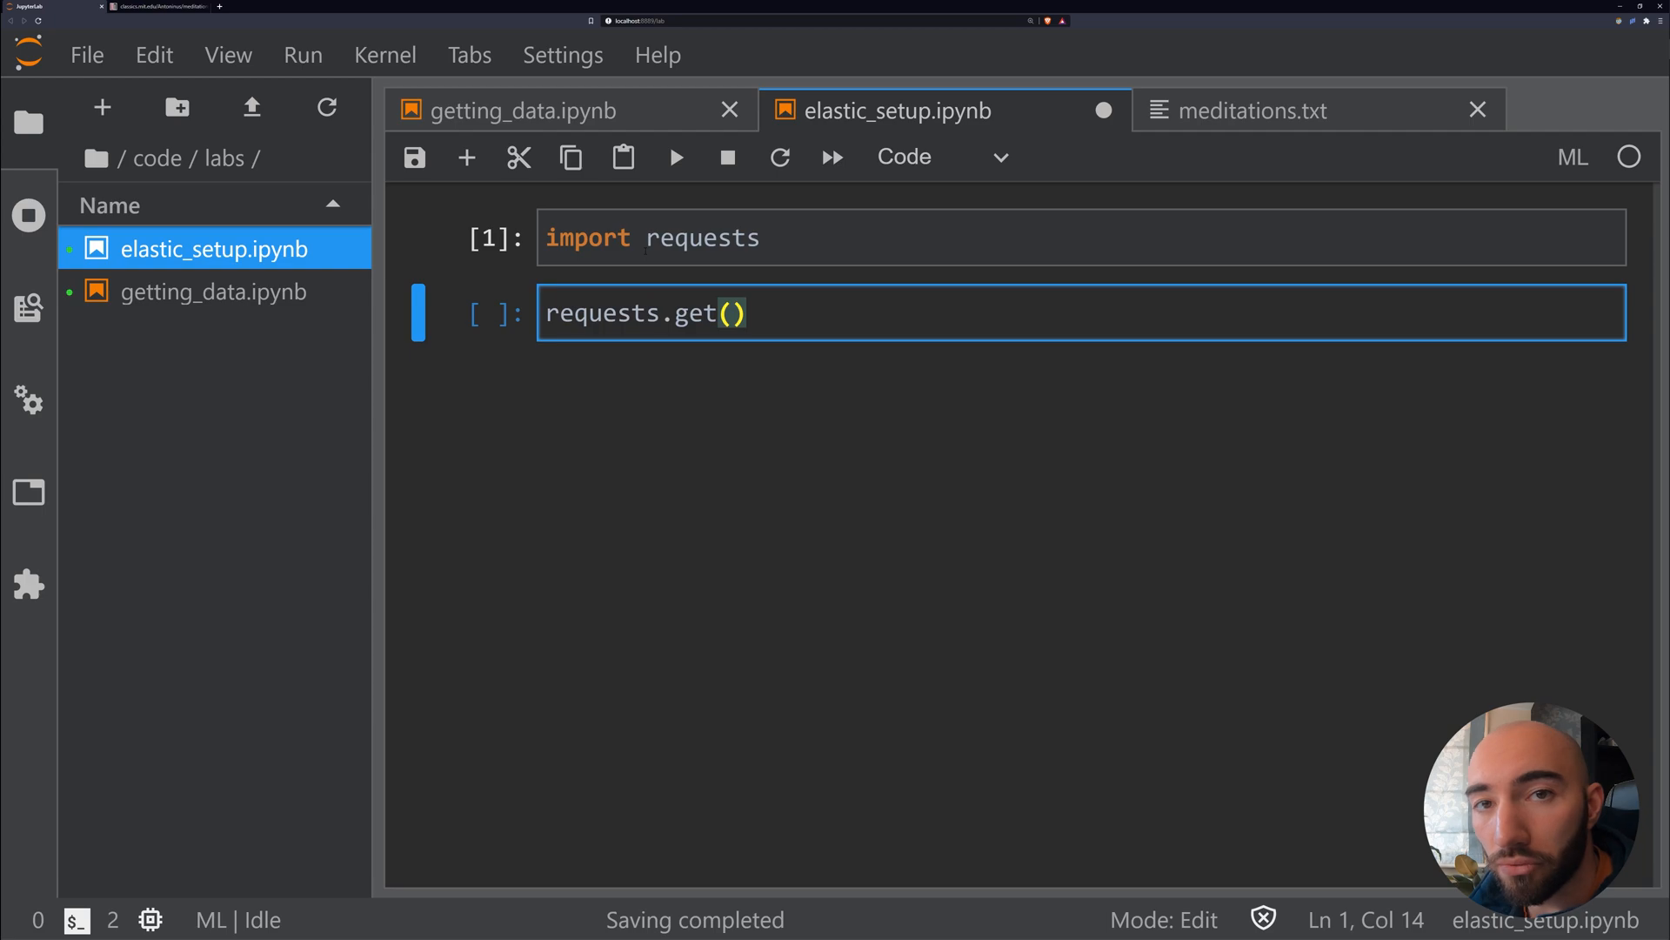
{"action": "type", "text": "'h"}
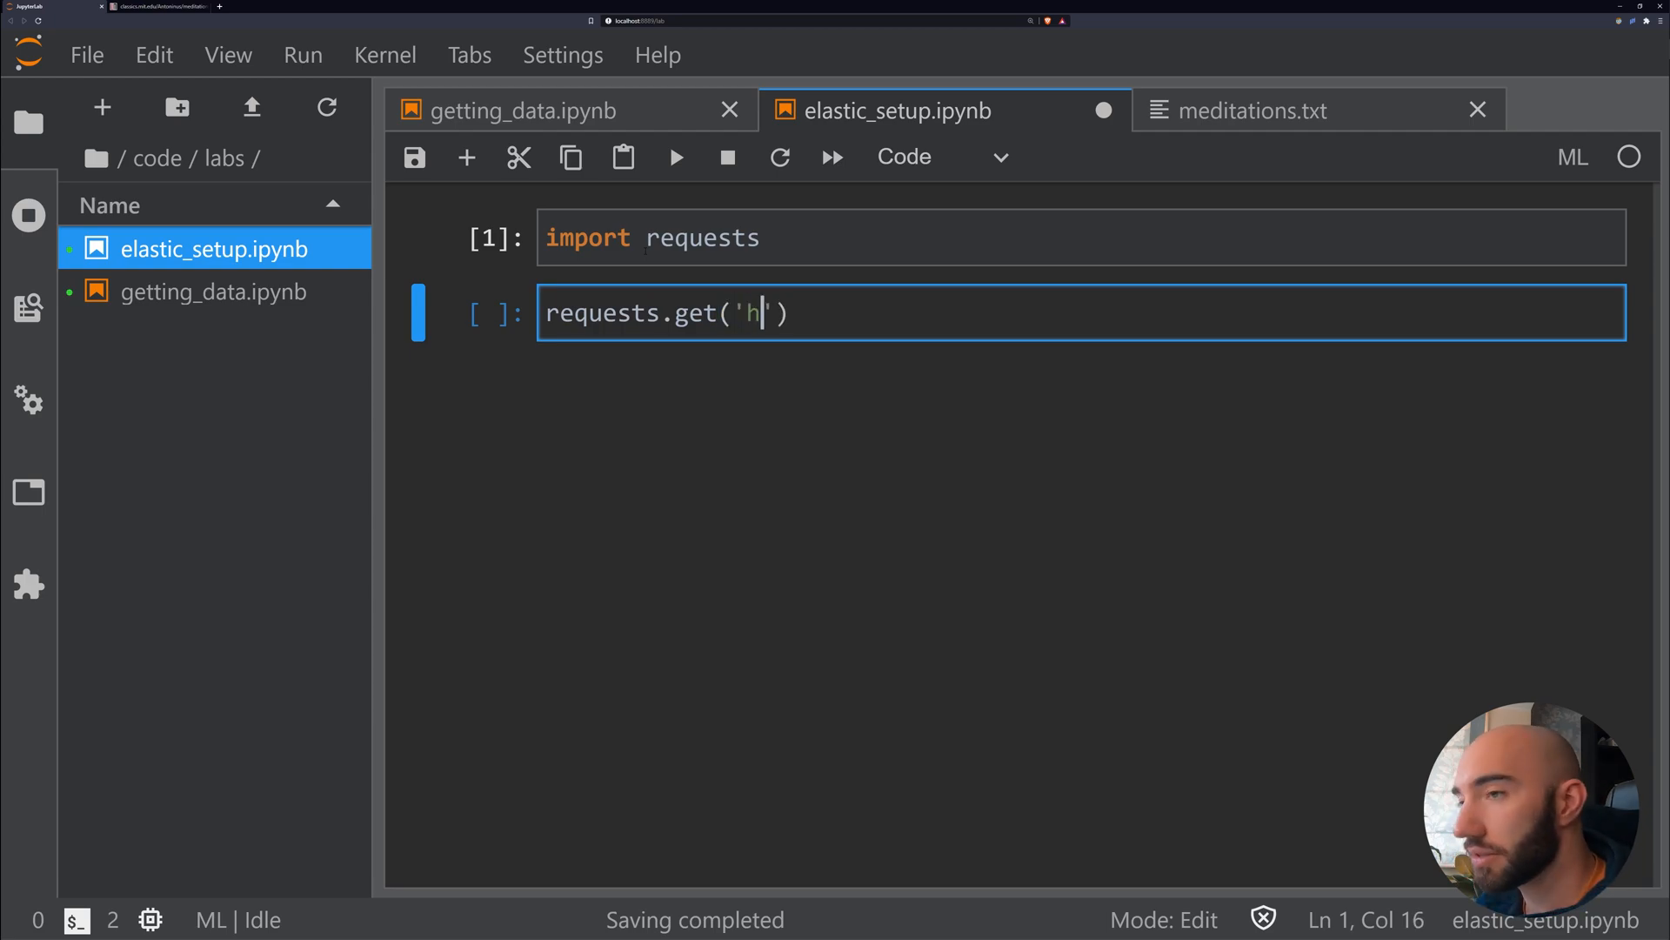
{"action": "type", "text": "ttp"}
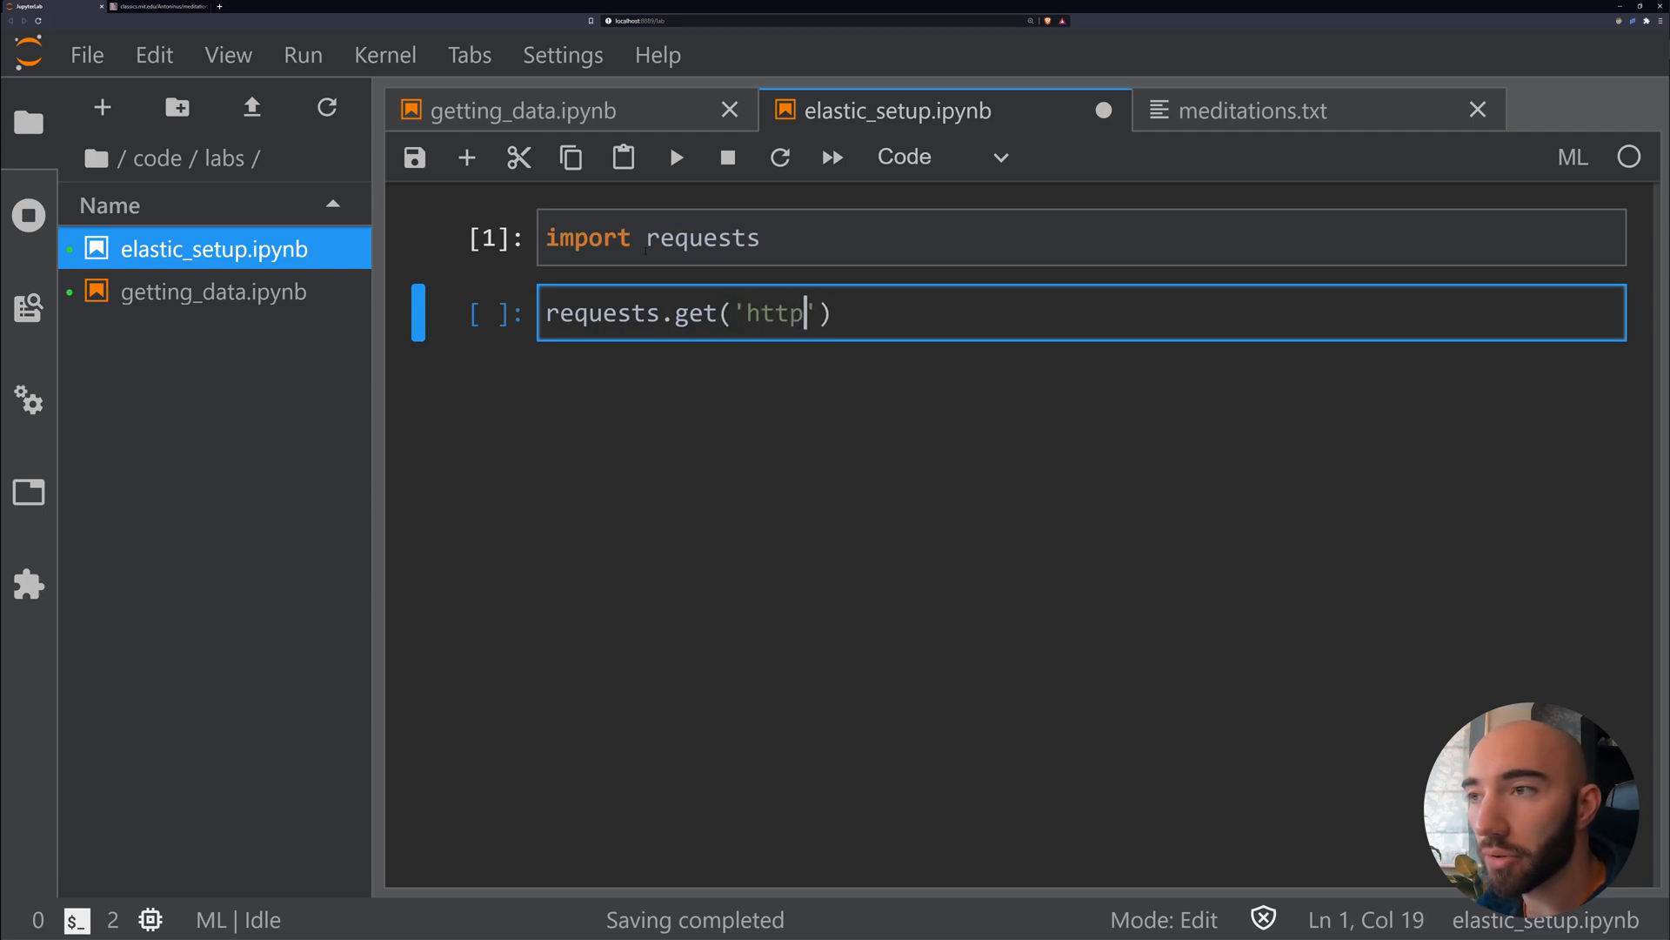
{"action": "type", "text": "://1"}
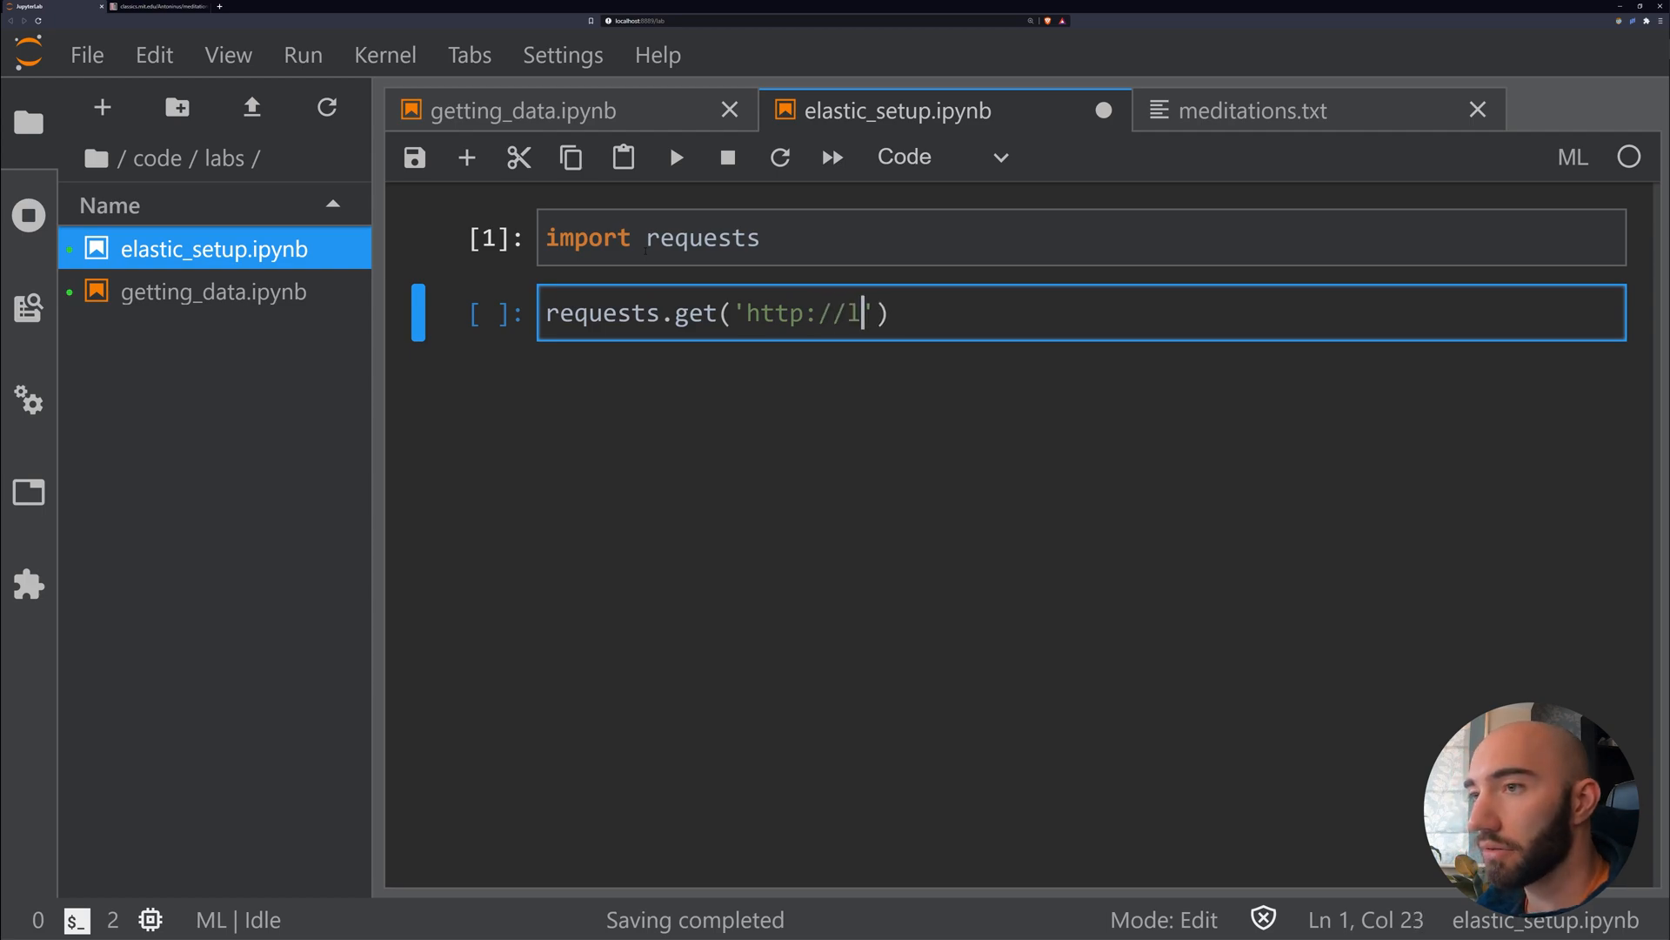
{"action": "type", "text": "ocalhost"}
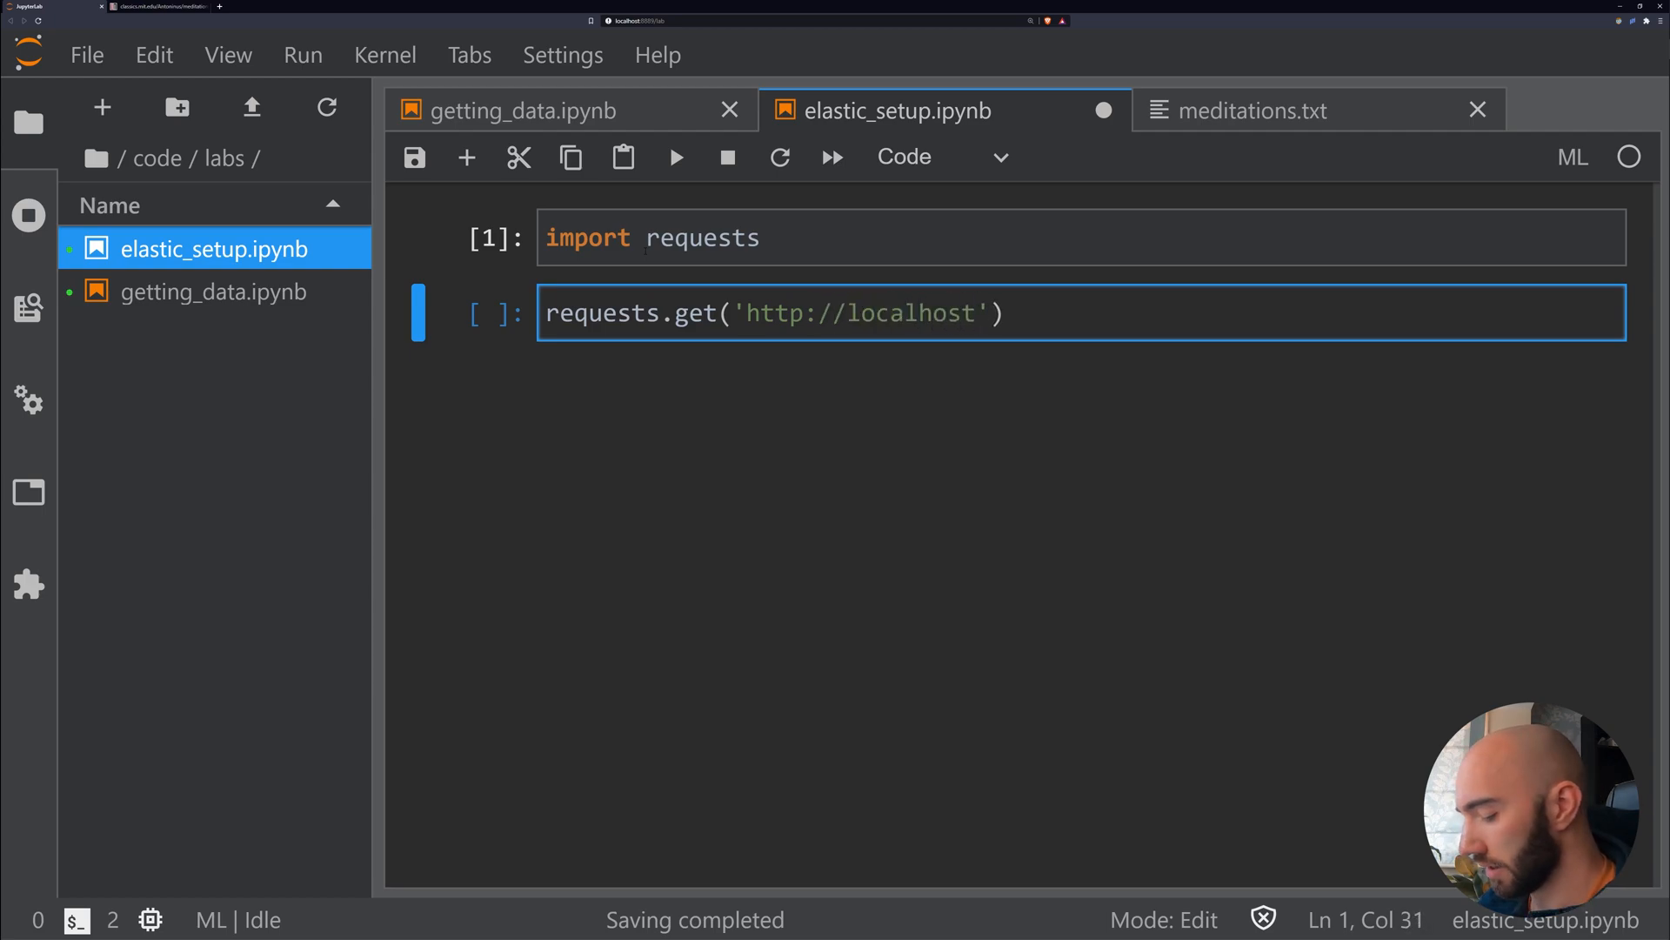
{"action": "type", "text": ":9"}
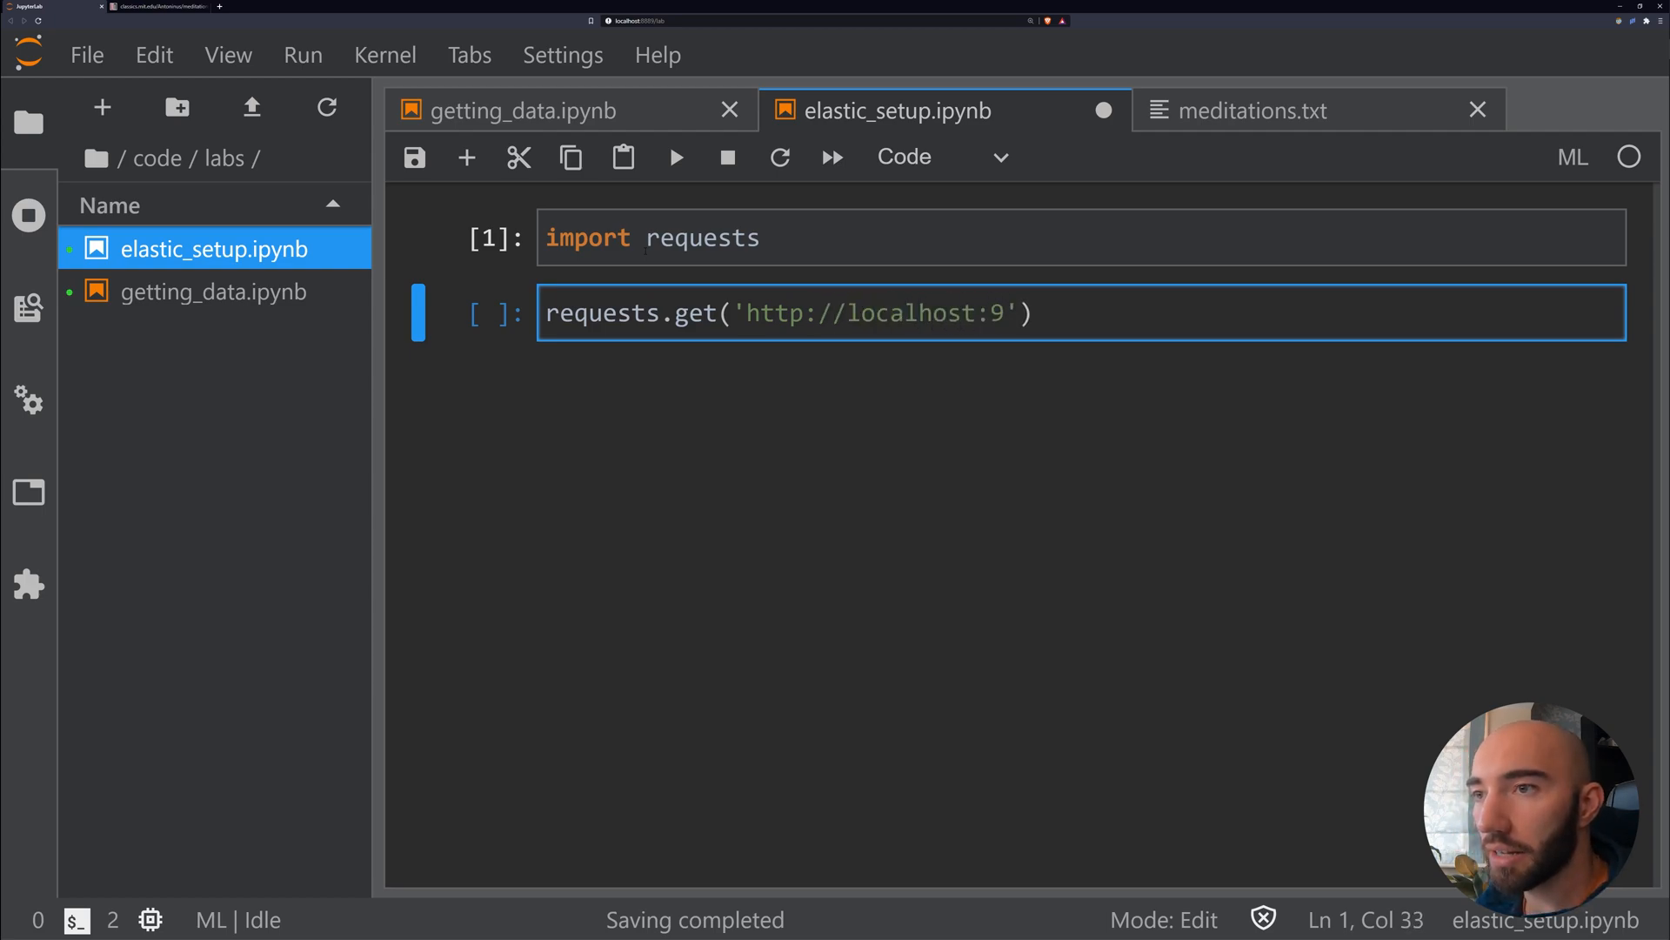
{"action": "type", "text": "20"}
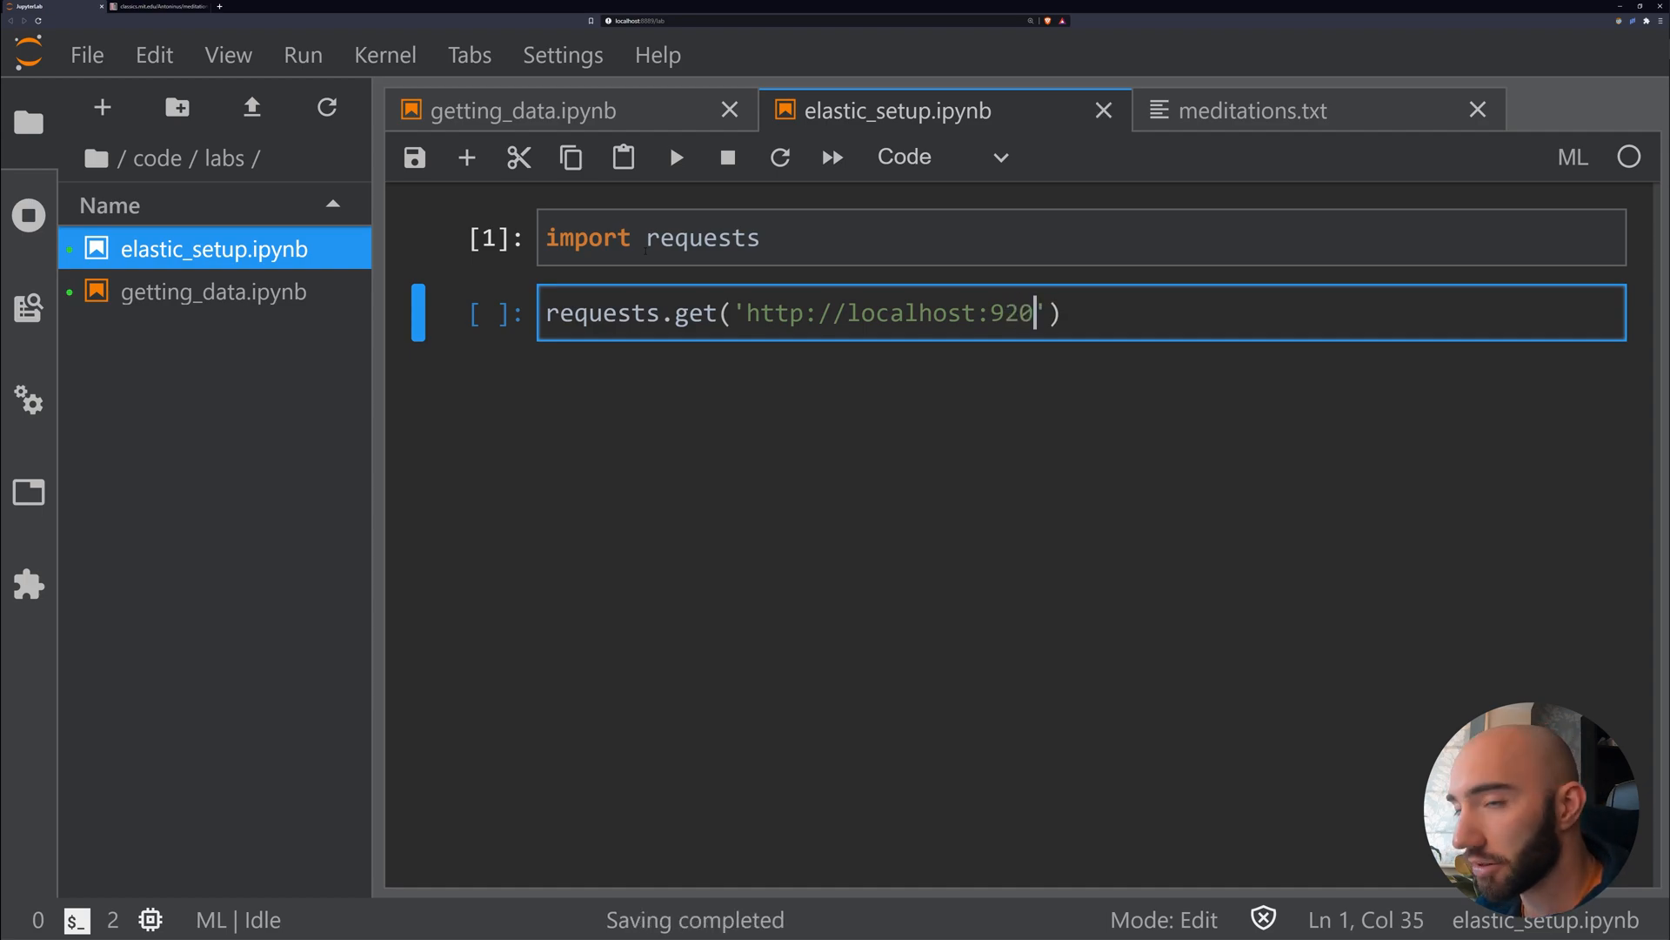
{"action": "type", "text": "0"}
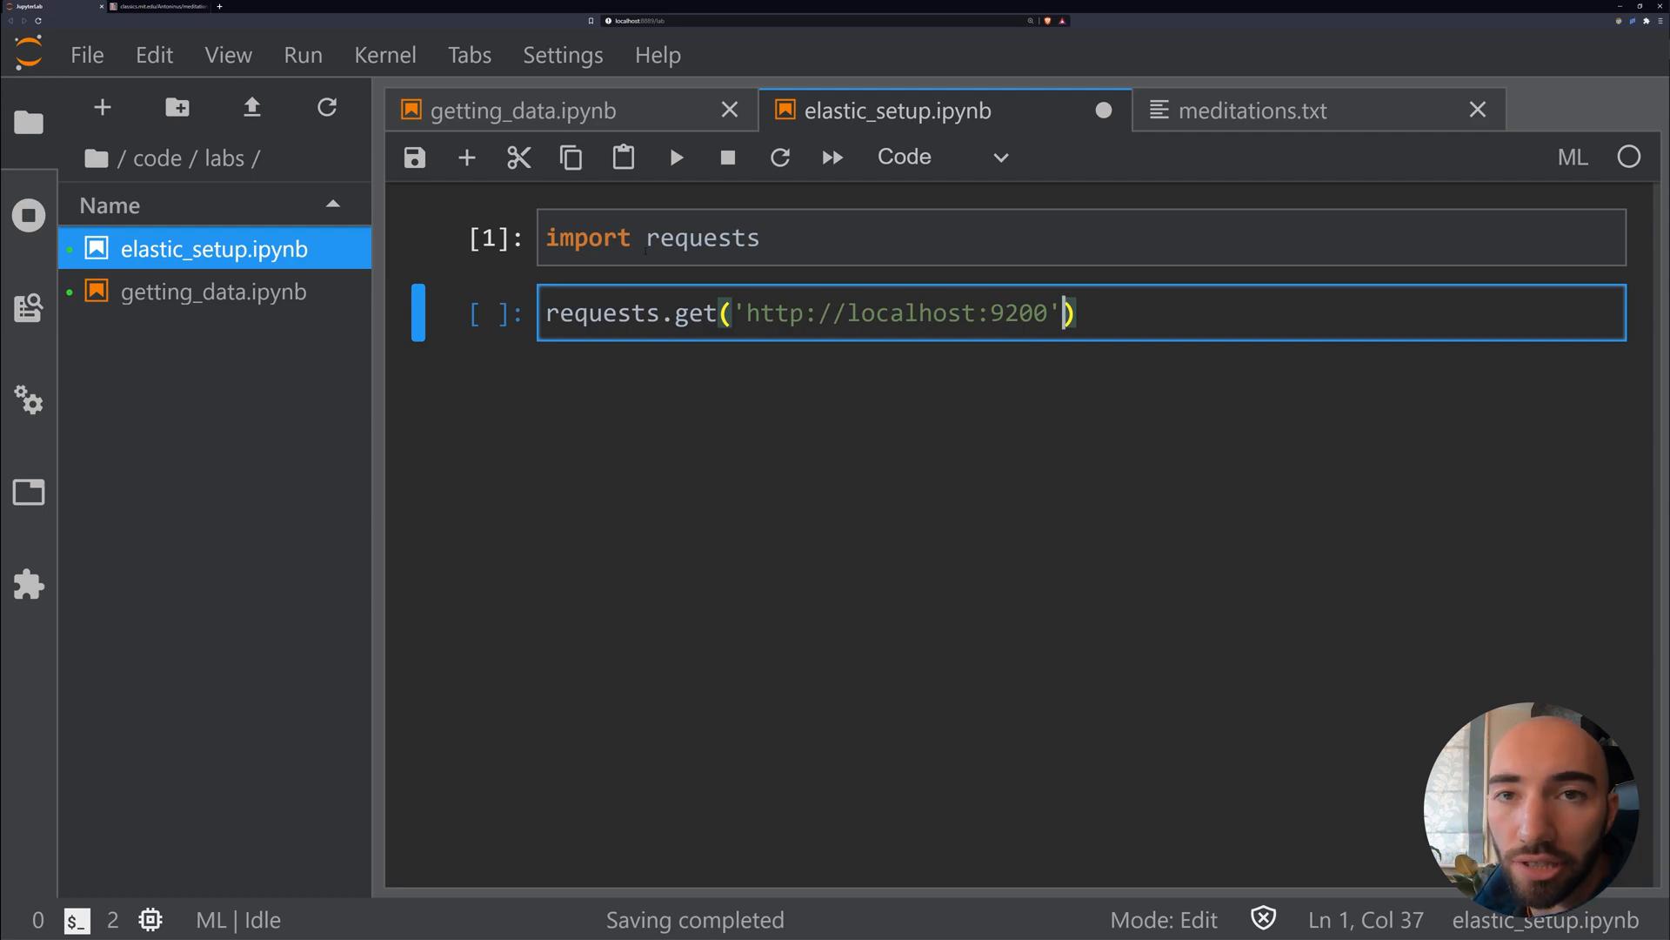
{"action": "type", "text": "/"}
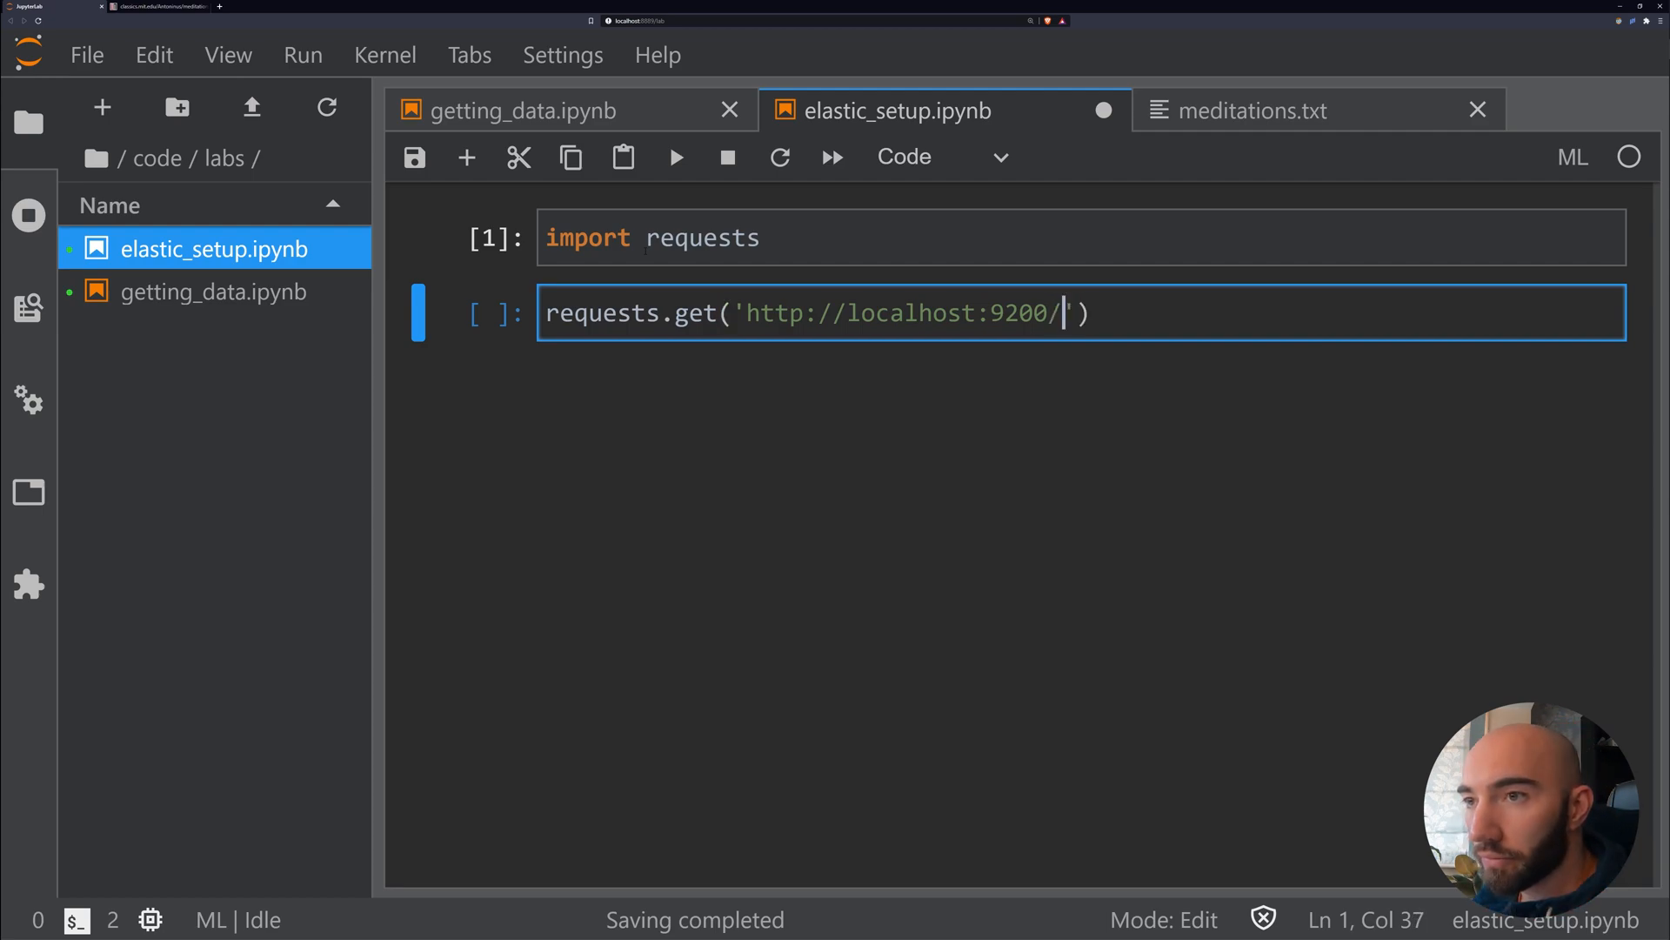
{"action": "type", "text": "_"}
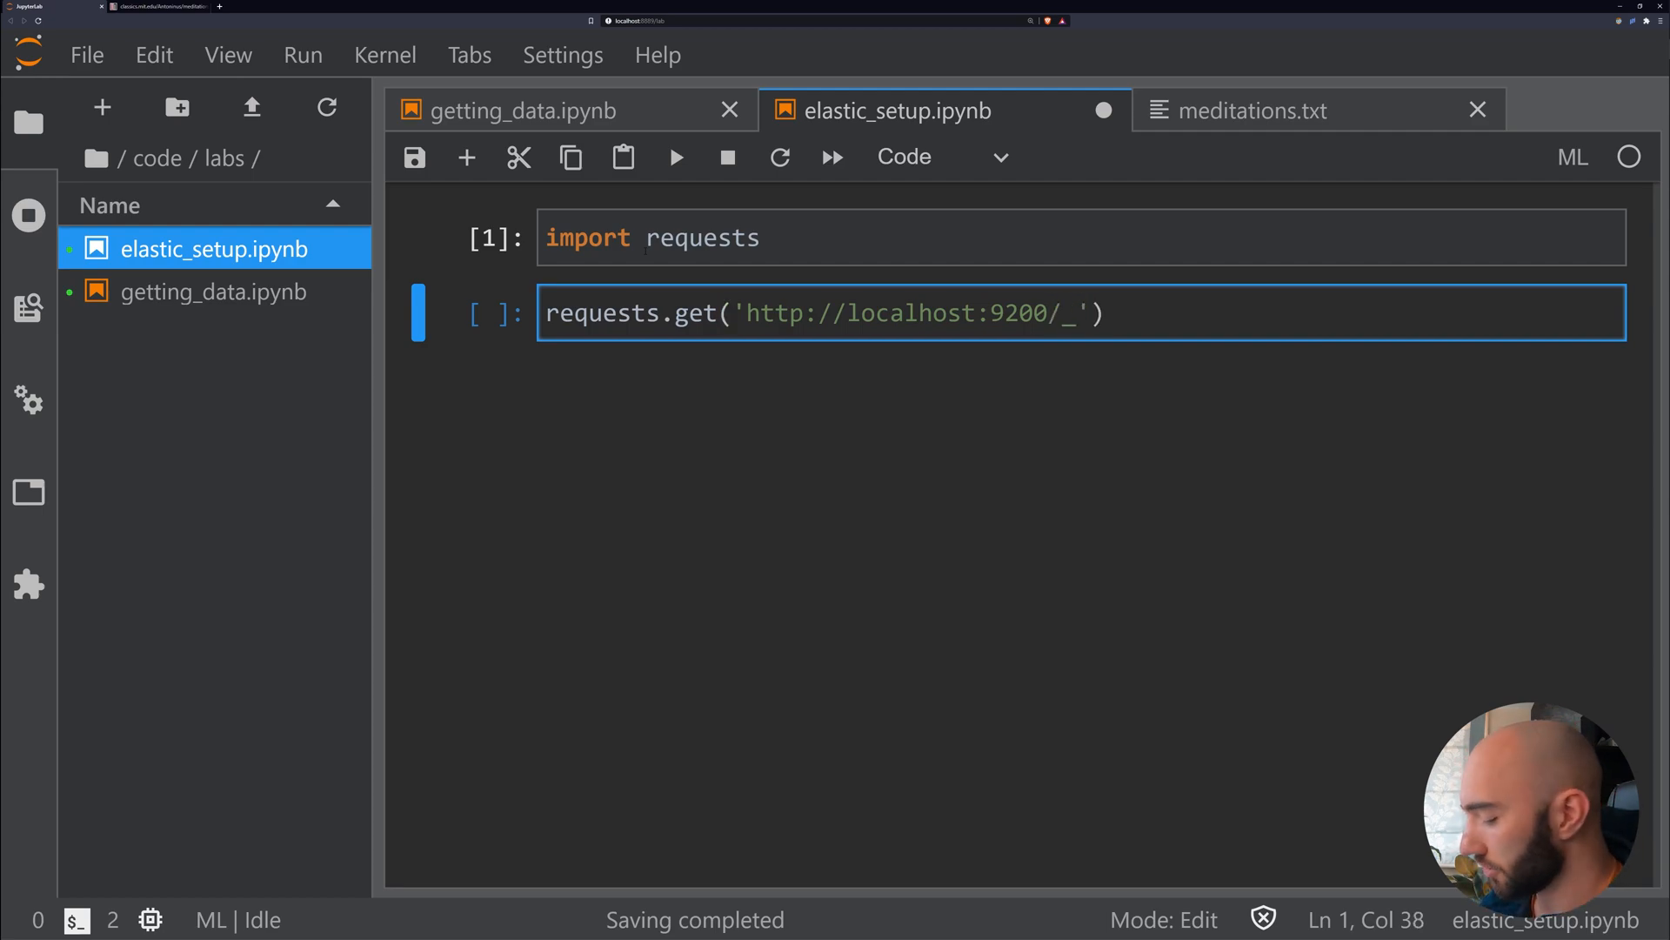
{"action": "type", "text": "cluster"}
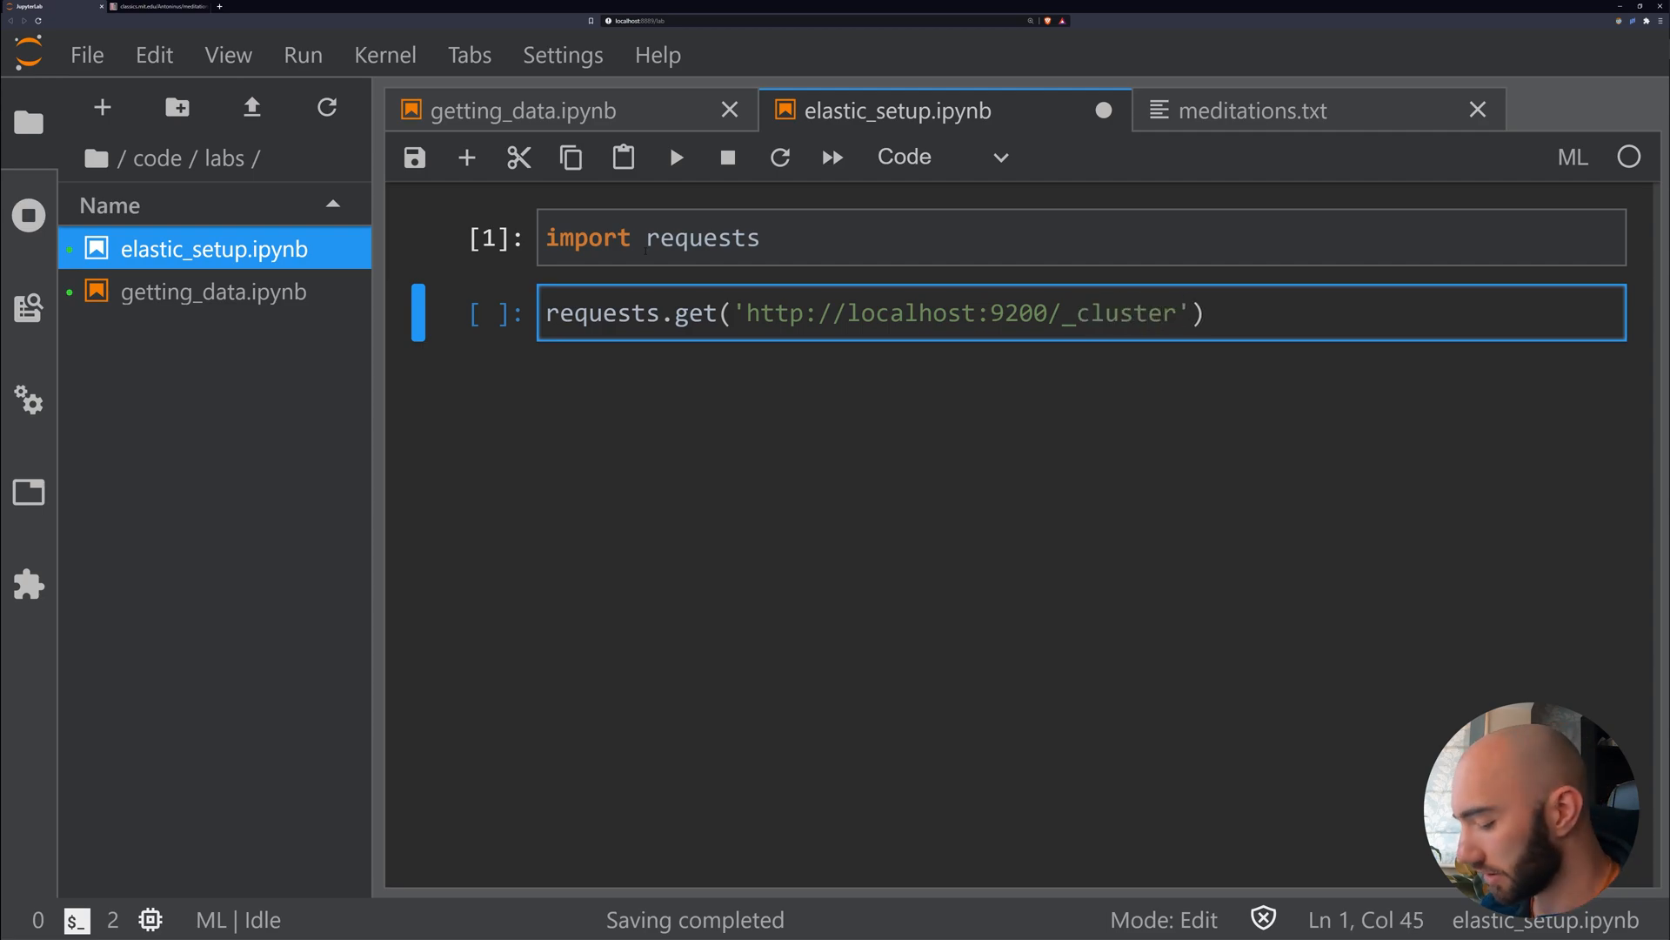
{"action": "type", "text": "/health"}
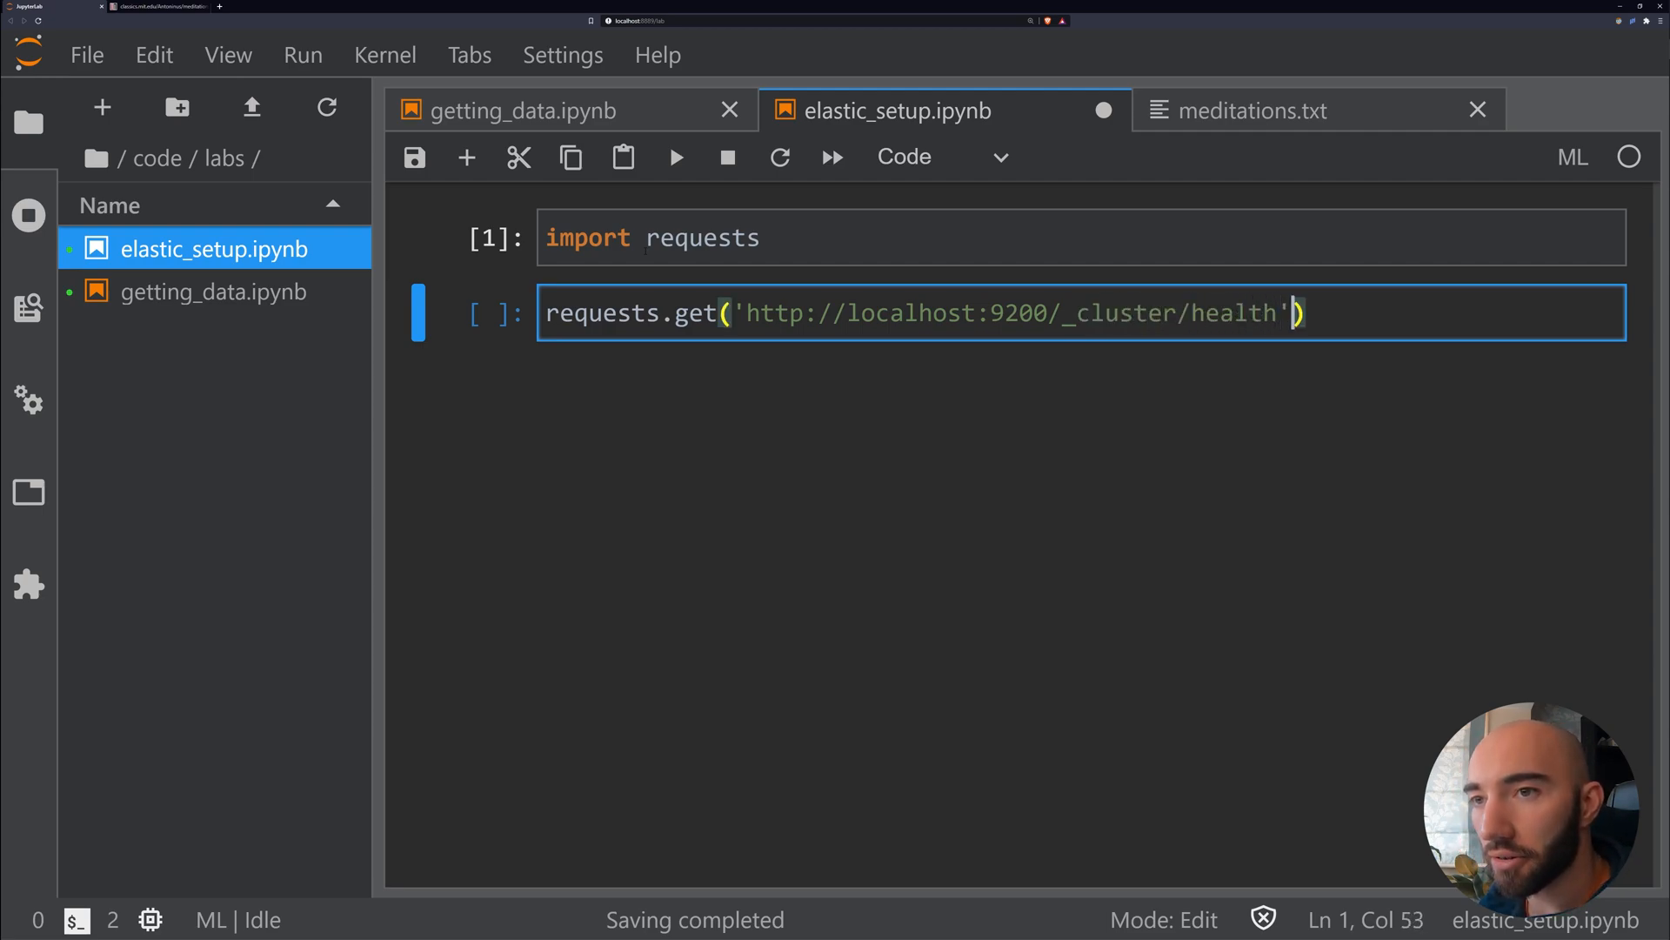
{"action": "type", "text": ".json("}
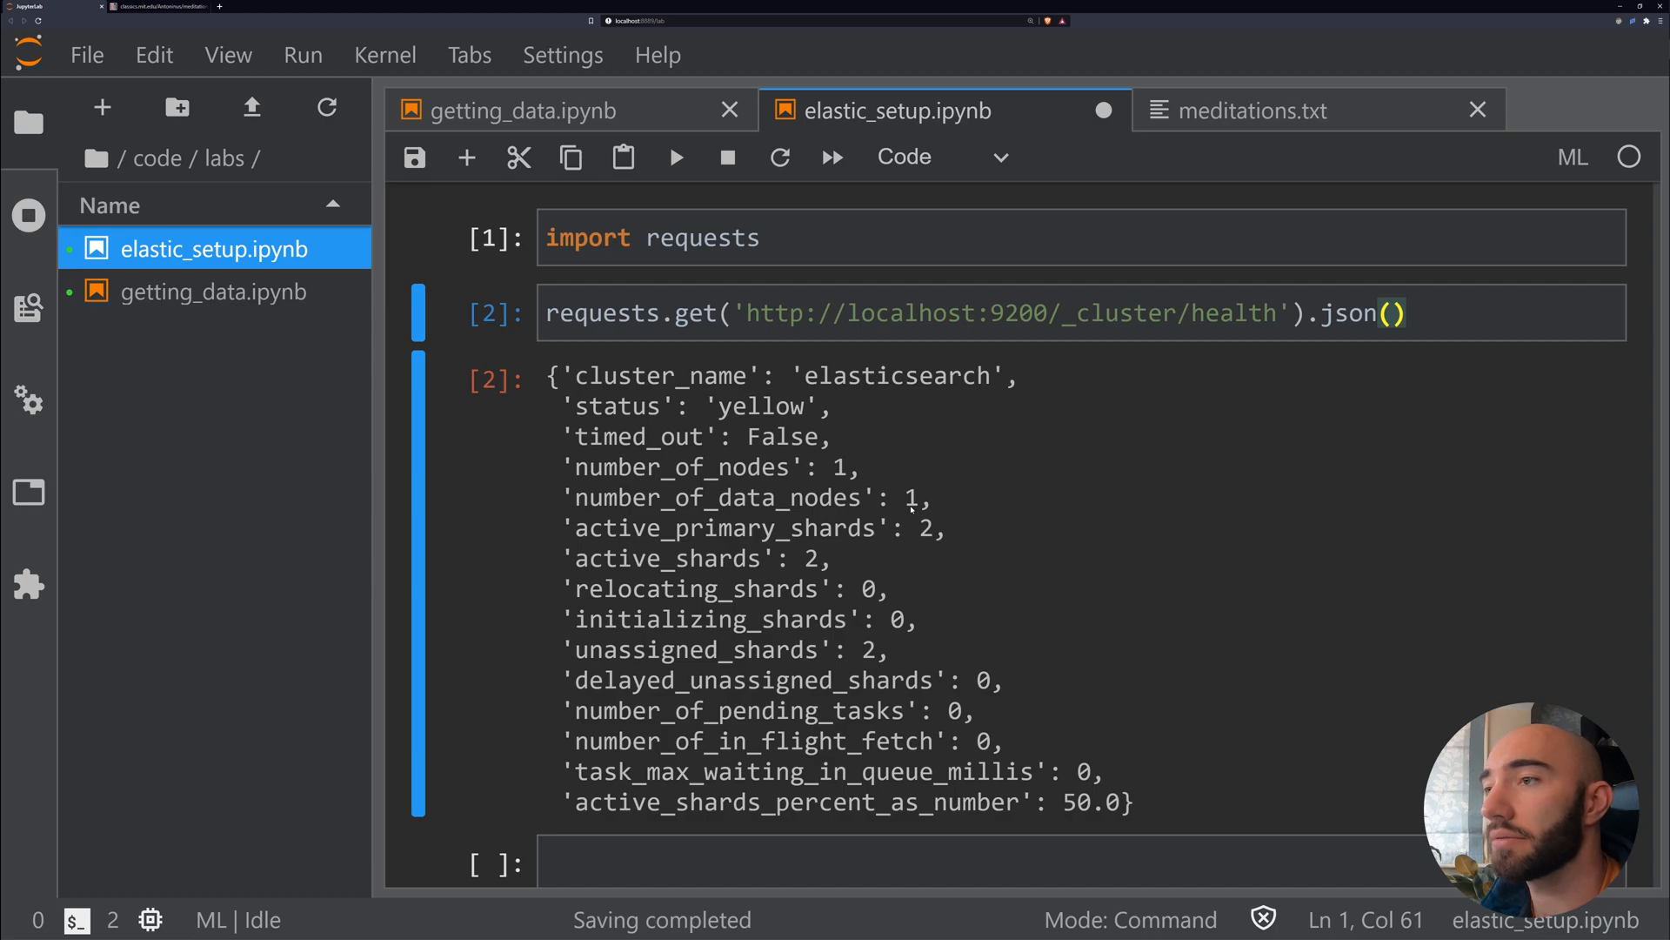
{"action": "scroll", "scroll_direction": "down", "scroll_amount": 3}
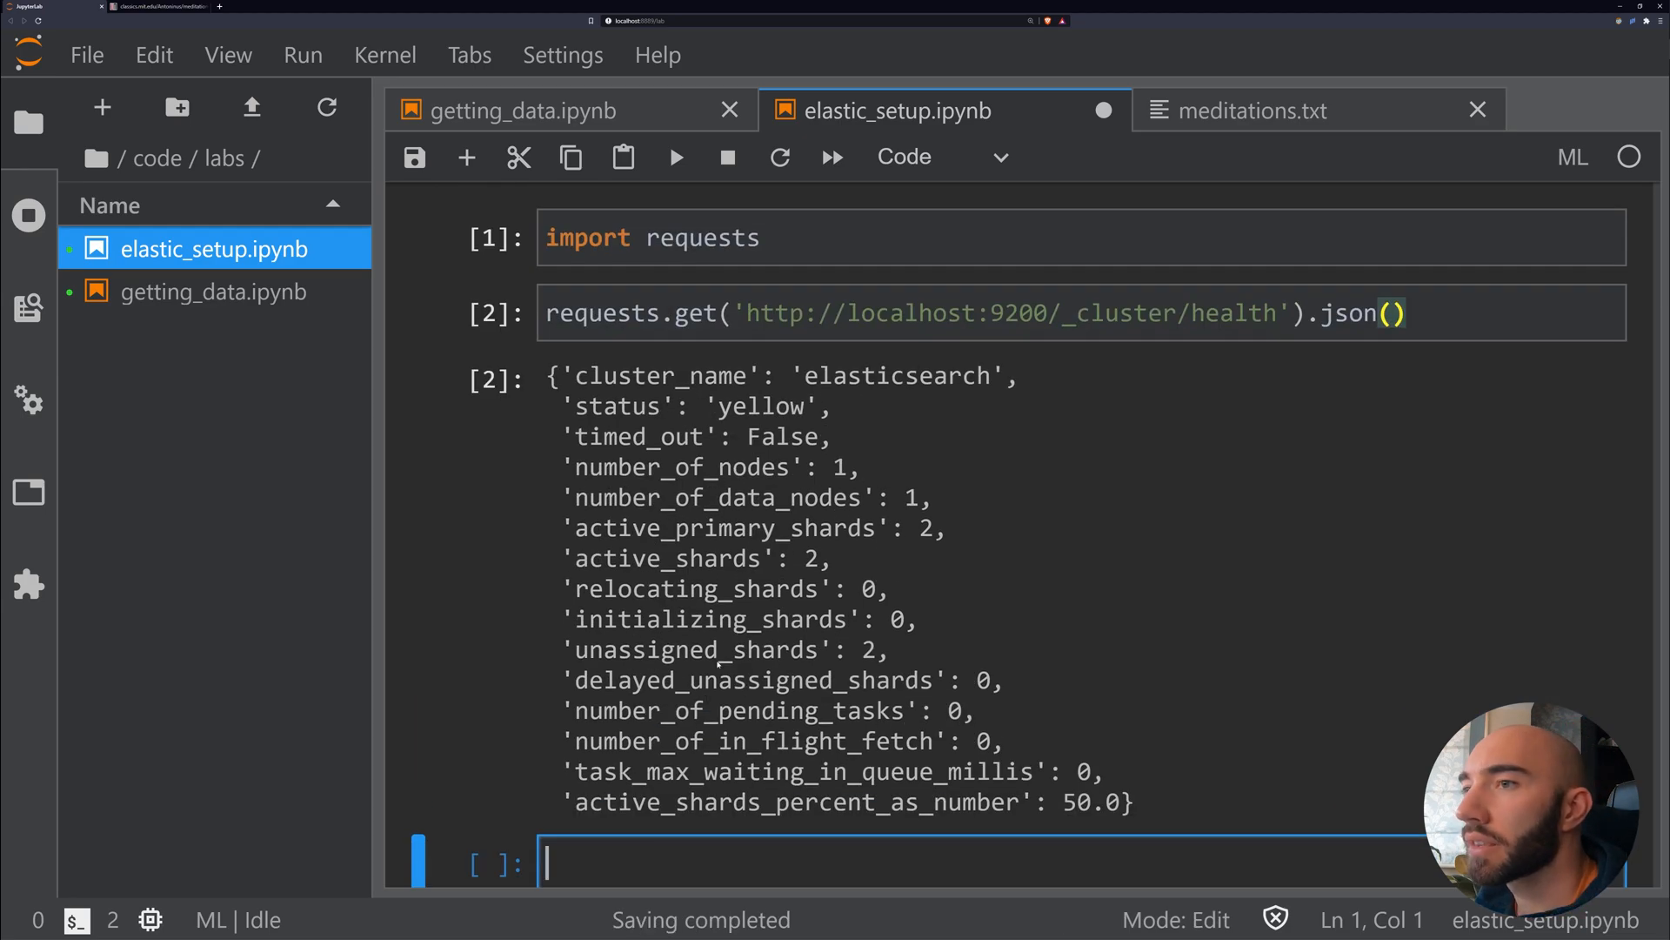
{"action": "type", "text": "requests.get('"}
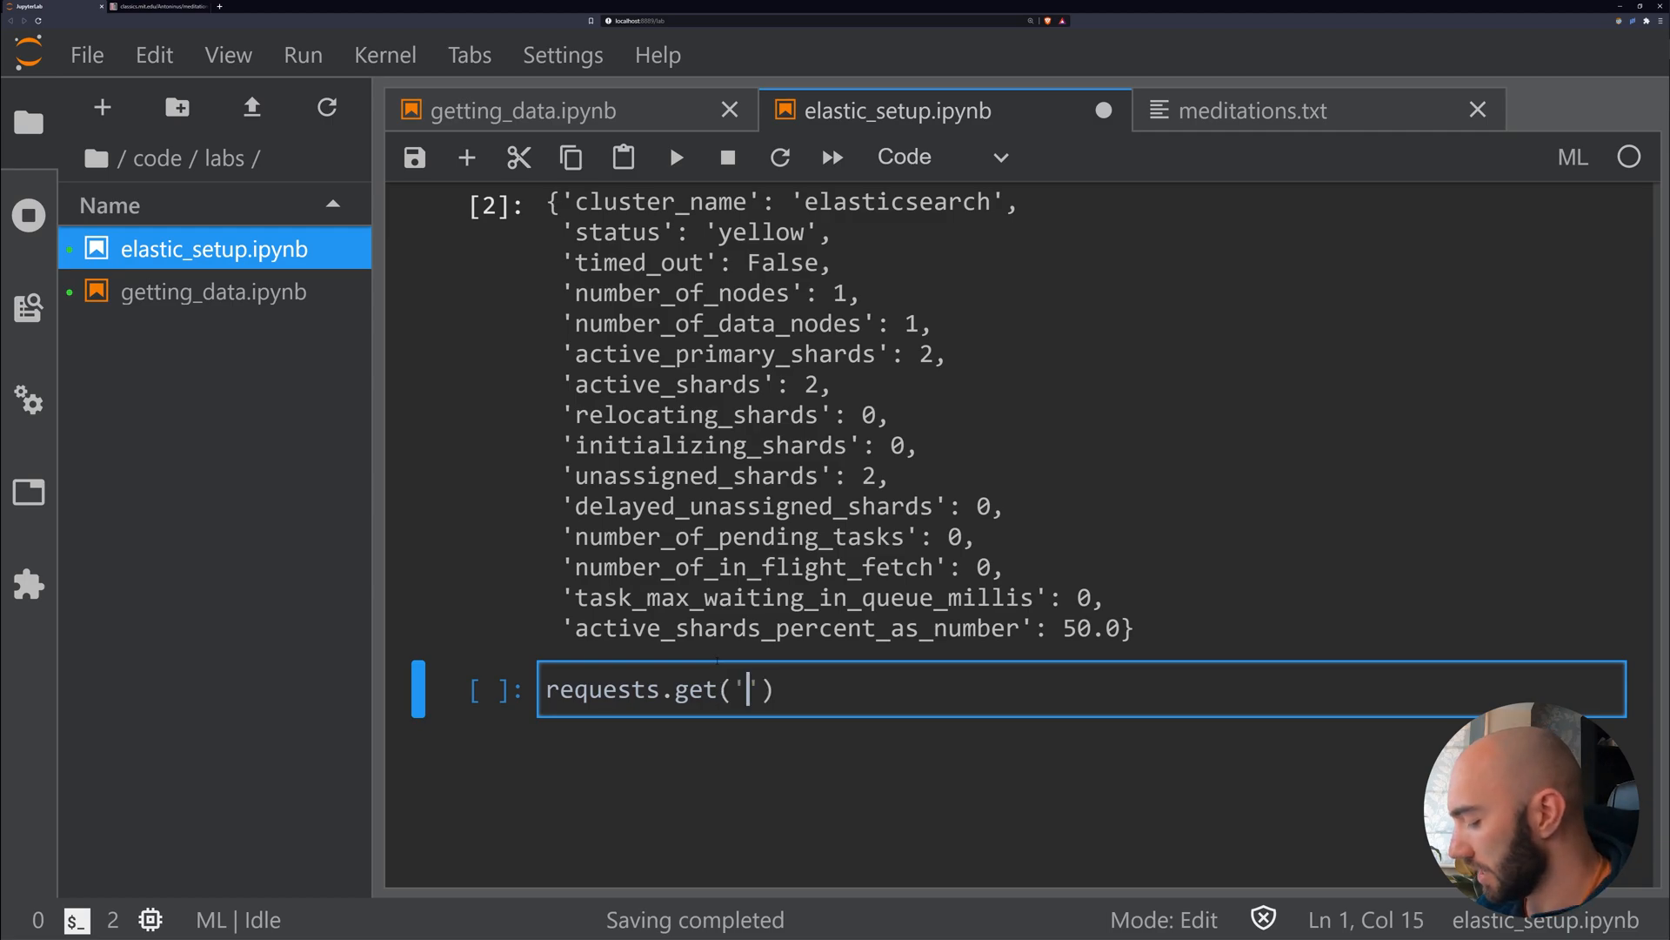
{"action": "type", "text": "http://"}
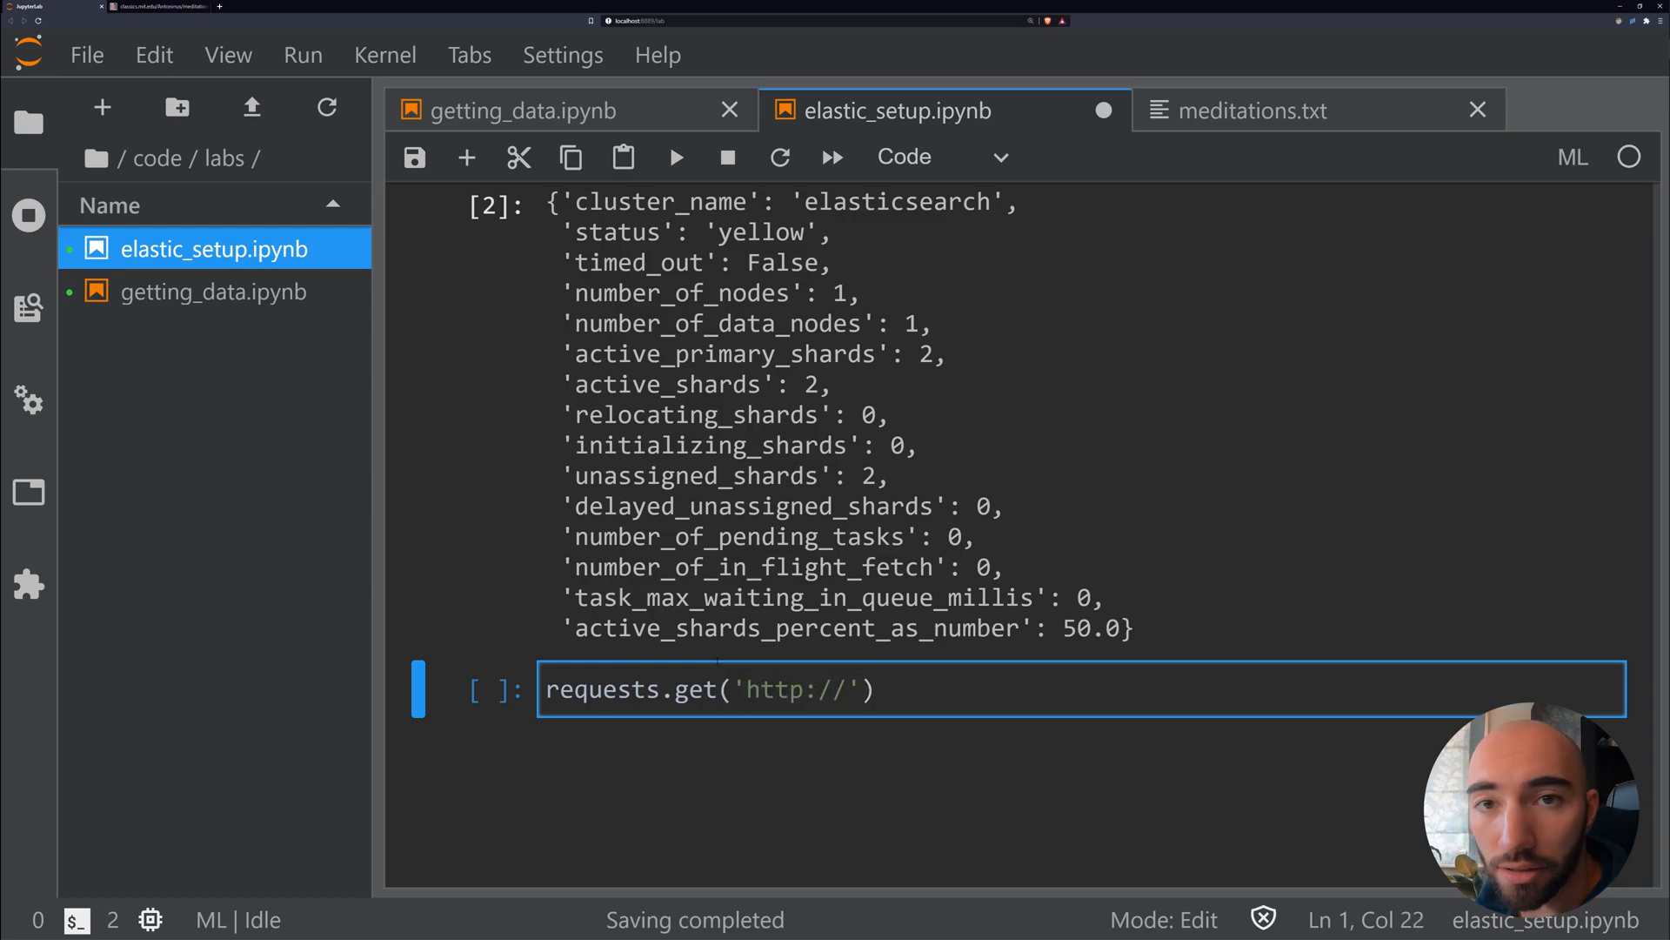
{"action": "type", "text": "1"}
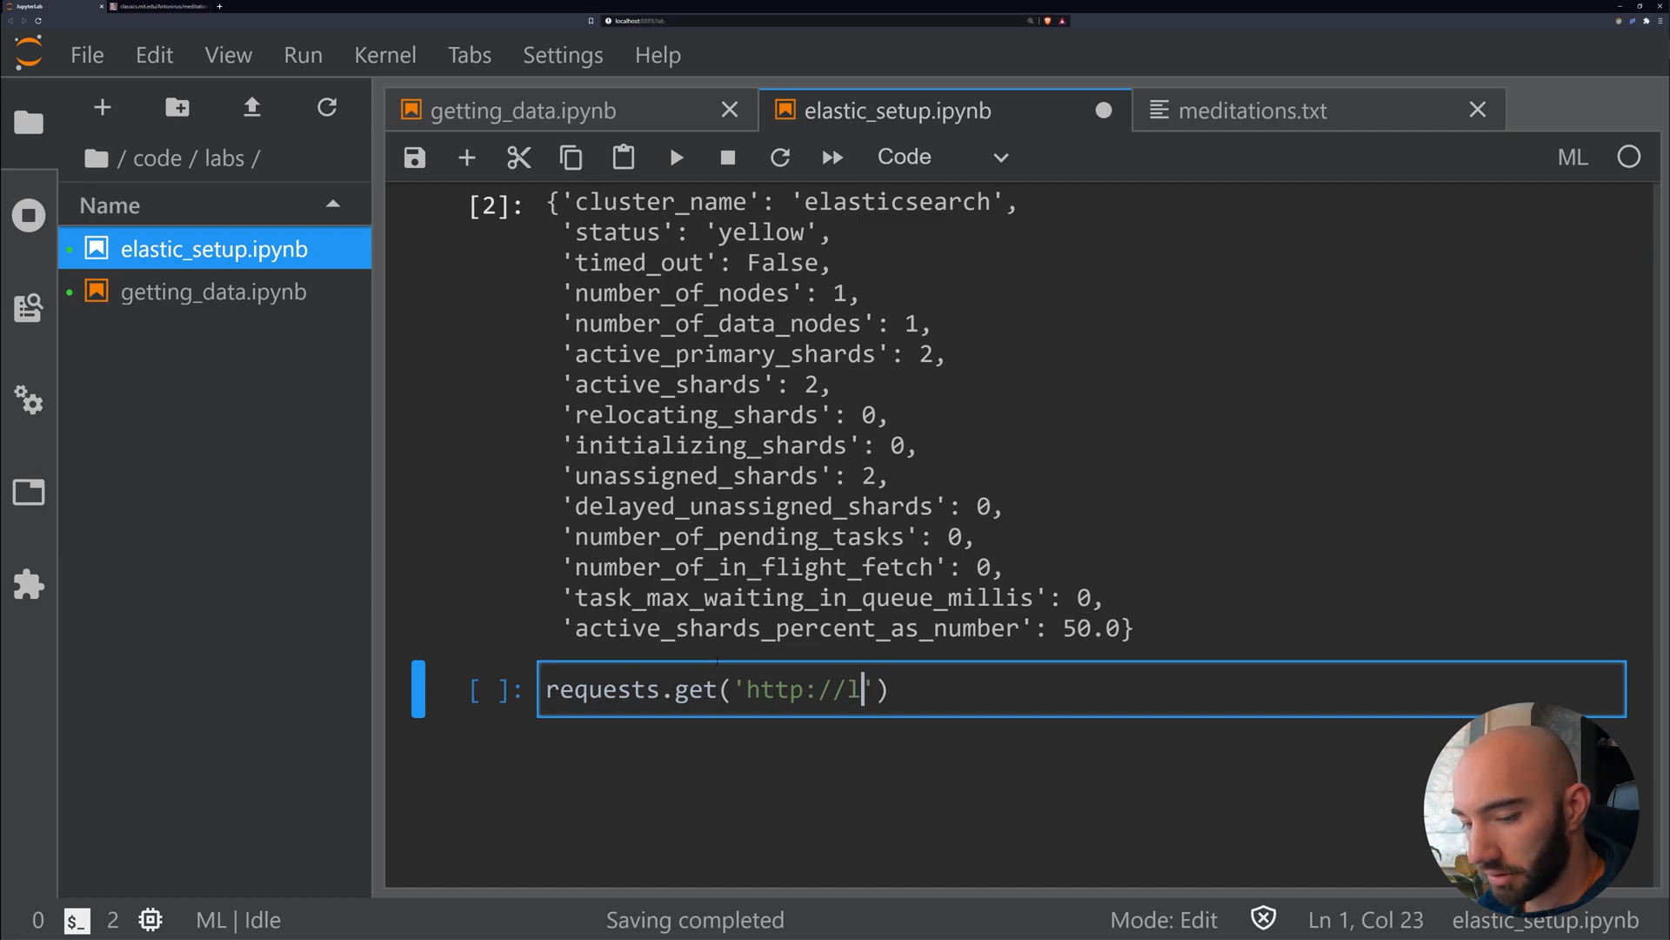
{"action": "type", "text": "ocalhost@"}
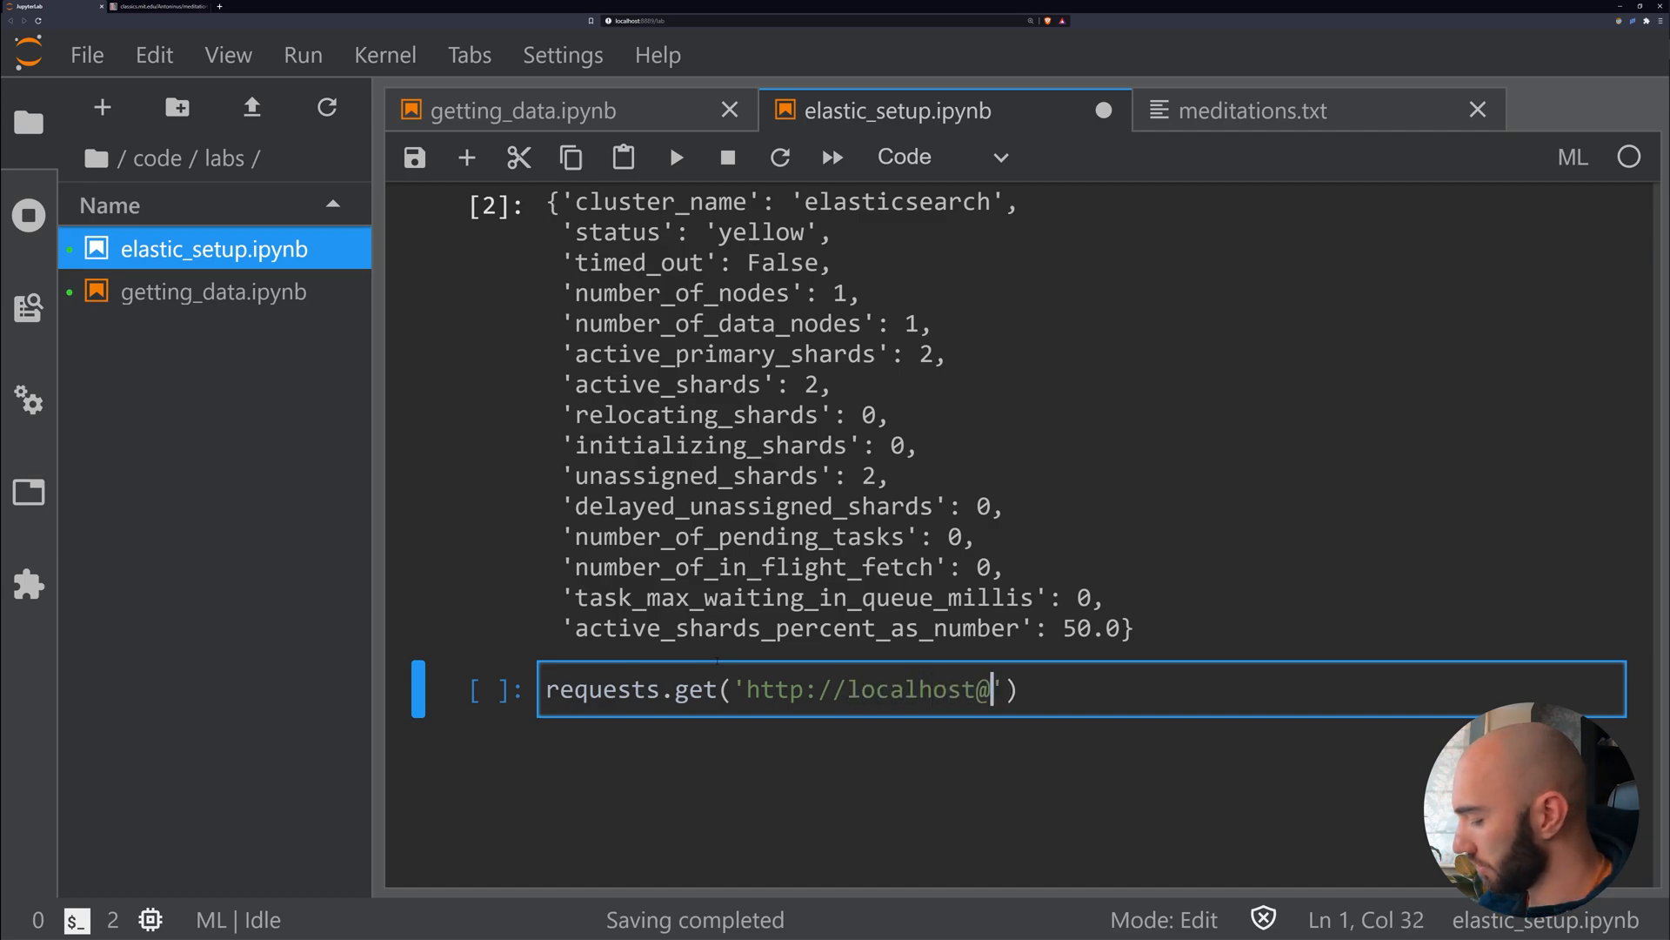
{"action": "type", "text": "9200"}
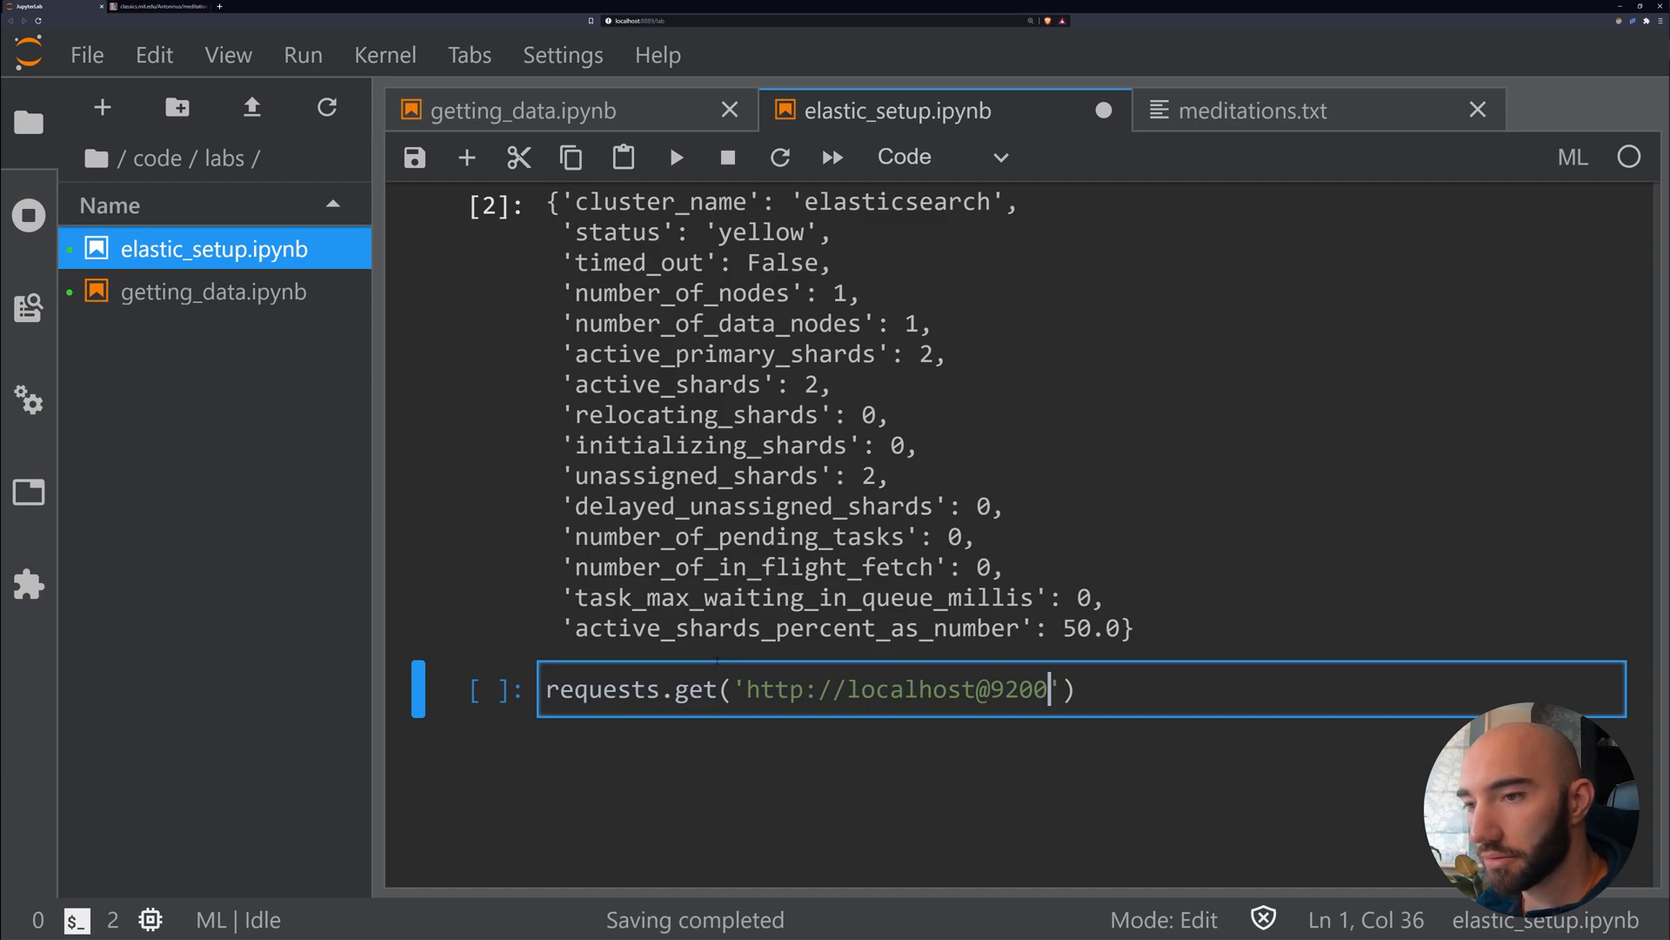
{"action": "key", "text": "BackSpace"}
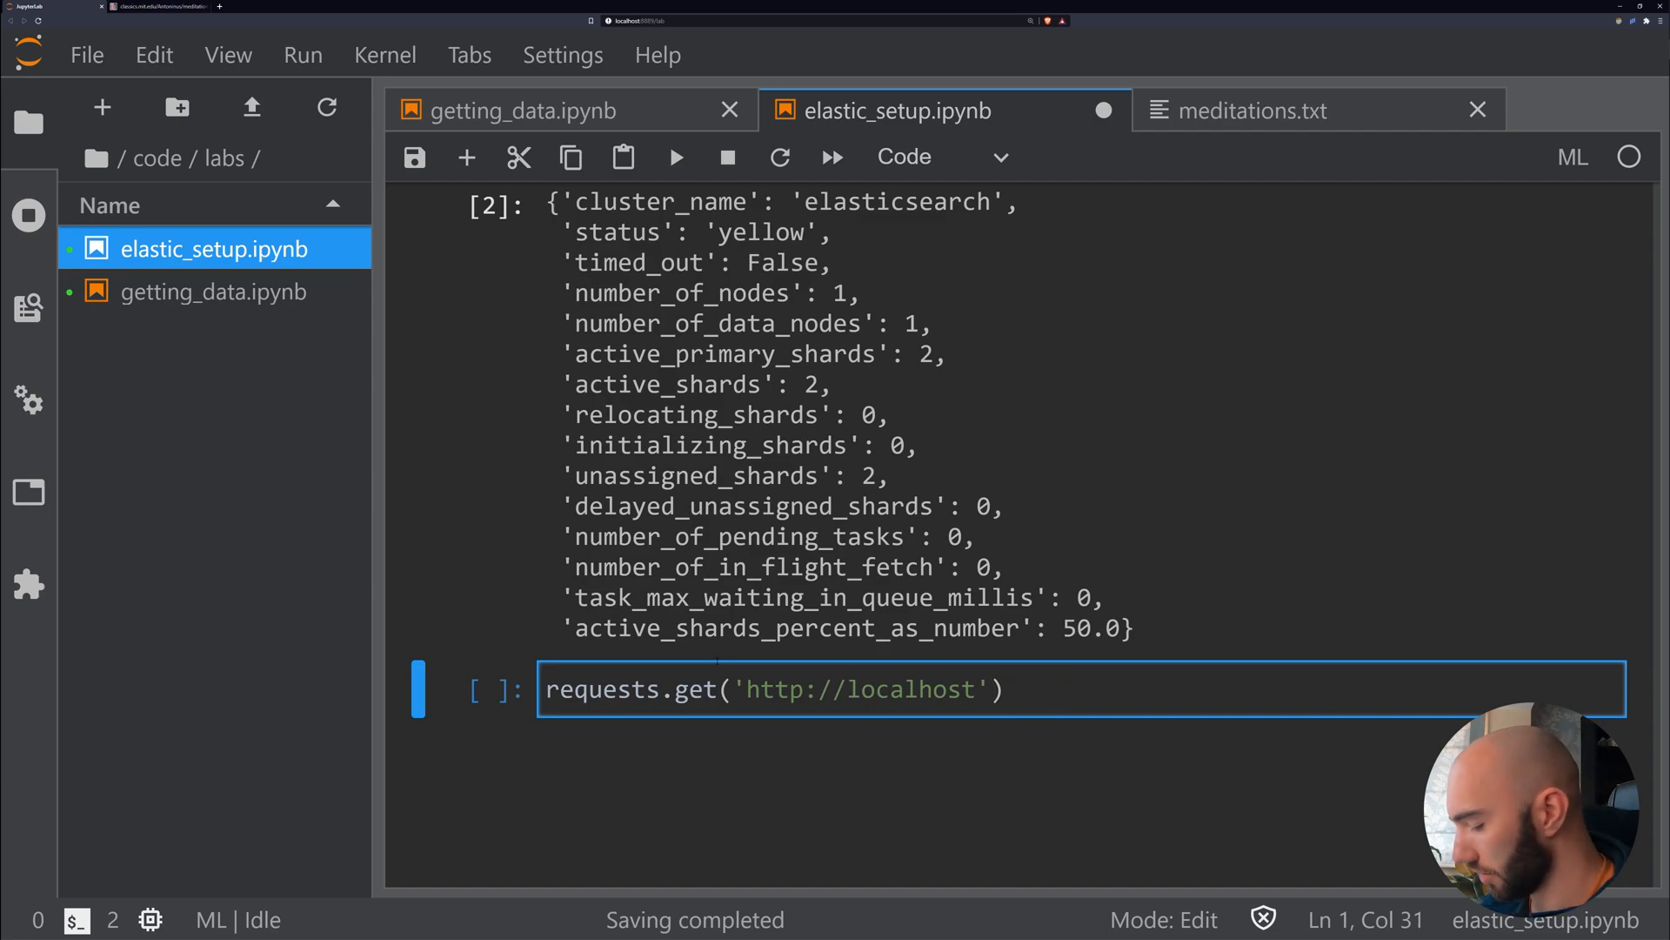
{"action": "type", "text": ":9200"}
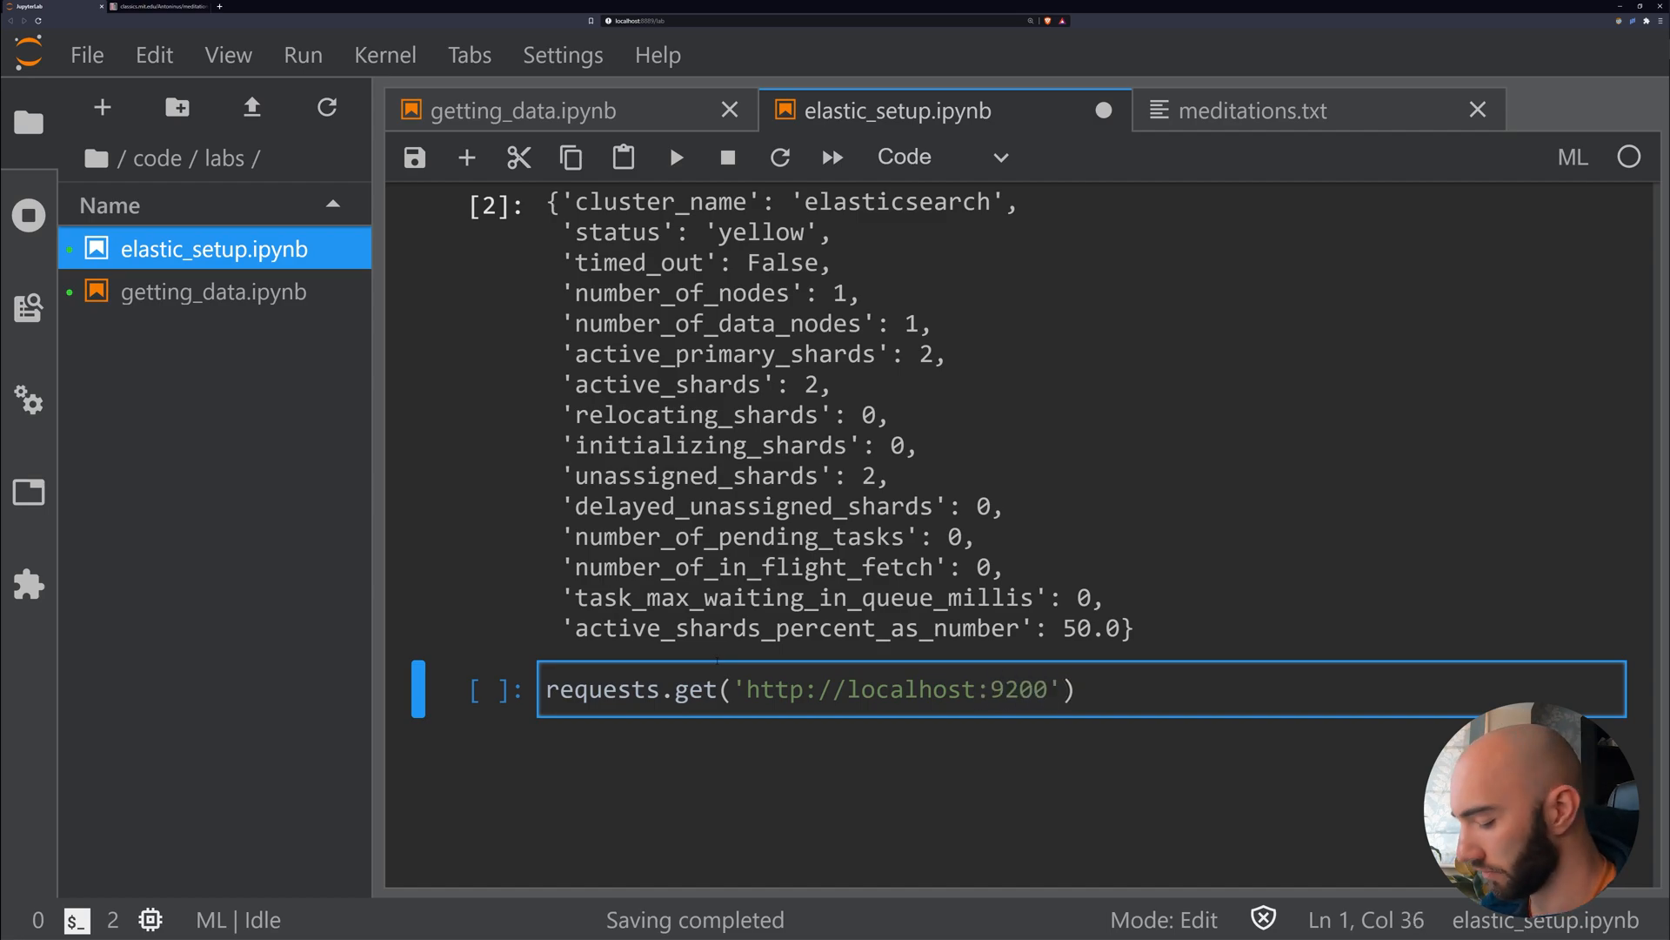
{"action": "type", "text": "/_"}
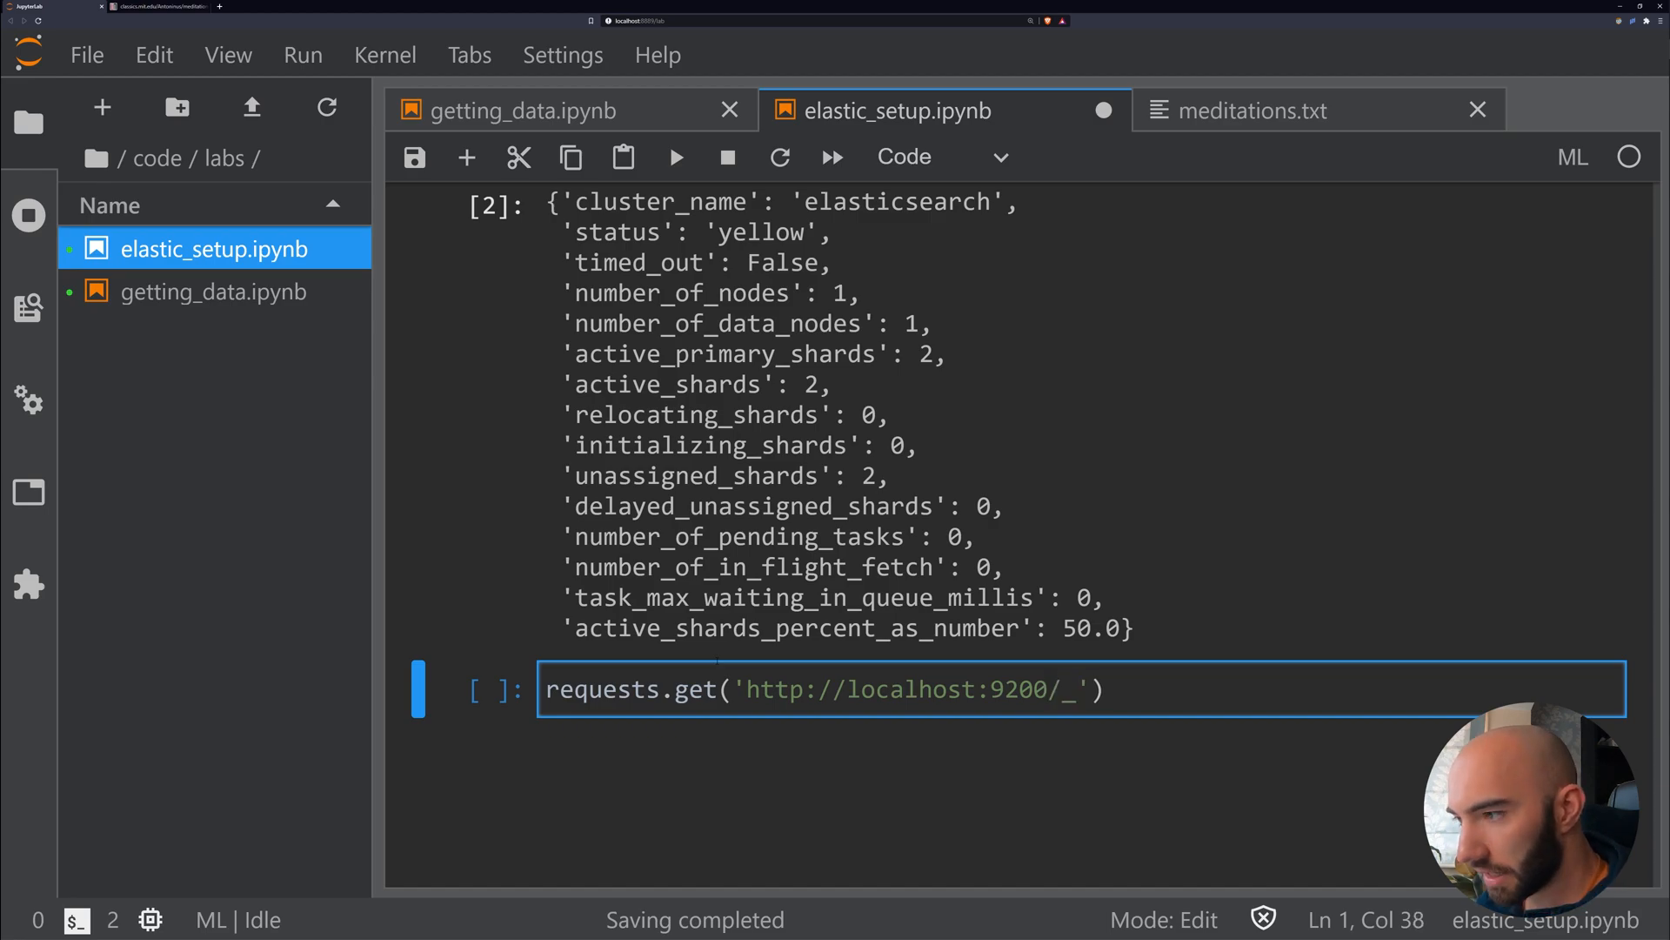
{"action": "type", "text": "ca"}
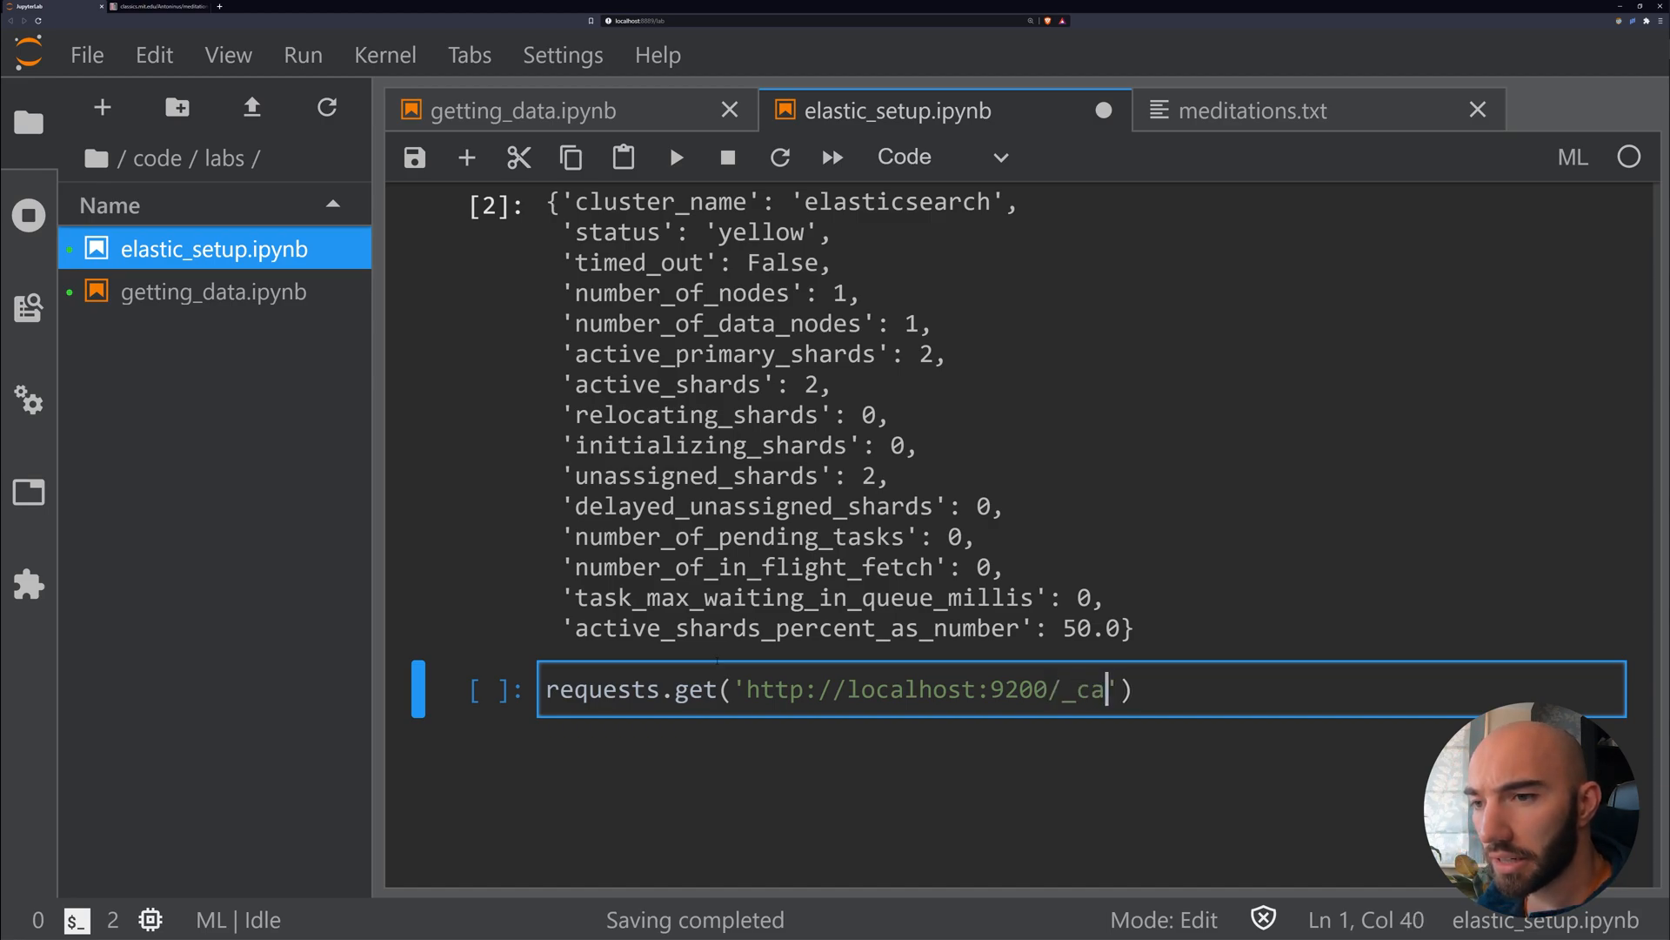
{"action": "type", "text": "t/"}
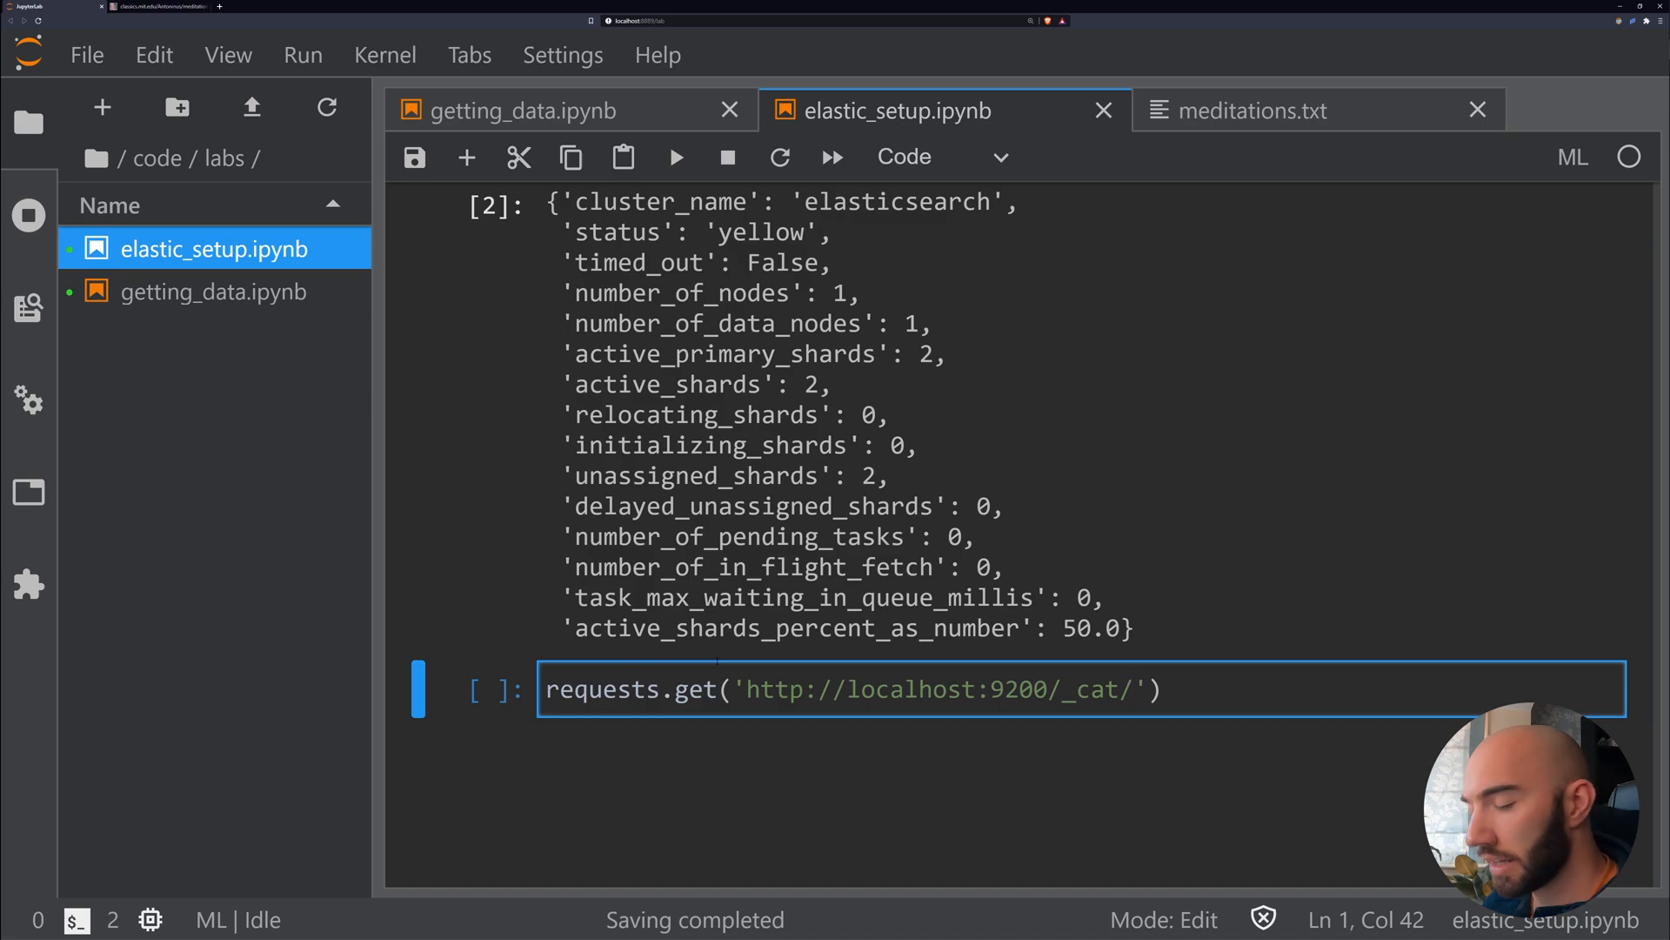
{"action": "type", "text": "in"}
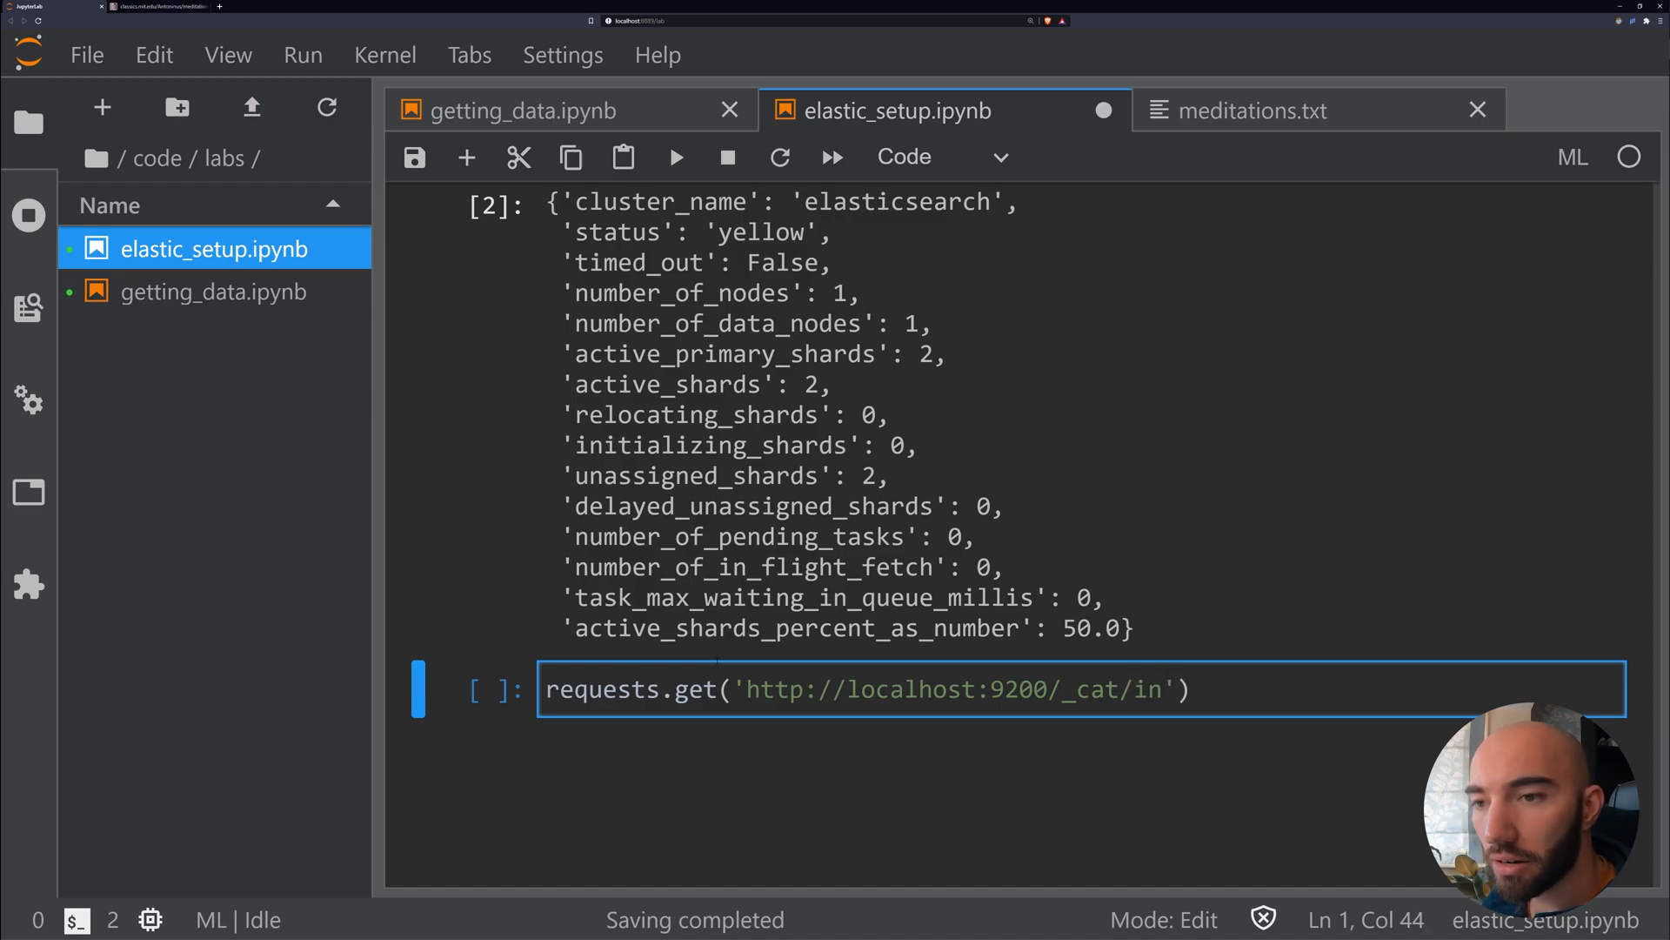
{"action": "type", "text": "dices"}
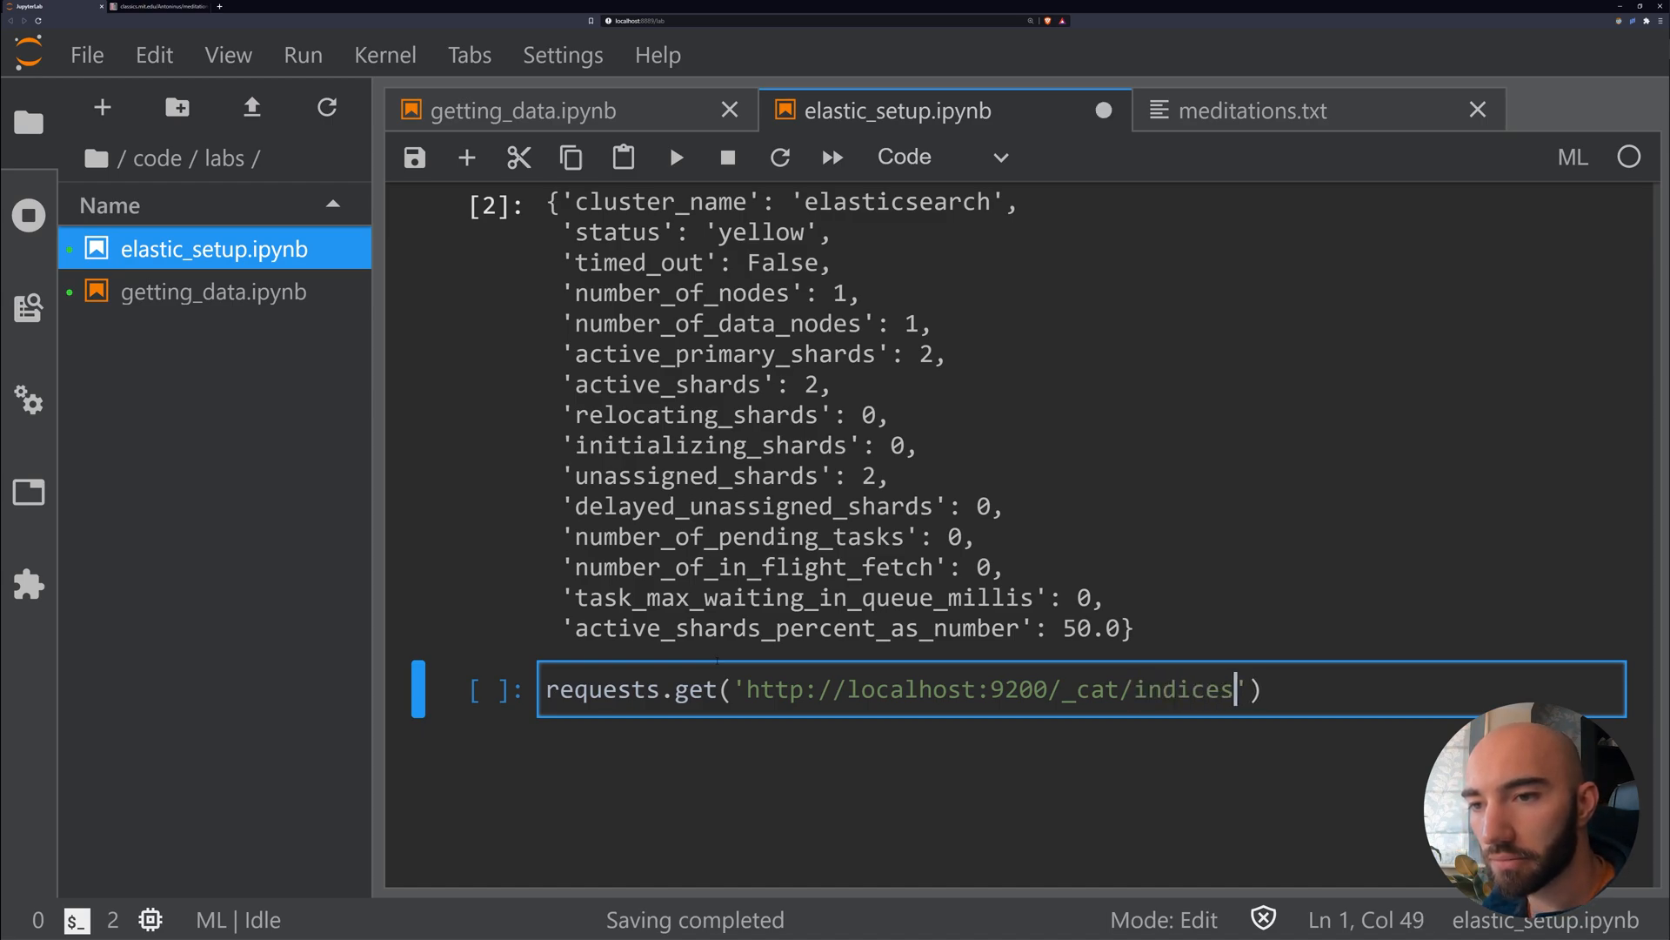
{"action": "type", "text": ".text"}
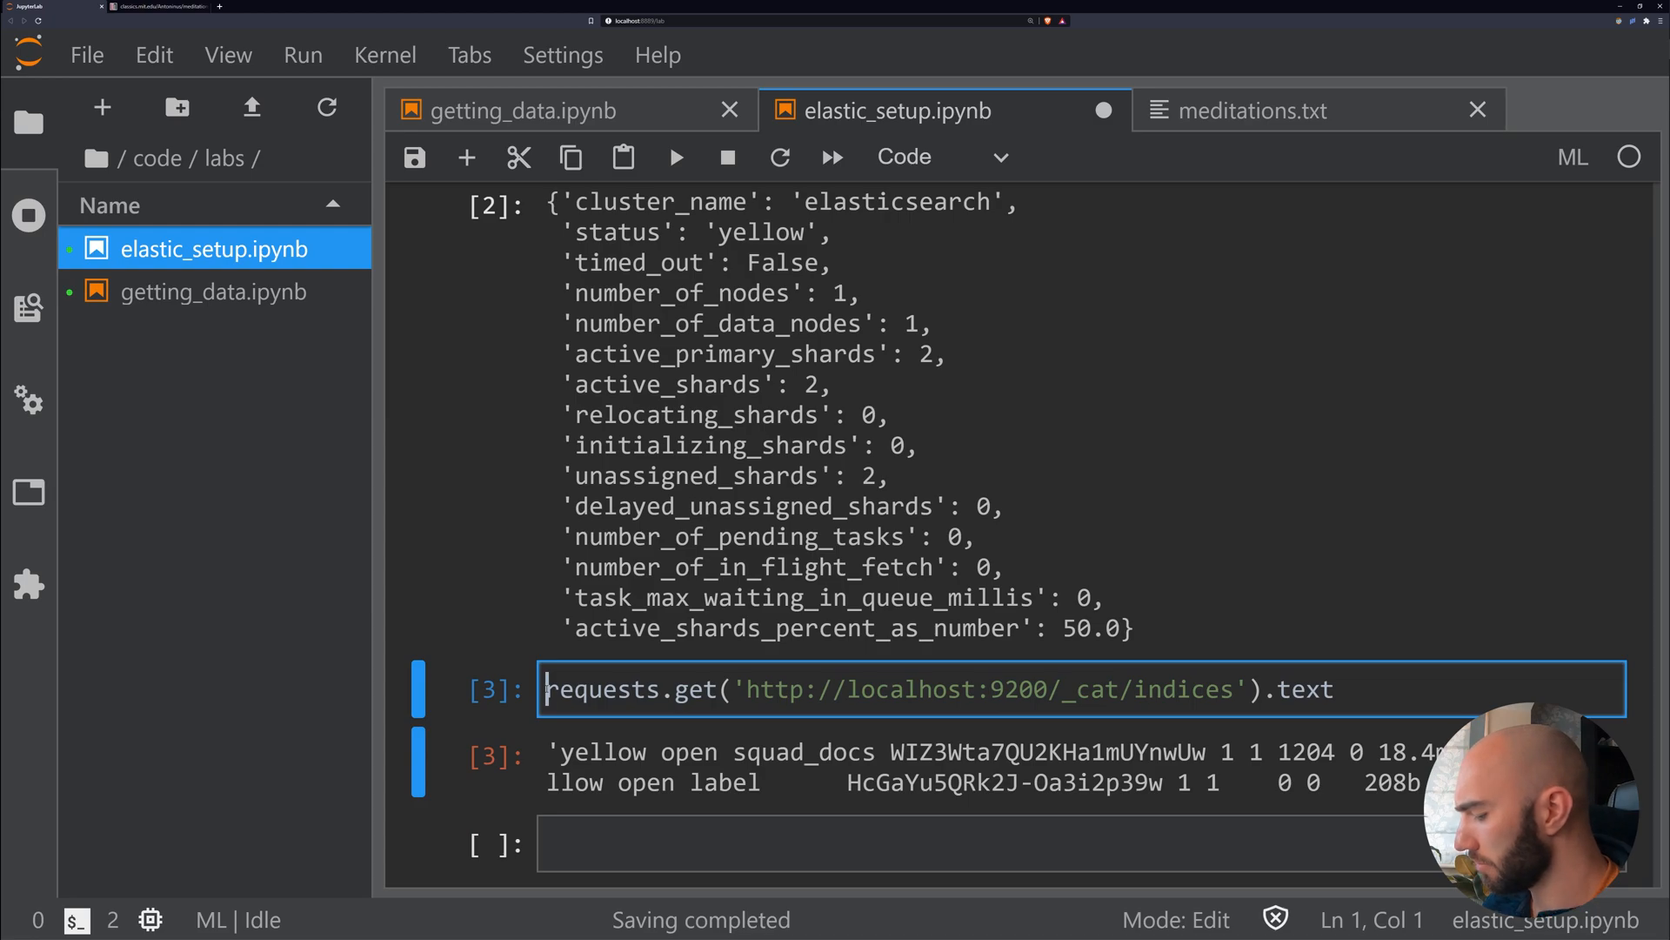
{"action": "type", "text": "print("}
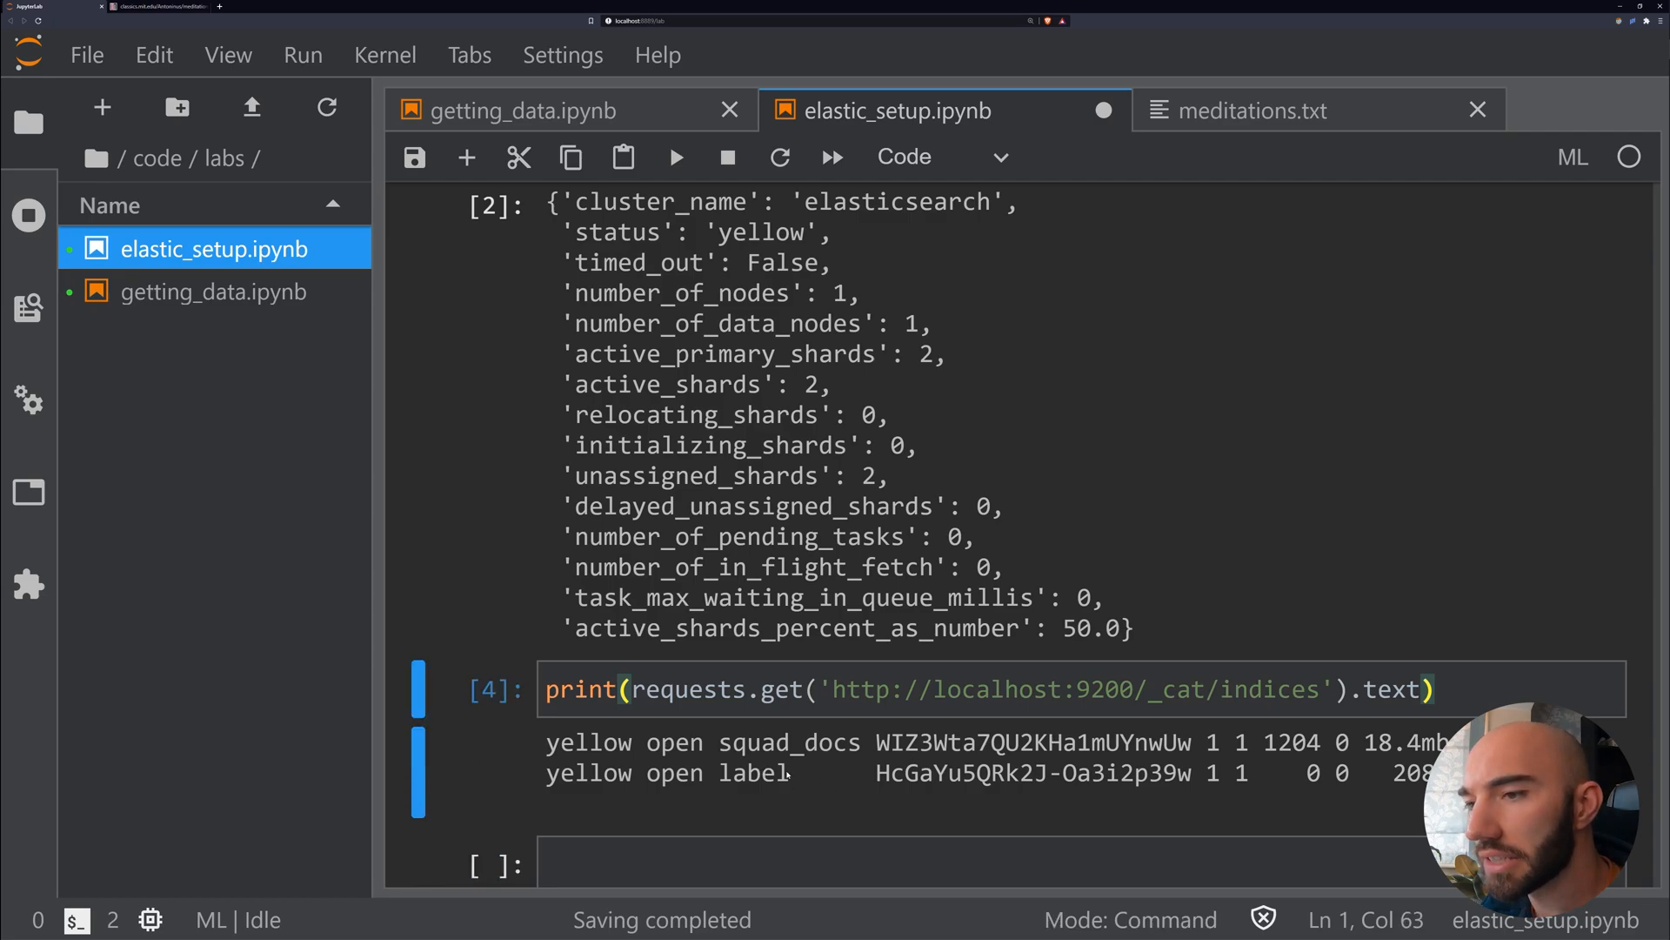
Step: Pick out the squad_docs index name in the output and move to the new empty cell
{"action": "double_click", "coordinate": [753, 741]}
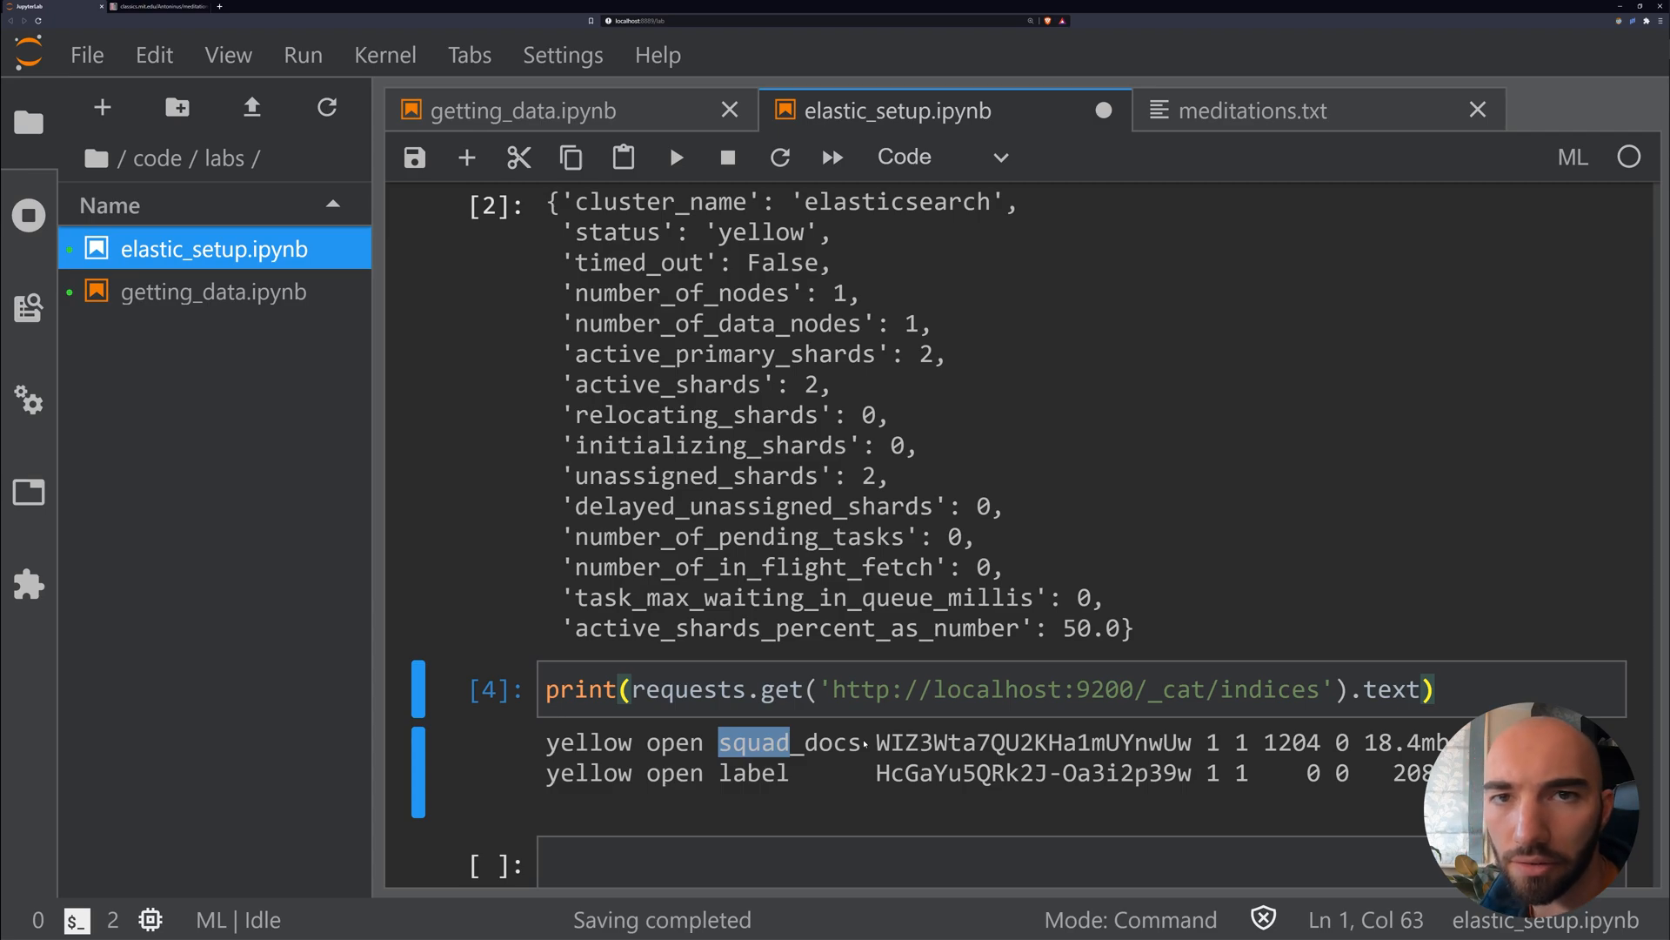
{"action": "scroll", "scroll_direction": "down", "scroll_amount": 3}
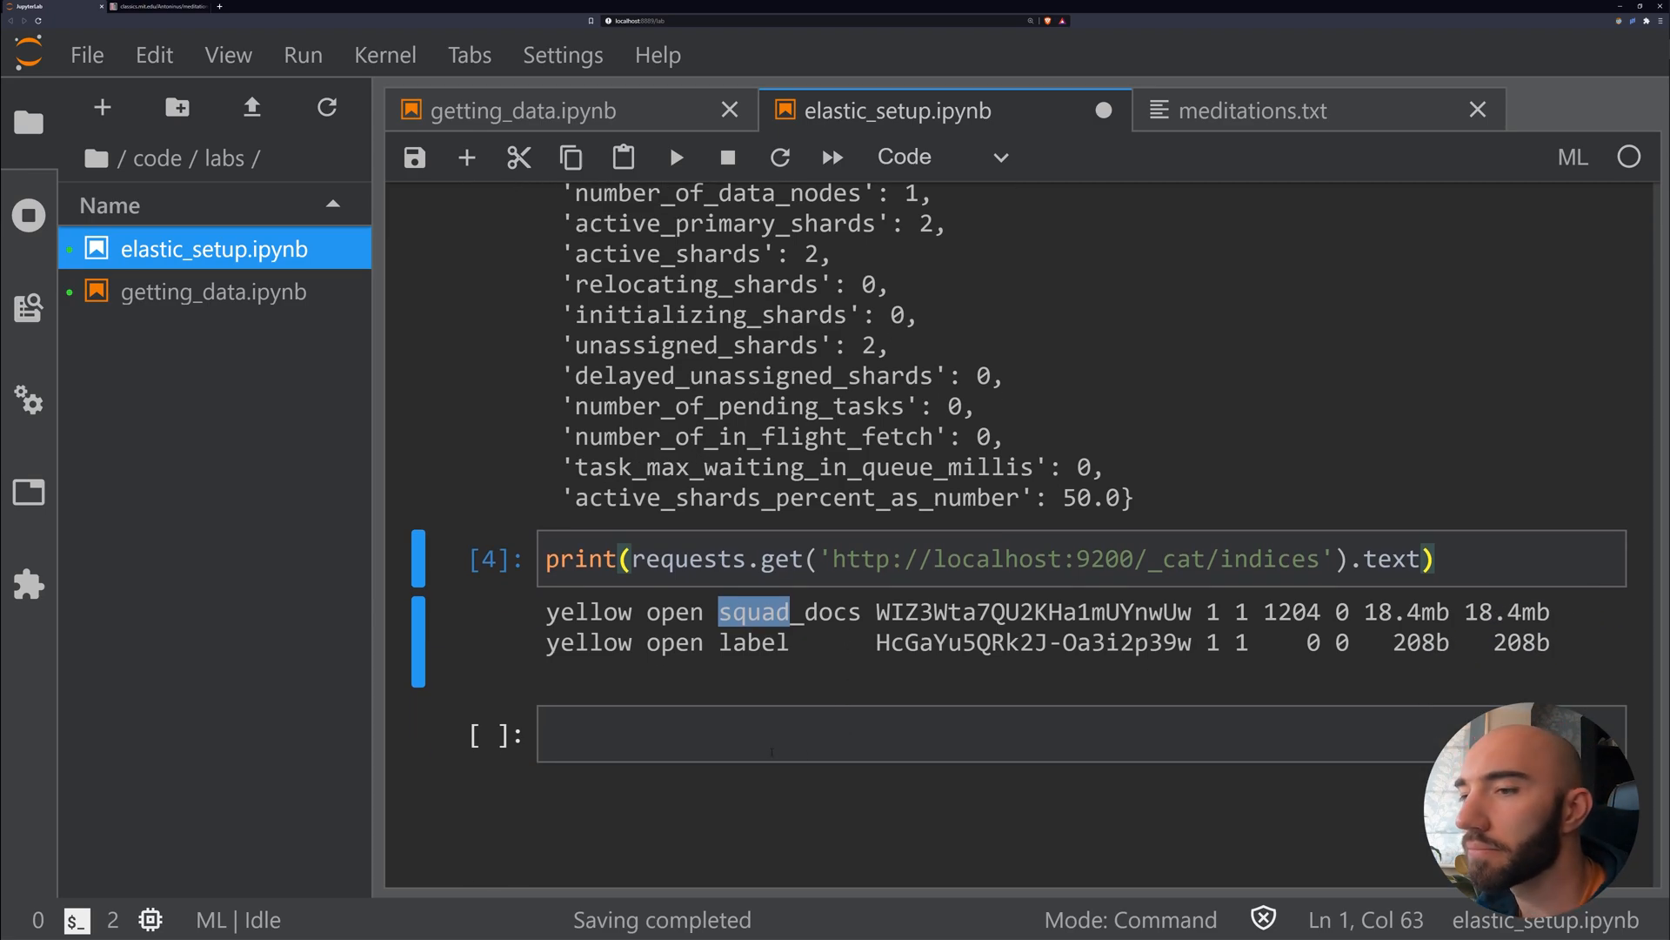
{"action": "left_click", "coordinate": [1065, 733]}
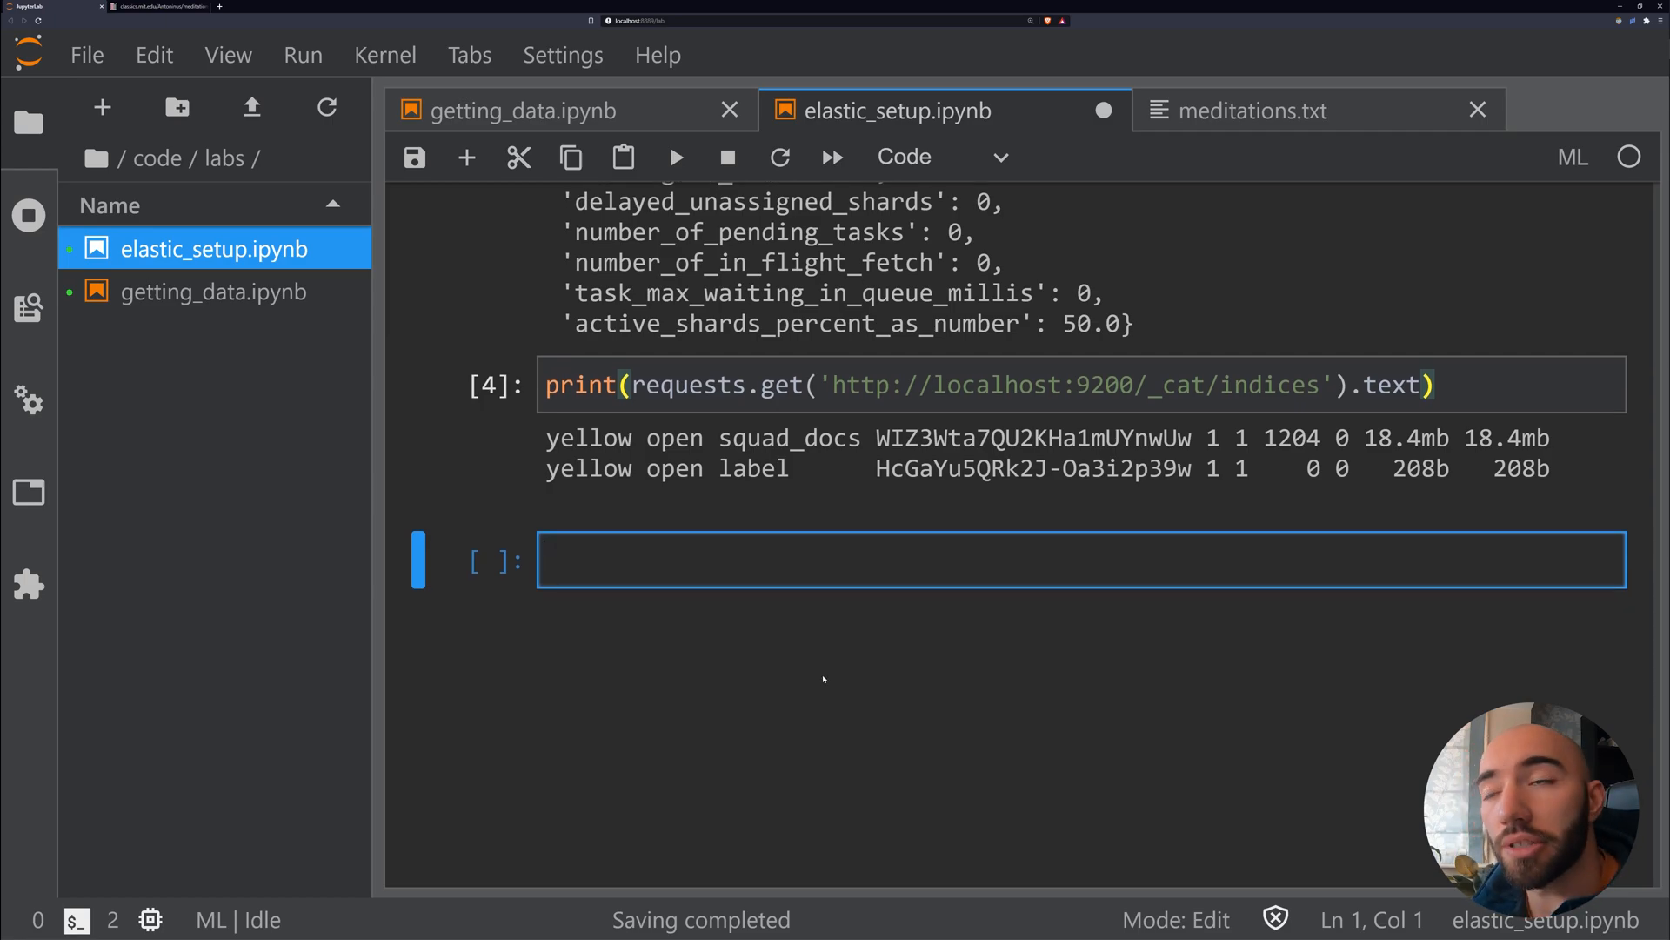
Step: Start a '!pip install farm-haystack' line in the empty cell
{"action": "left_click", "coordinate": [746, 559]}
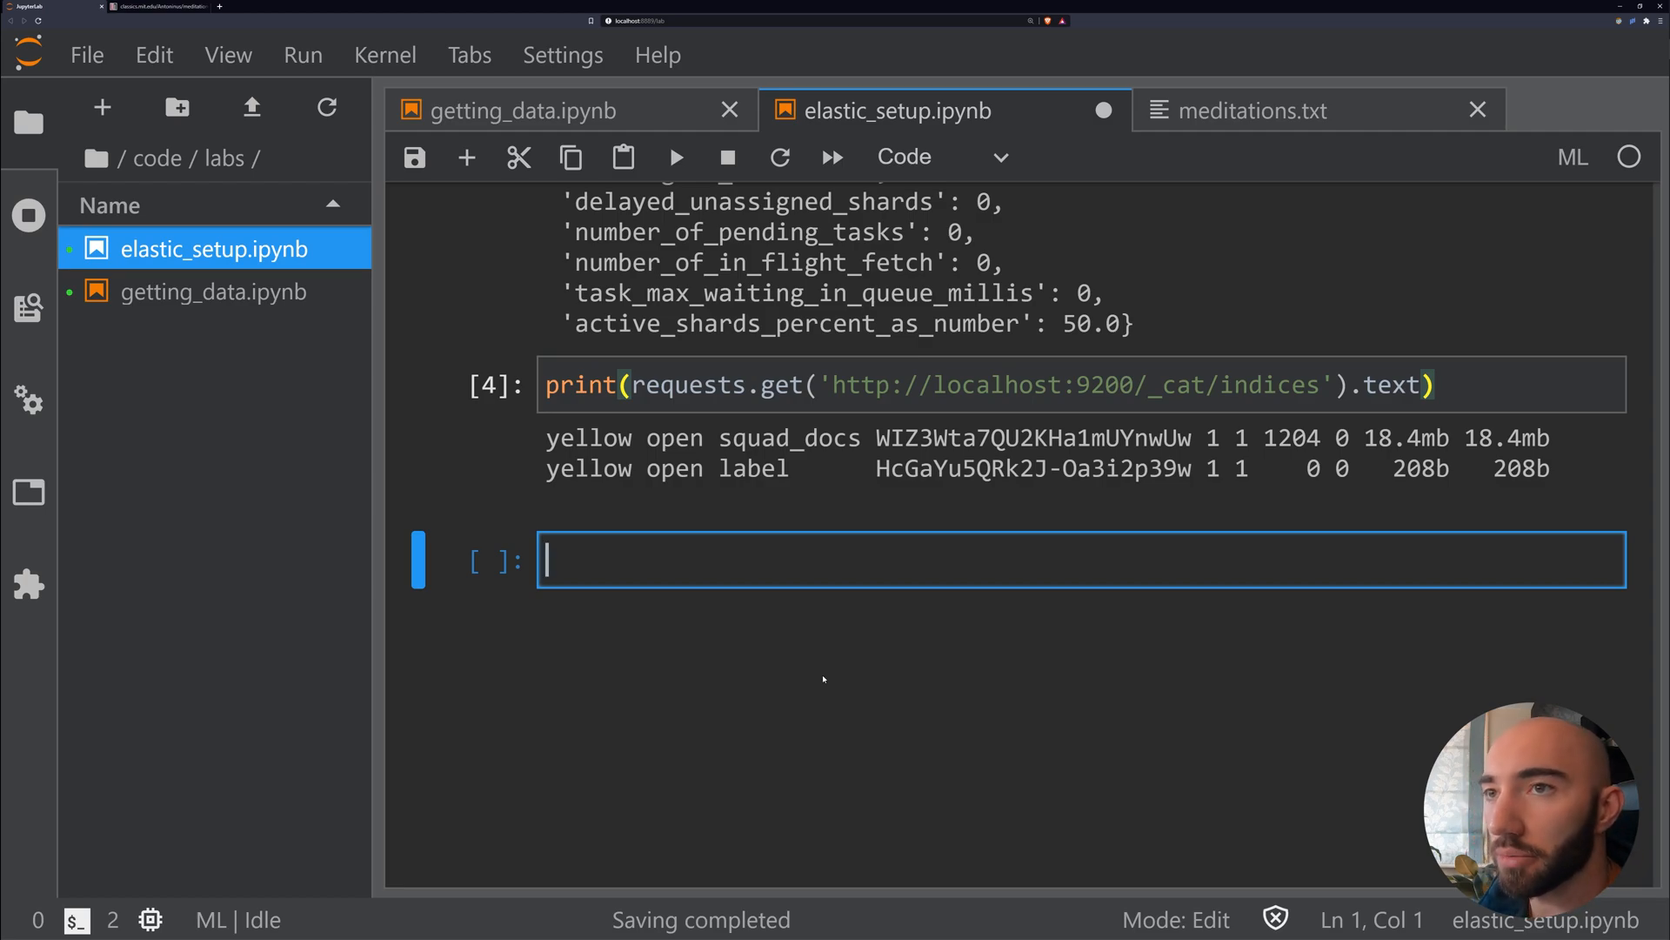
{"action": "mouse_move", "coordinate": [825, 687]}
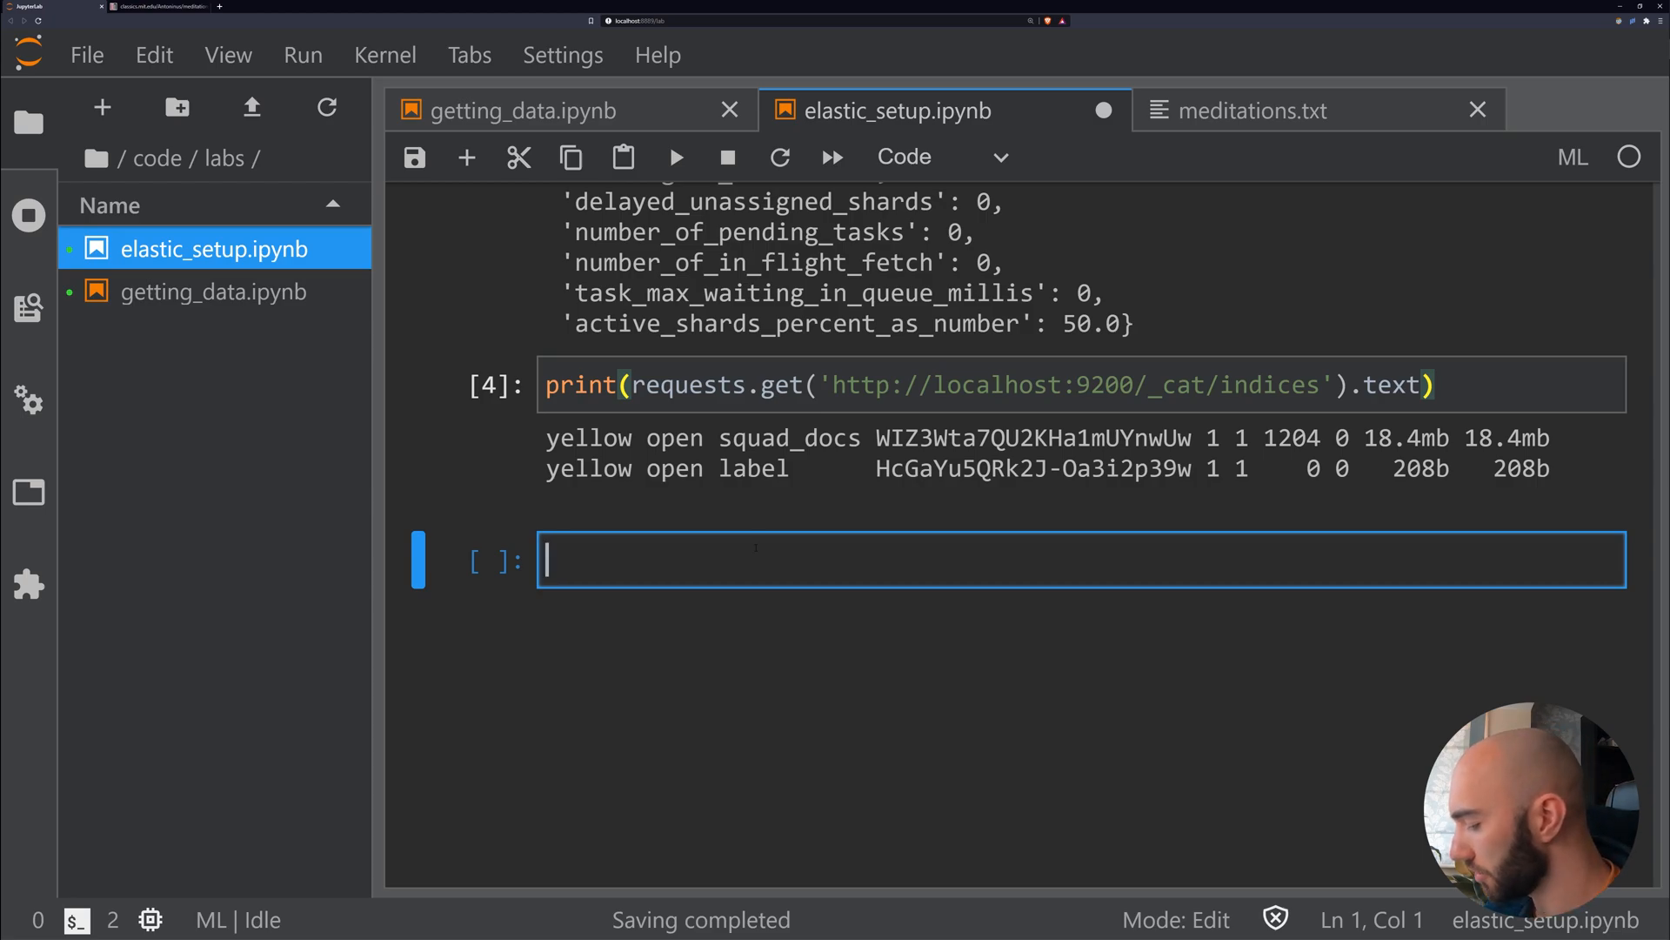
{"action": "type", "text": "!pip install"}
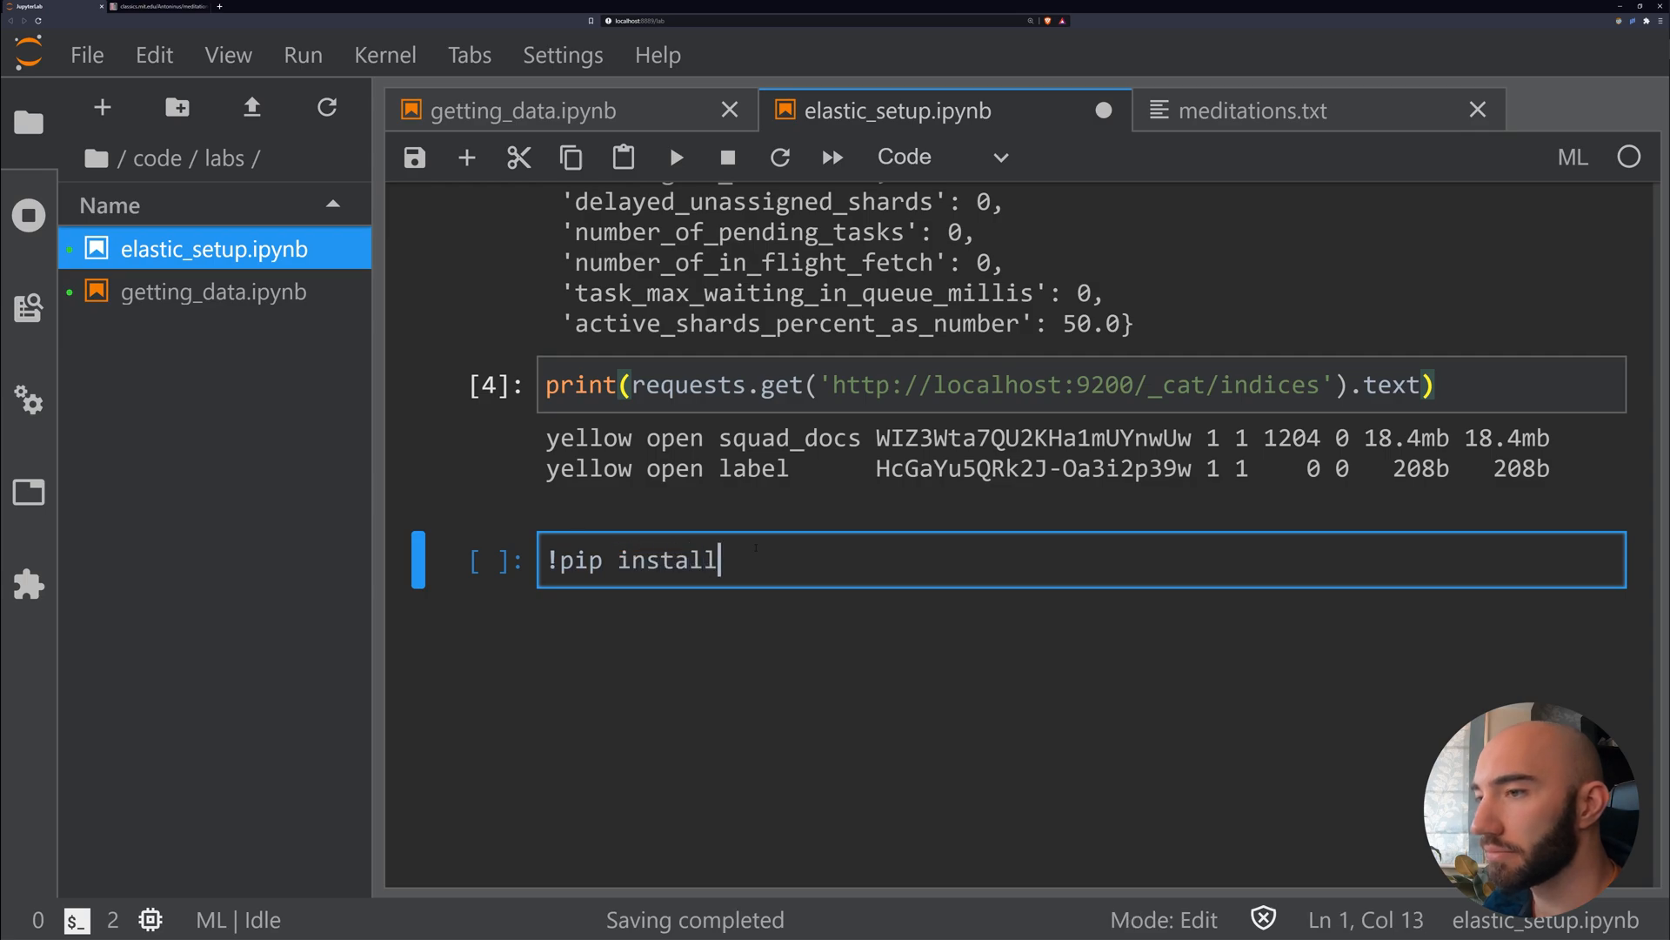
{"action": "type", "text": "farm-"}
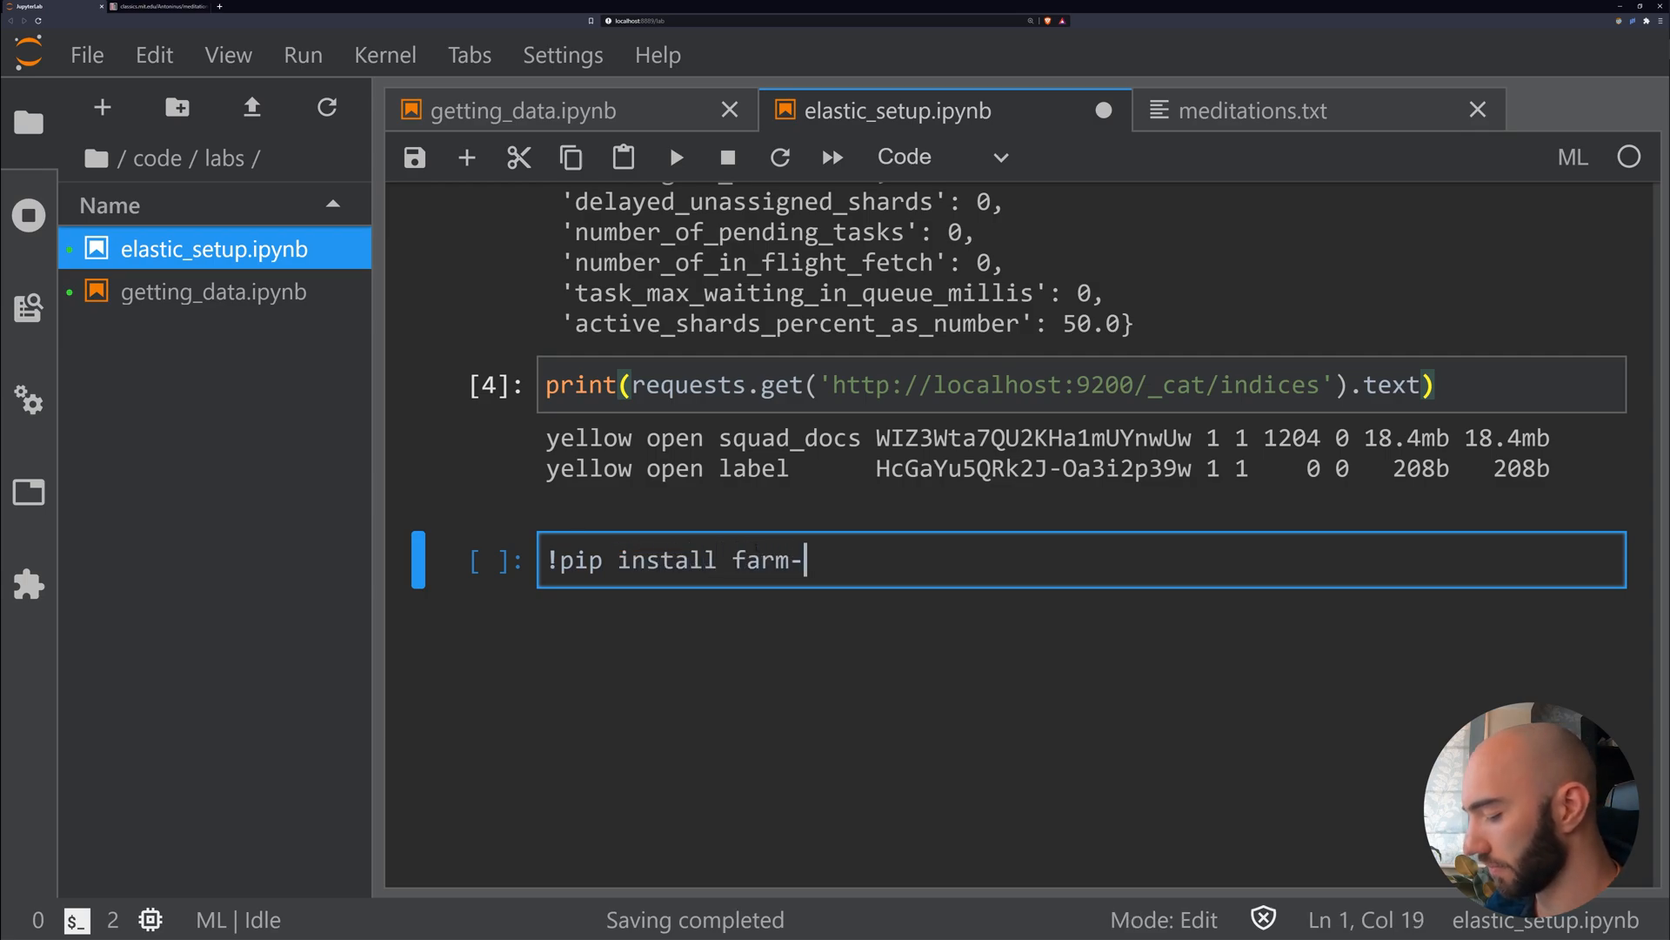
{"action": "type", "text": "haystac"}
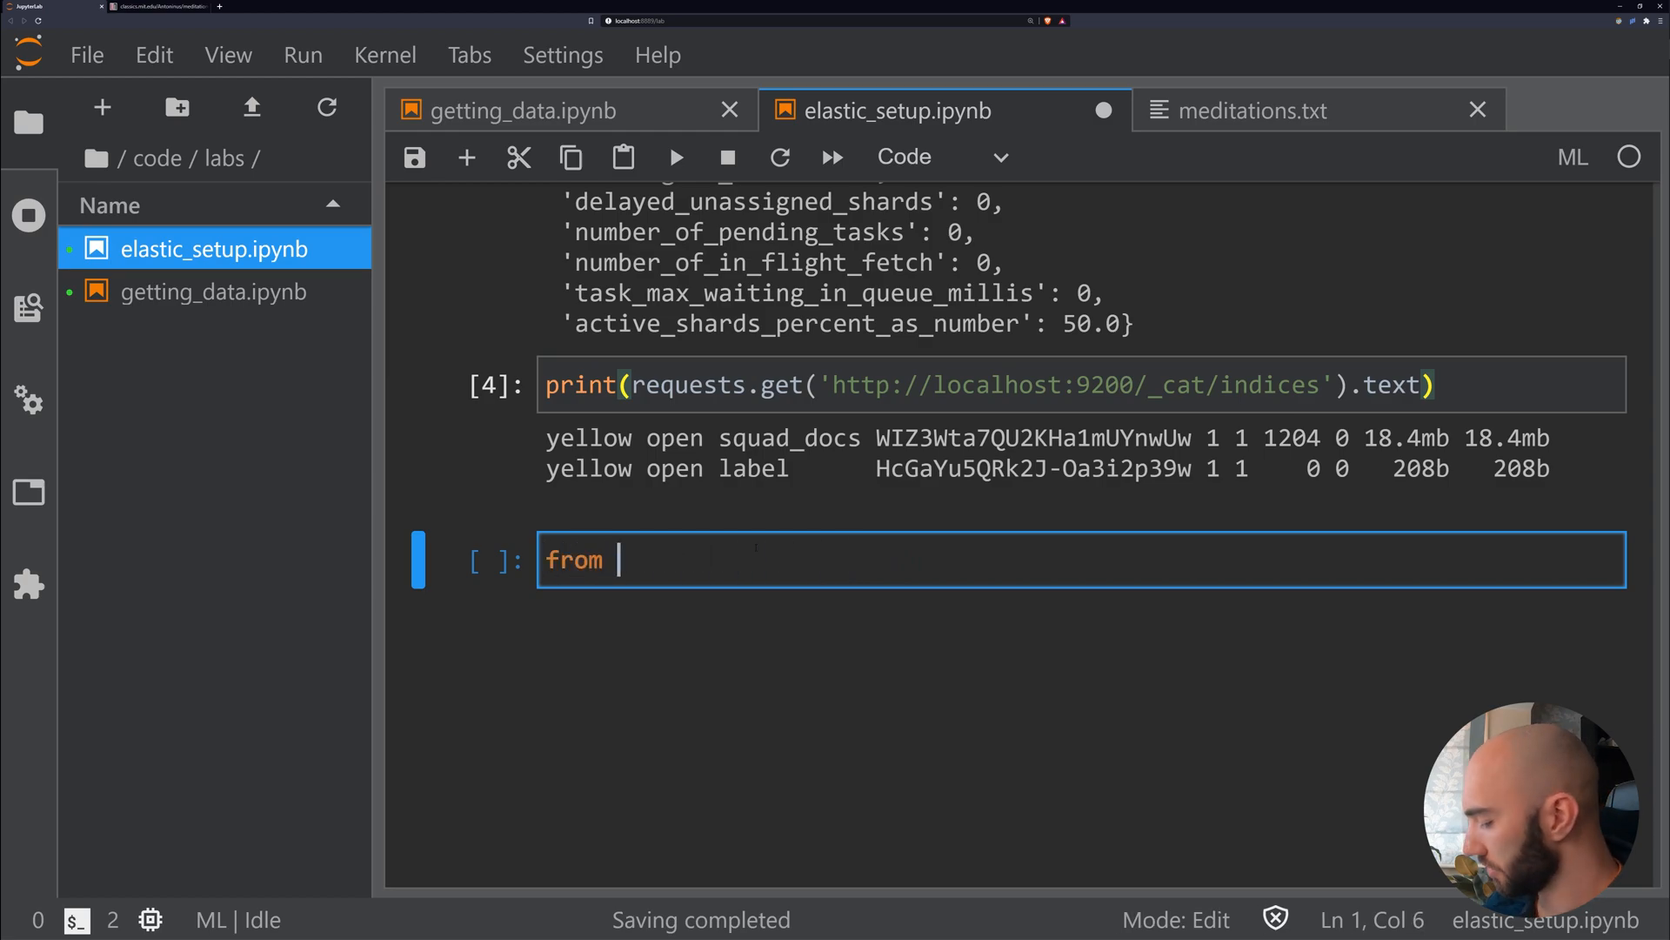
Step: Run 'from haystack.document_store.elasticsearch import ElasticsearchDocumentStore'
{"action": "type", "text": "haystack"}
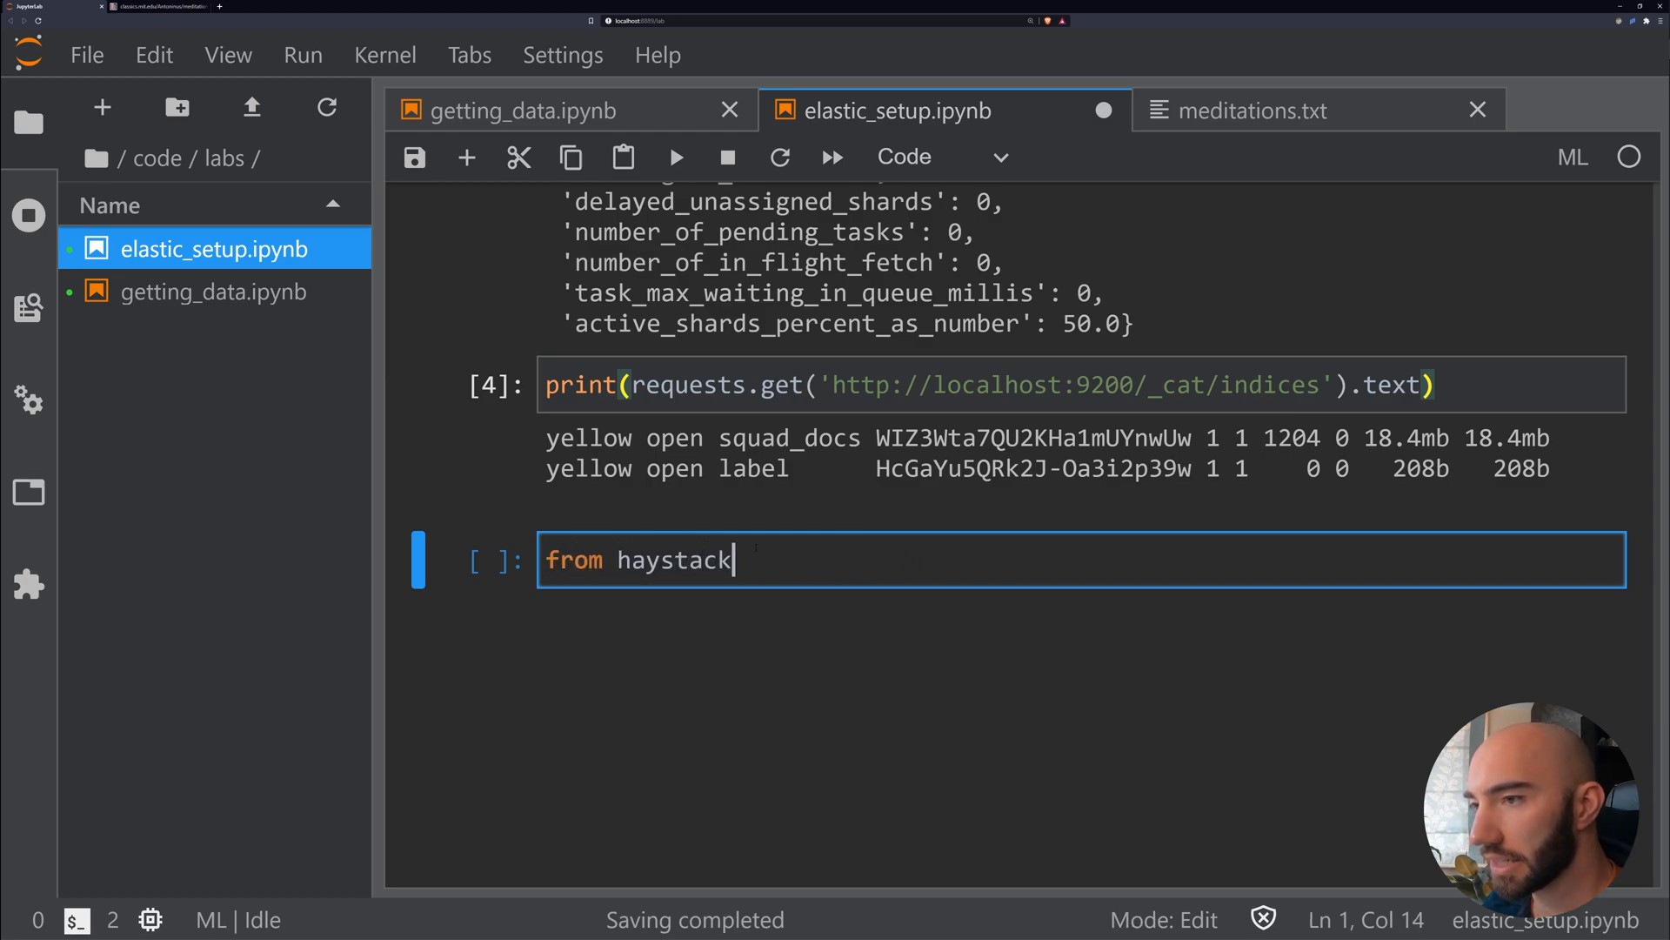
{"action": "type", "text": ".documen"}
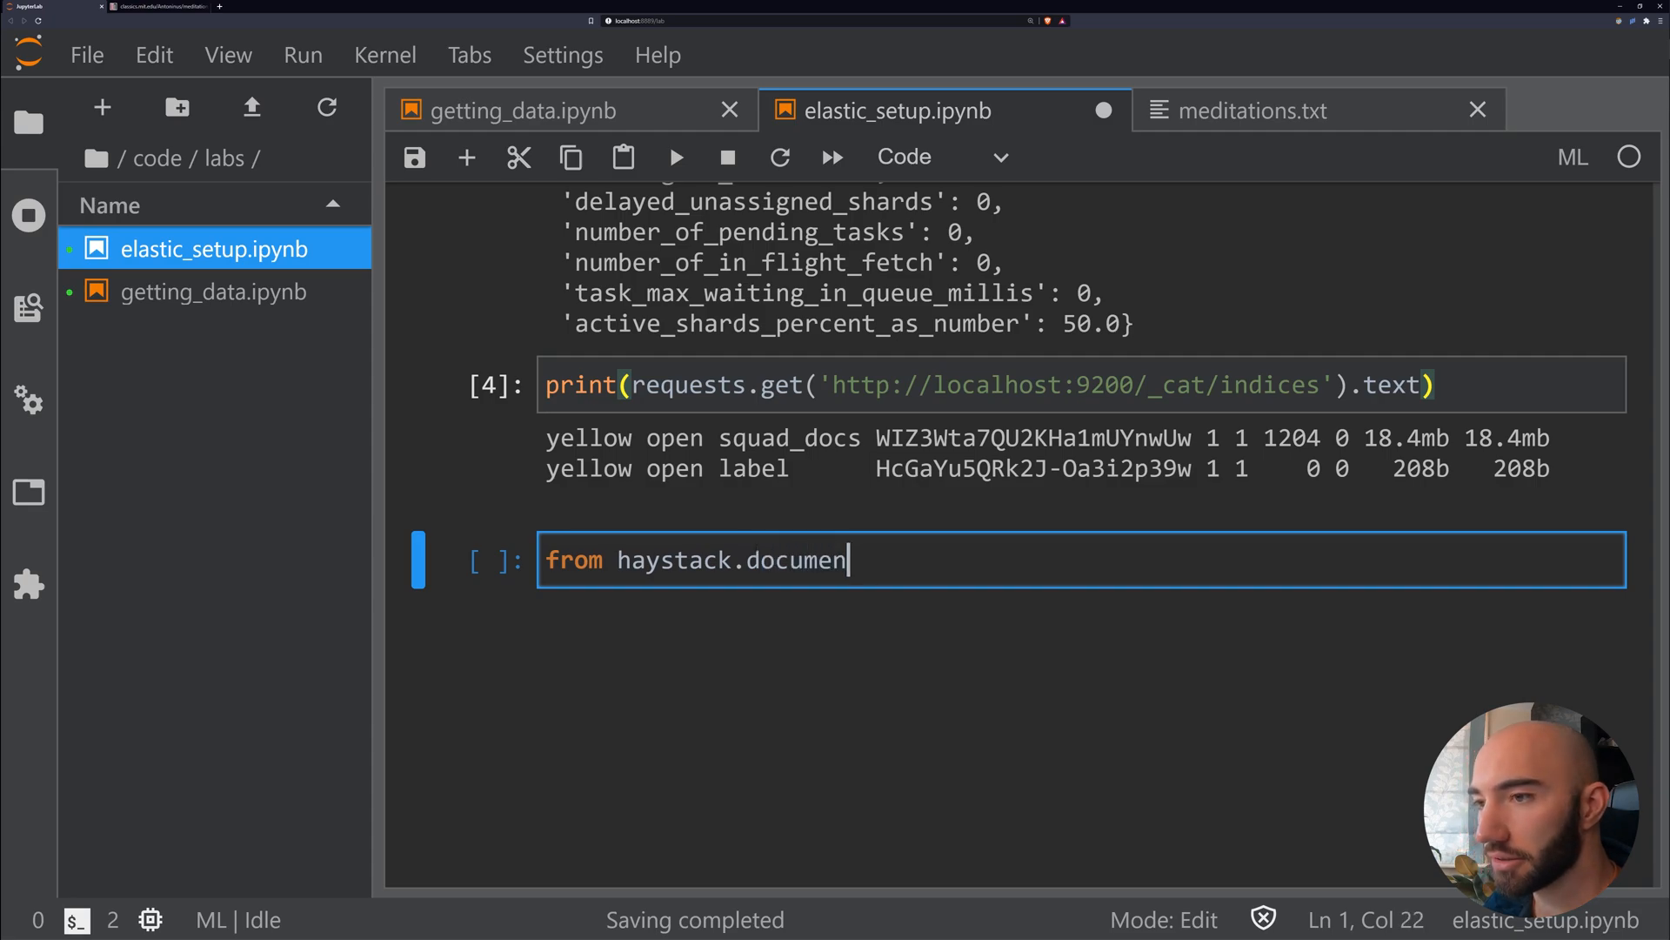
{"action": "type", "text": "t_store."}
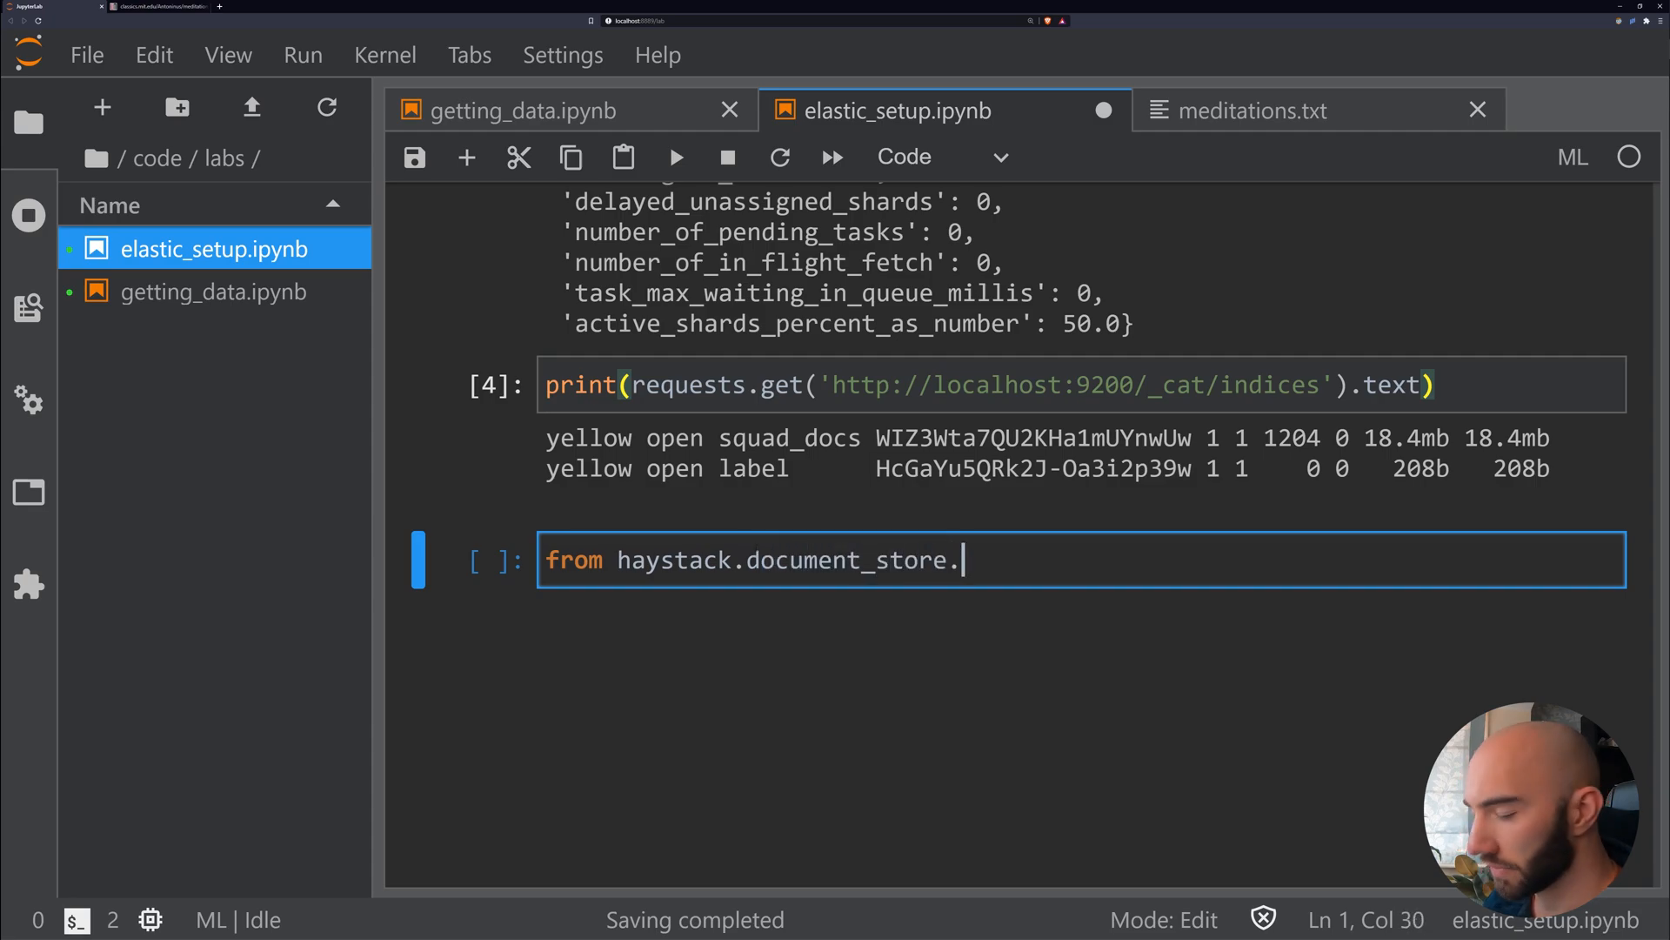
{"action": "type", "text": "elasticse"}
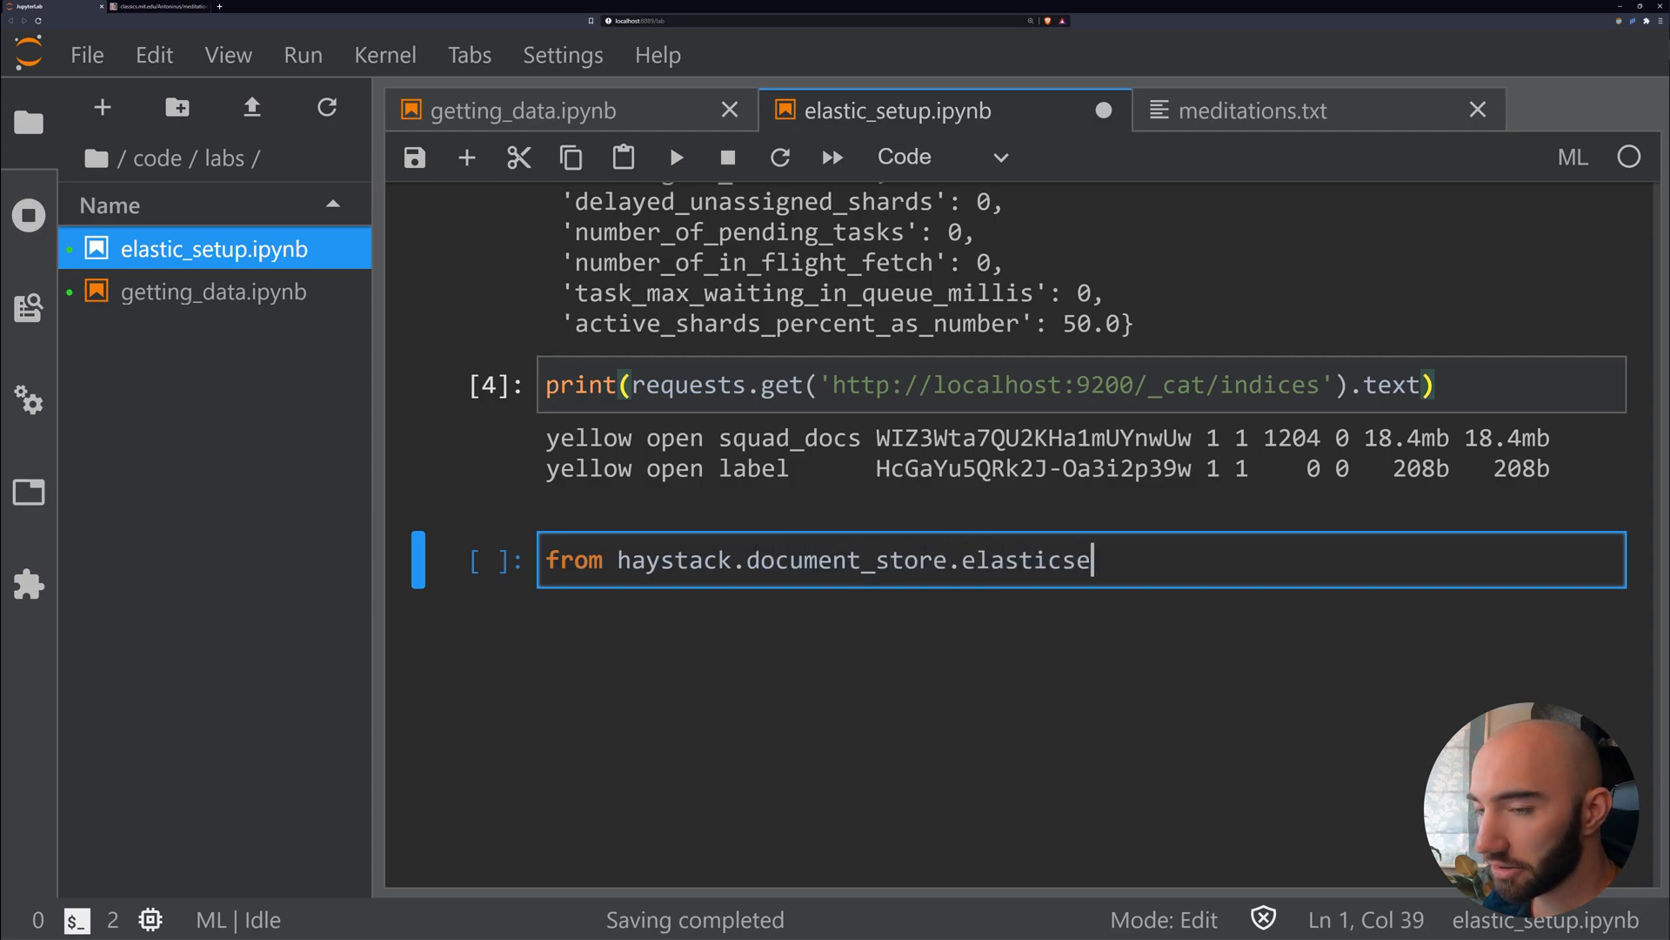
{"action": "type", "text": "arch im"}
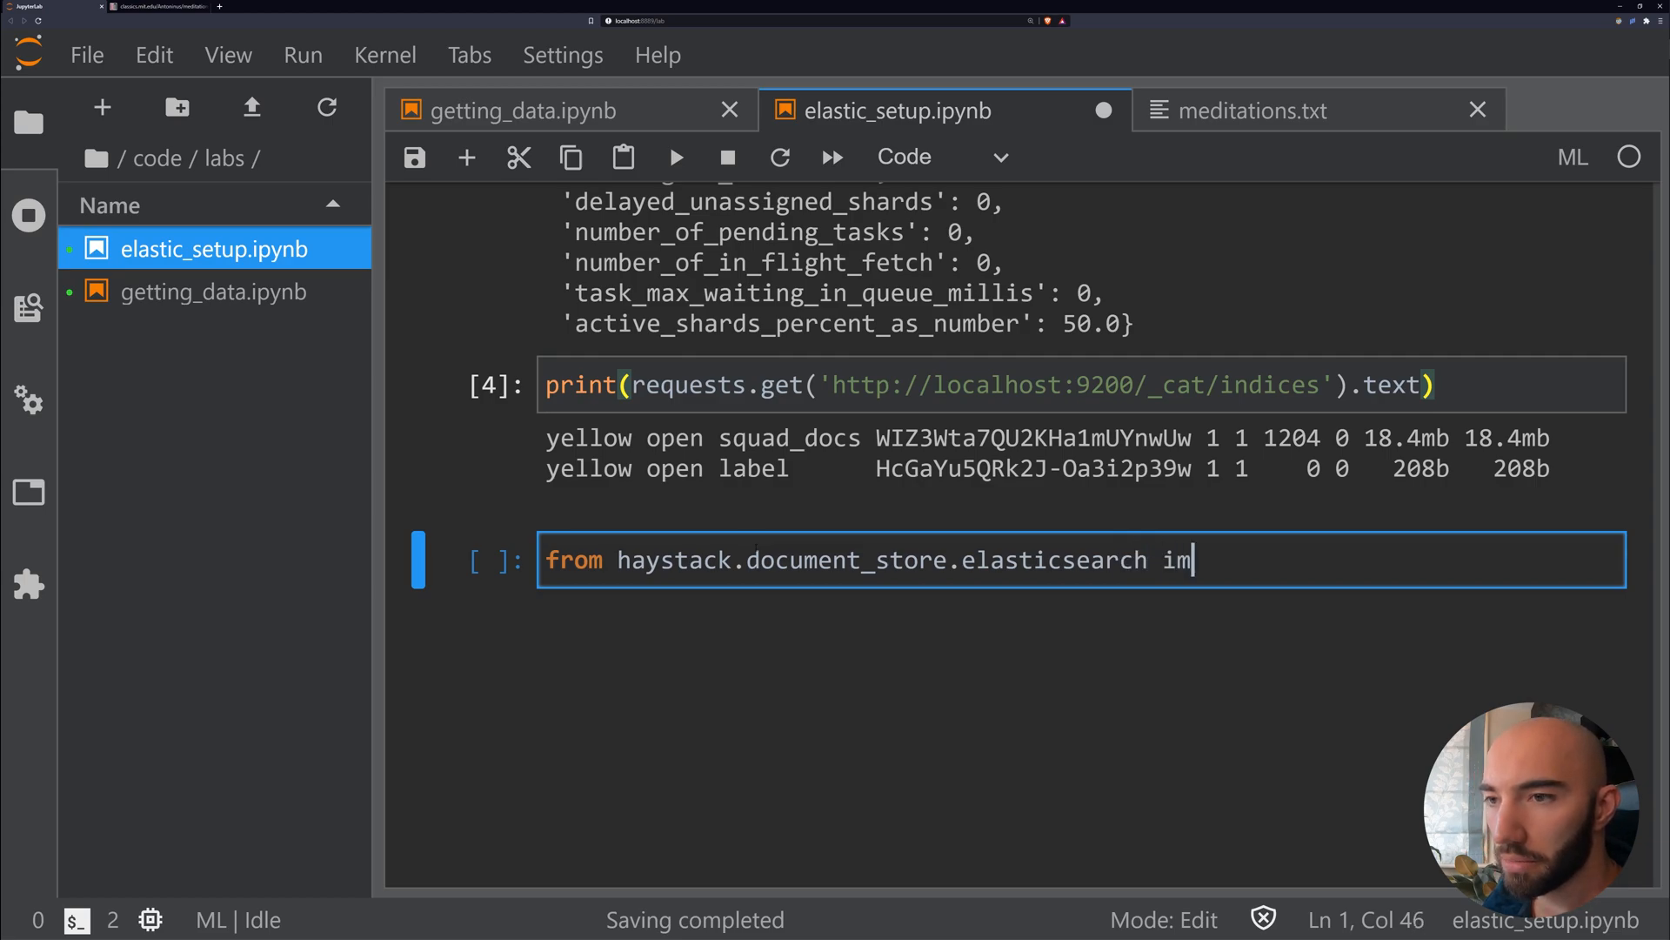
{"action": "type", "text": "port Elas"}
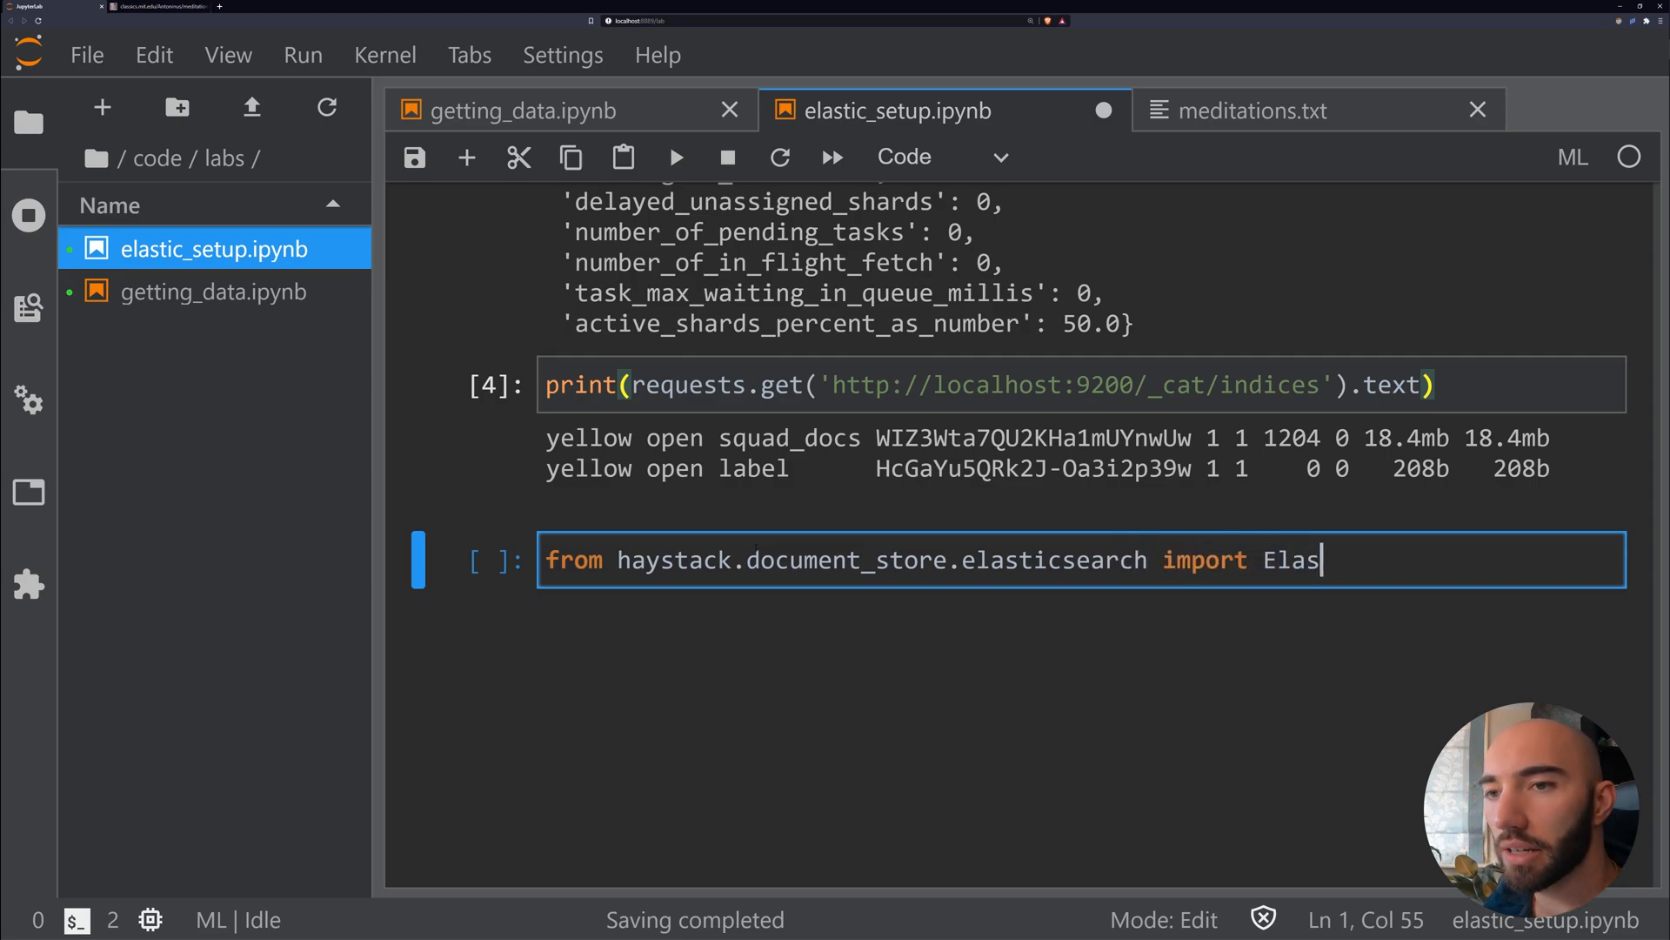
{"action": "type", "text": "ticsearchDo"}
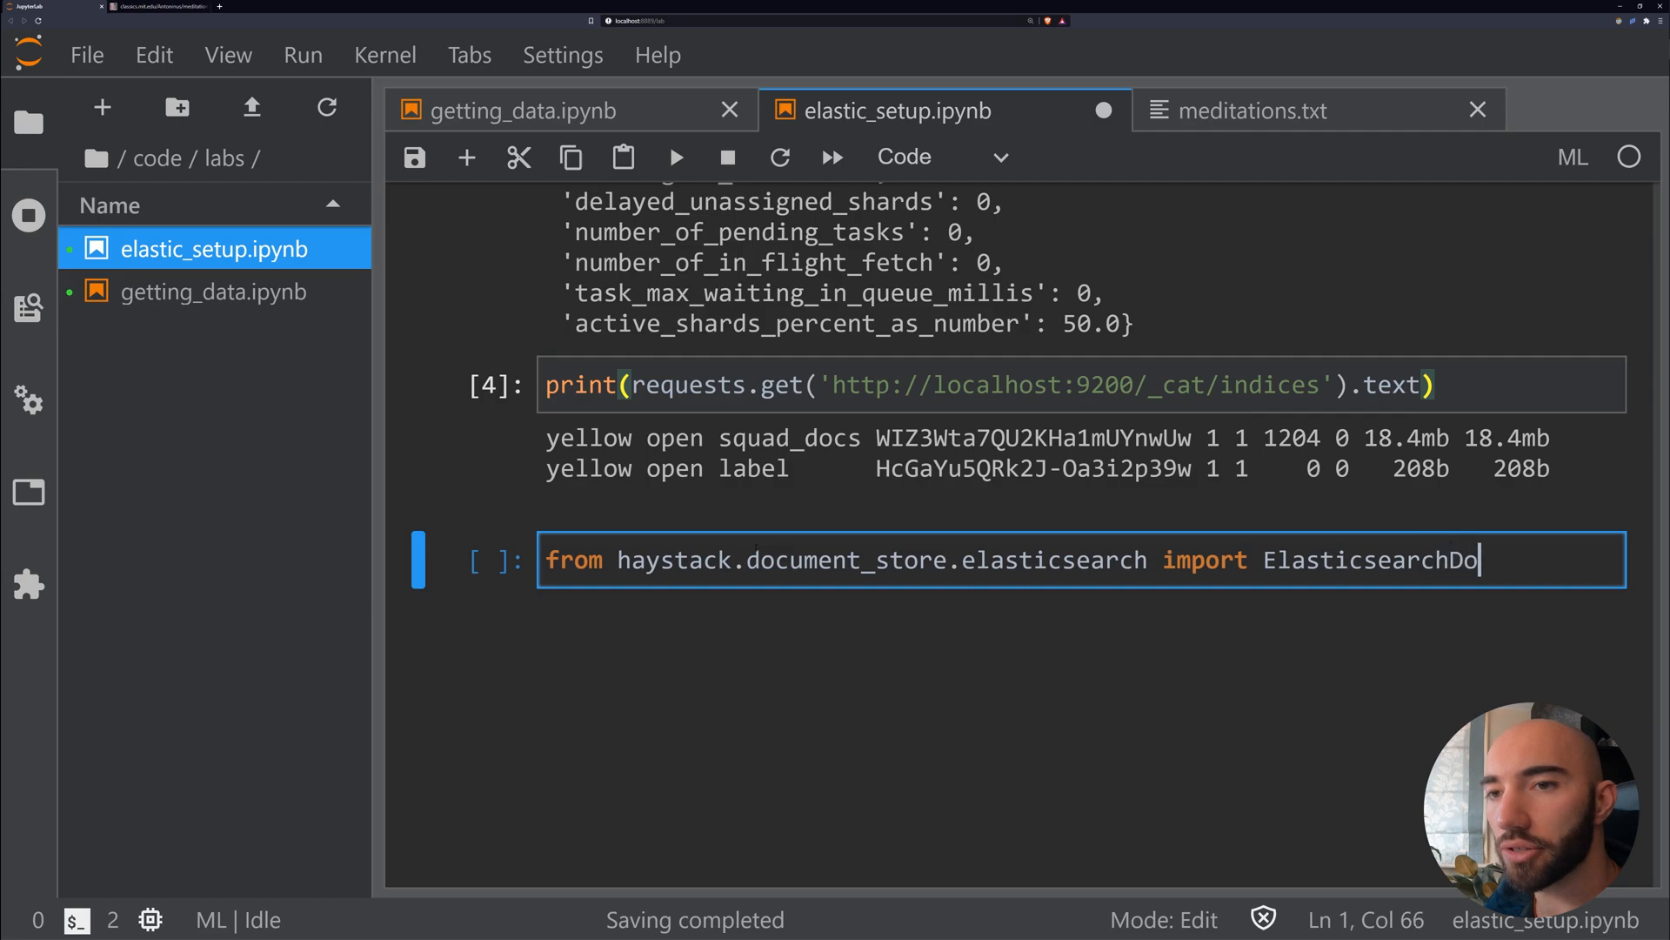
{"action": "type", "text": "cumentStore"}
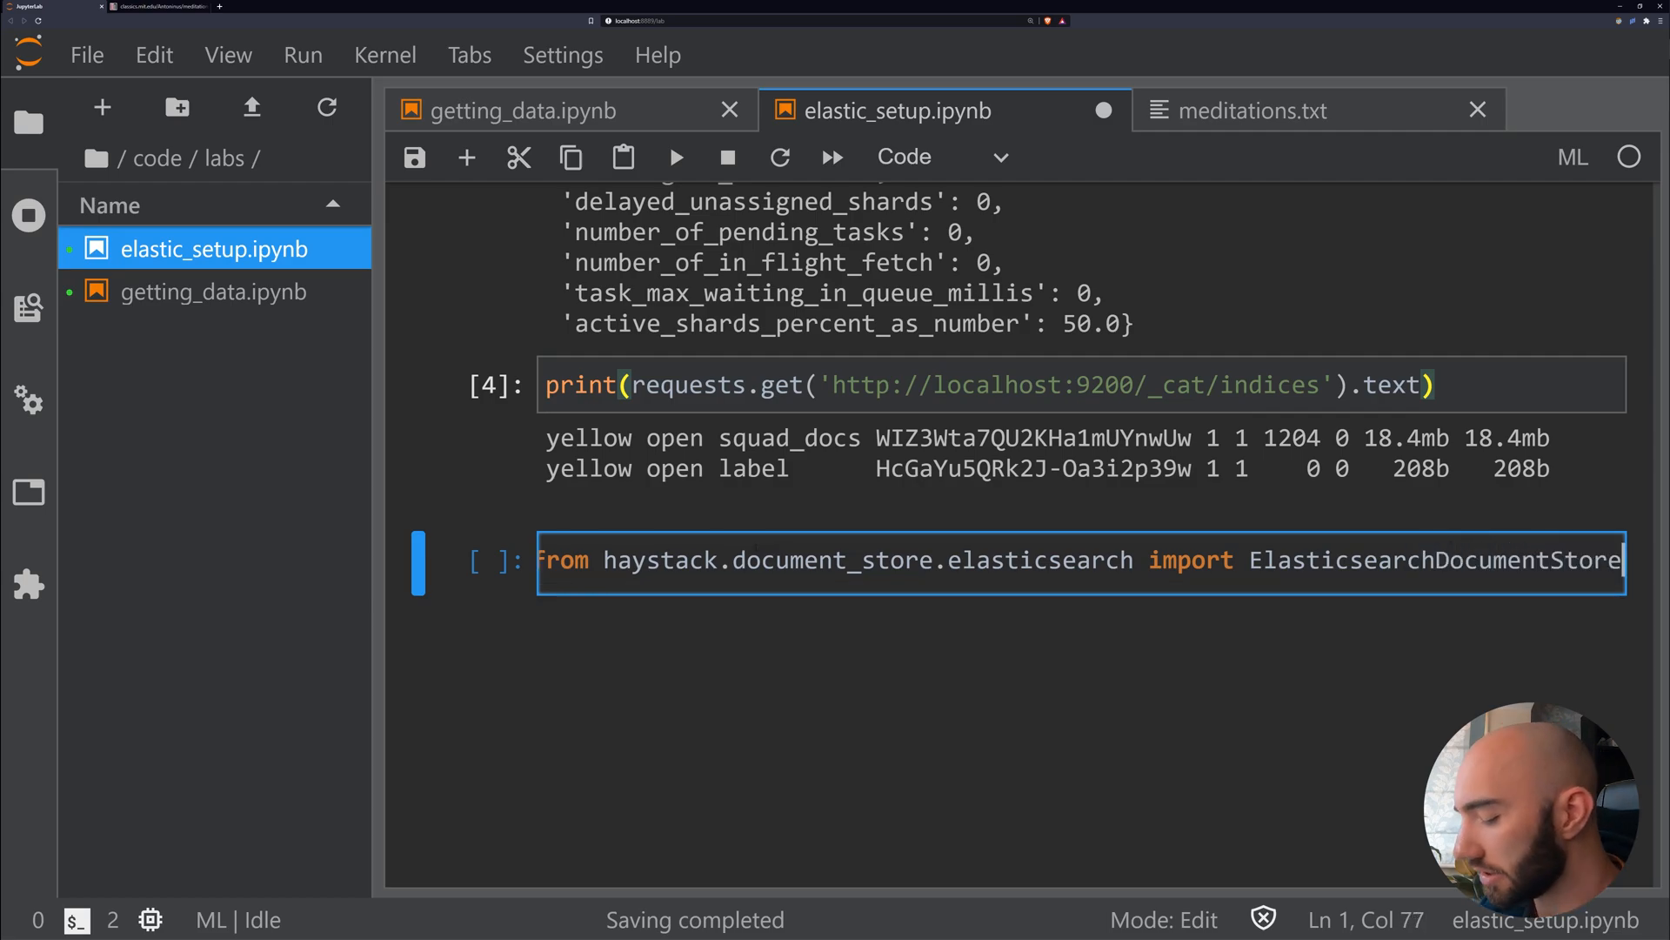
{"action": "key", "text": "shift+enter"}
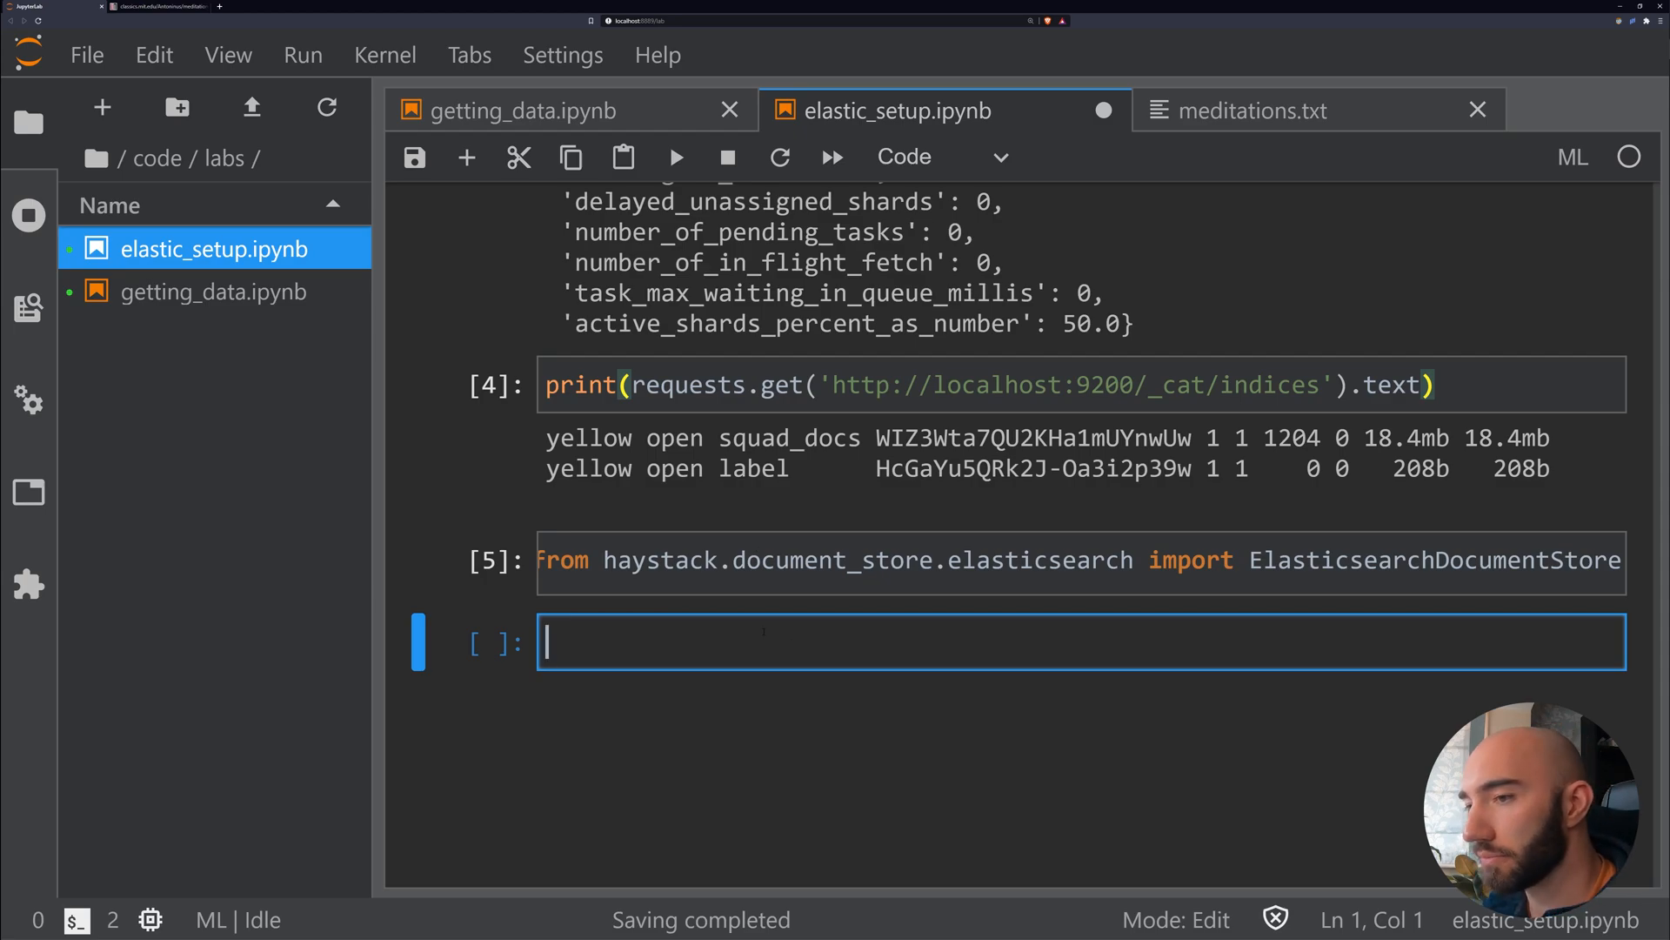
Step: Begin doc_store = ElasticsearchDocumentStore() with arguments spread over separate lines
{"action": "type", "text": "doc"}
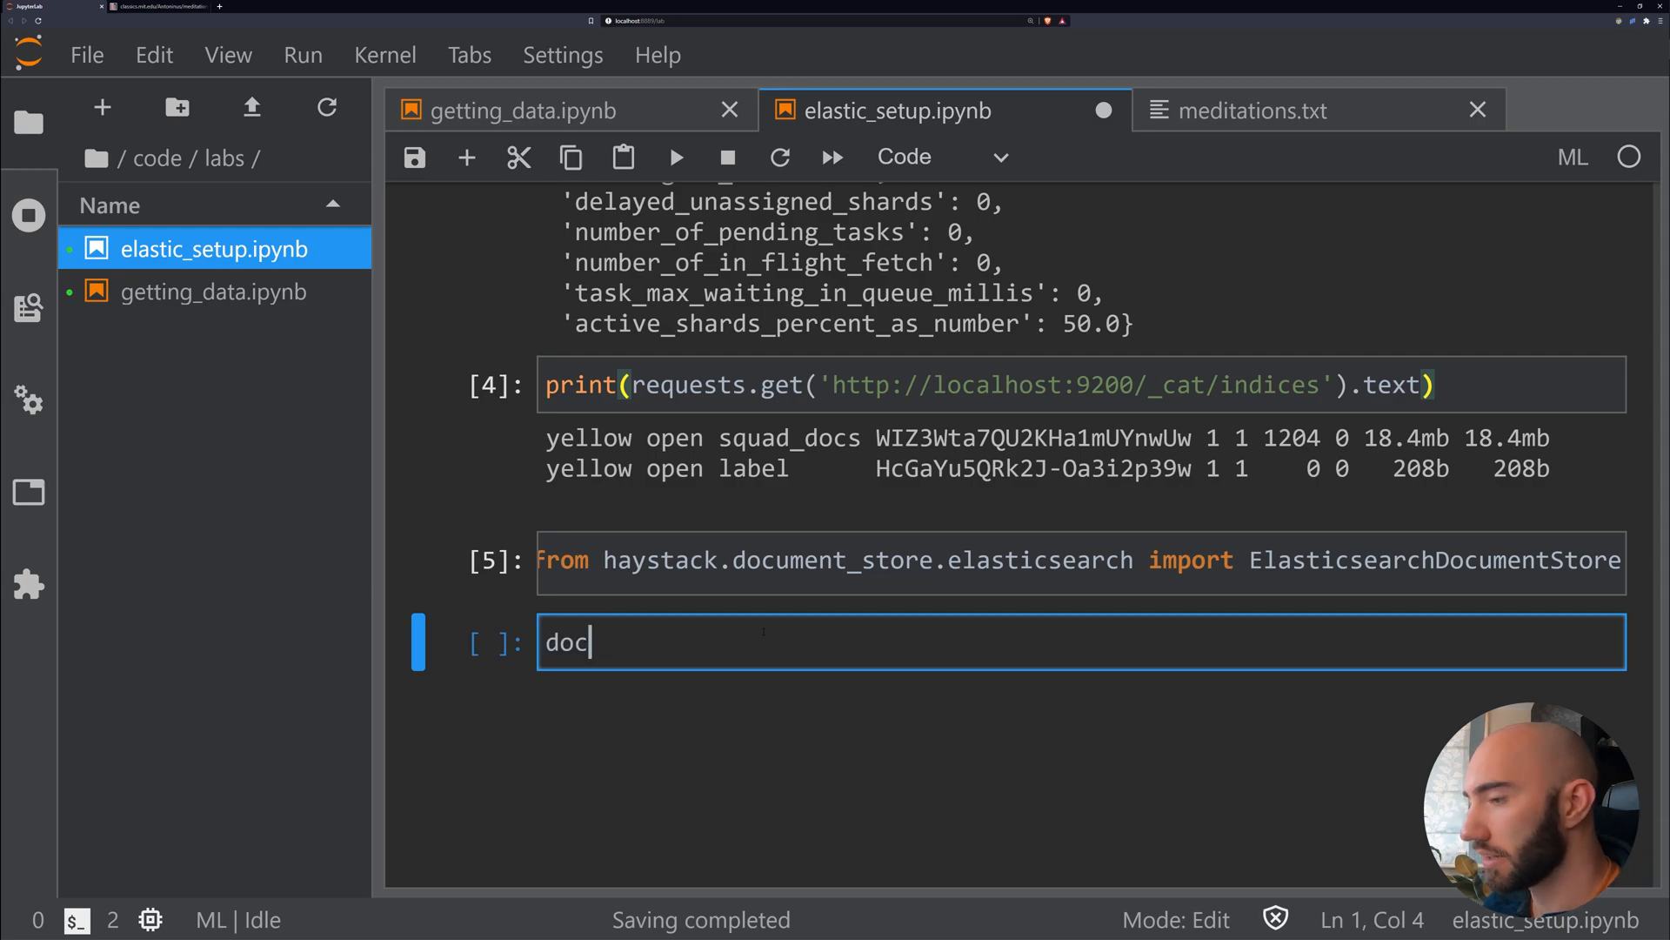
{"action": "type", "text": "_store ="}
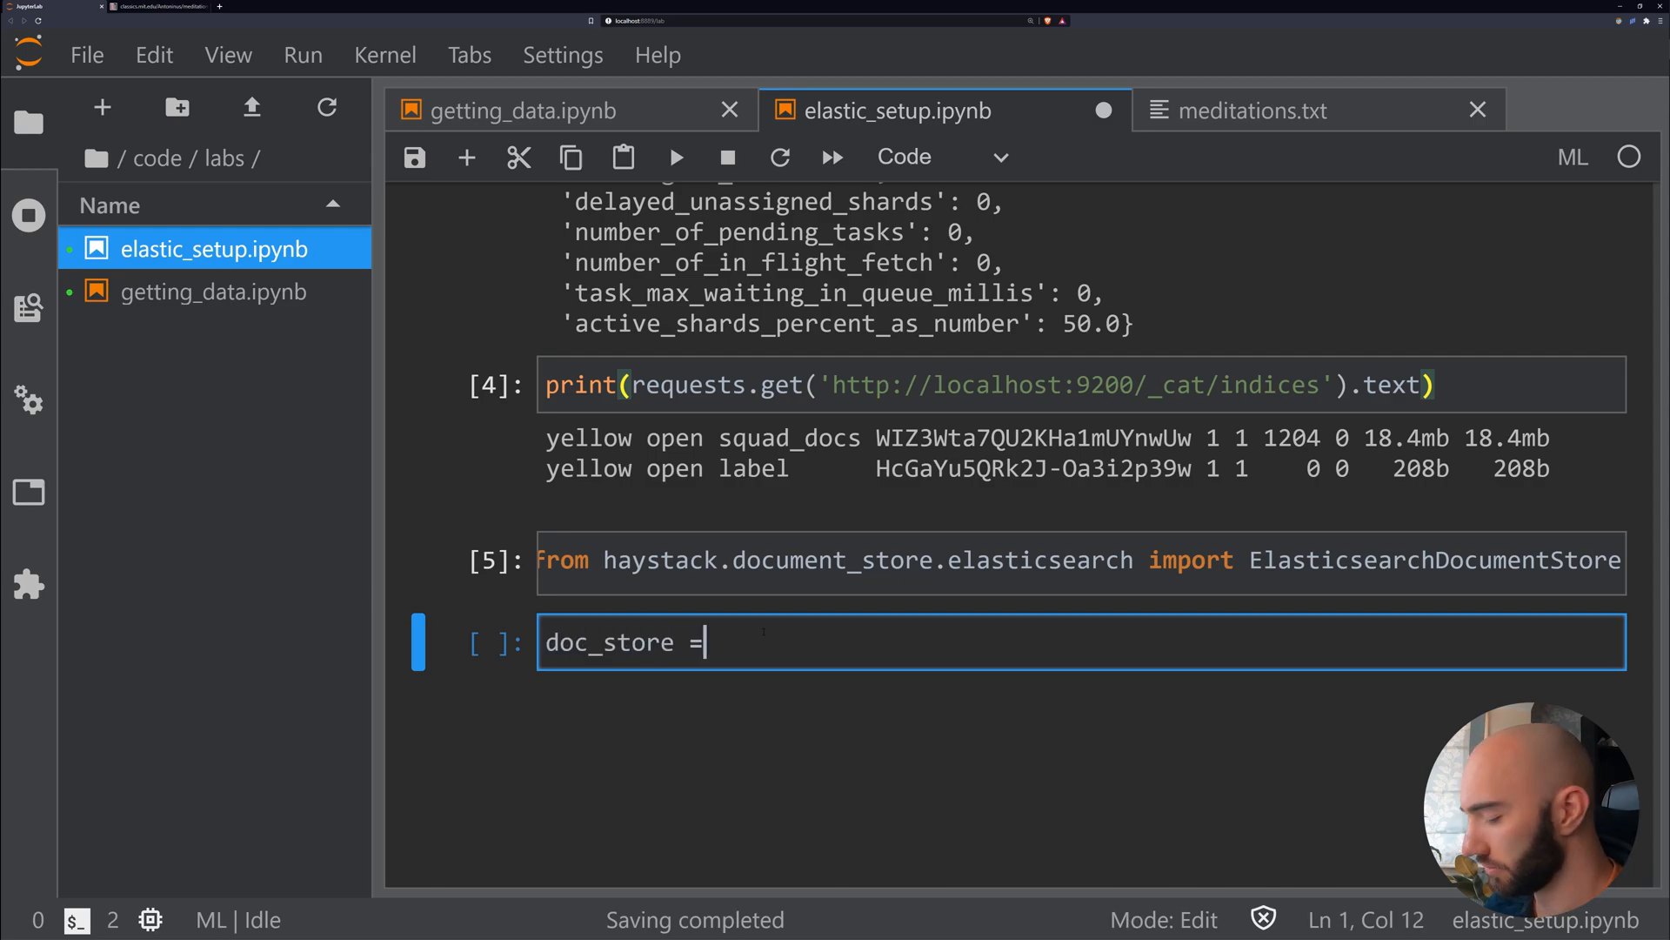
{"action": "type", "text": "Elastic"}
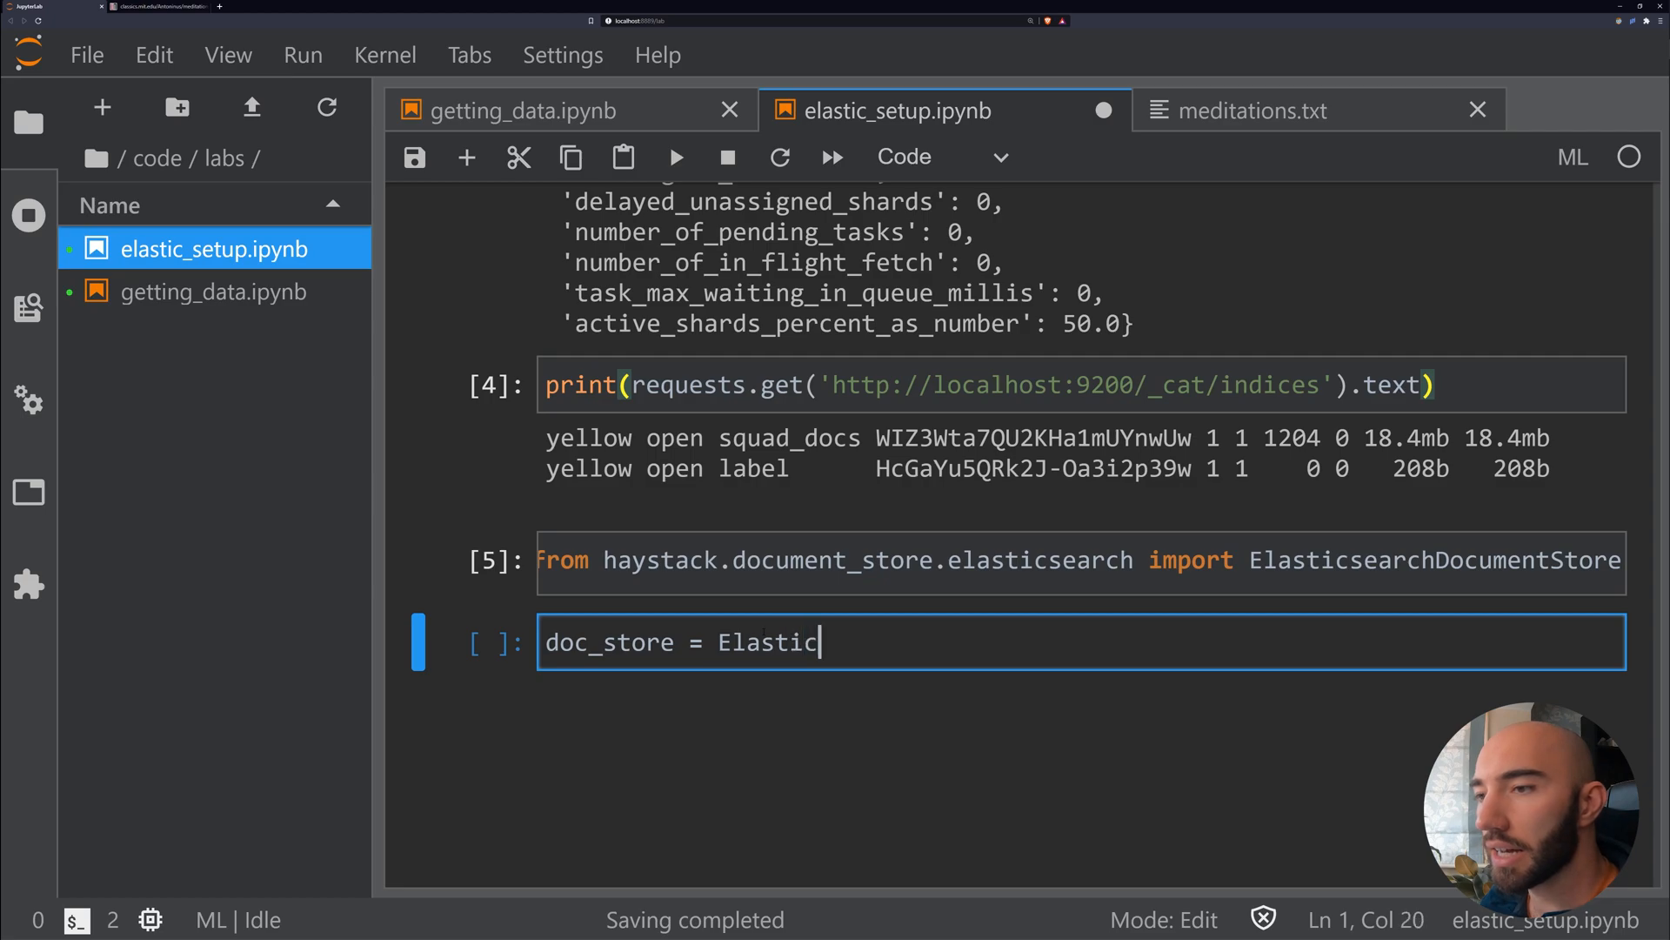
{"action": "type", "text": "searchDoc"}
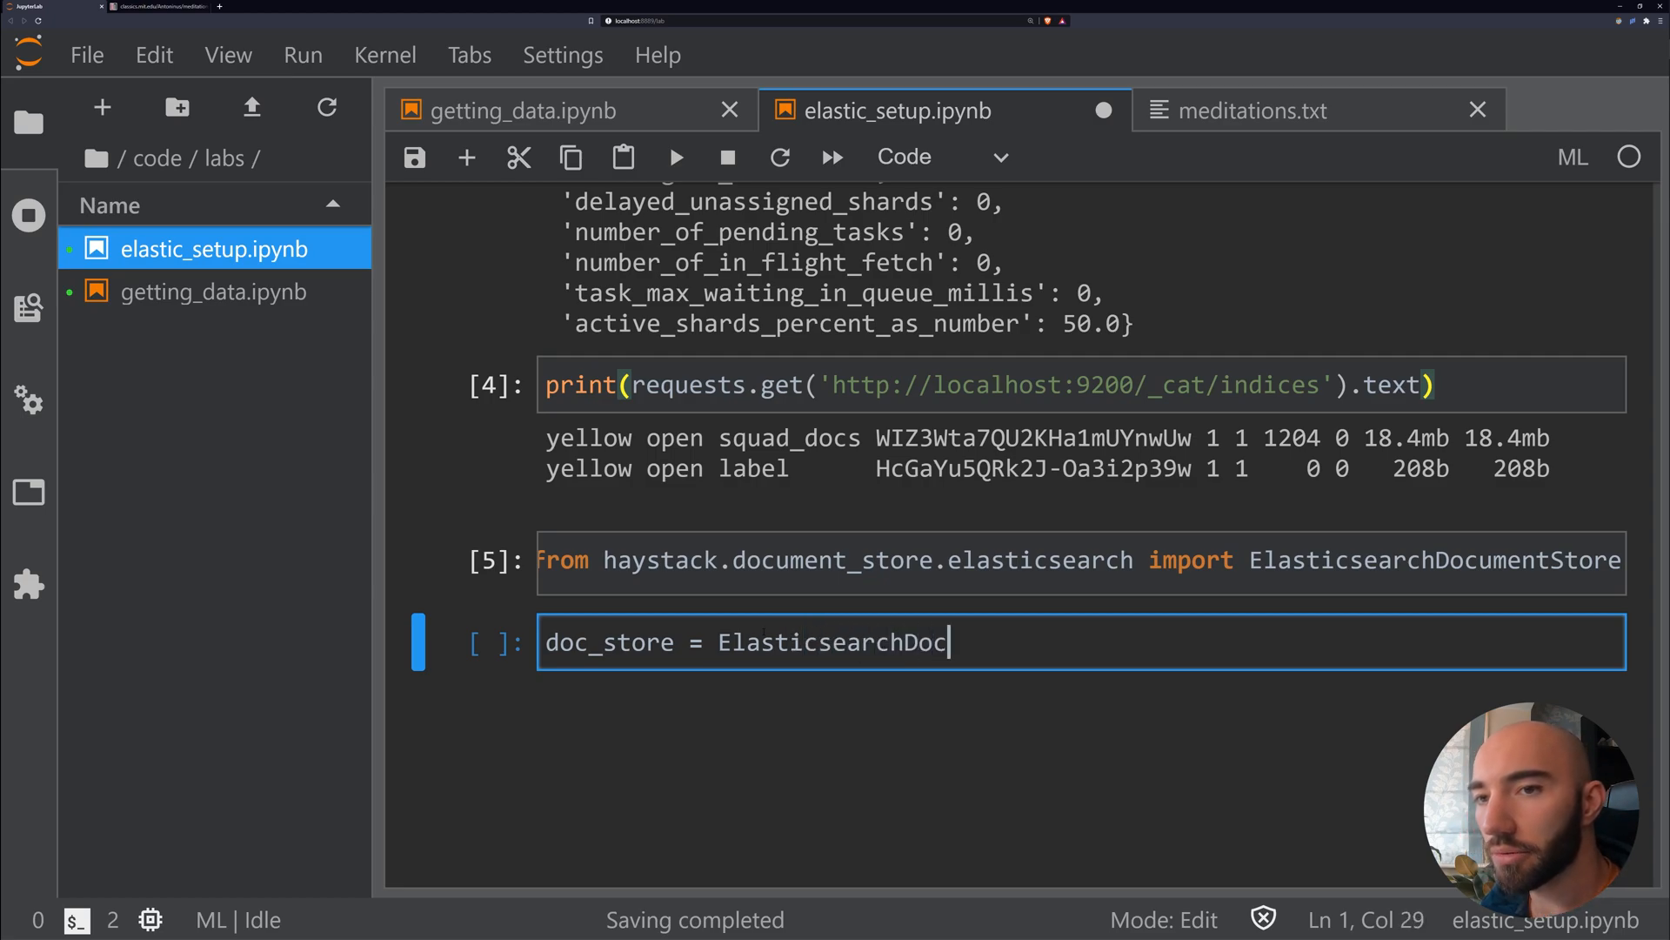
{"action": "type", "text": "umentStore"}
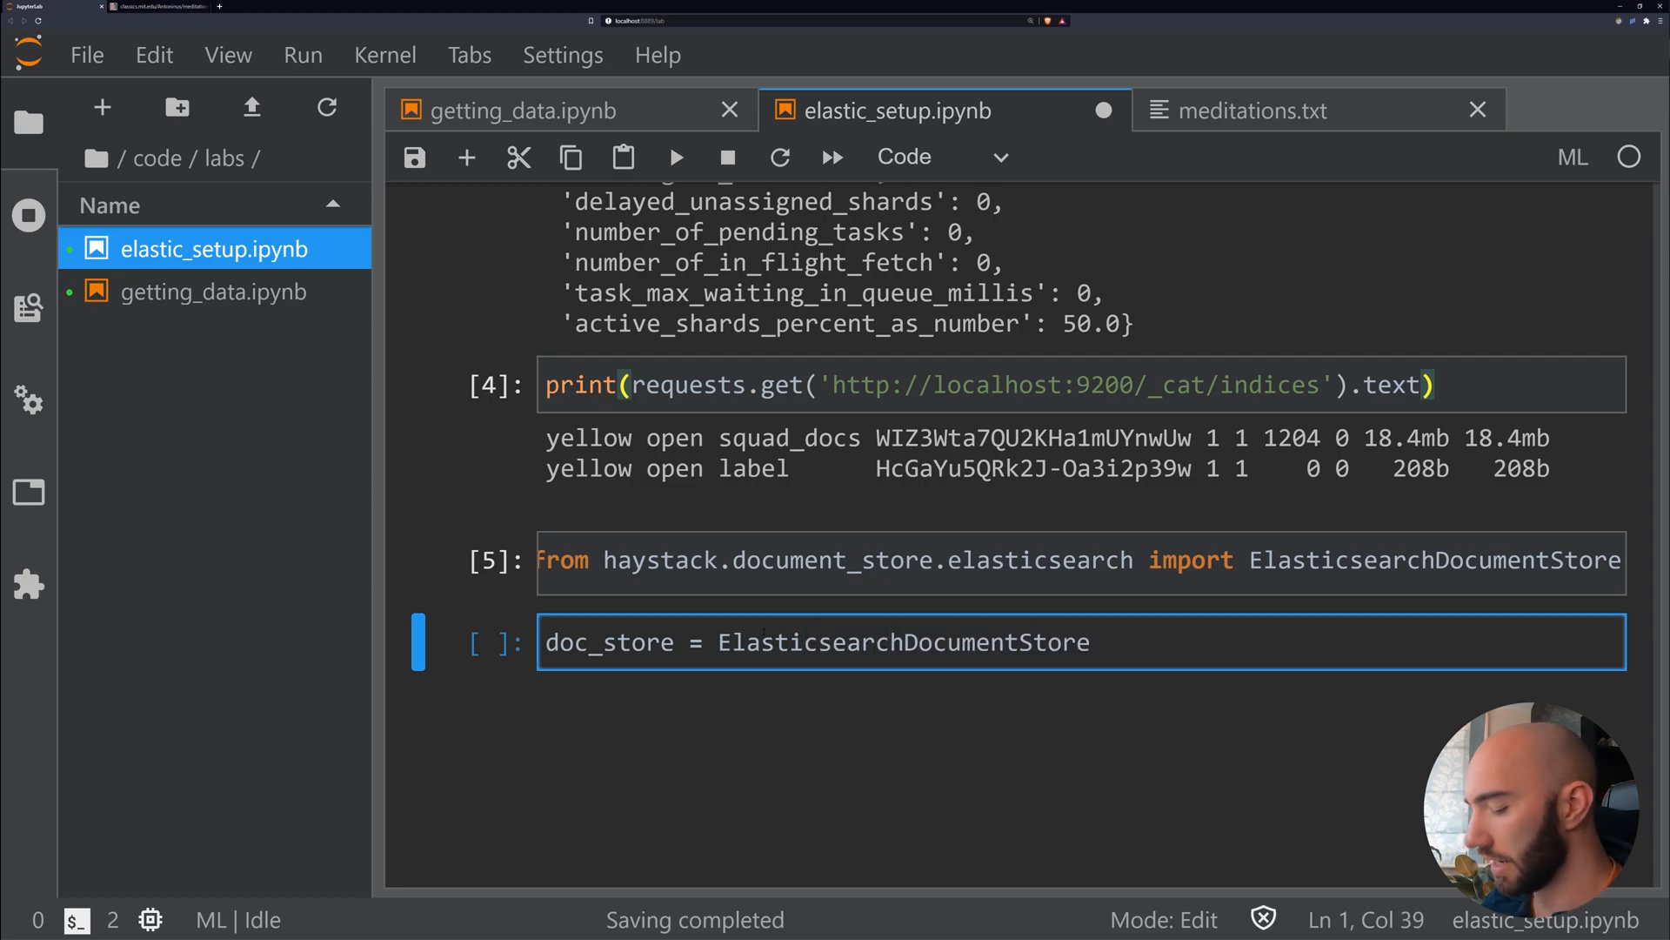
{"action": "type", "text": "()"}
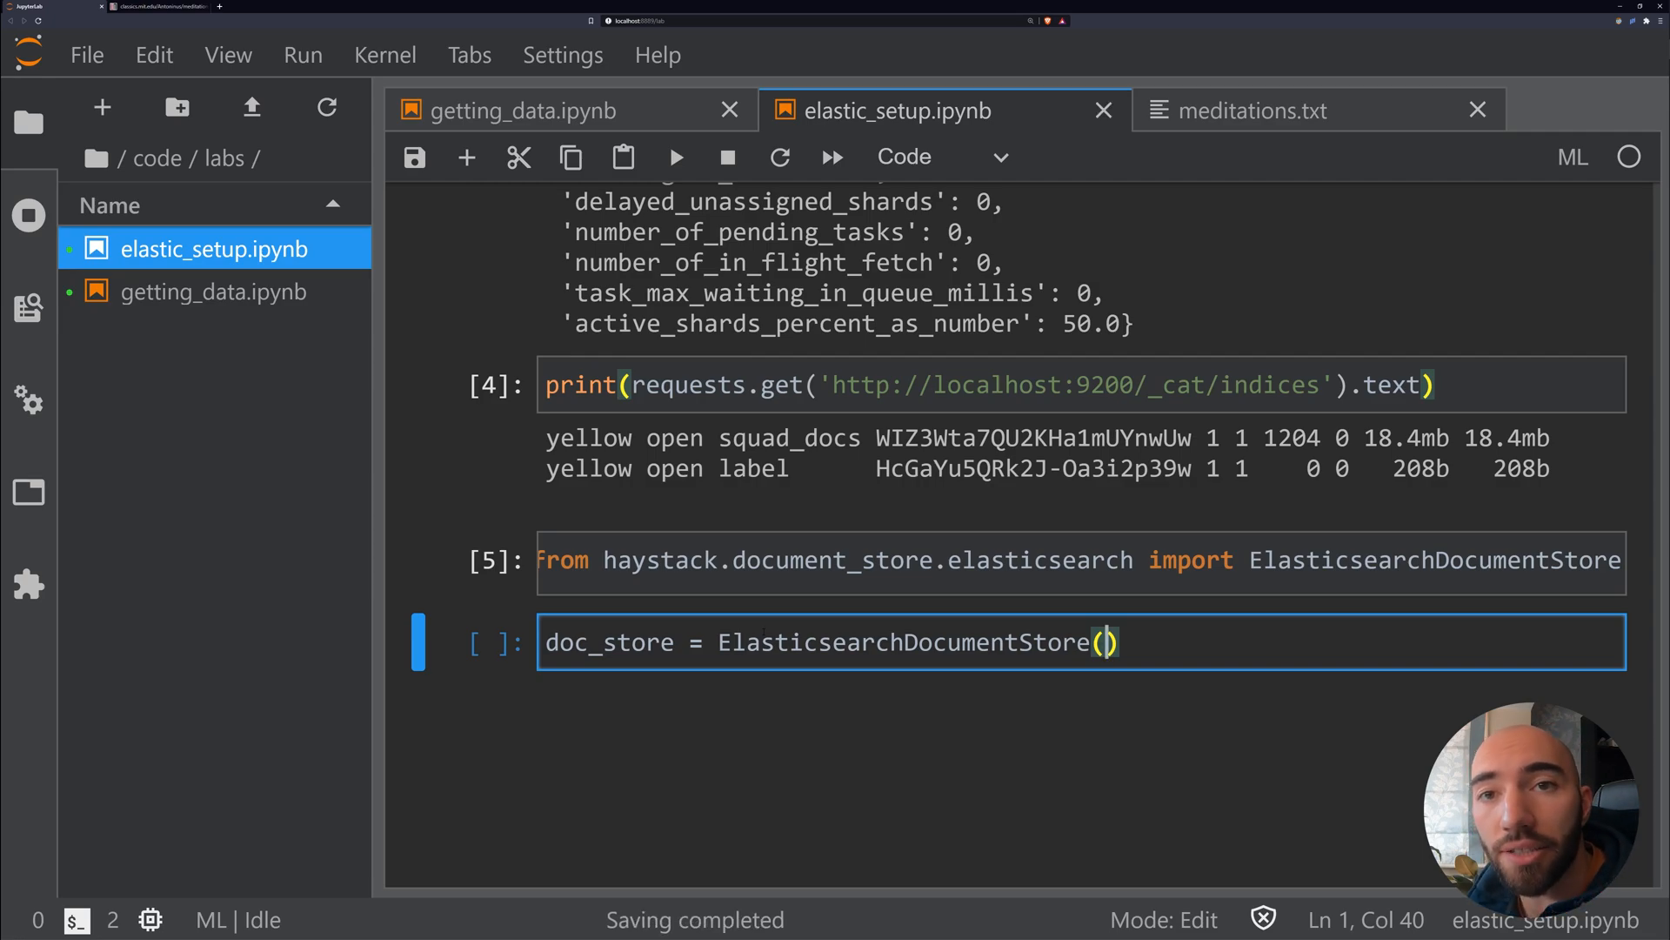
{"action": "key", "text": "Enter"}
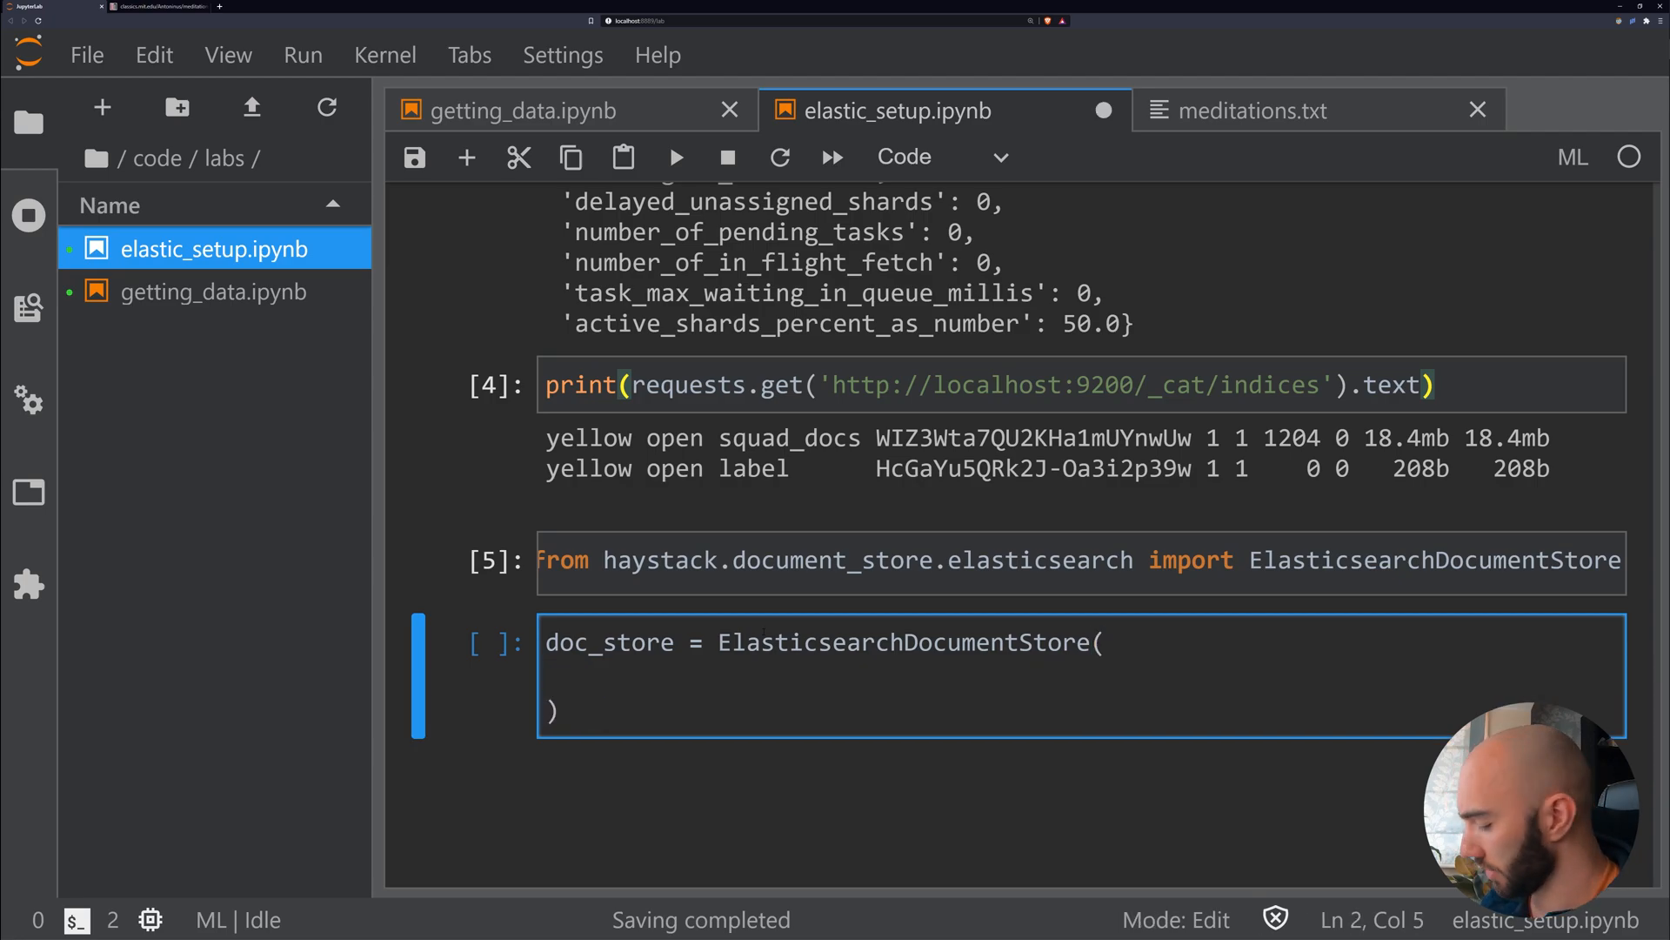
Step: Fill in host='localhost', empty username and password, and index='aurelius'
{"action": "type", "text": "host="}
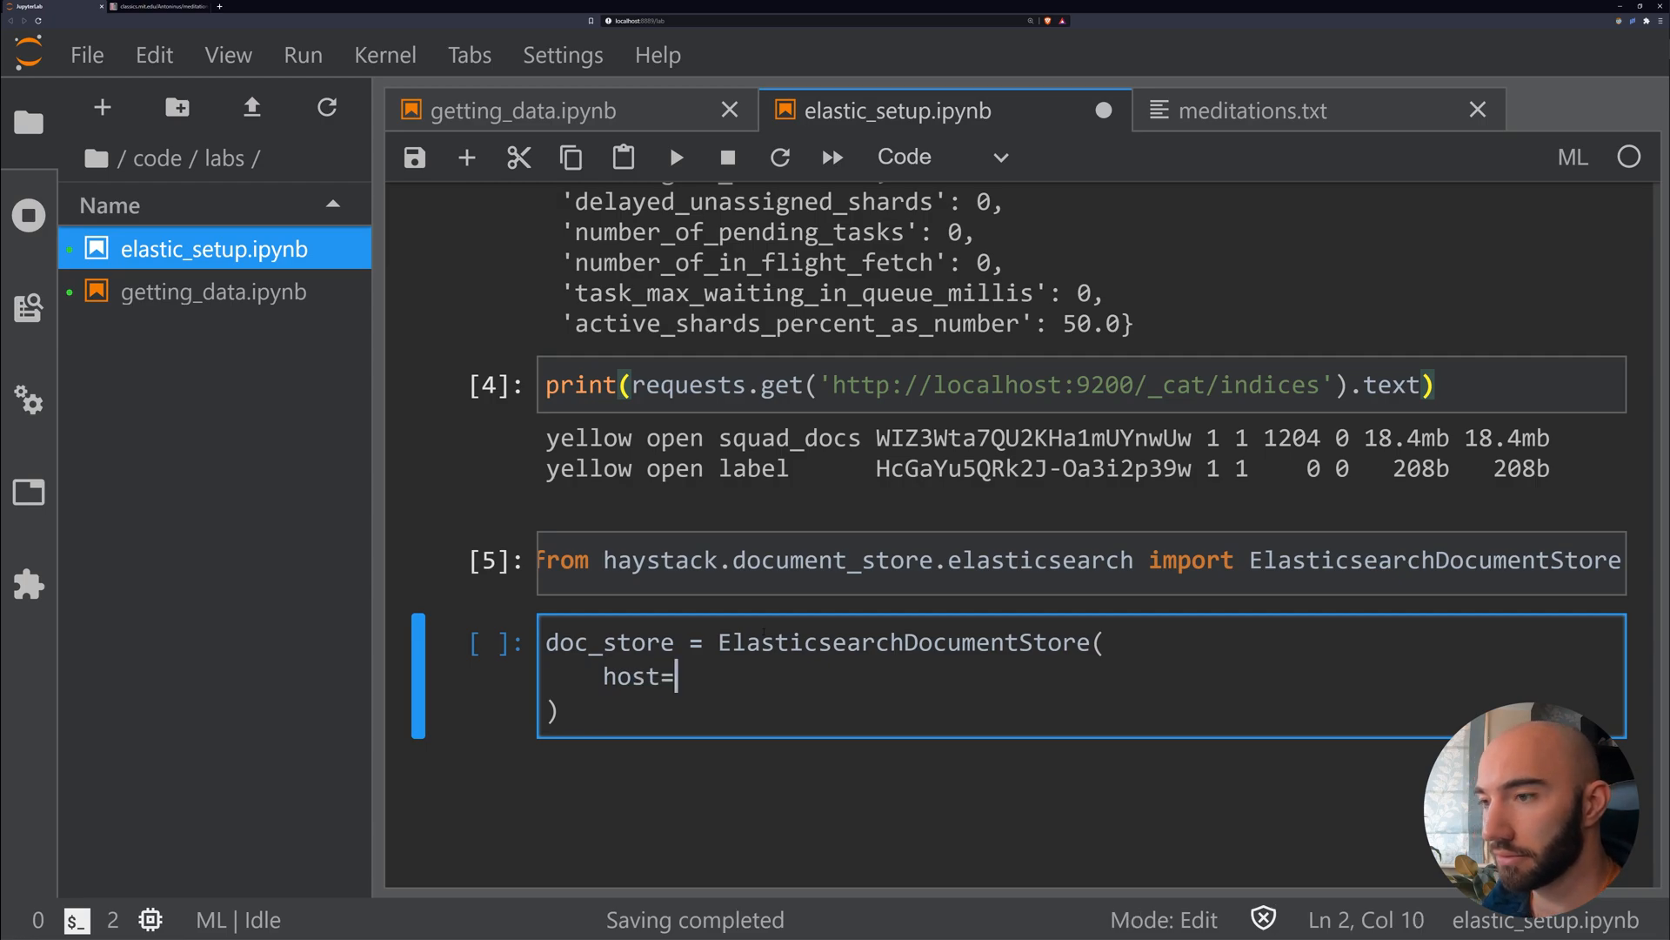
{"action": "type", "text": "'localho"}
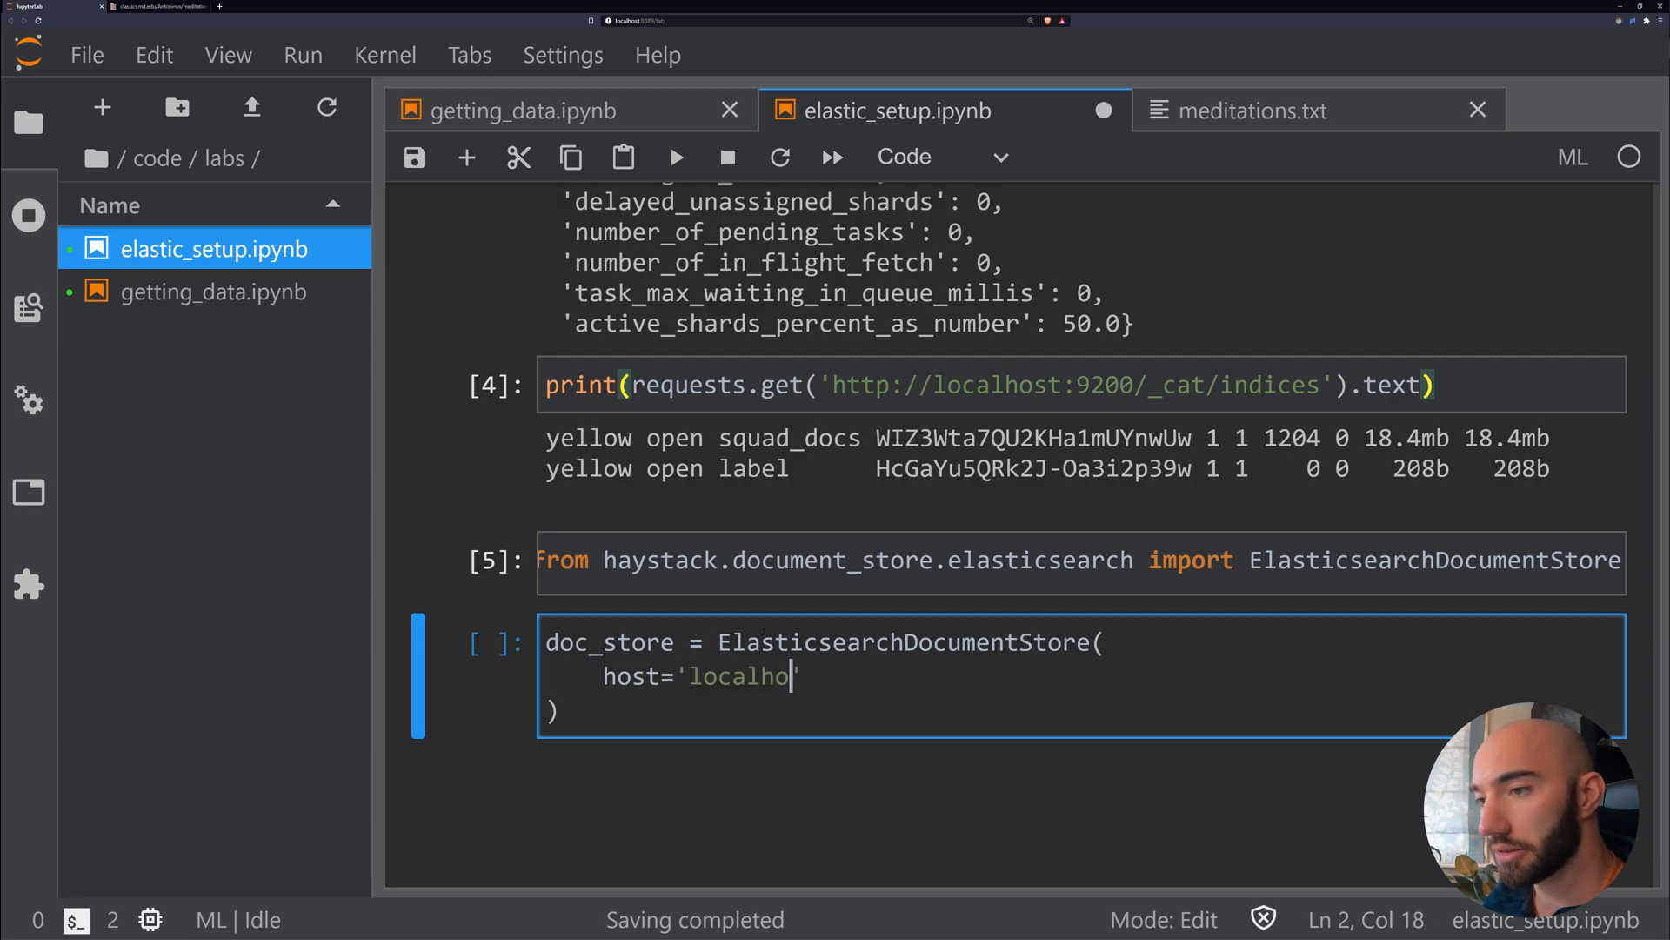
{"action": "type", "text": "st'"}
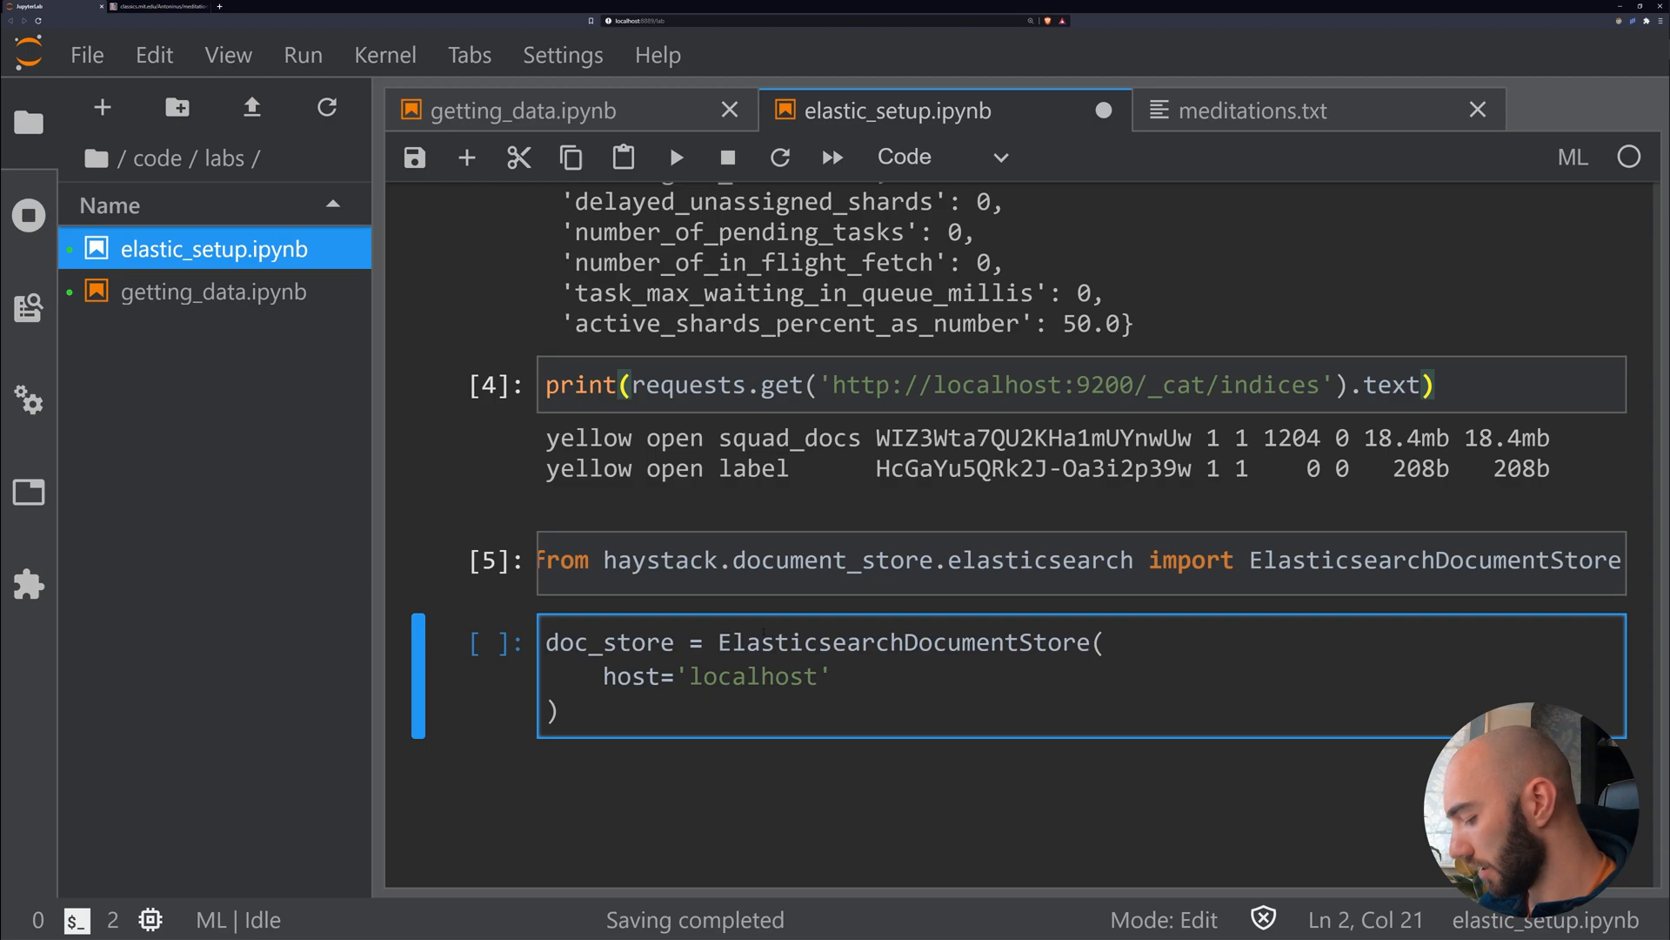
{"action": "type", "text": ","}
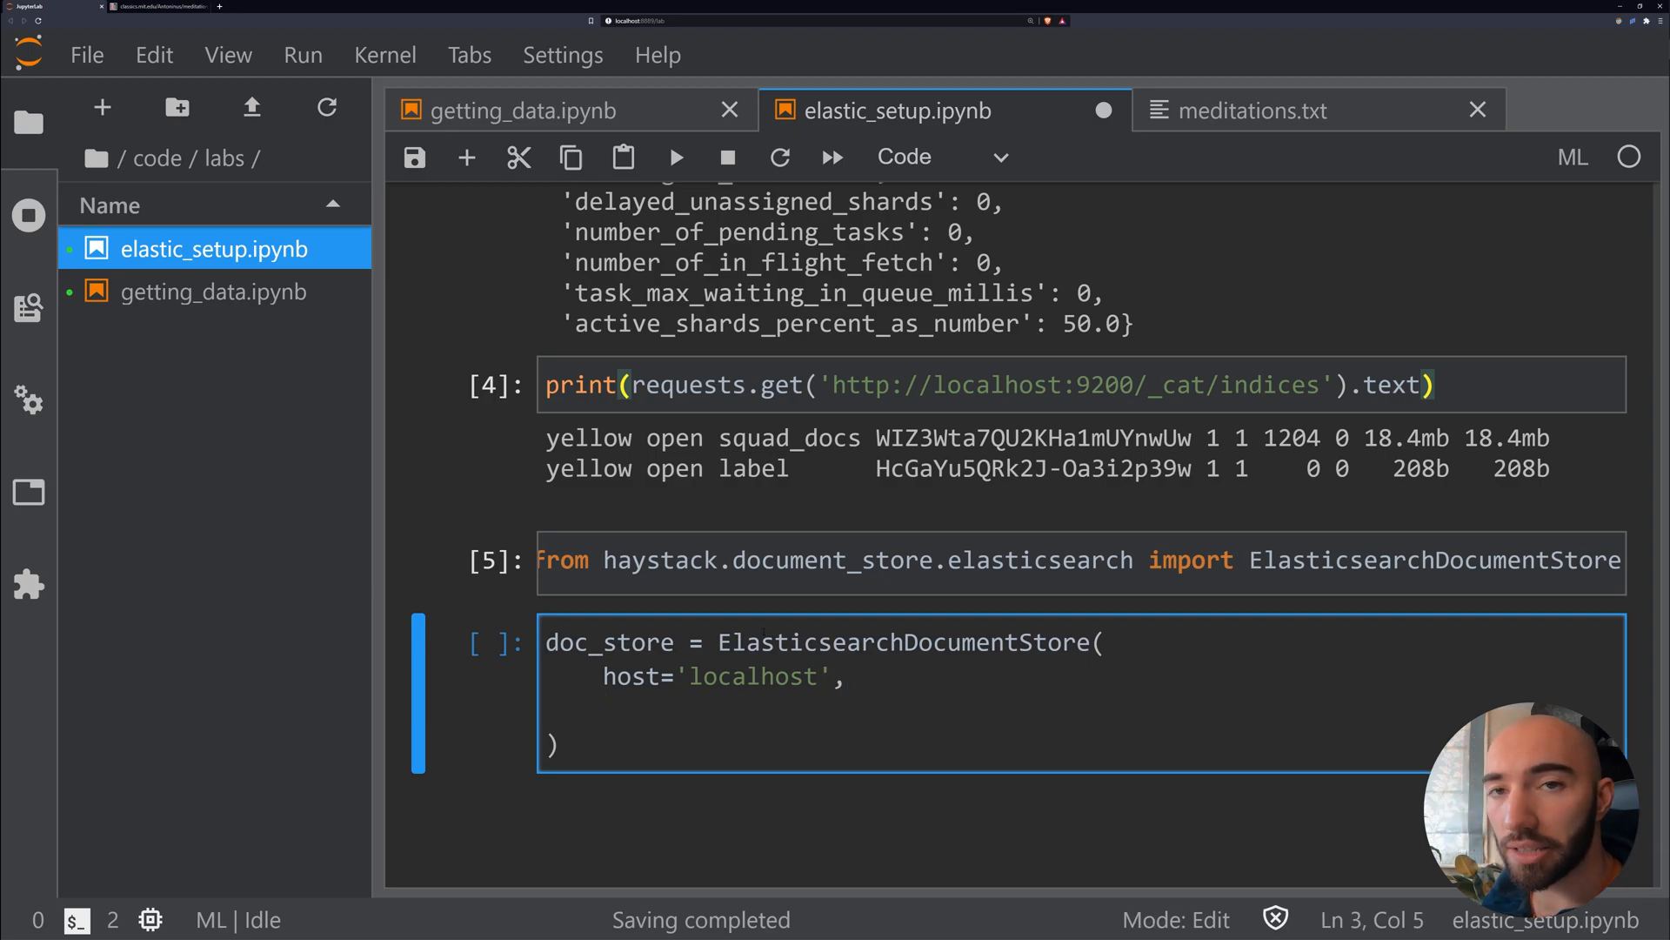
{"action": "type", "text": "usernm"}
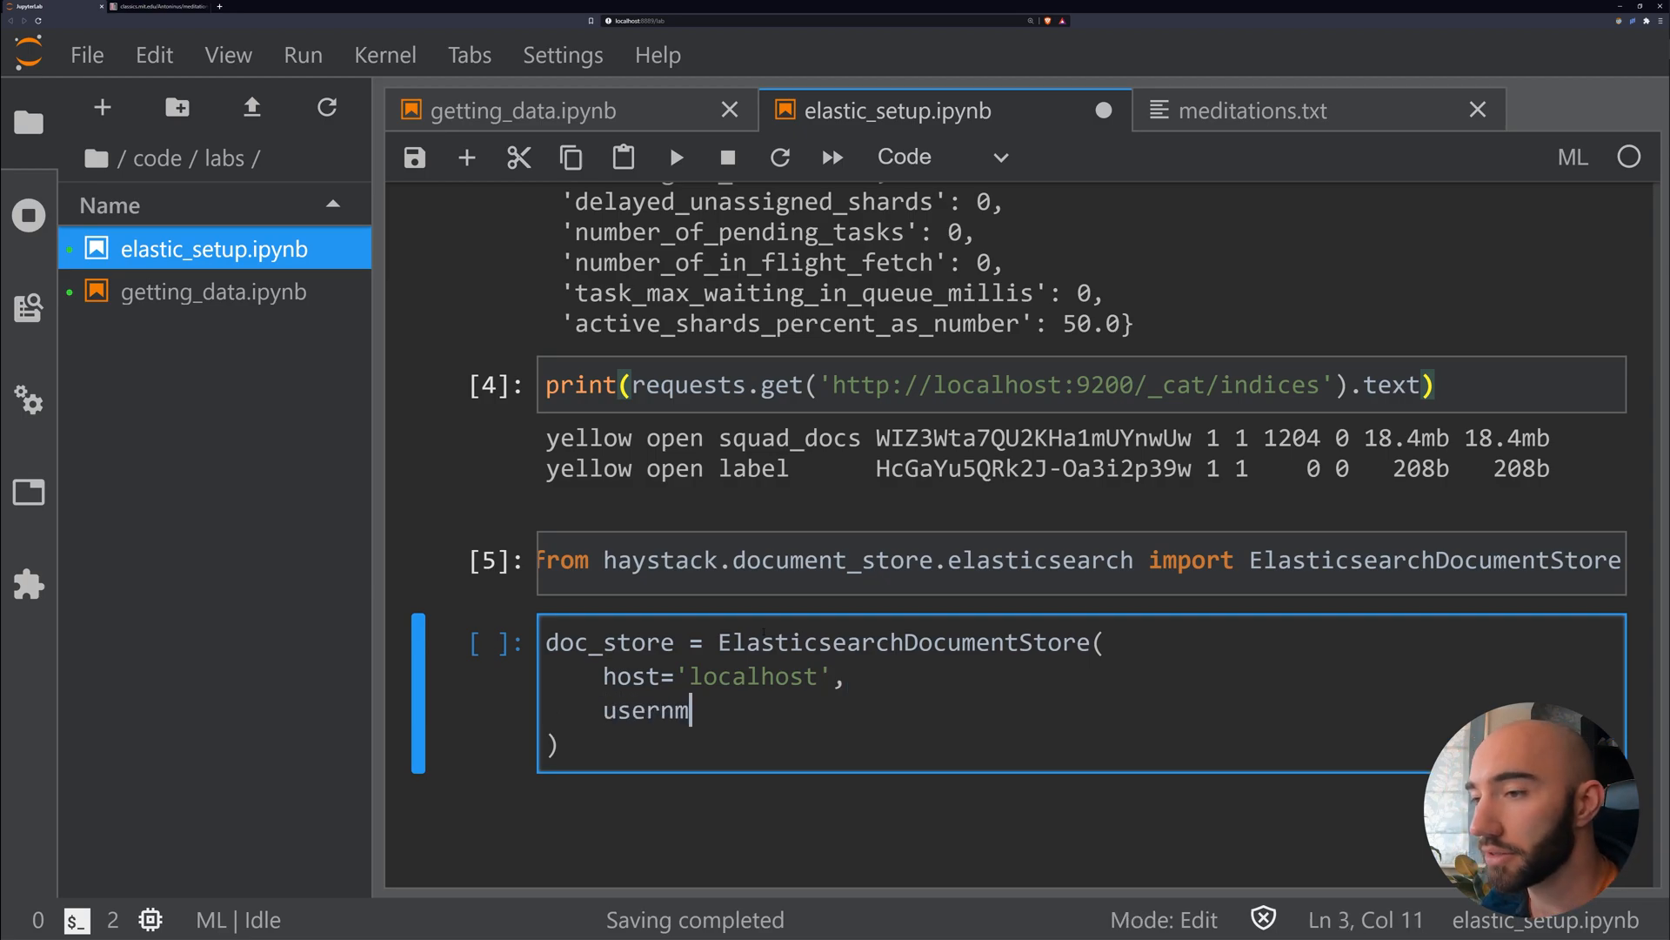
{"action": "type", "text": "ame='"}
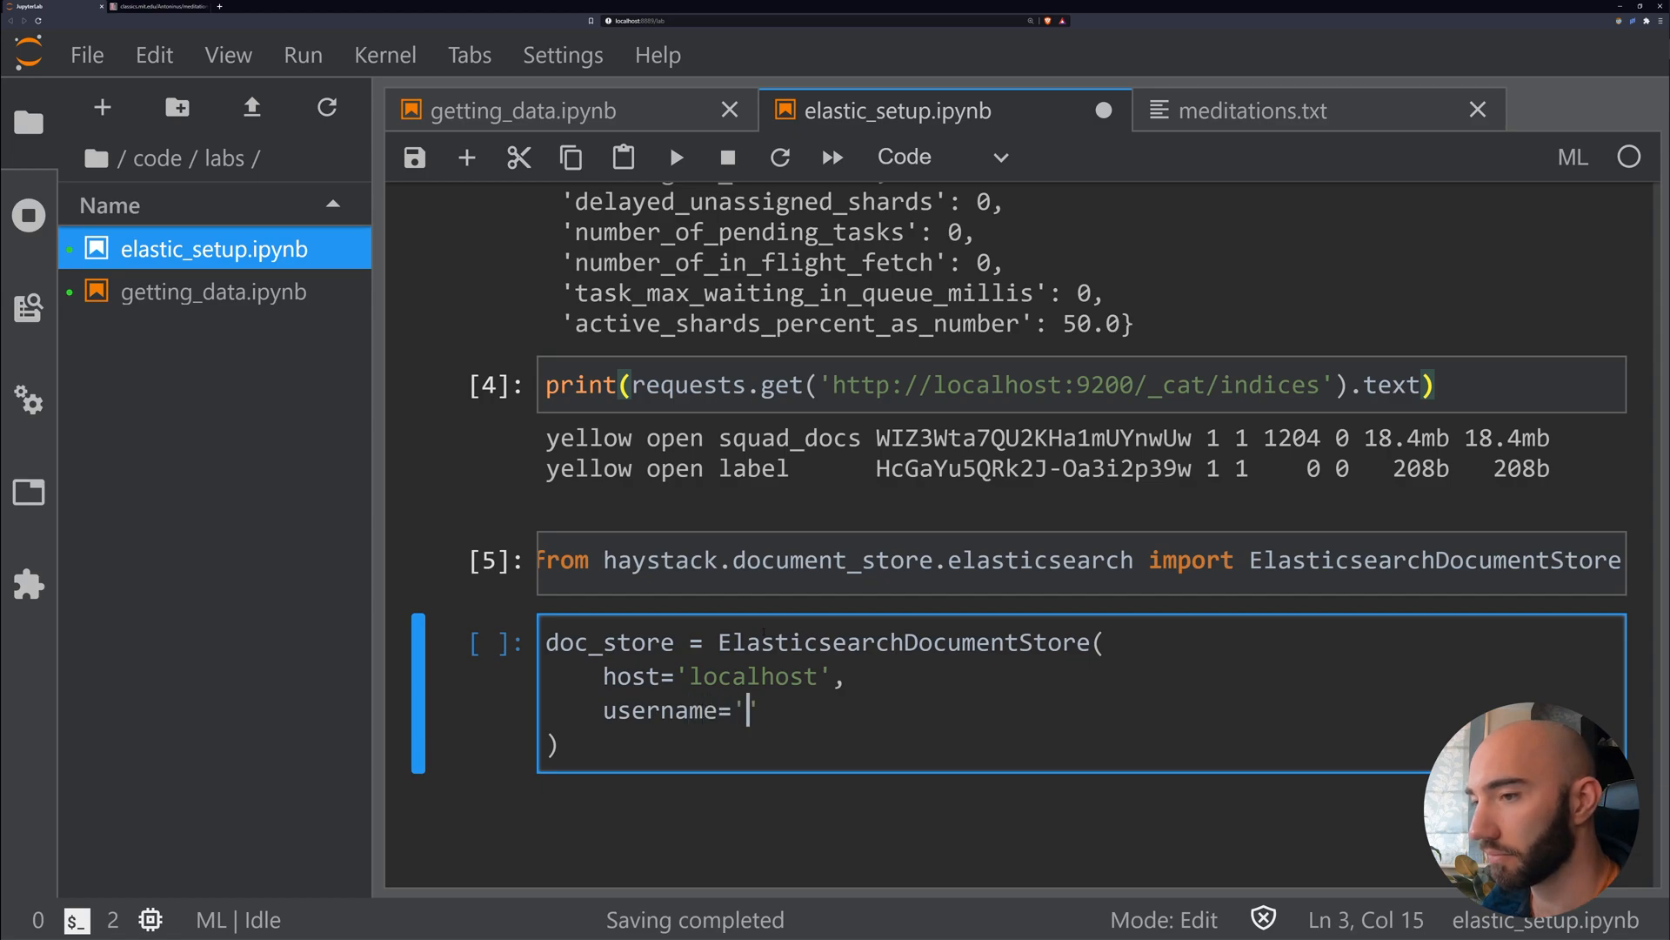
{"action": "type", "text": ","}
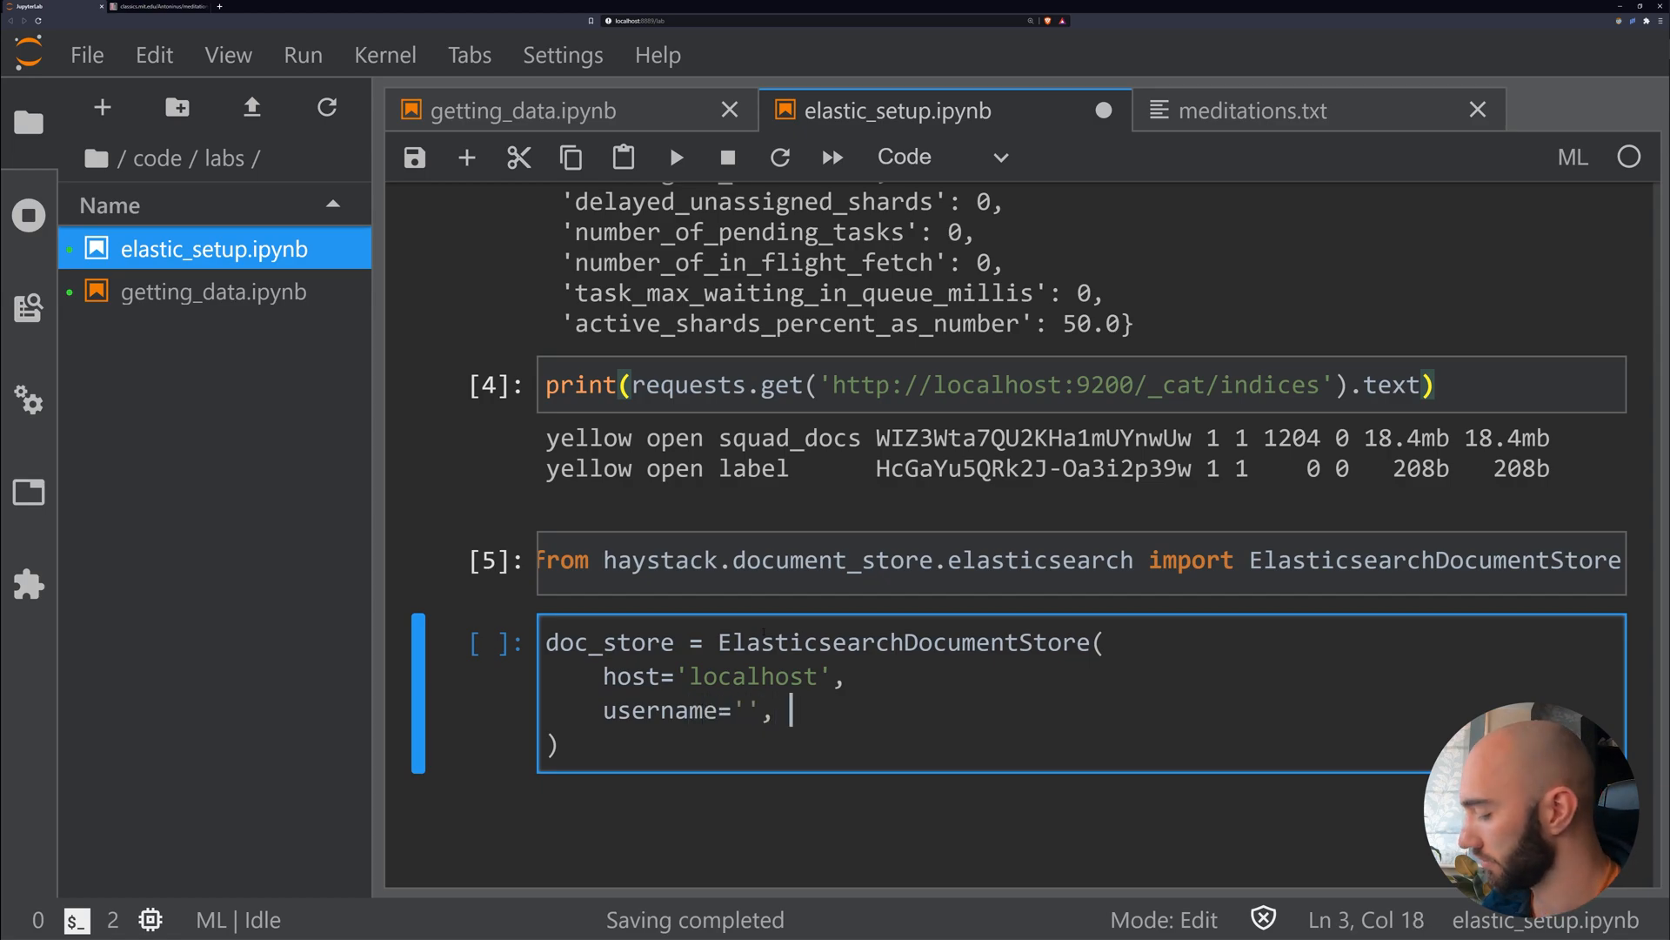
{"action": "type", "text": "password=''"}
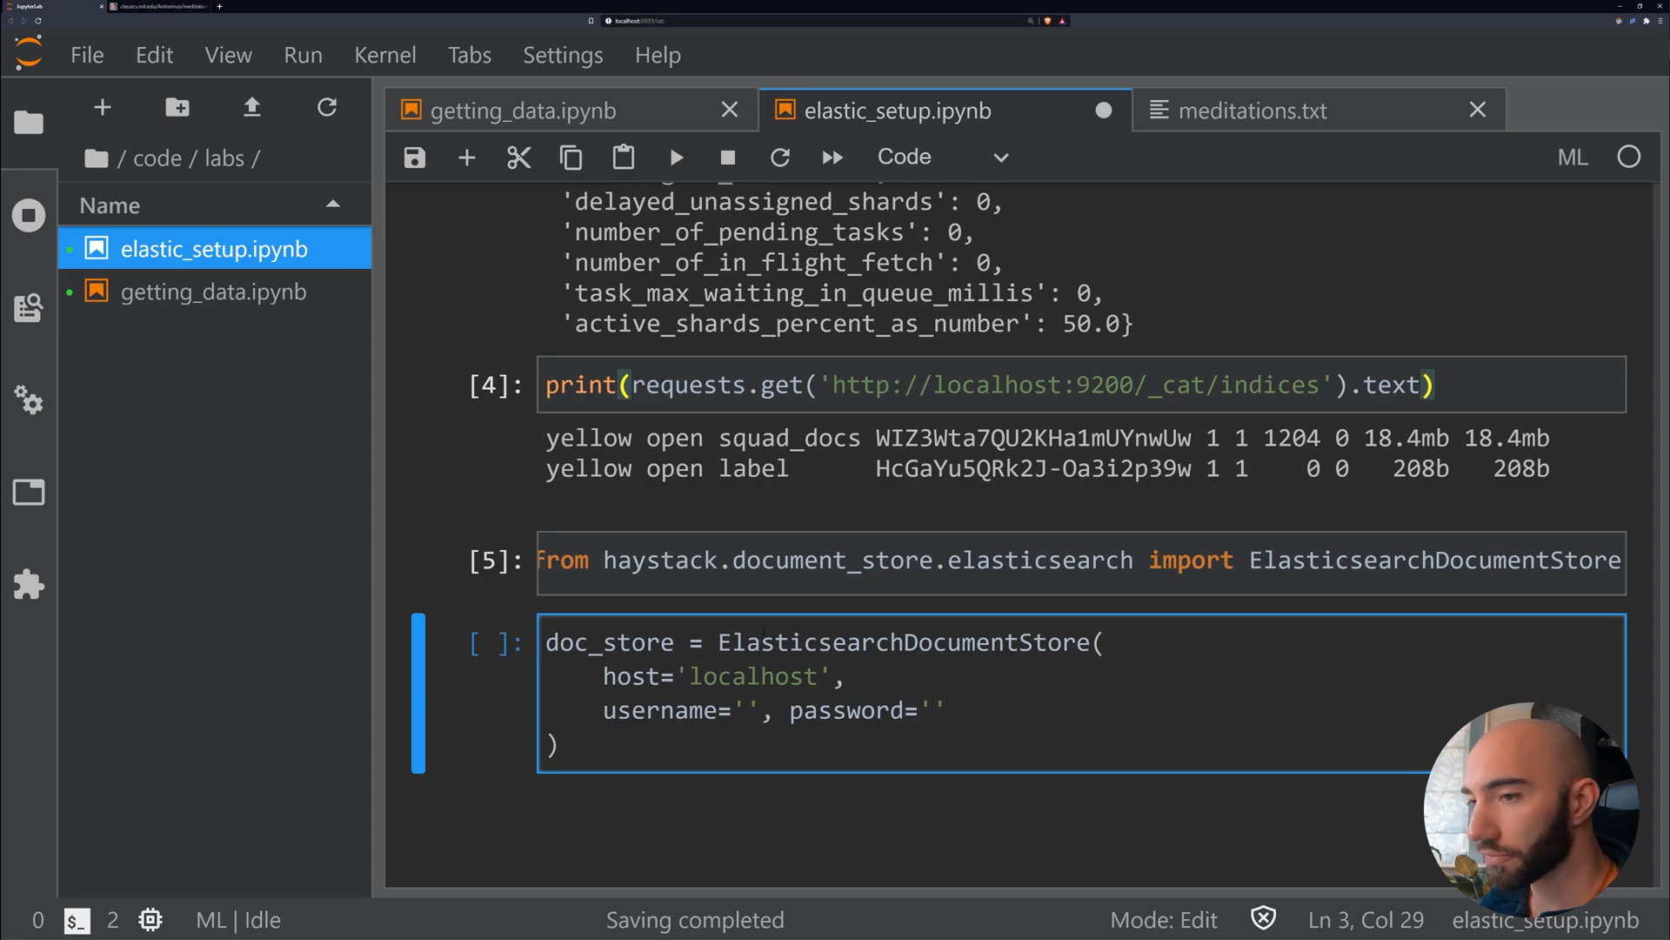
{"action": "key", "text": "Enter"}
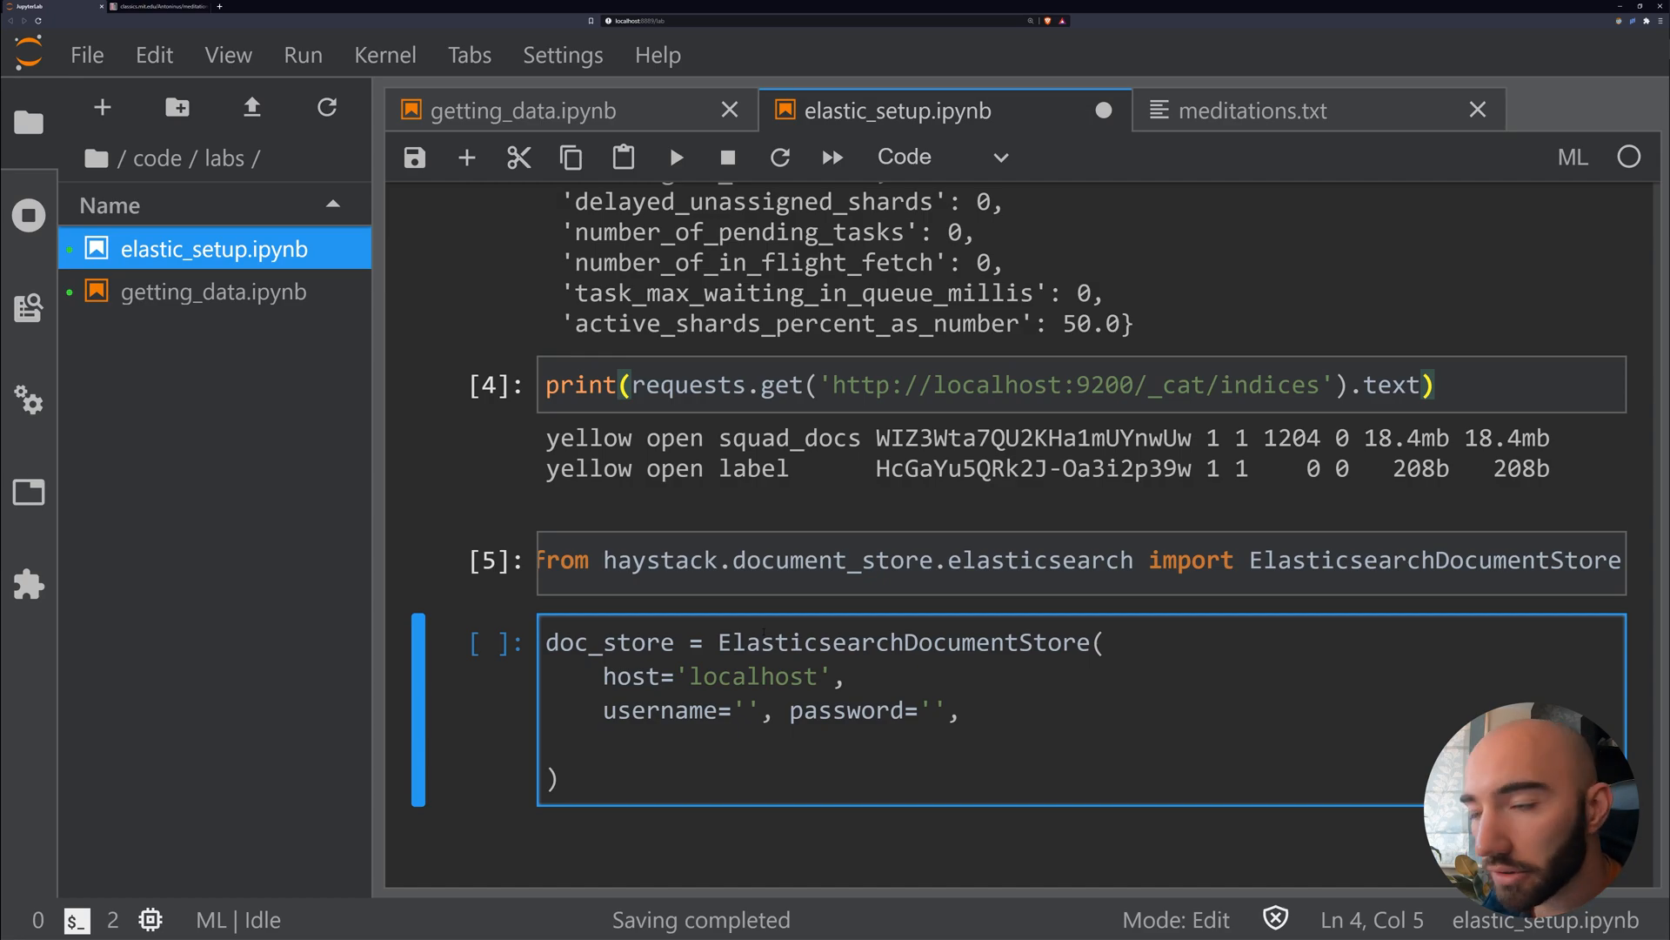
{"action": "type", "text": "index=''"}
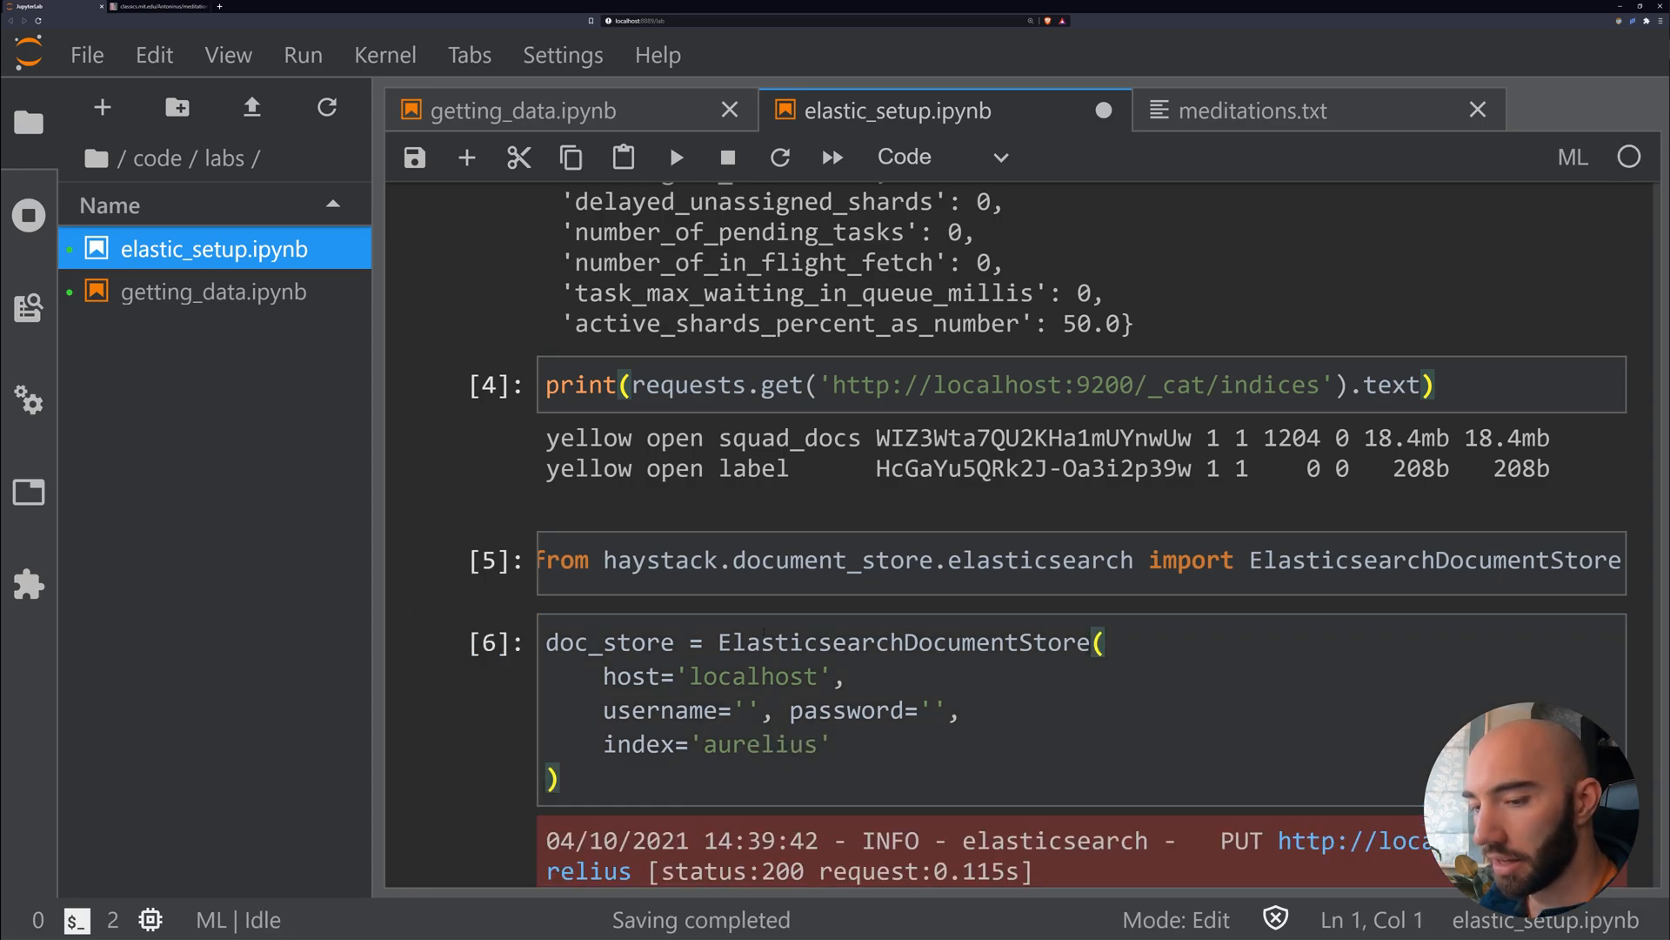
Step: Run the cell, creating the aurelius index, and move to the new empty cell
{"action": "left_click", "coordinate": [675, 157]}
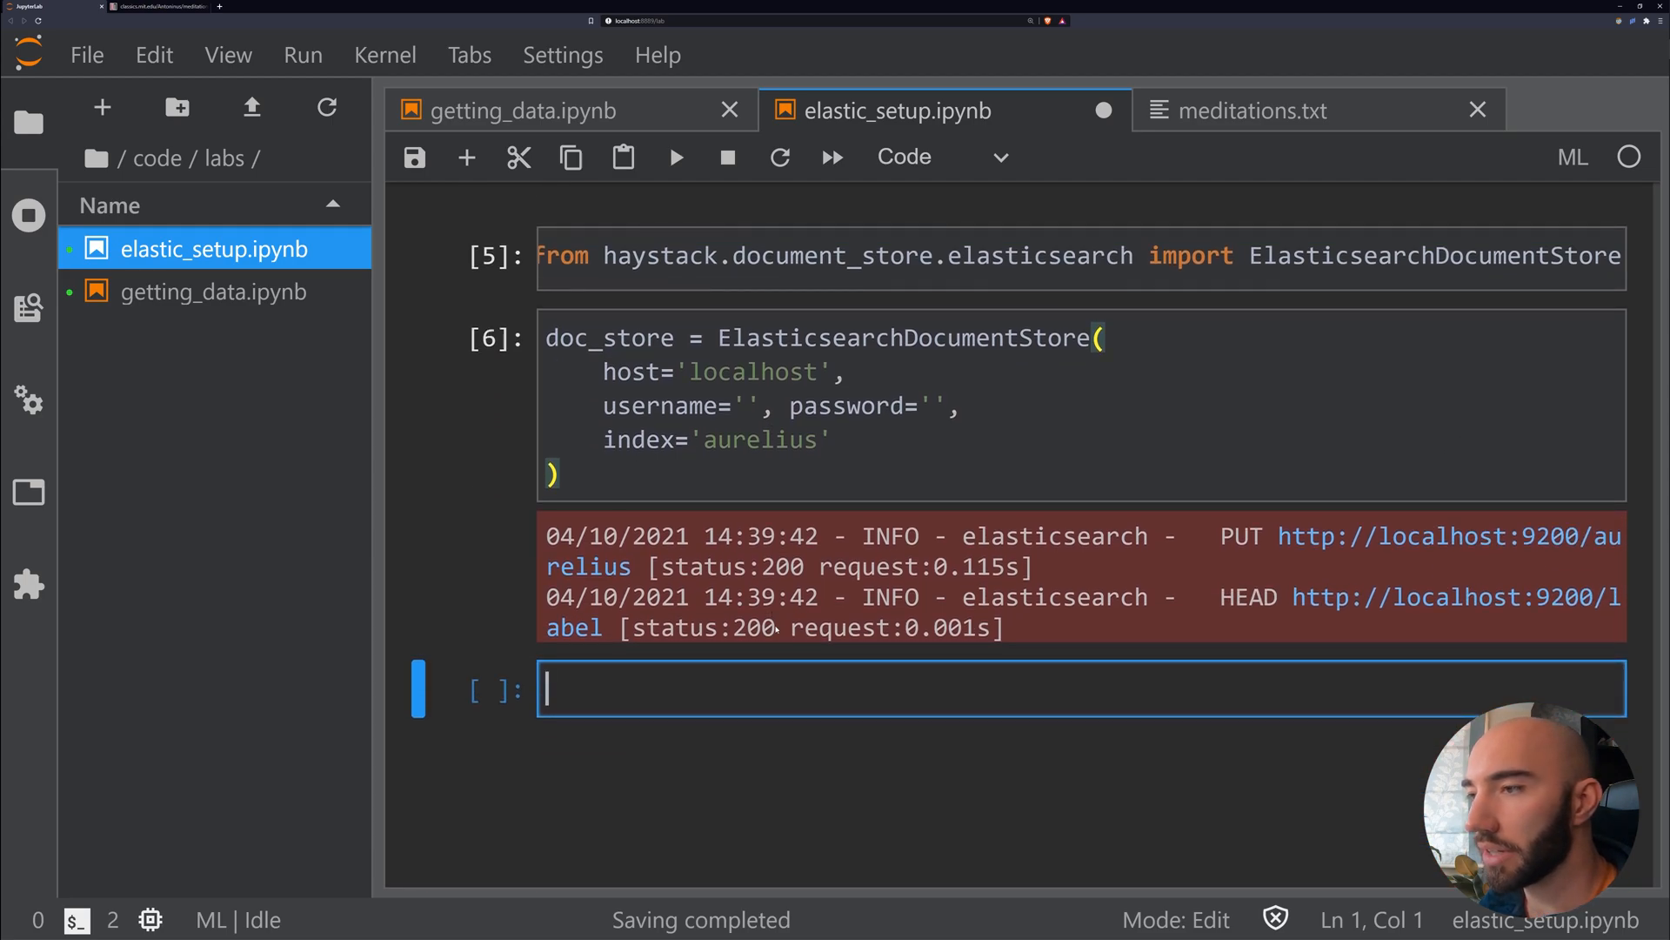
{"action": "mouse_move", "coordinate": [1113, 523]}
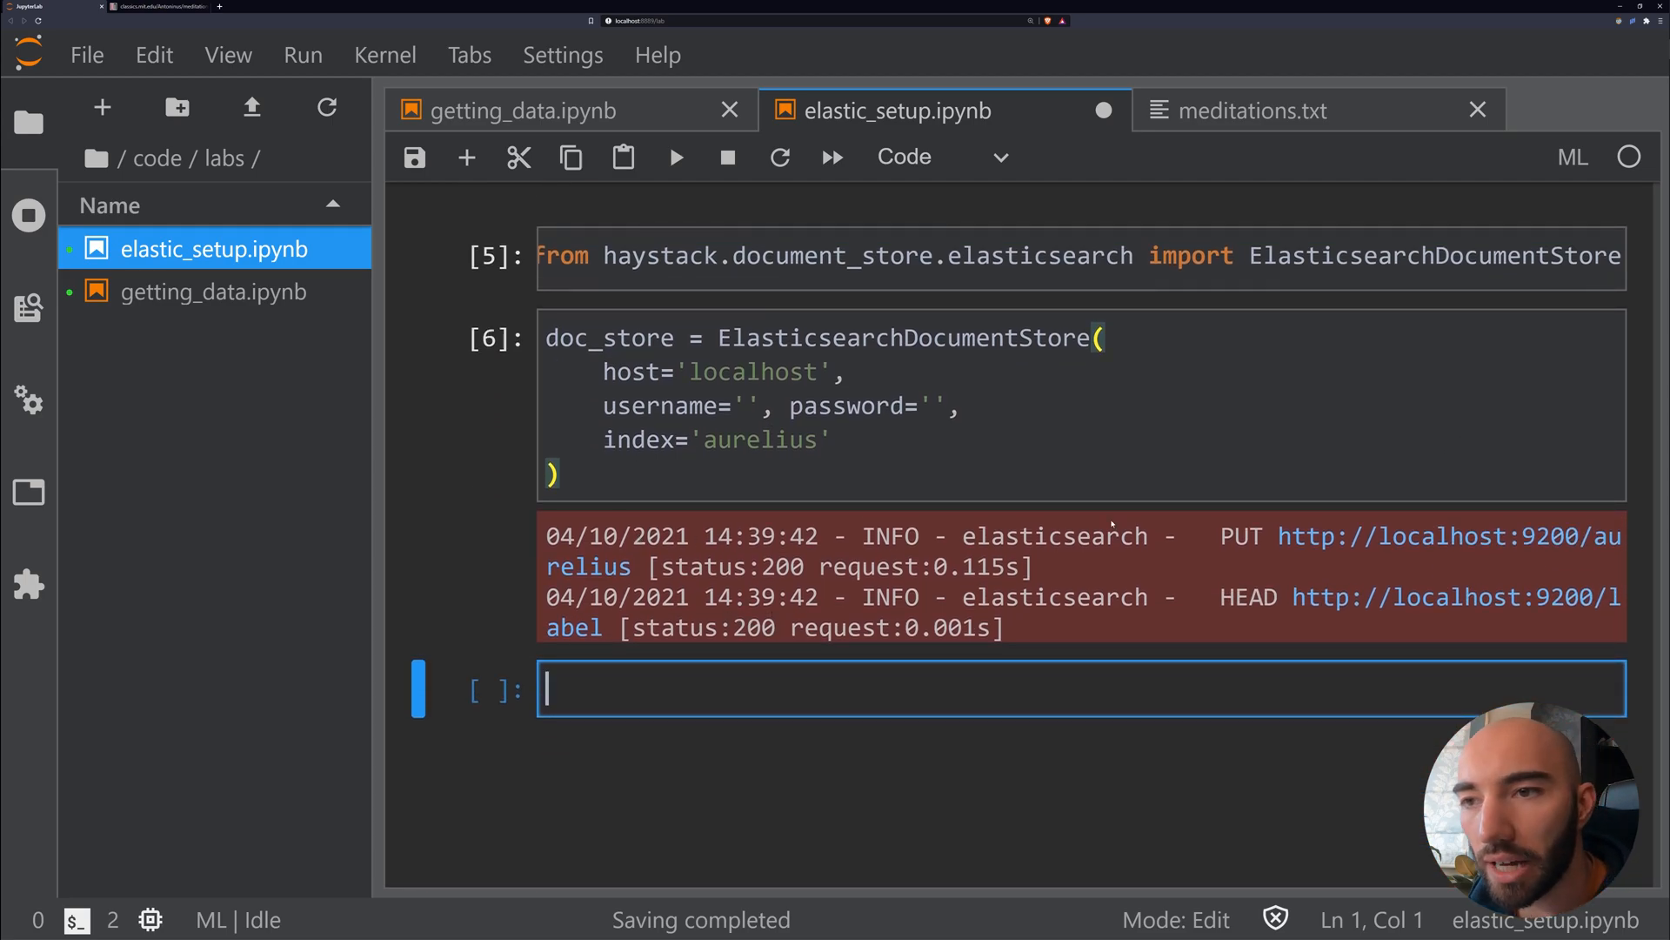
{"action": "double_click", "coordinate": [1239, 536]}
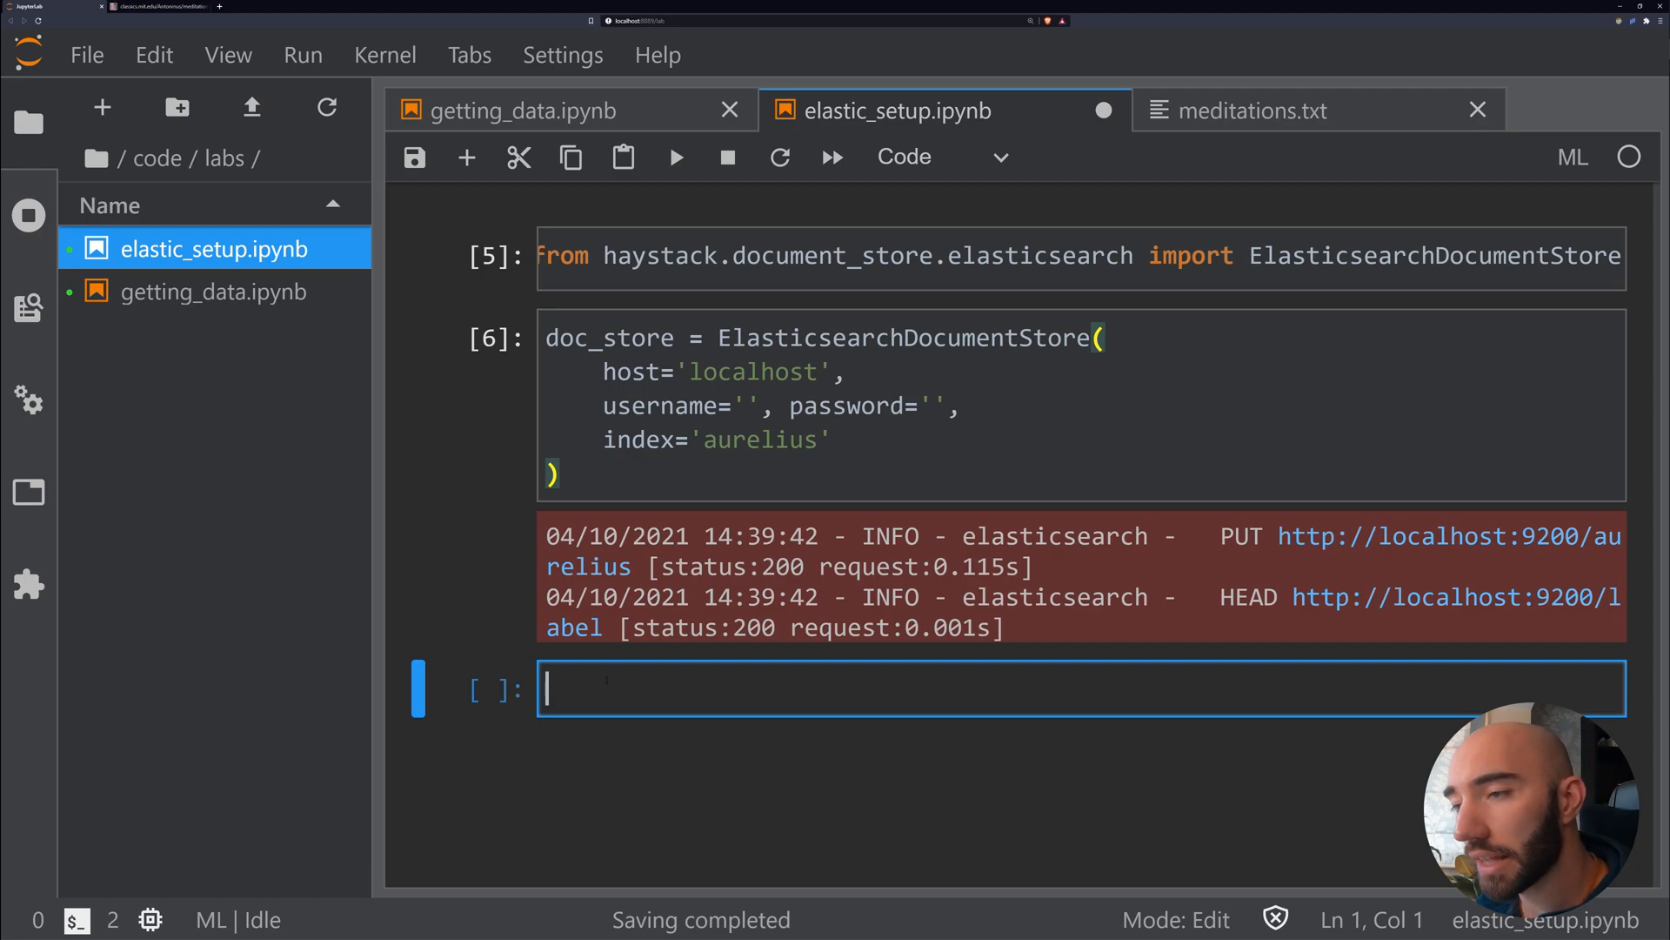
{"action": "scroll", "scroll_direction": "down", "scroll_amount": 3}
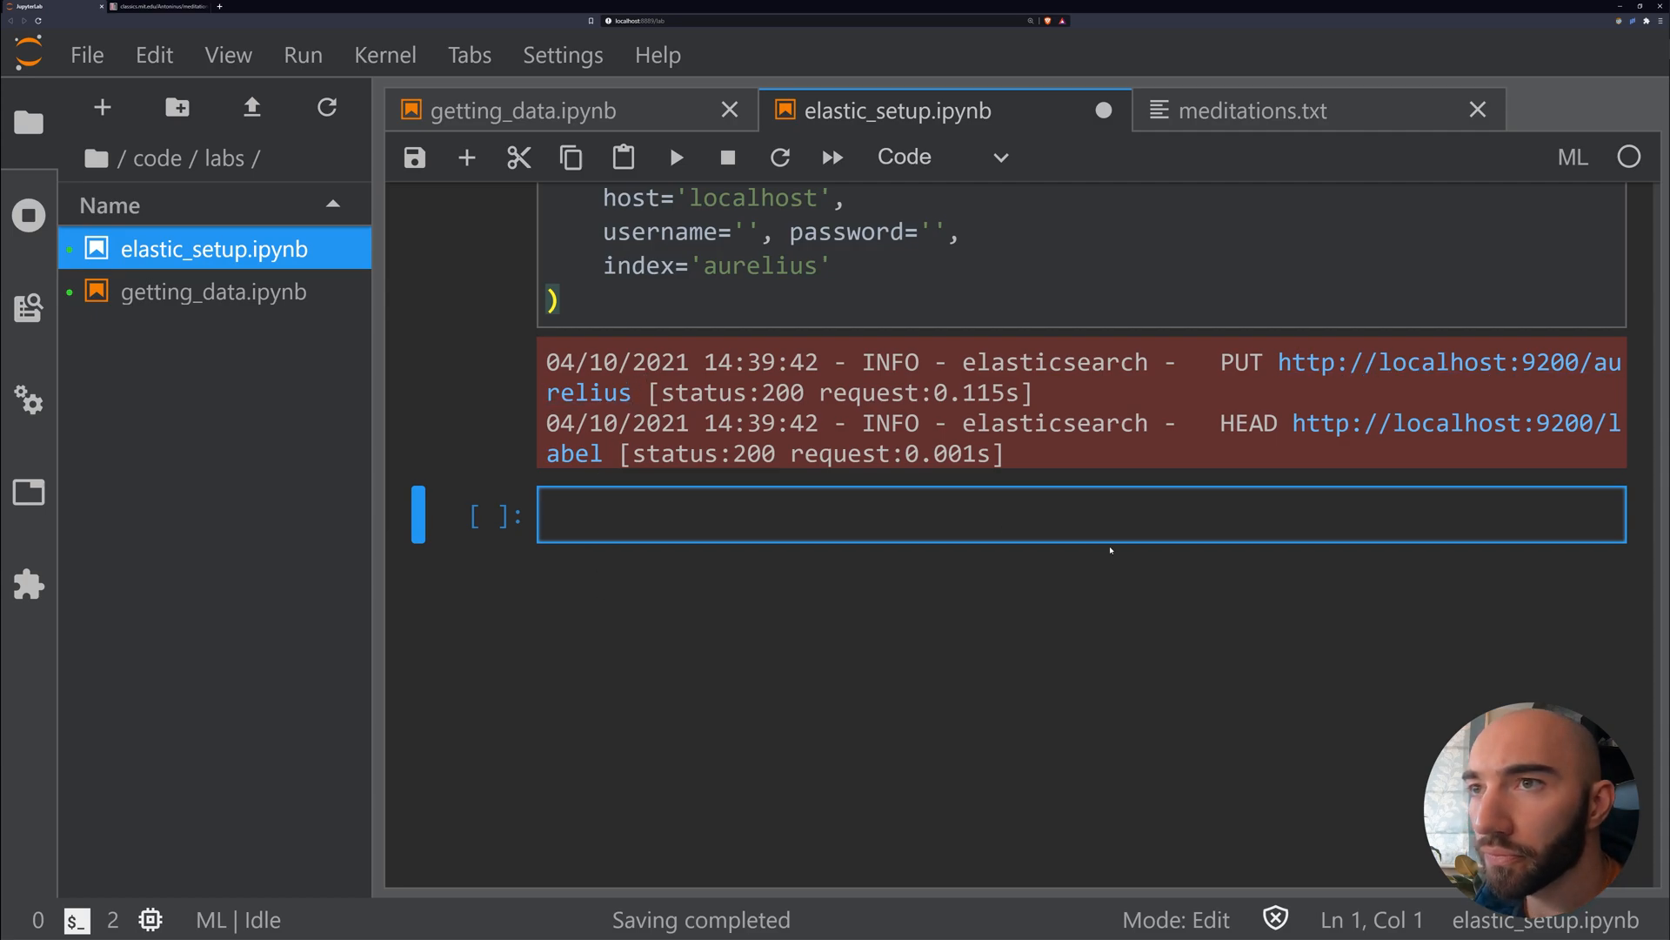
{"action": "left_click", "coordinate": [1251, 110]}
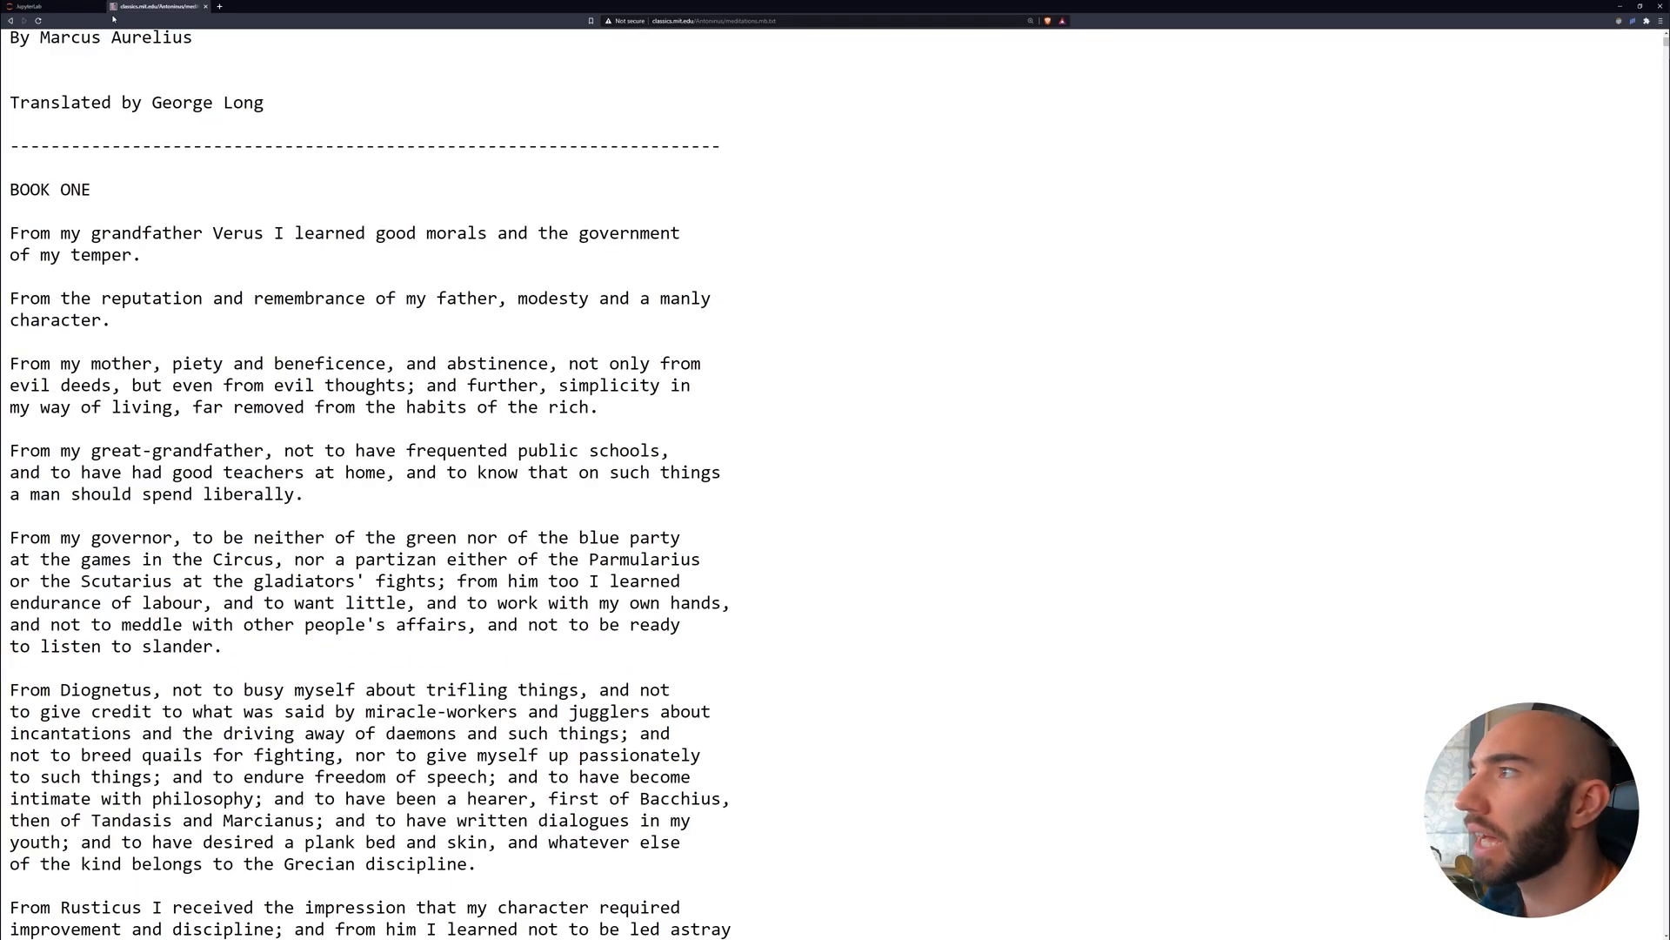
{"action": "left_click", "coordinate": [154, 7]}
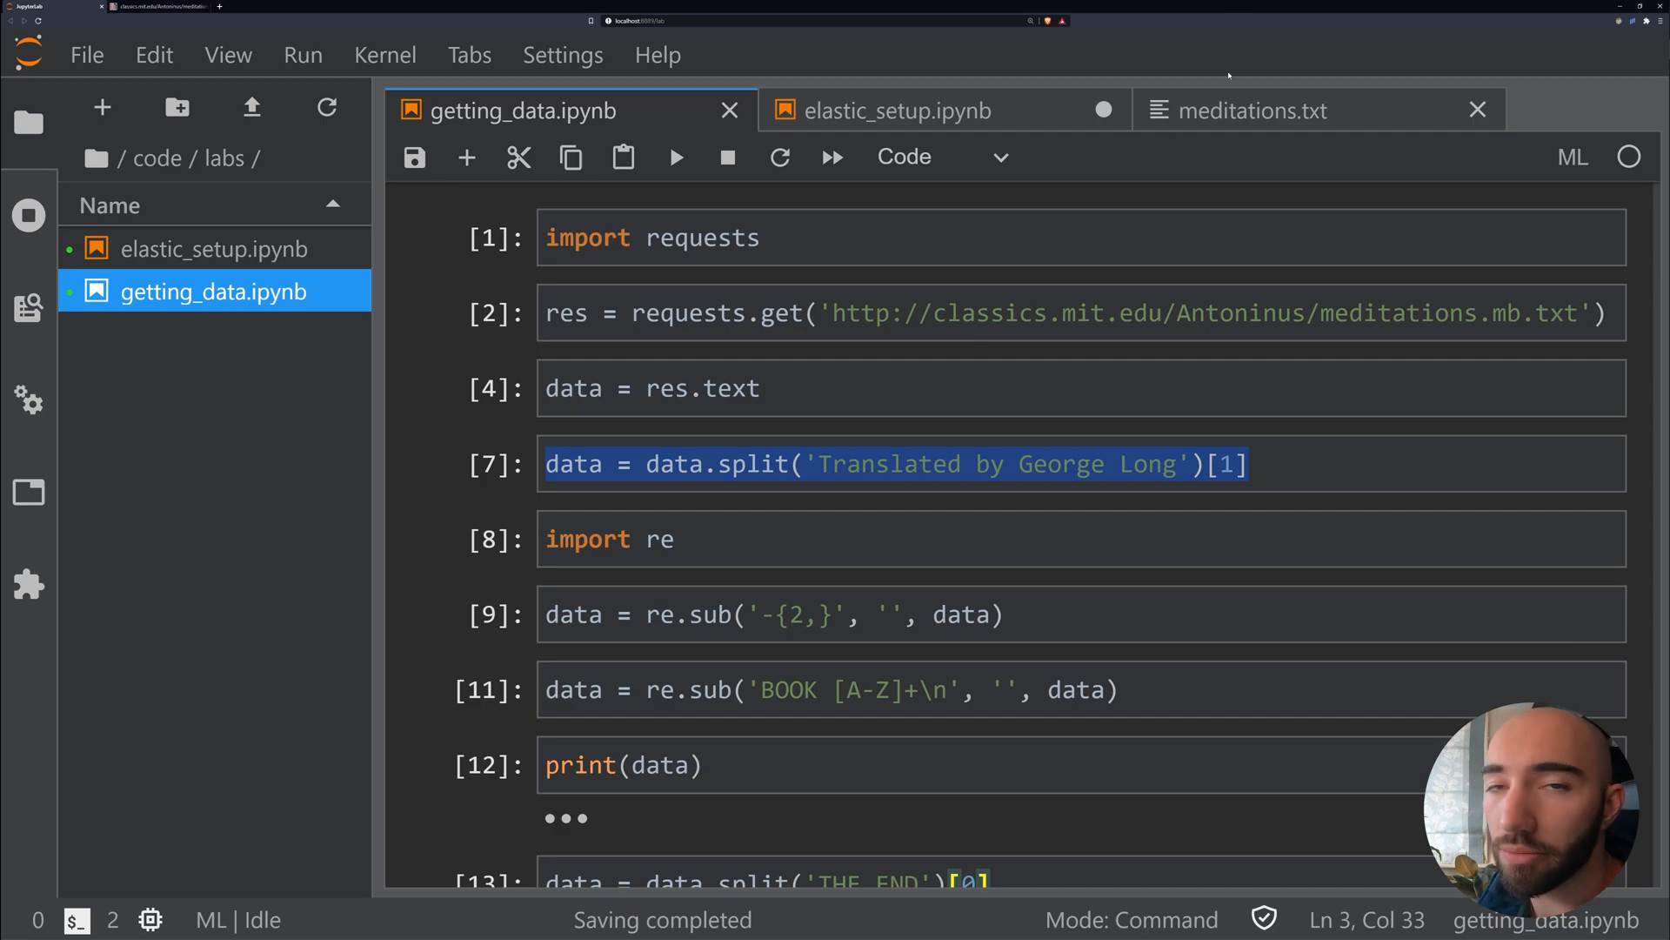
{"action": "left_click", "coordinate": [900, 109]}
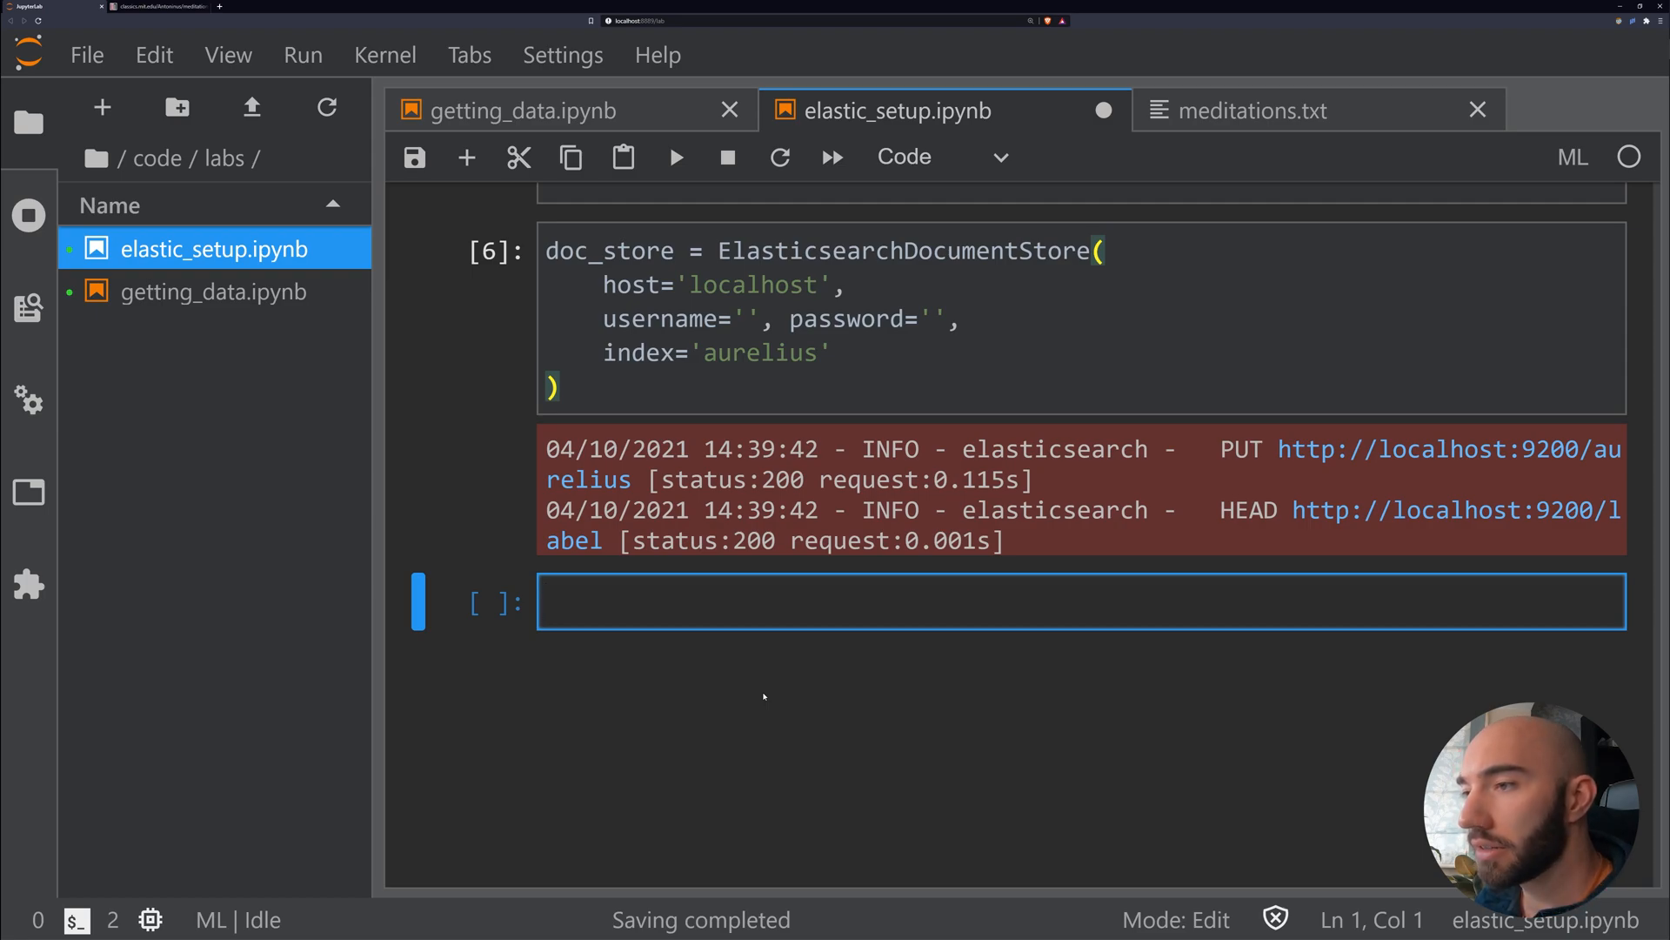
Step: Read '../../data/meditations.txt' into data using a with open(..., 'r') block
{"action": "type", "text": "with open("}
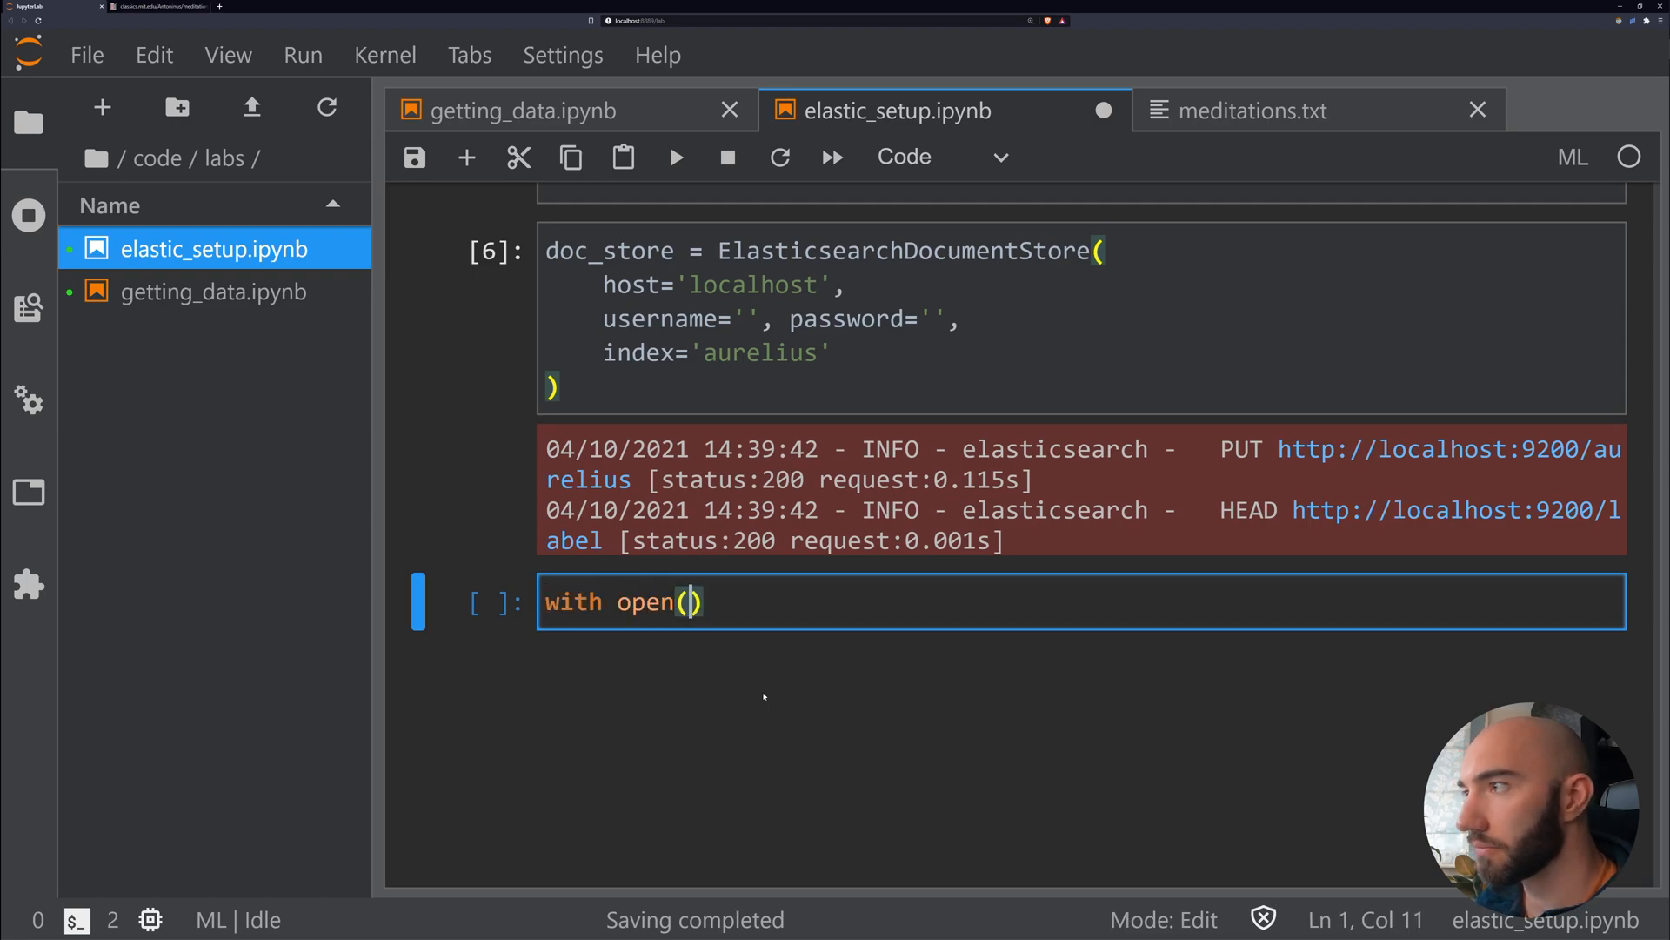
{"action": "type", "text": "'../../"}
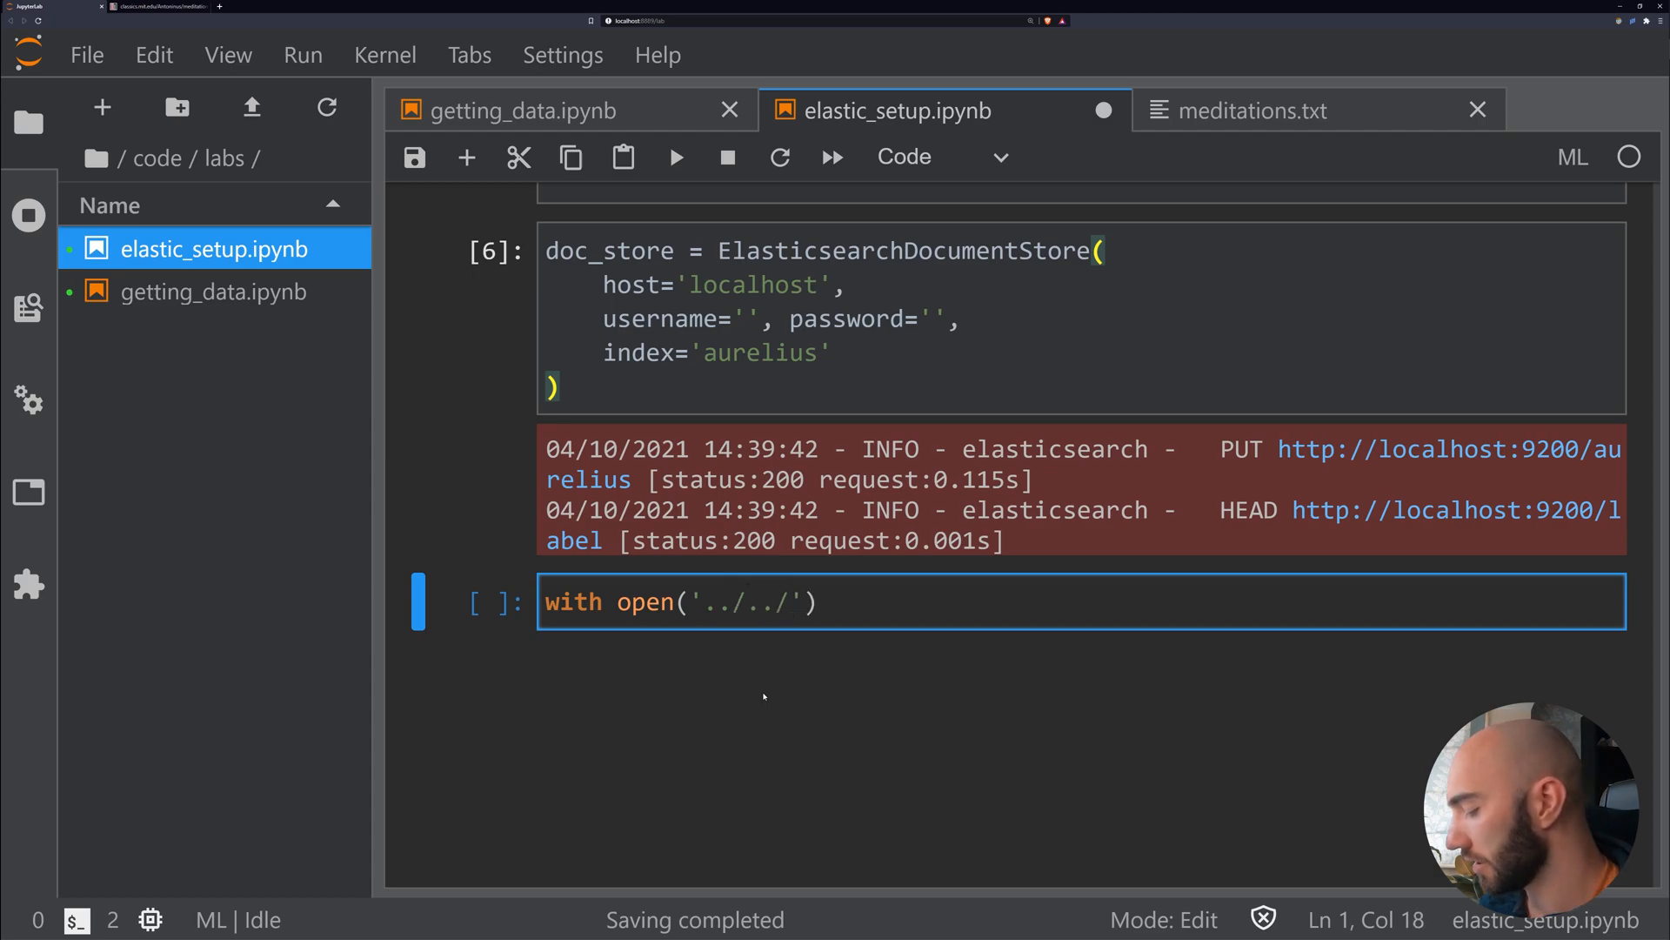
{"action": "type", "text": "dat"}
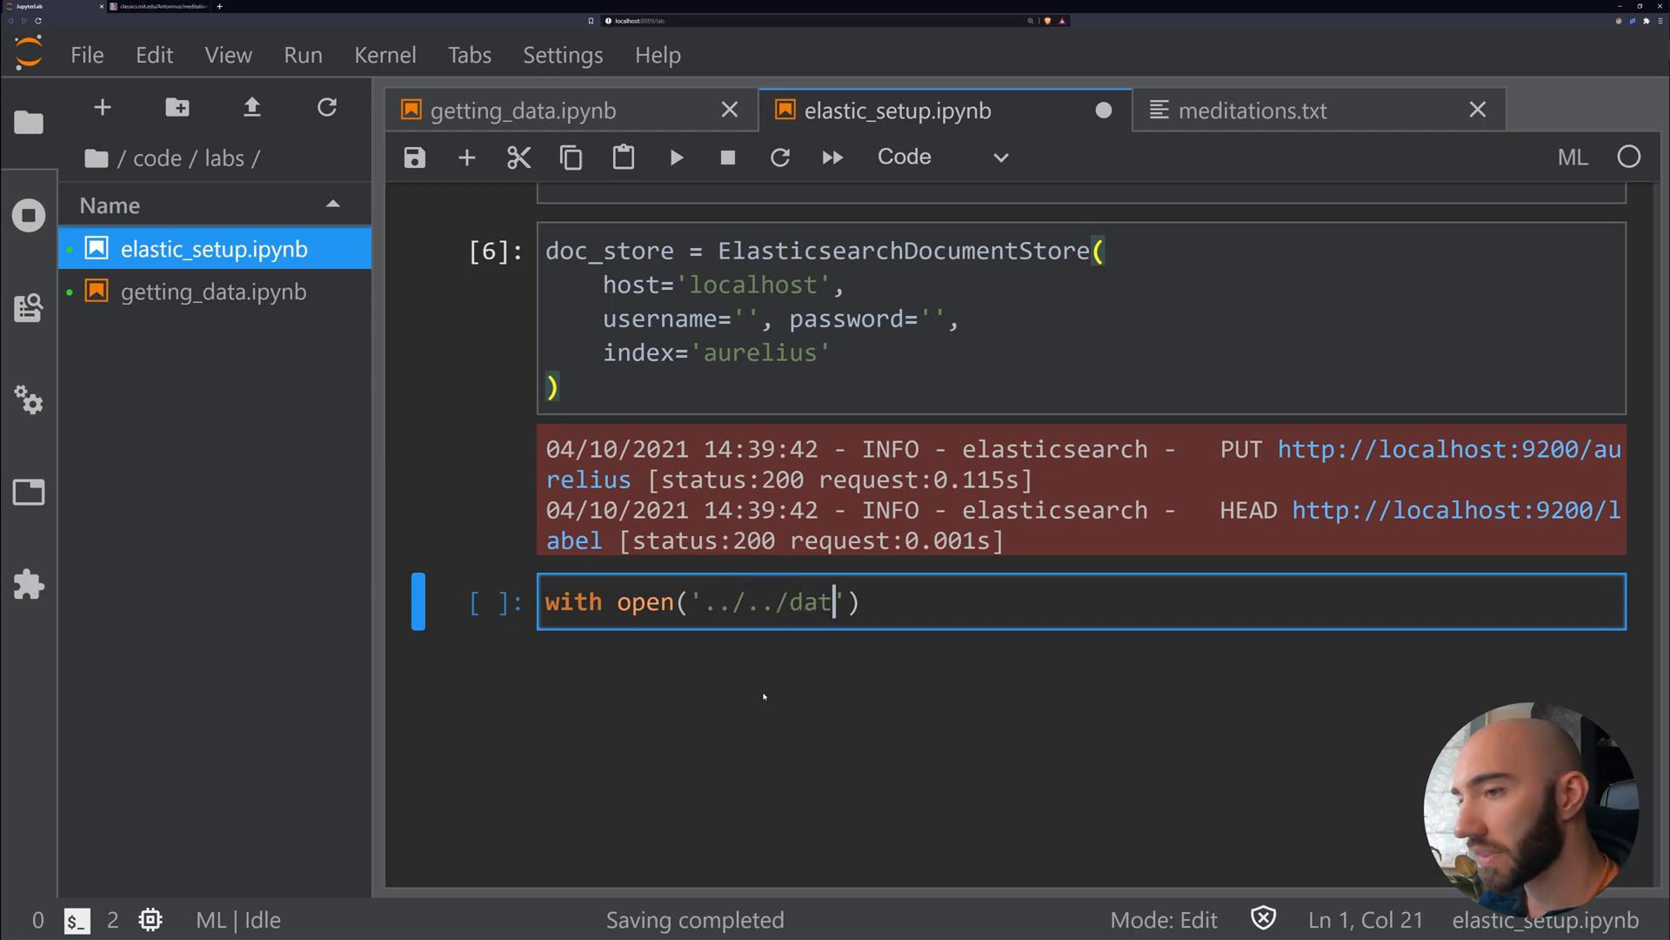
{"action": "type", "text": "a/meditations.txt"}
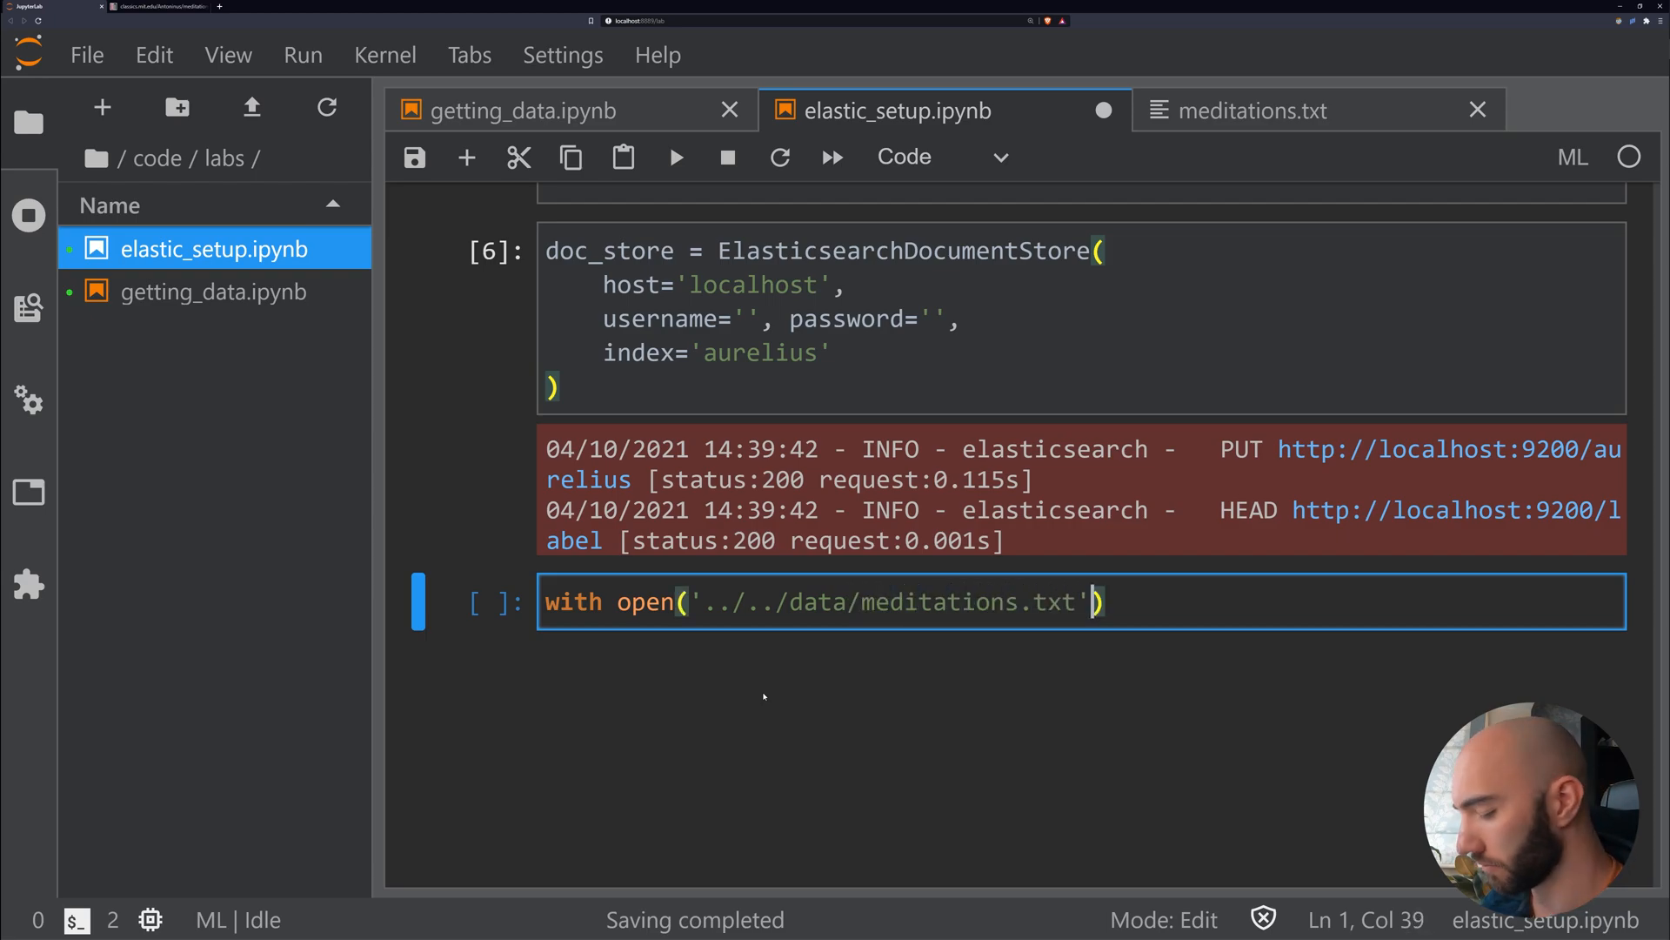
{"action": "type", "text": ", 'r'"}
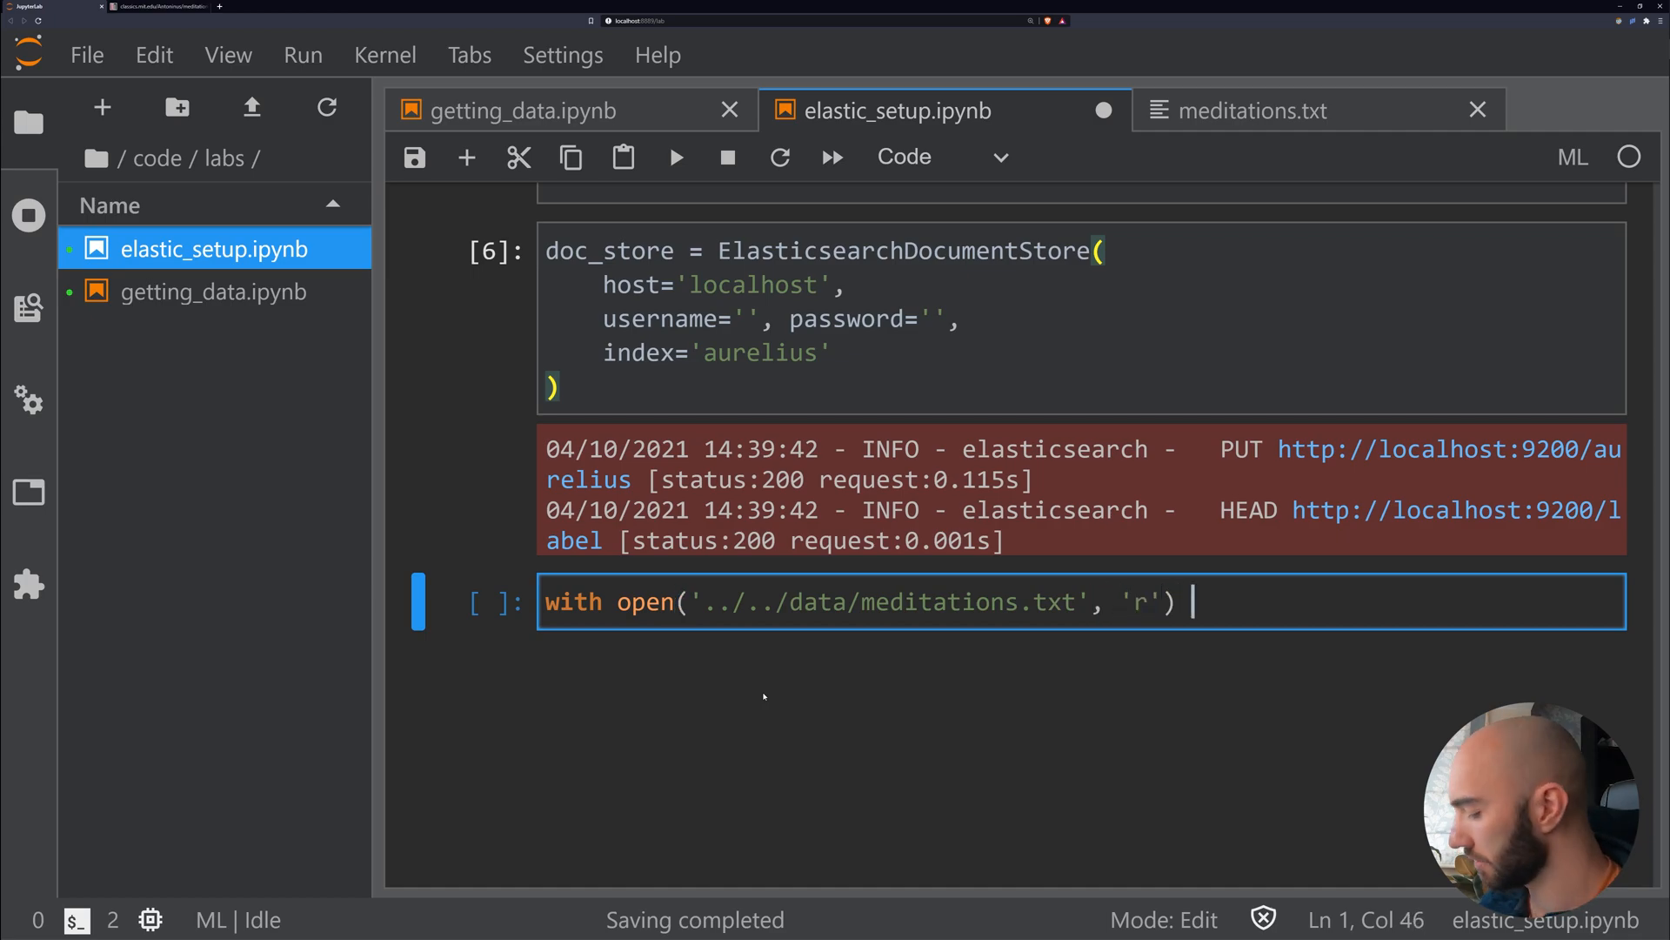
{"action": "type", "text": "as f:"}
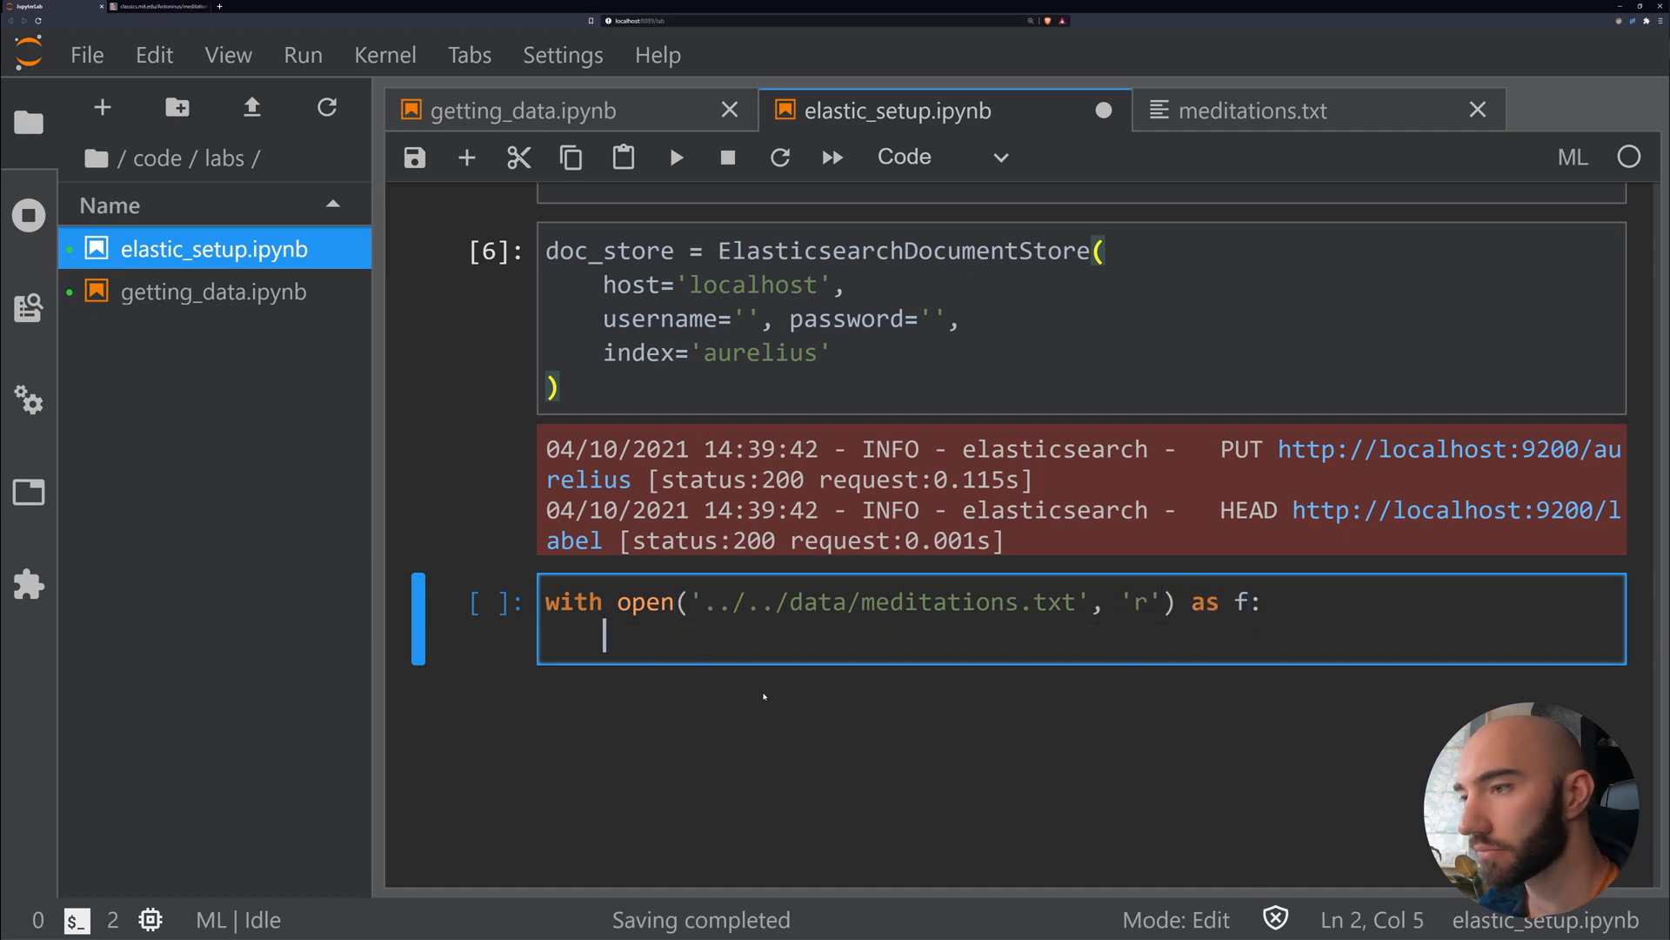
{"action": "type", "text": "data ="}
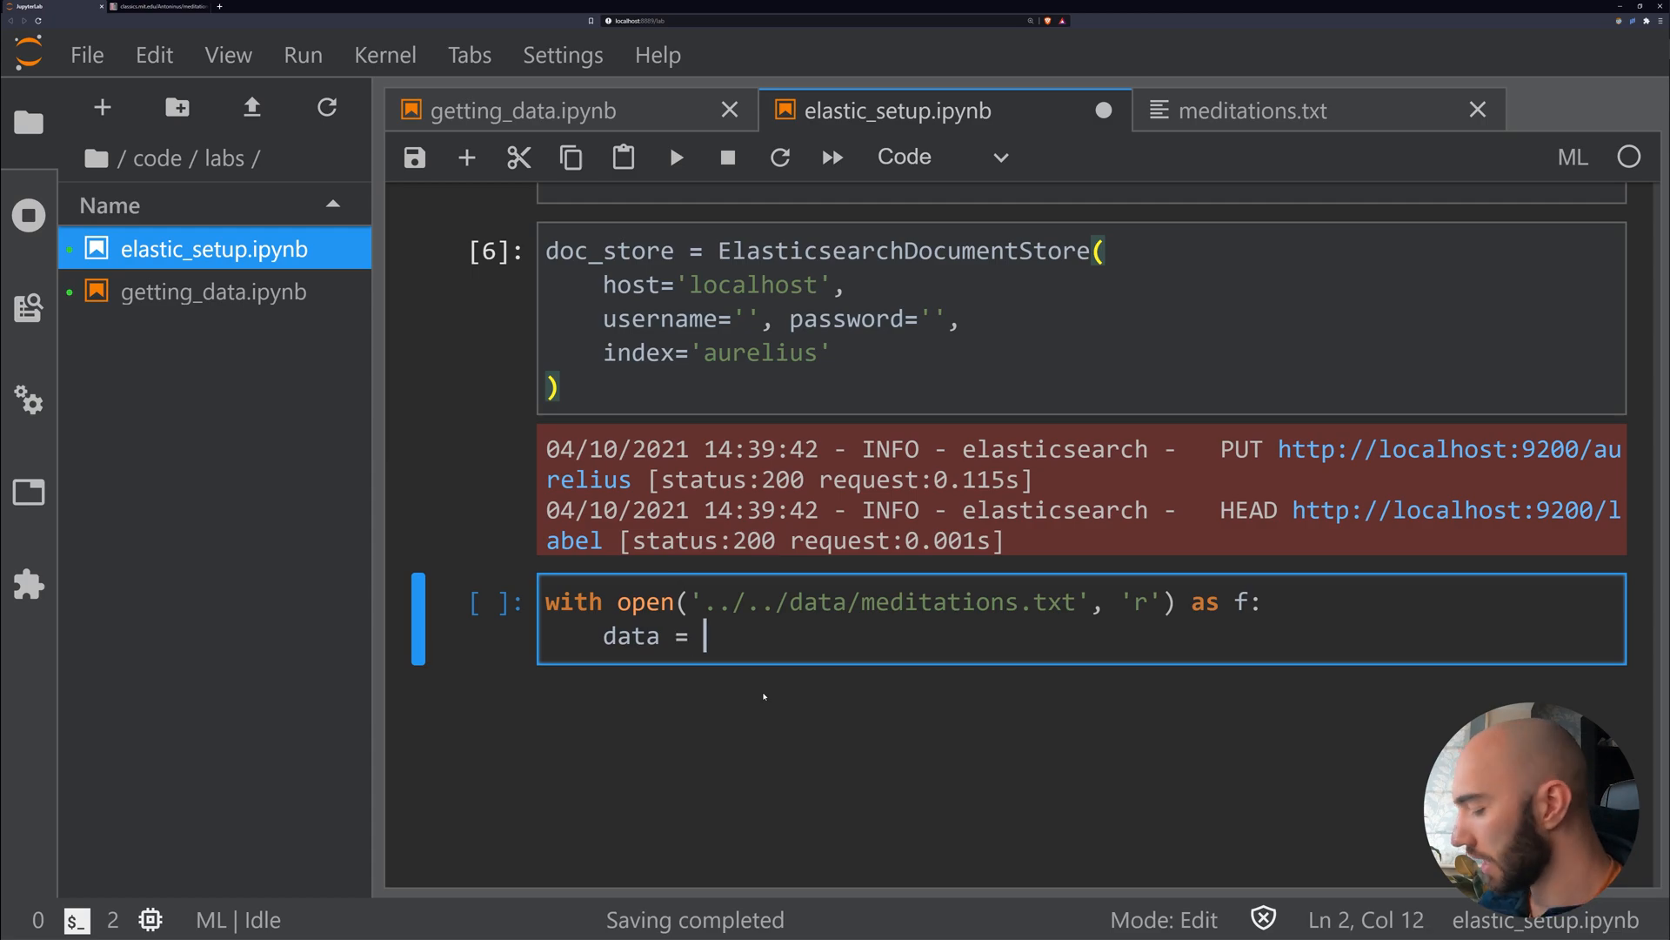
{"action": "type", "text": "f"}
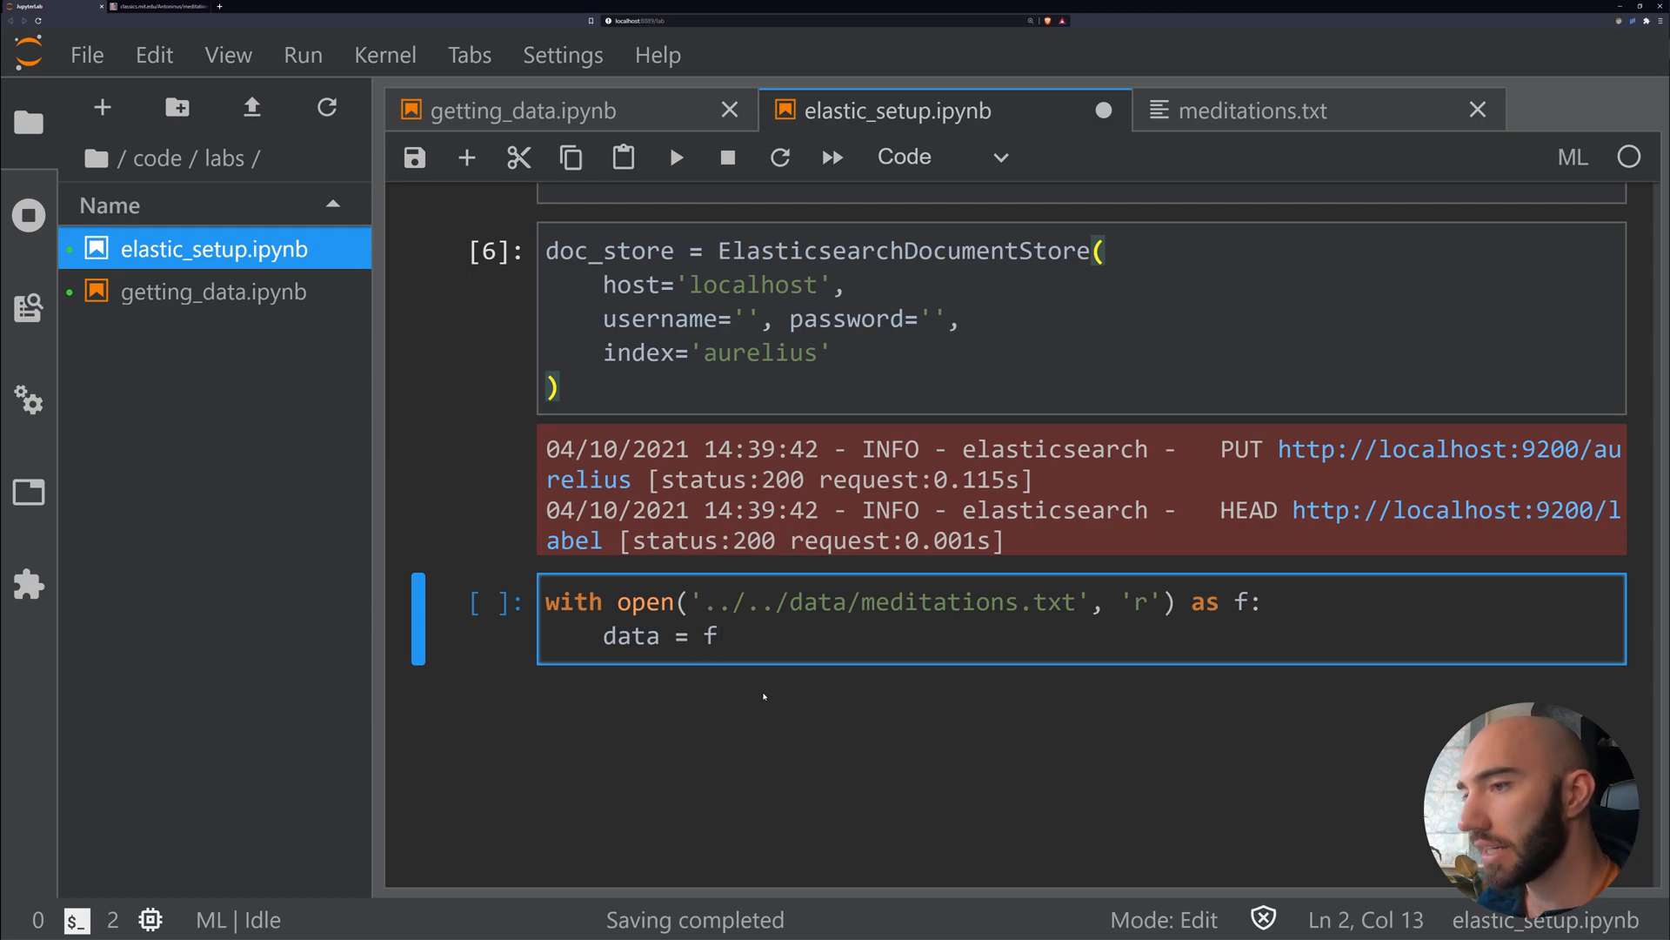
{"action": "type", "text": ".read()"}
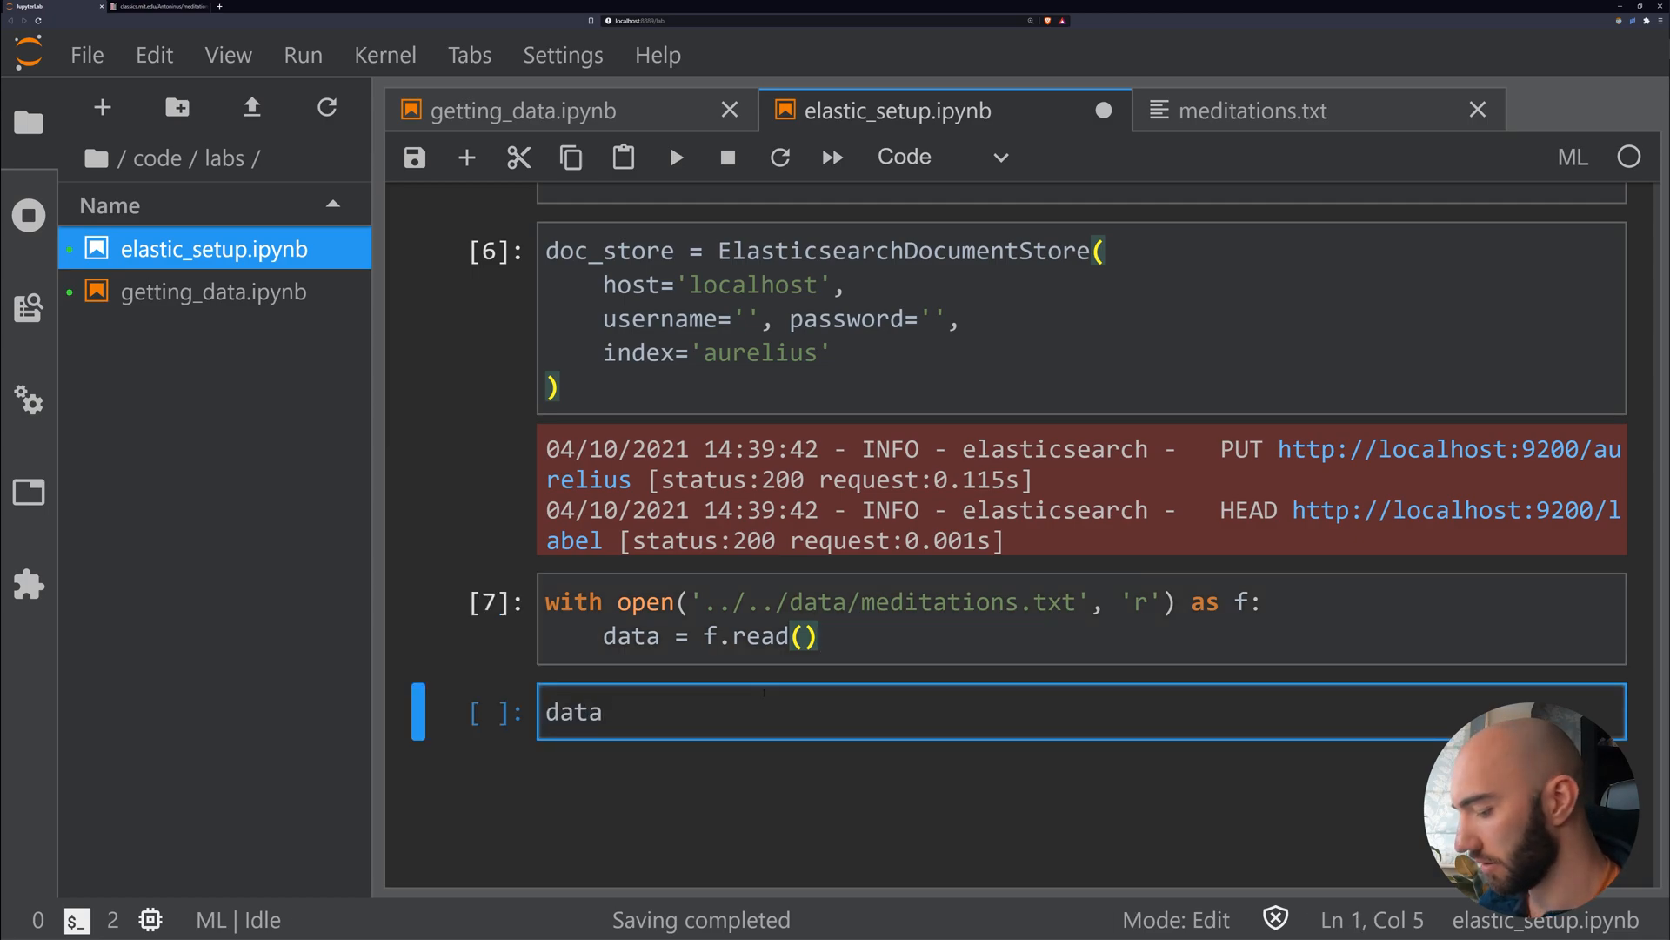
Step: Preview data[:100], showing the opening text with newline characters
{"action": "type", "text": "[:100]"}
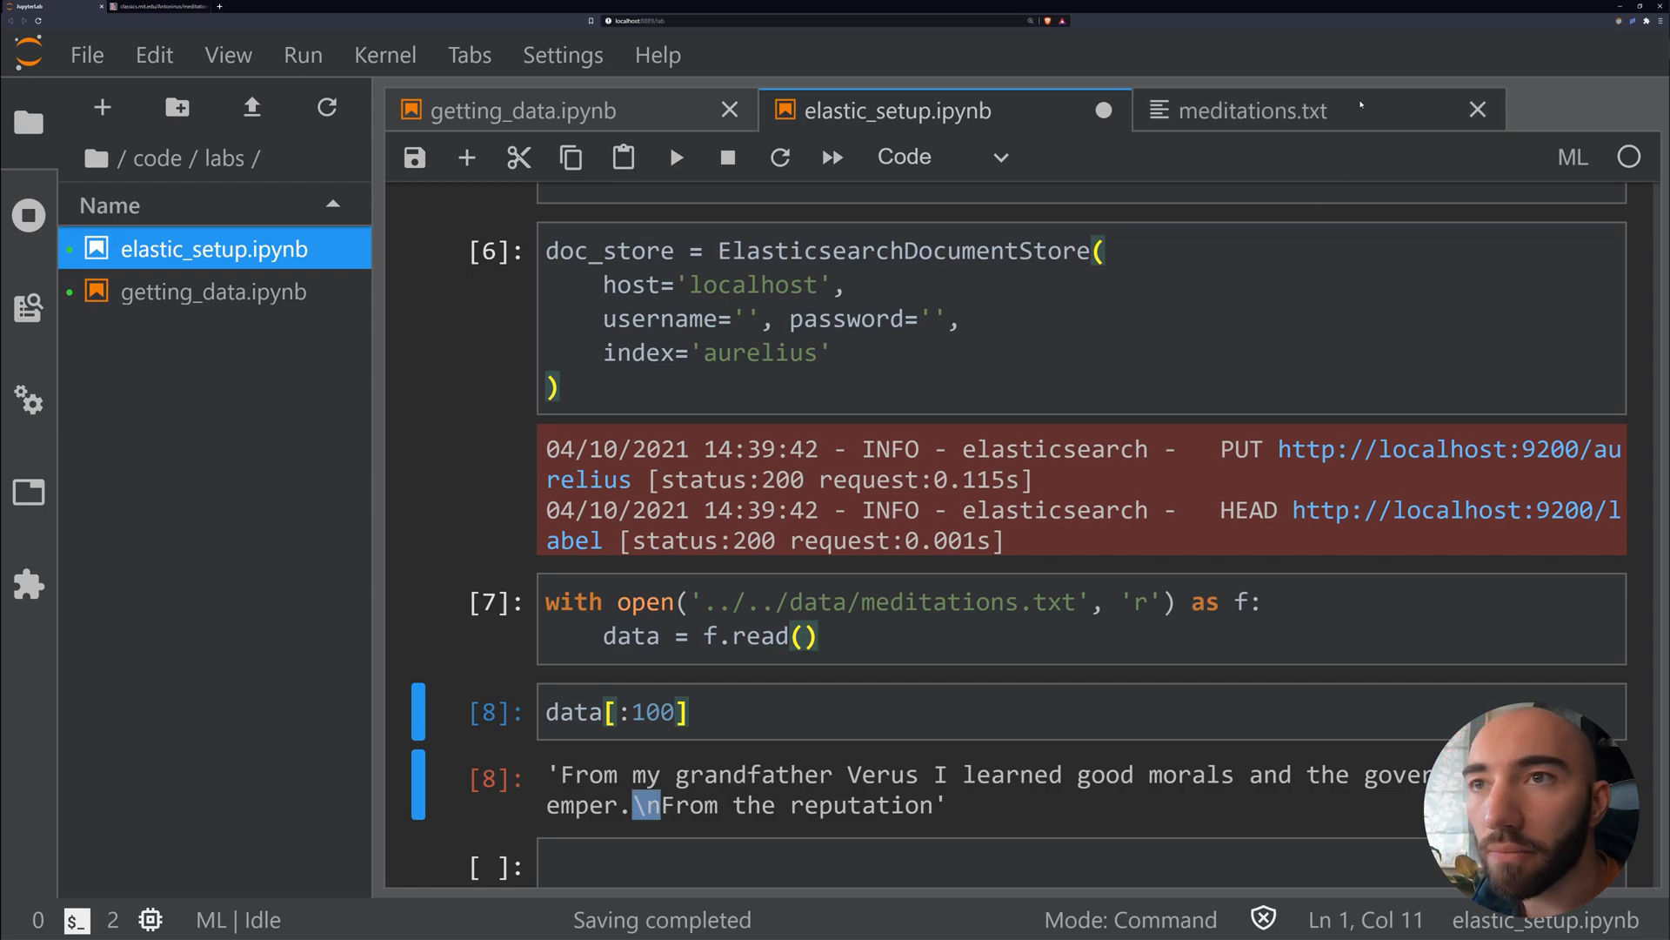
Step: Back in elastic_setup, split data on '\n' and confirm len(data) is 508
{"action": "left_click", "coordinate": [1251, 109]}
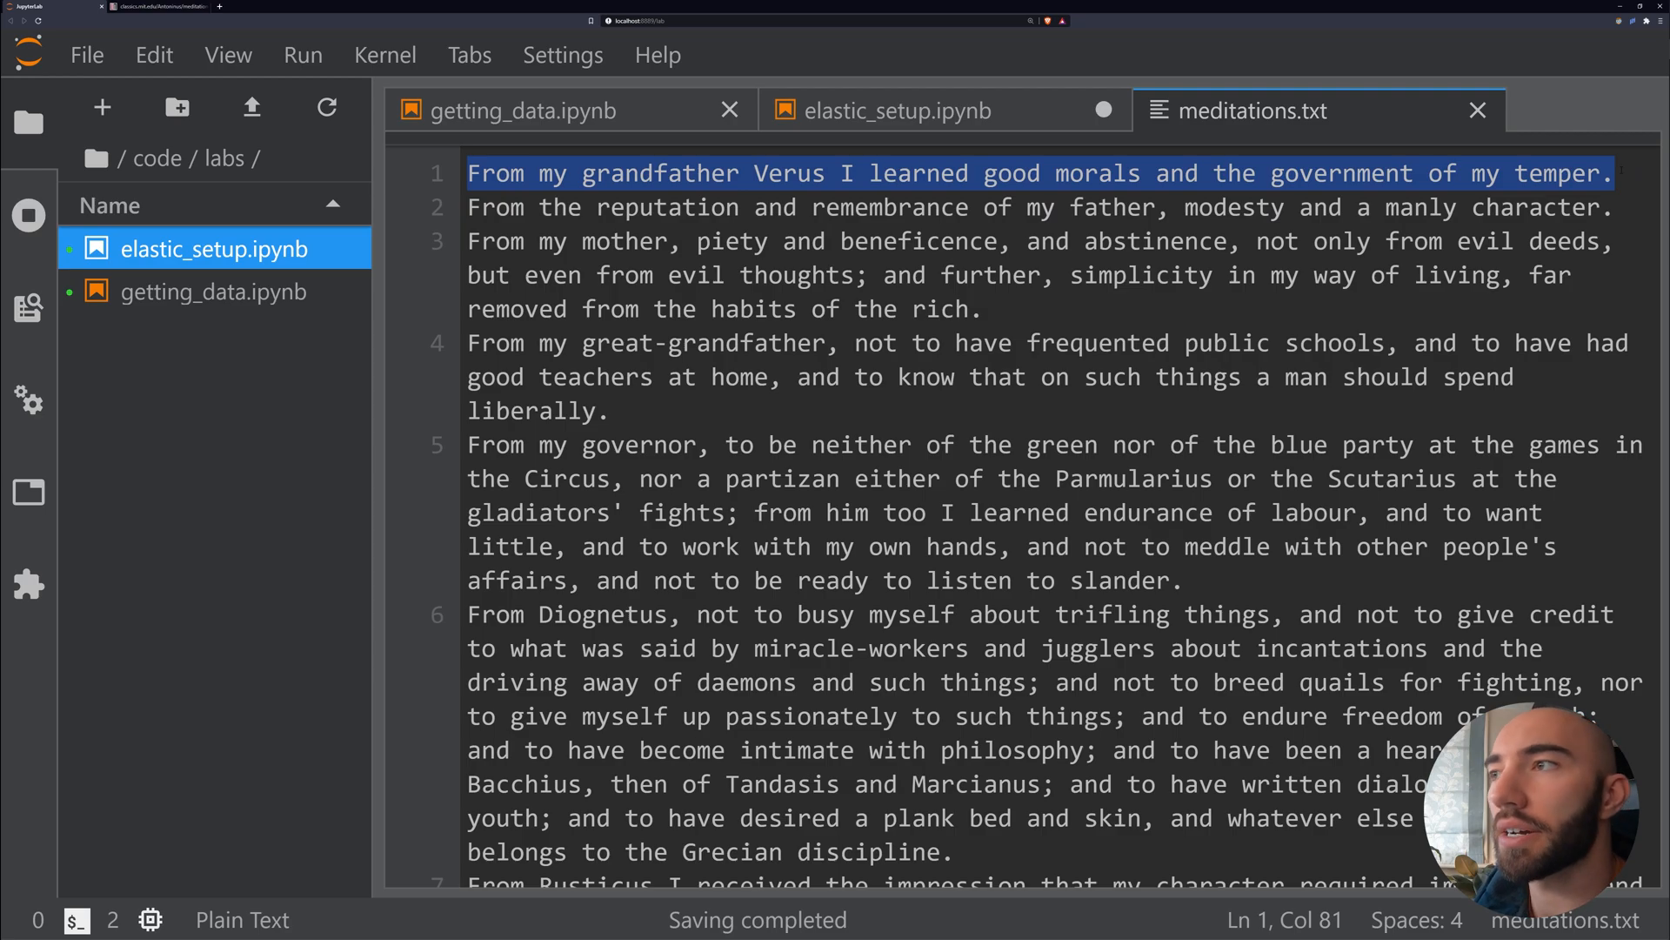
{"action": "left_click", "coordinate": [898, 110]}
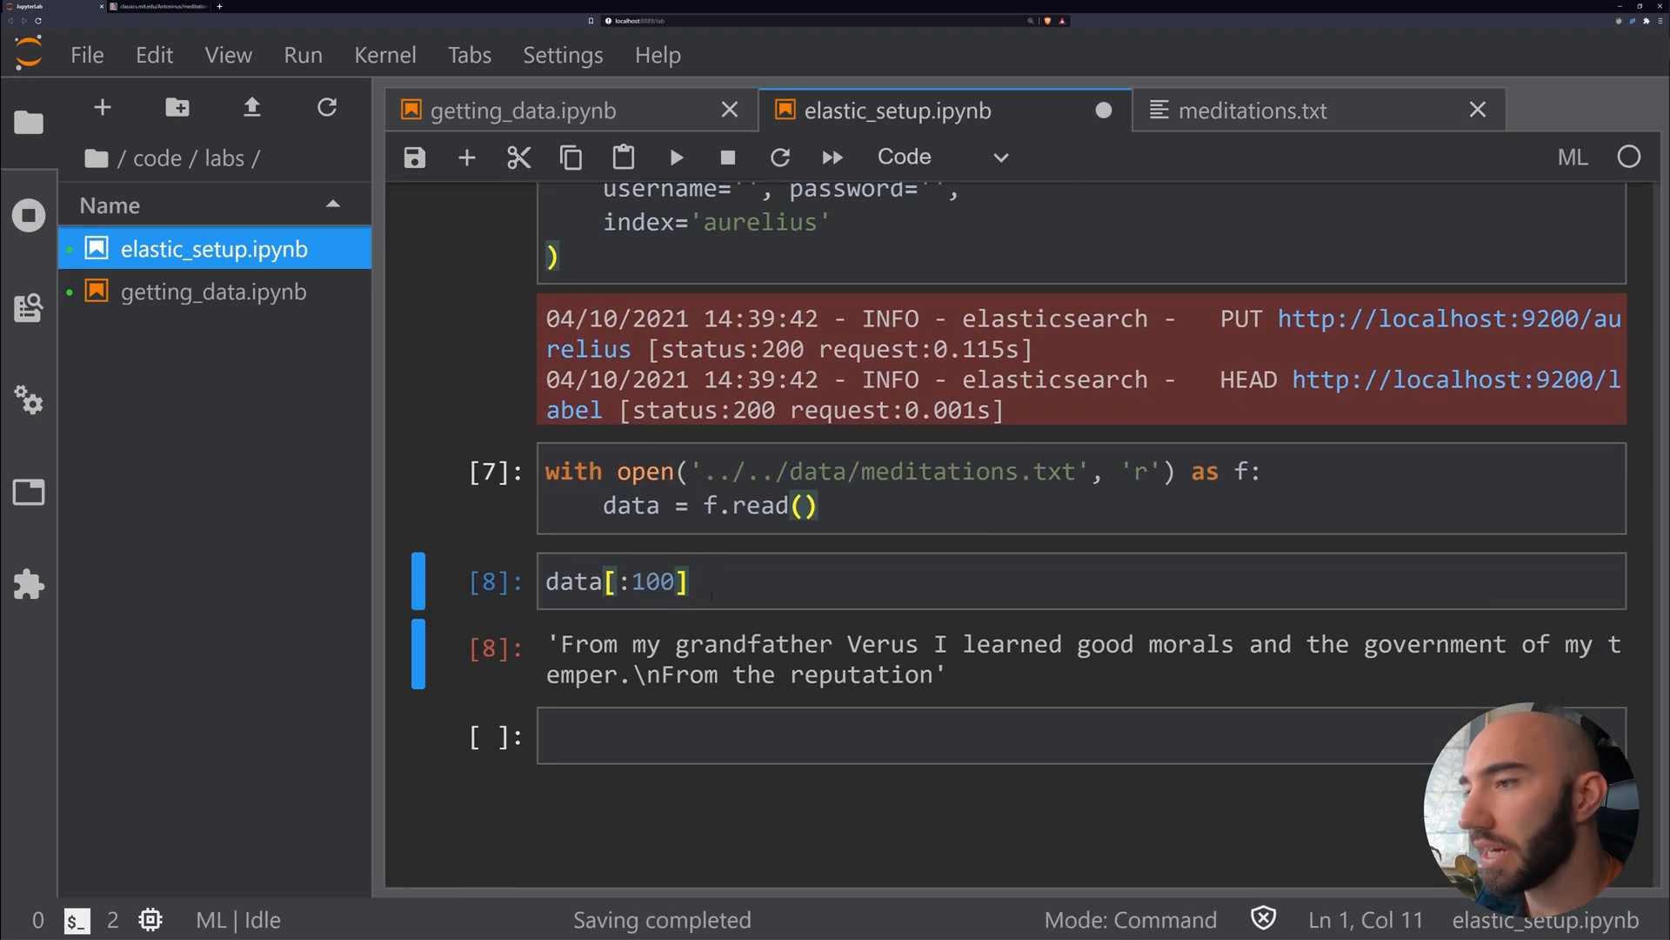
{"action": "type", "text": "data"}
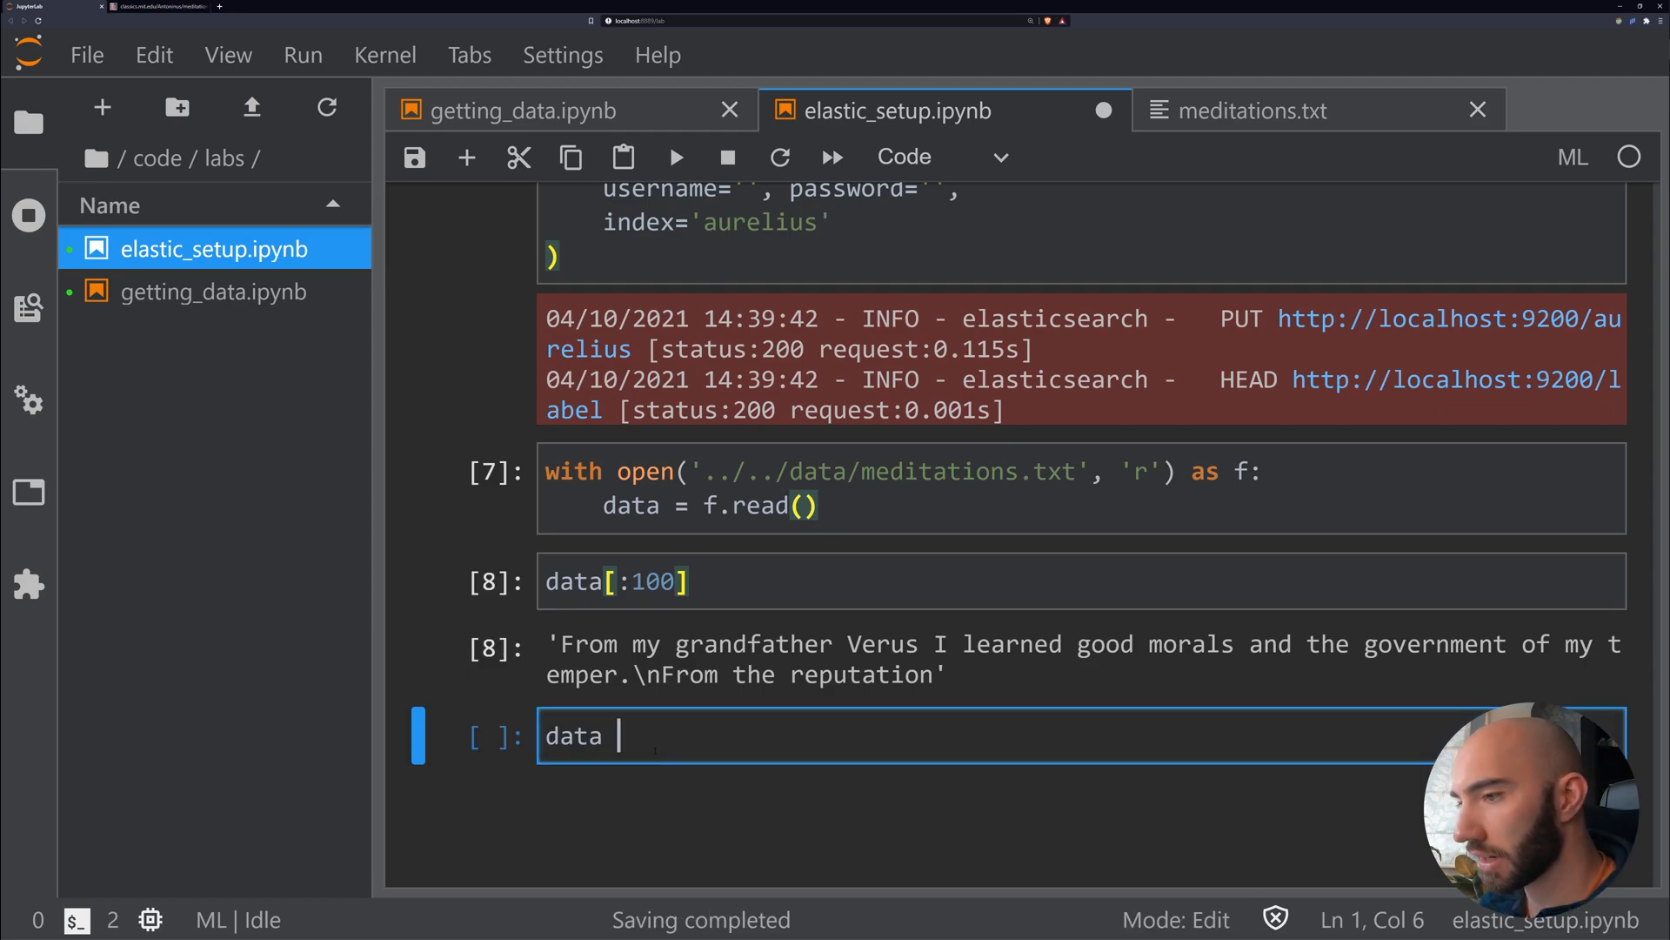
{"action": "type", "text": "= data.split('\\n"}
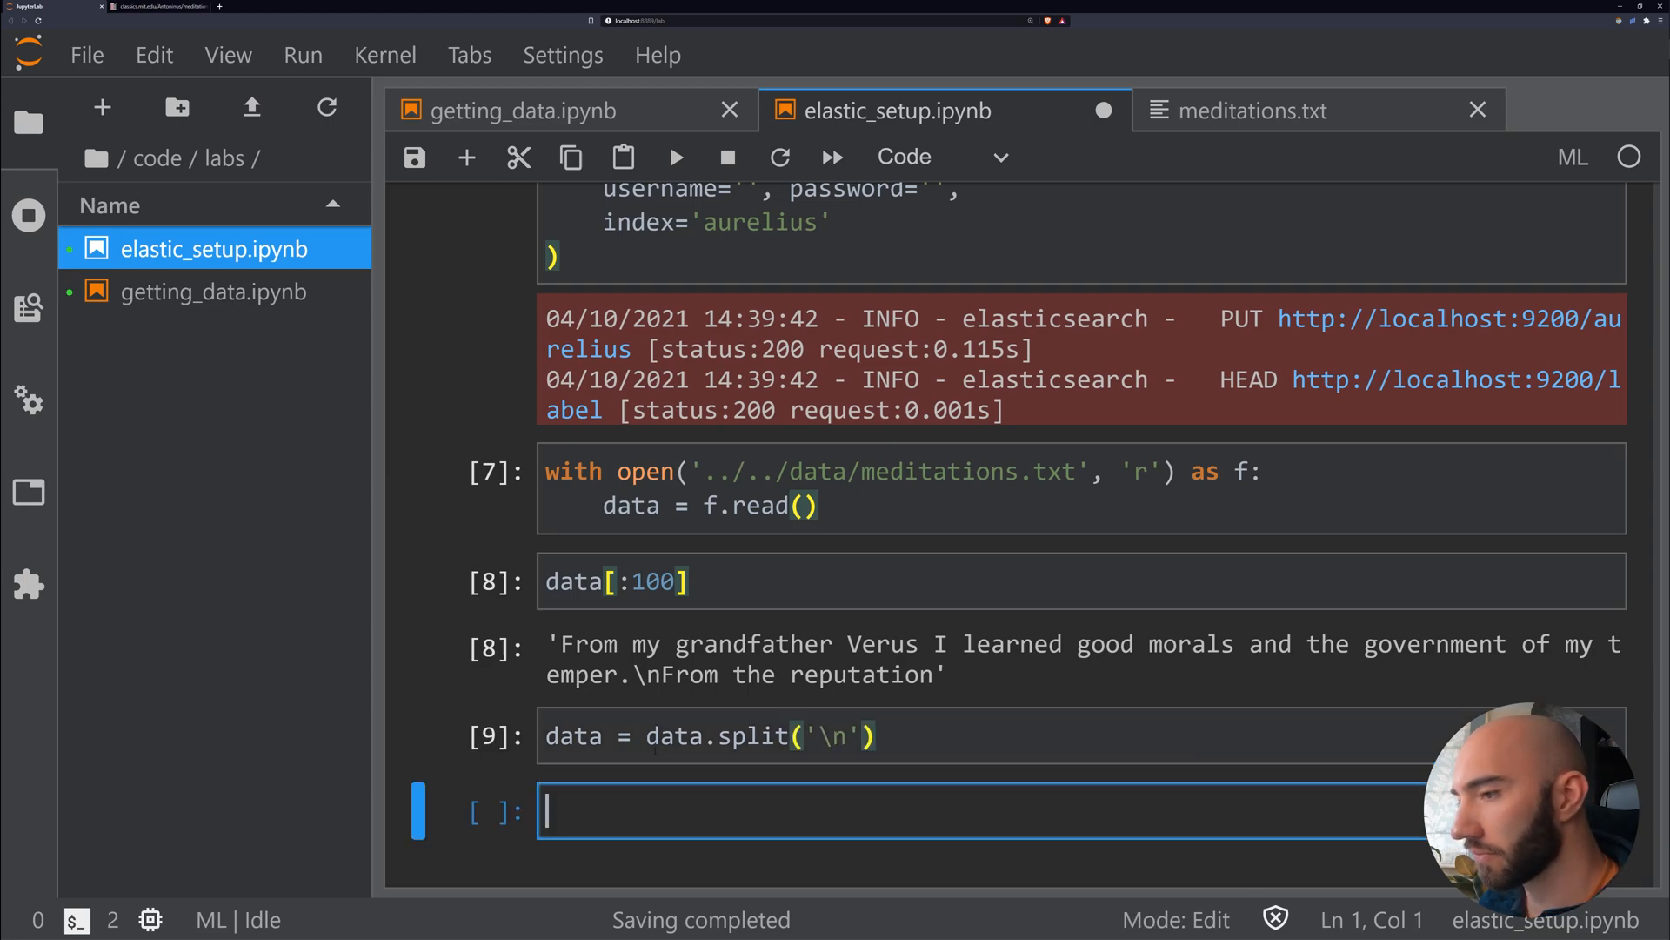
{"action": "type", "text": "len(data)"}
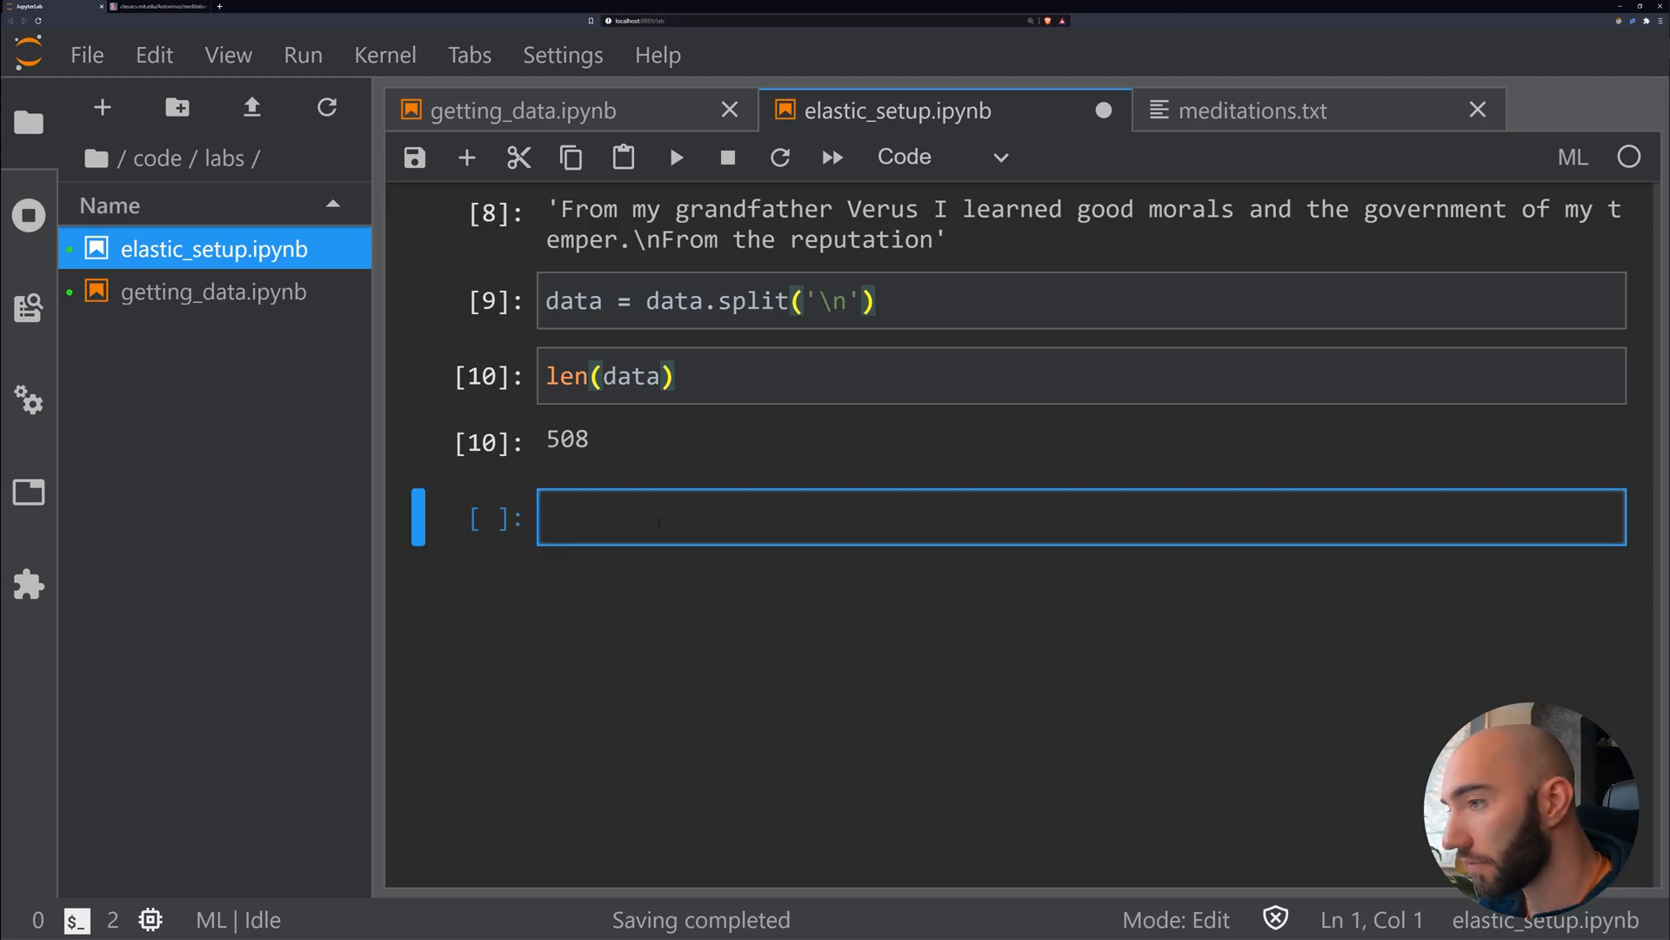
Step: Start a document dict with 'text': '<paragraph>' on its own line
{"action": "type", "text": "{"}
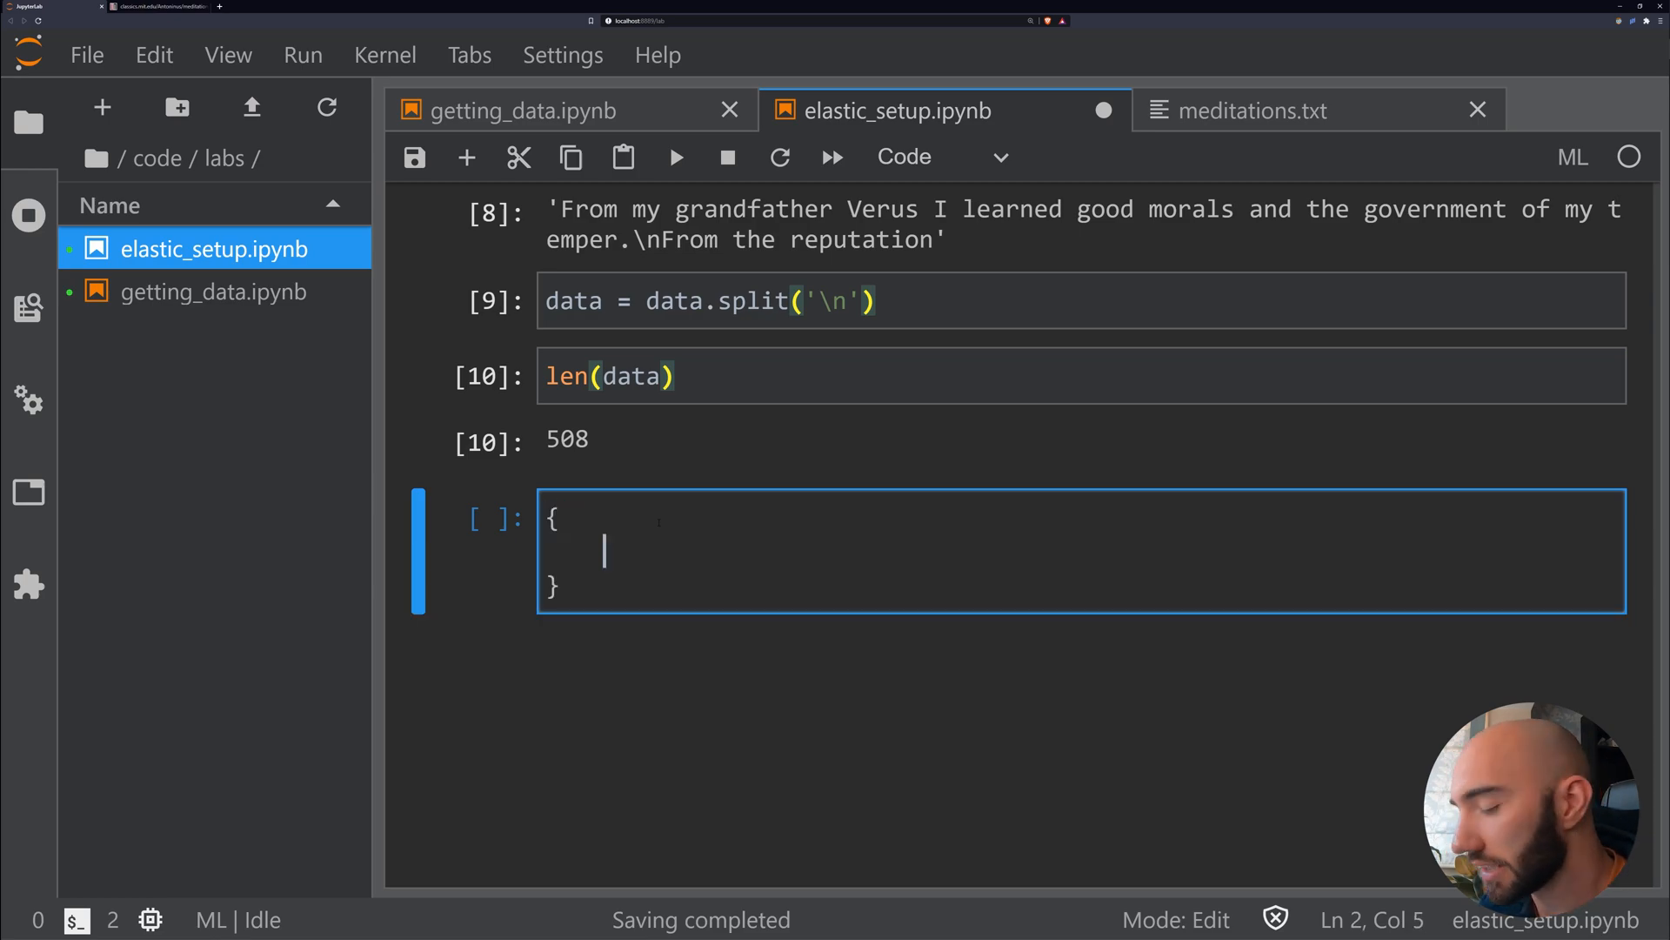
{"action": "type", "text": "''"}
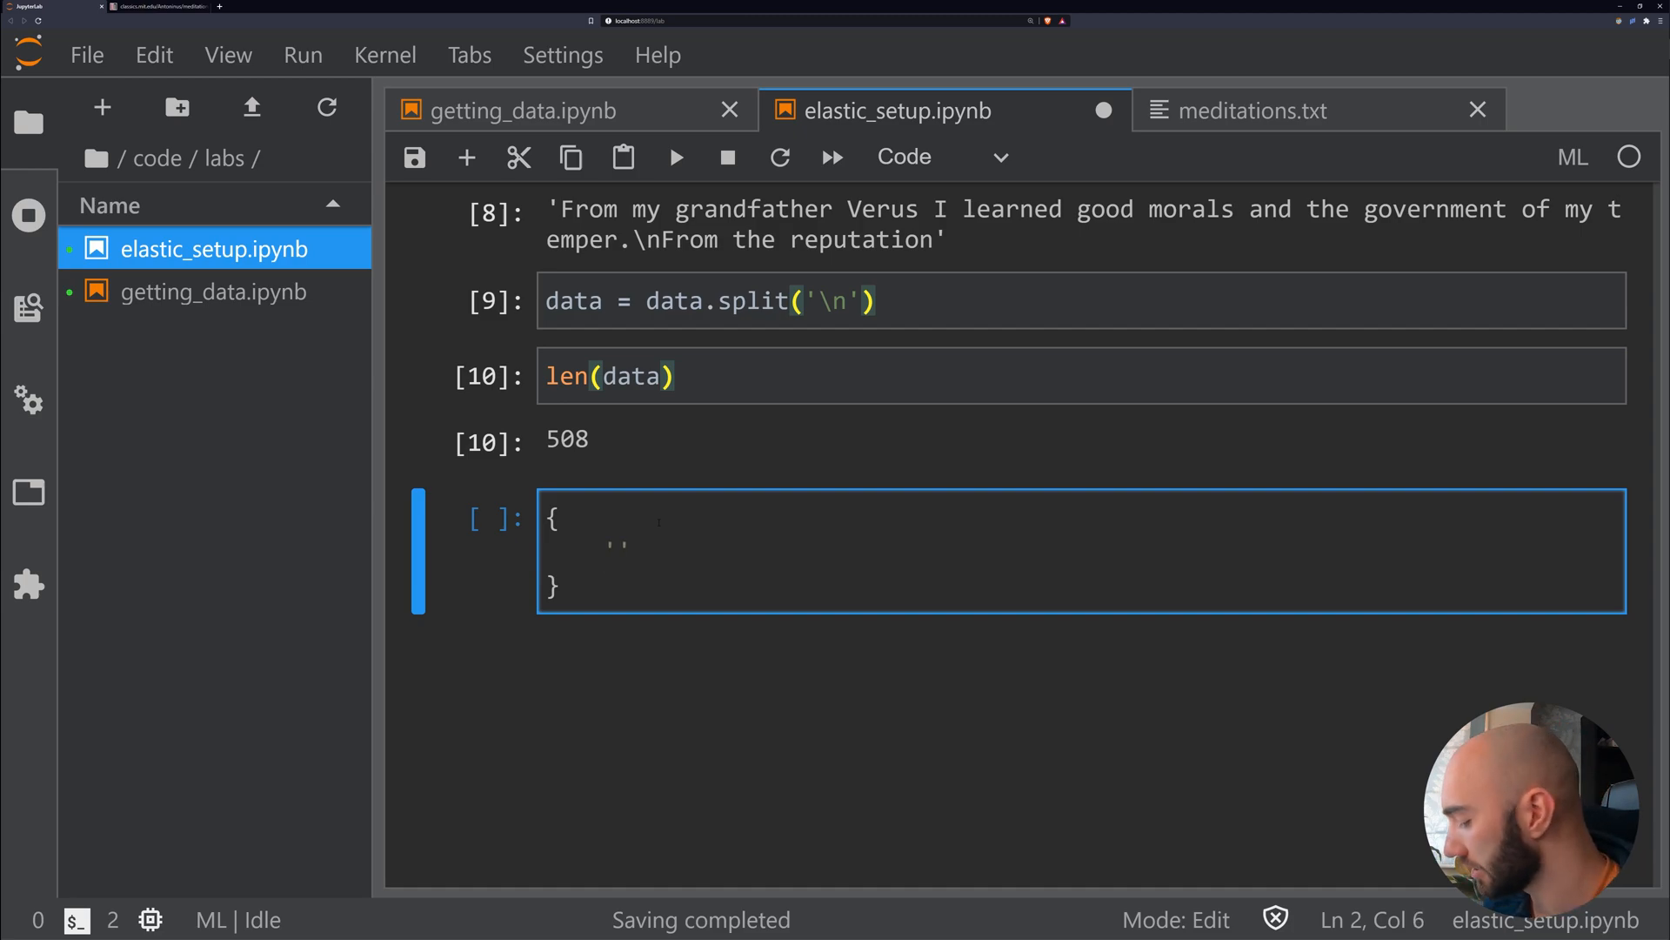
{"action": "type", "text": "text"}
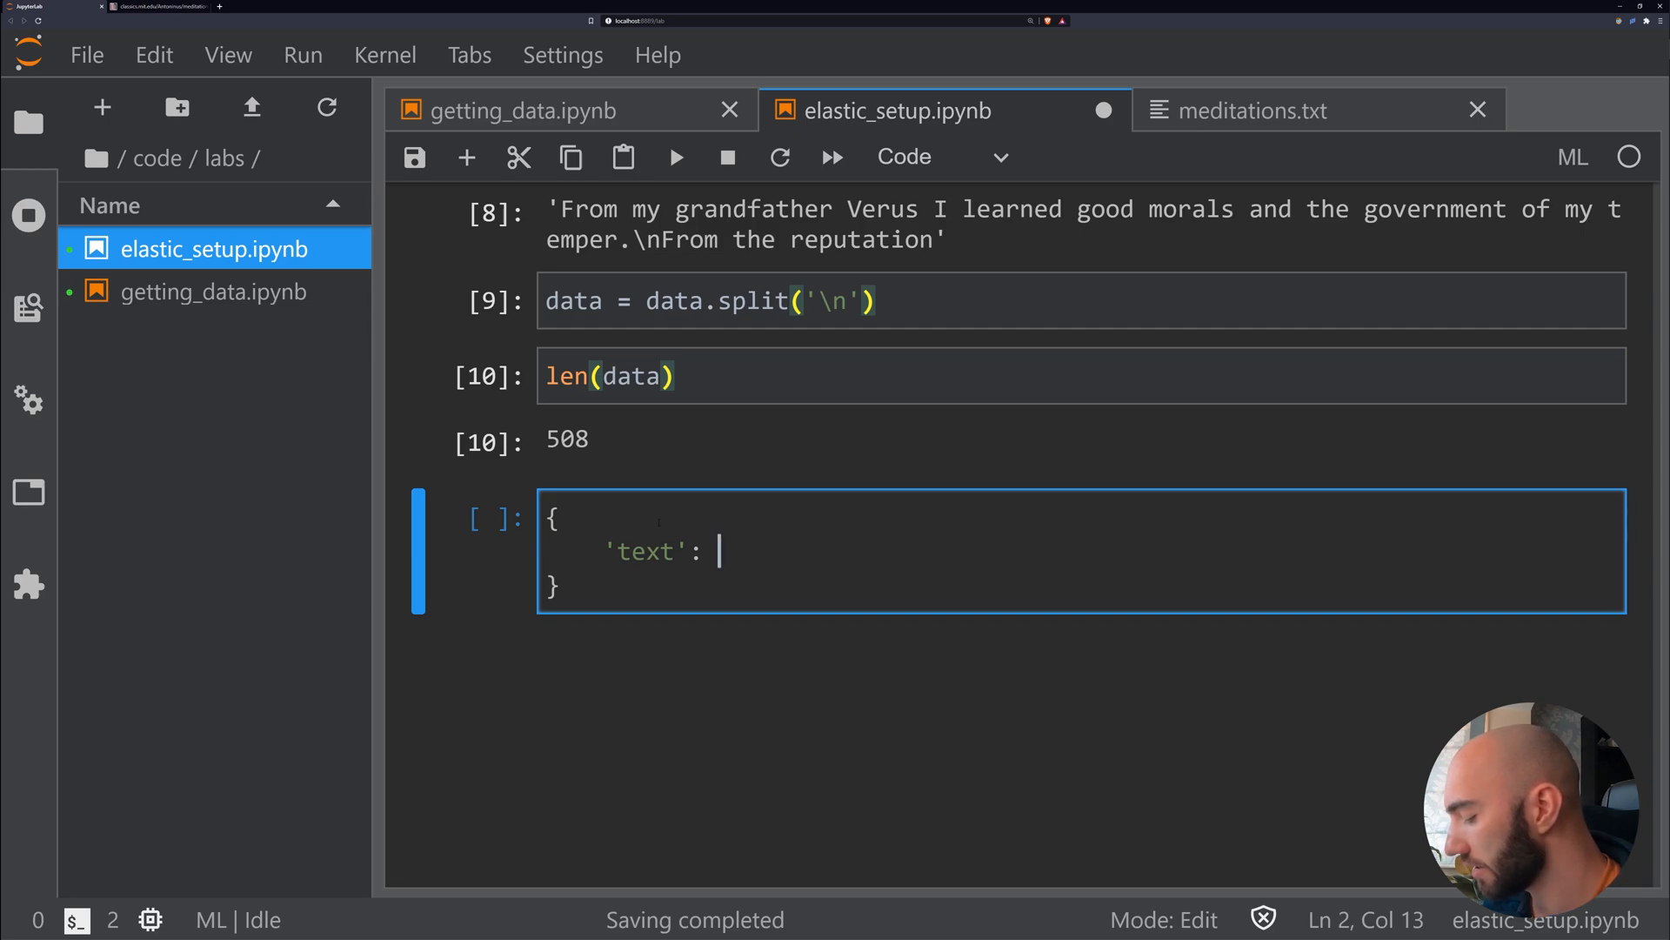
{"action": "type", "text": "'<para"}
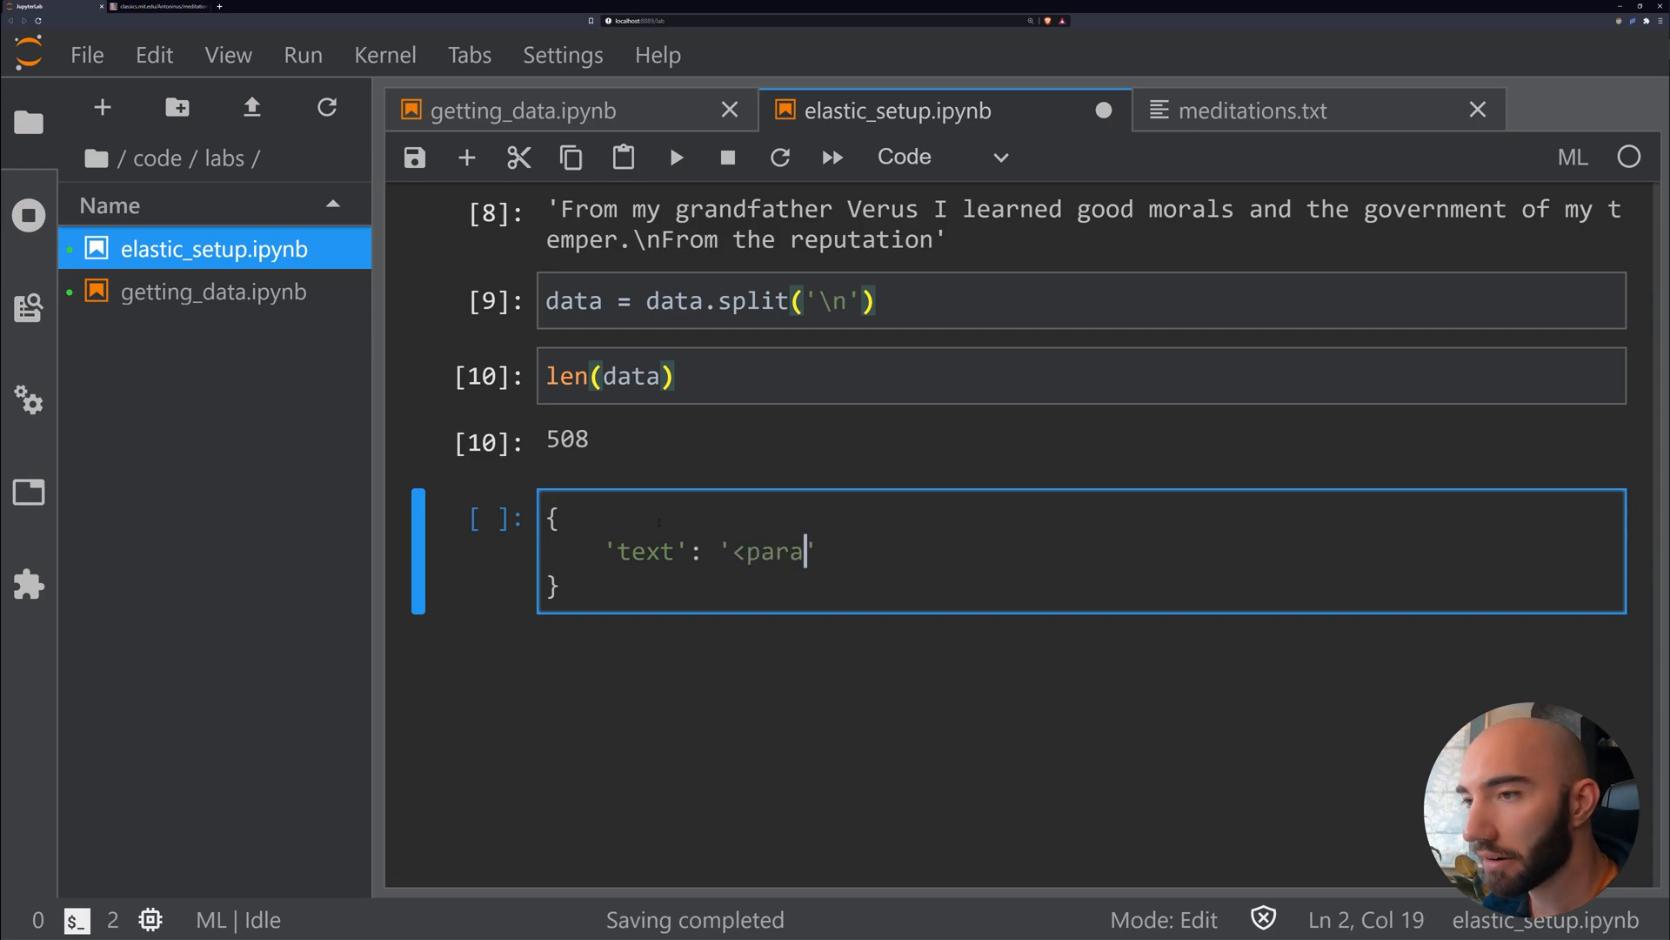
{"action": "type", "text": "graph>"}
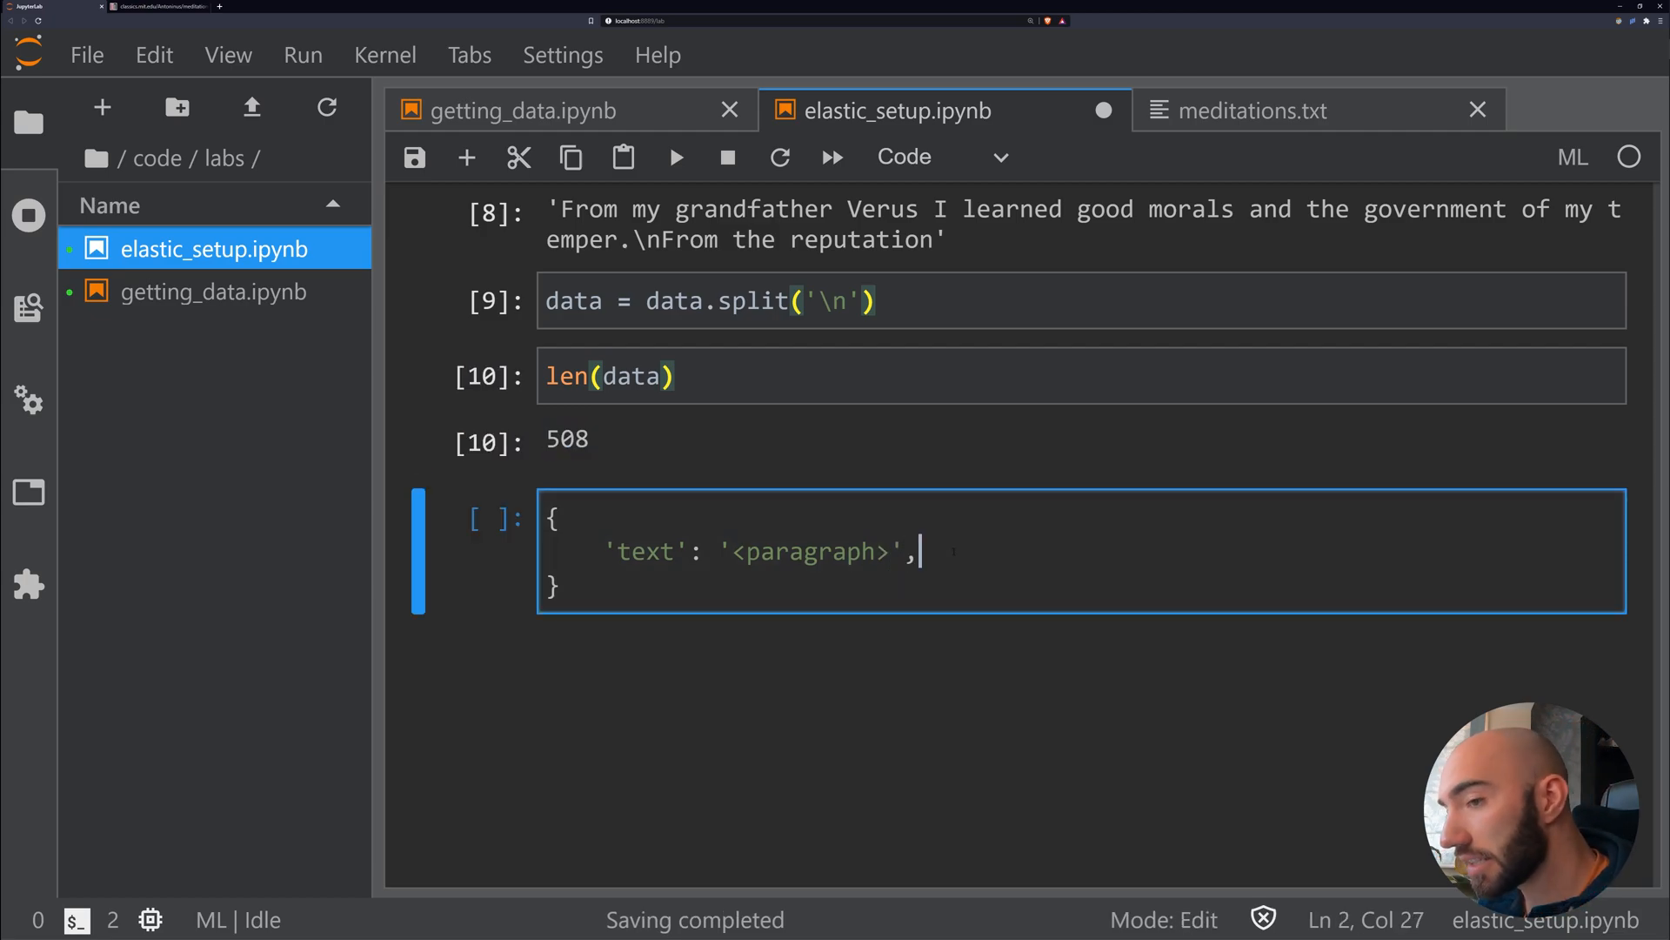
{"action": "key", "text": "enter"}
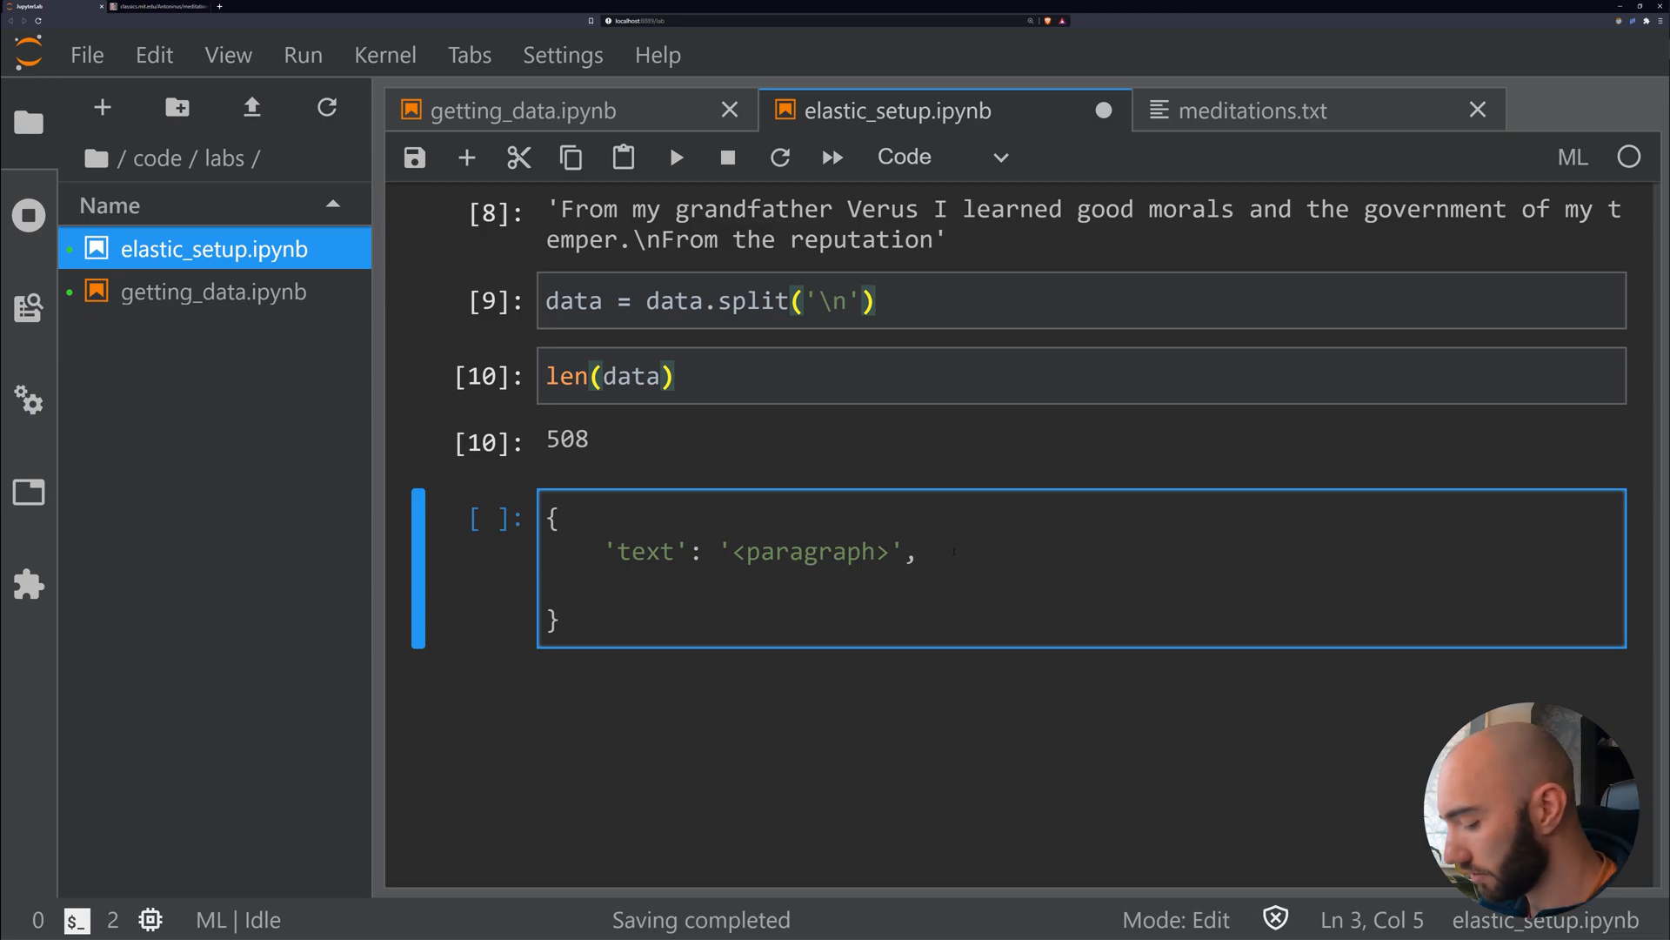
Step: Add a 'meta' dict with 'source': 'meditations' to the template
{"action": "type", "text": "'meta'"}
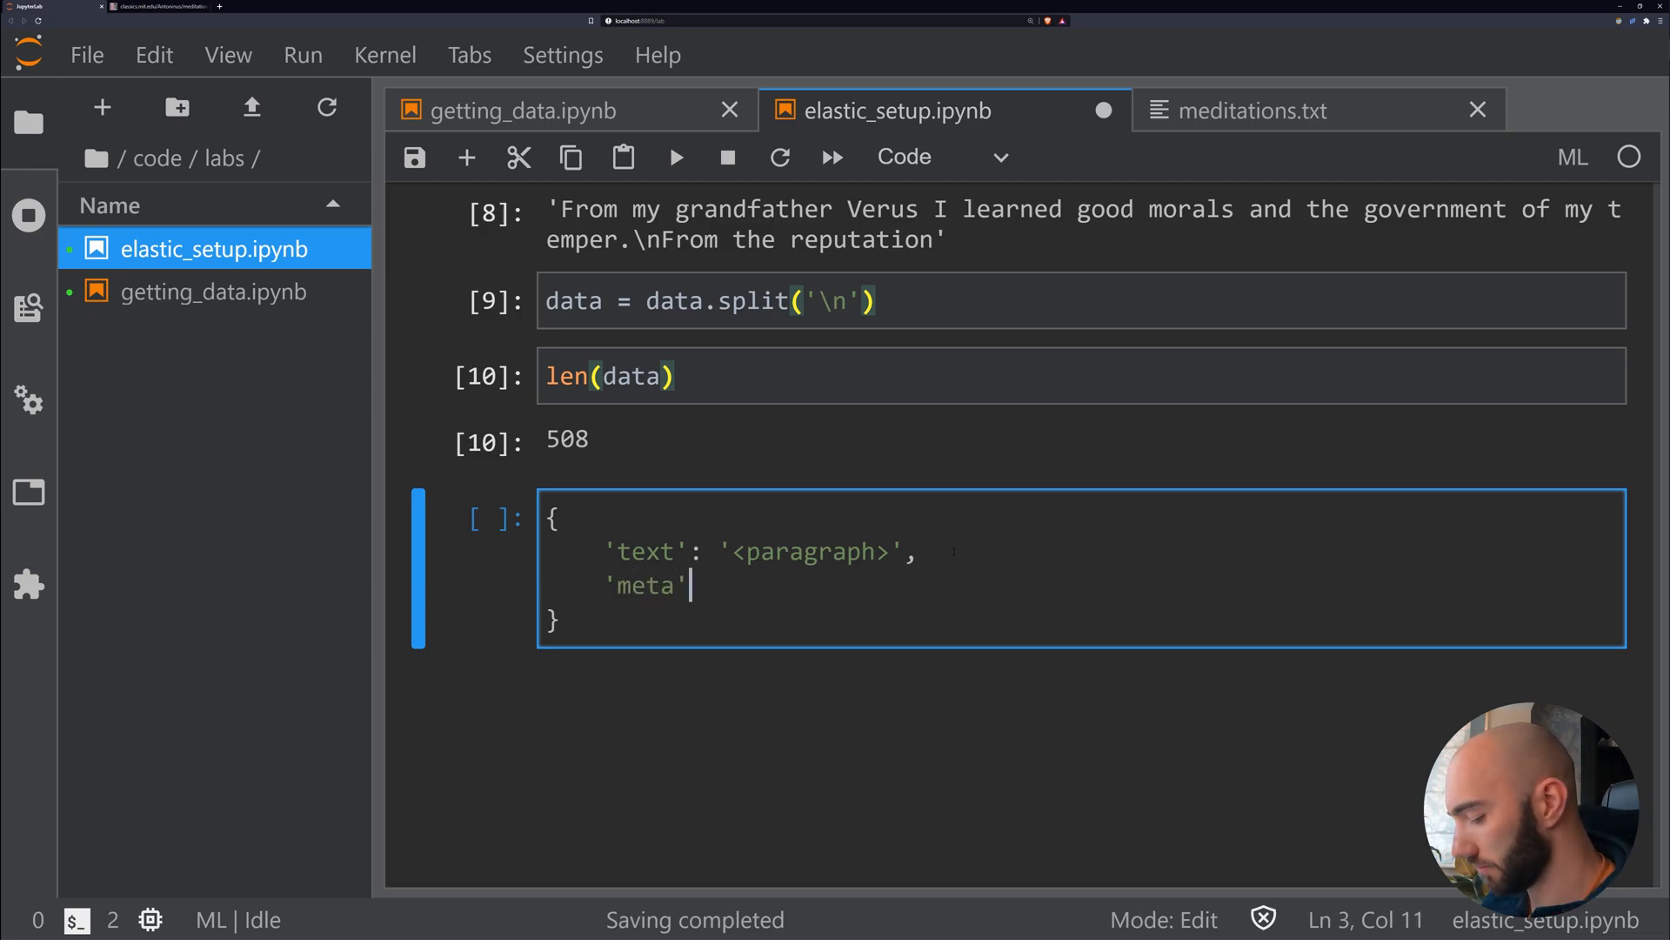
{"action": "type", "text": ": {"}
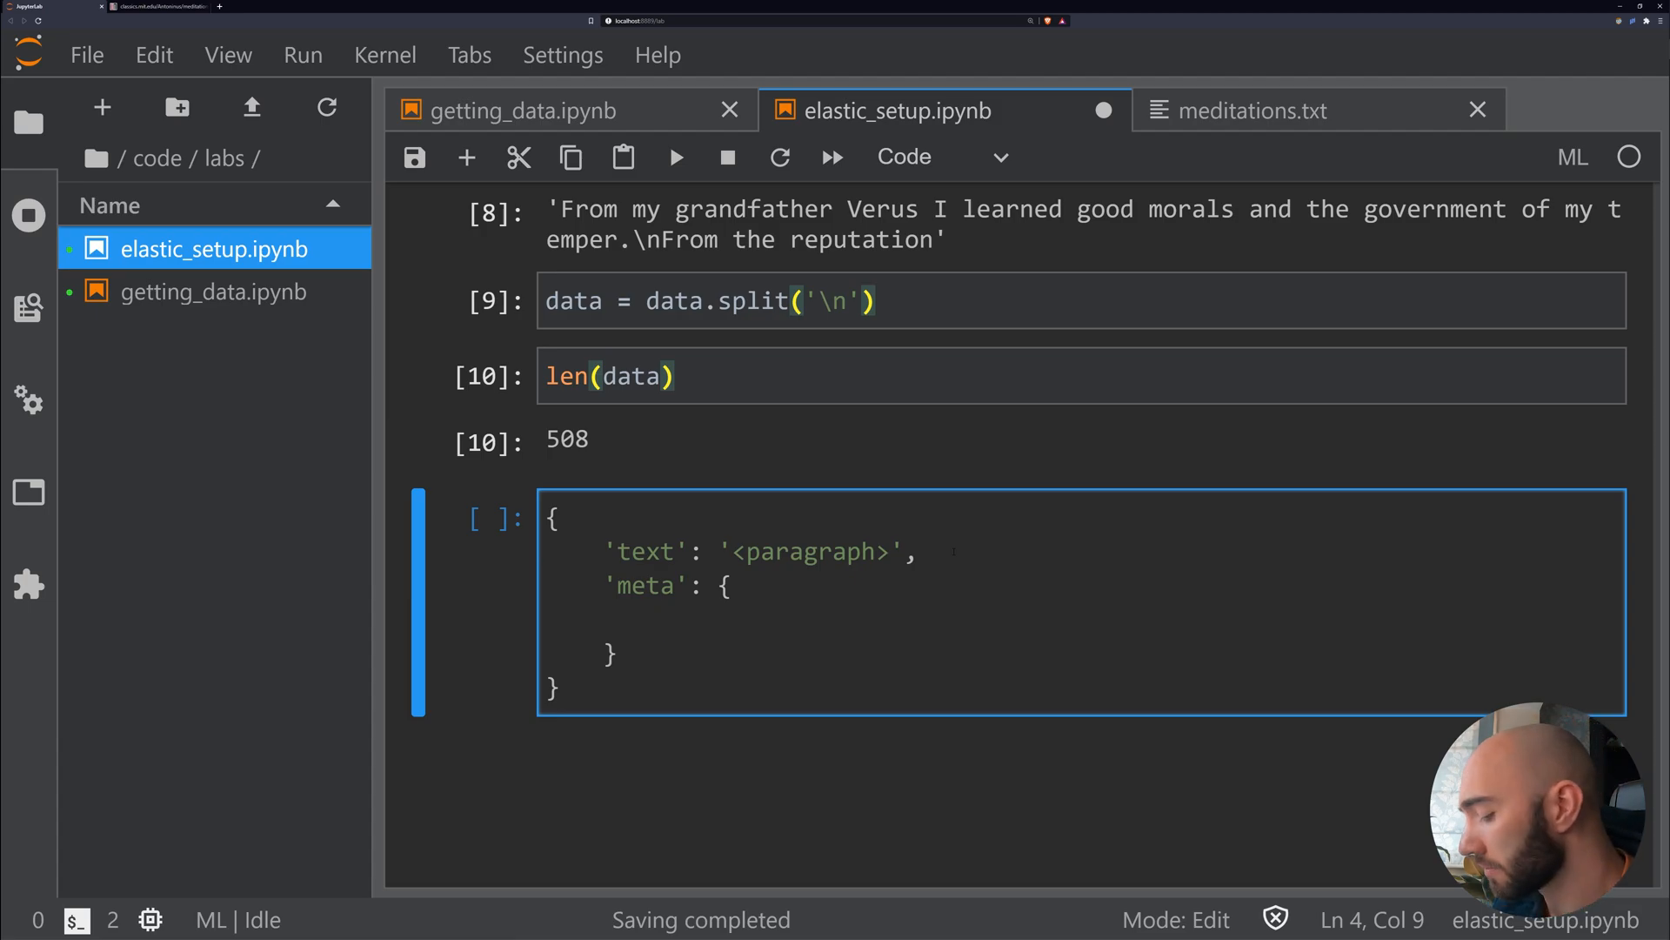
{"action": "type", "text": "'book'"}
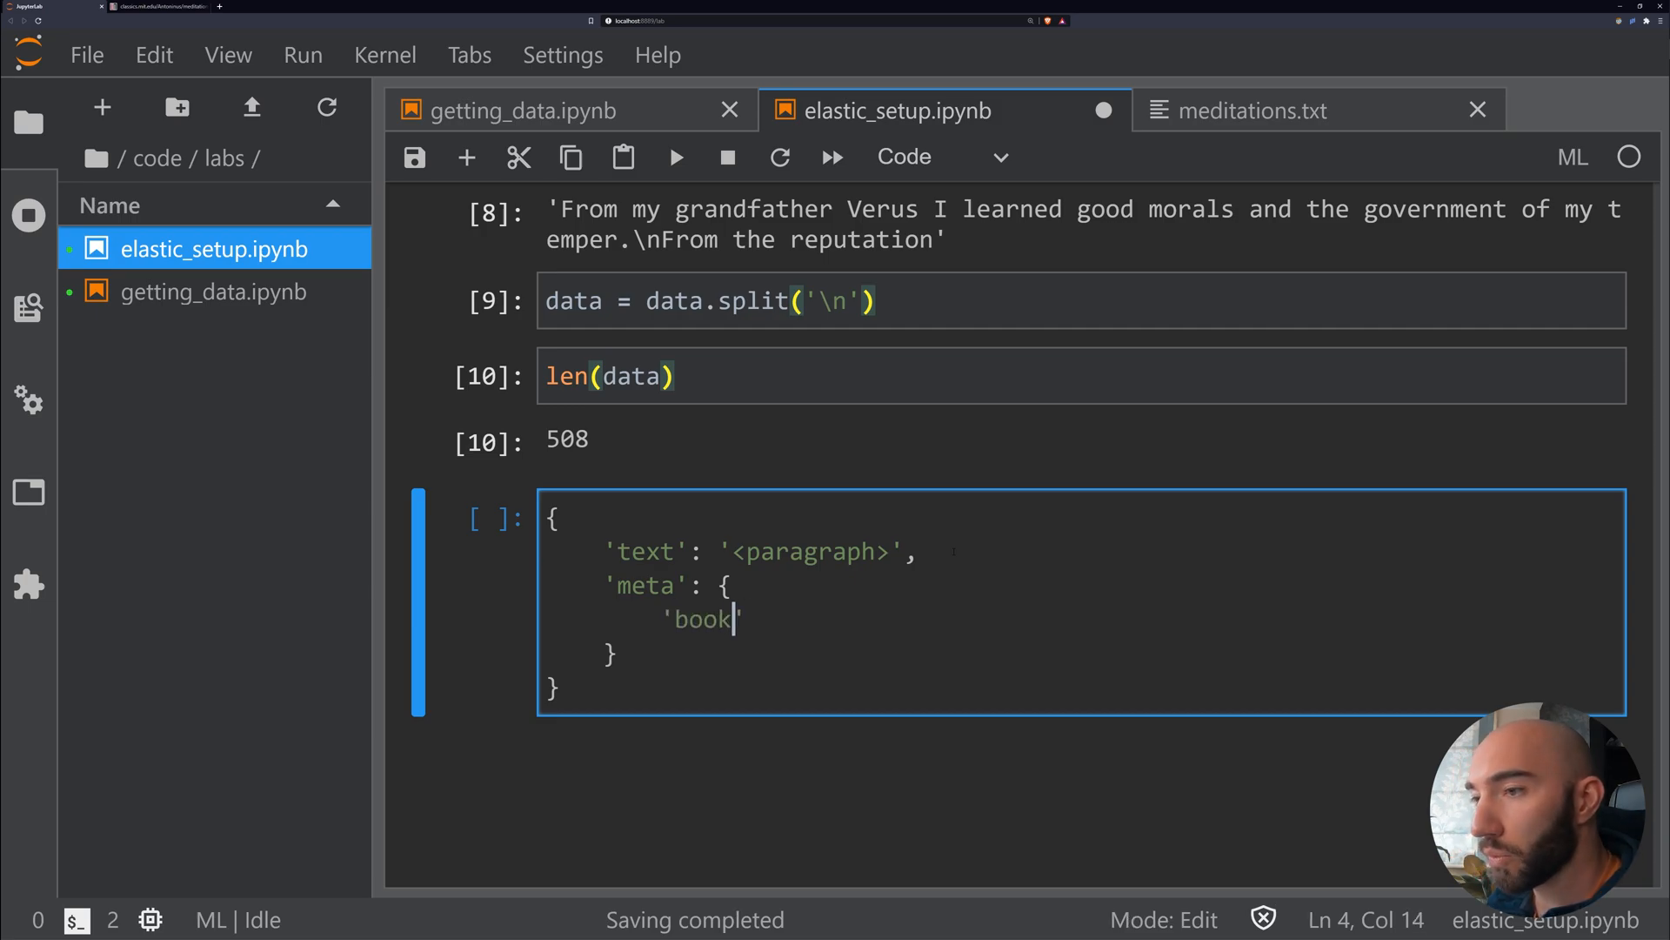
{"action": "type", "text": "'s"}
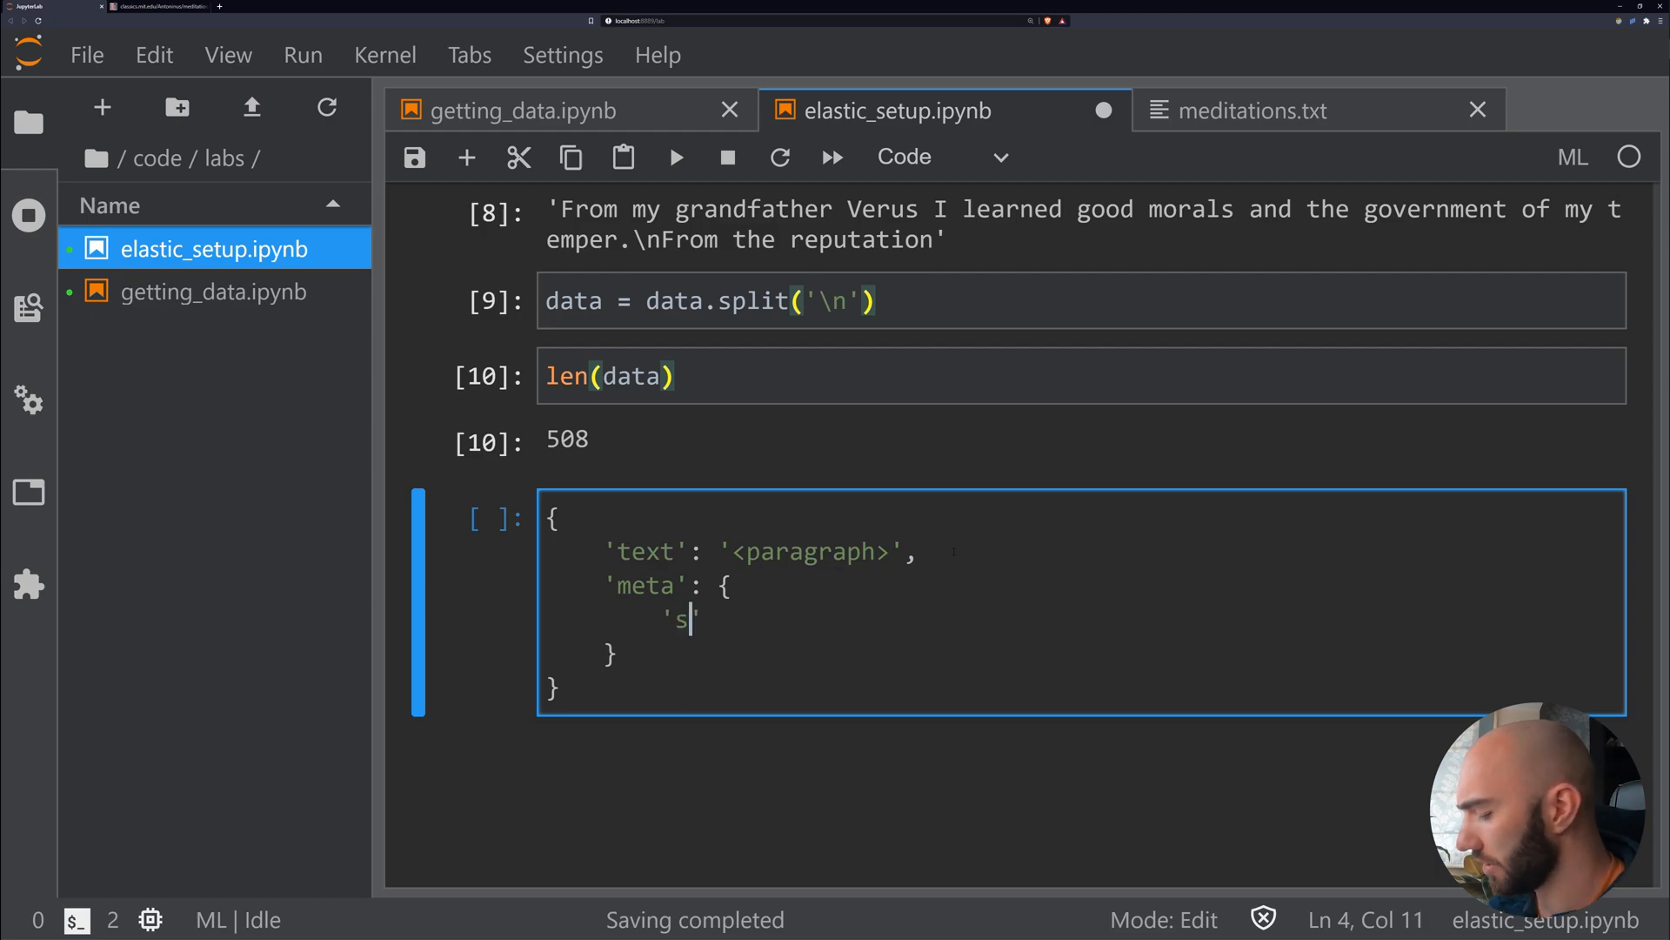
{"action": "type", "text": "ource':"}
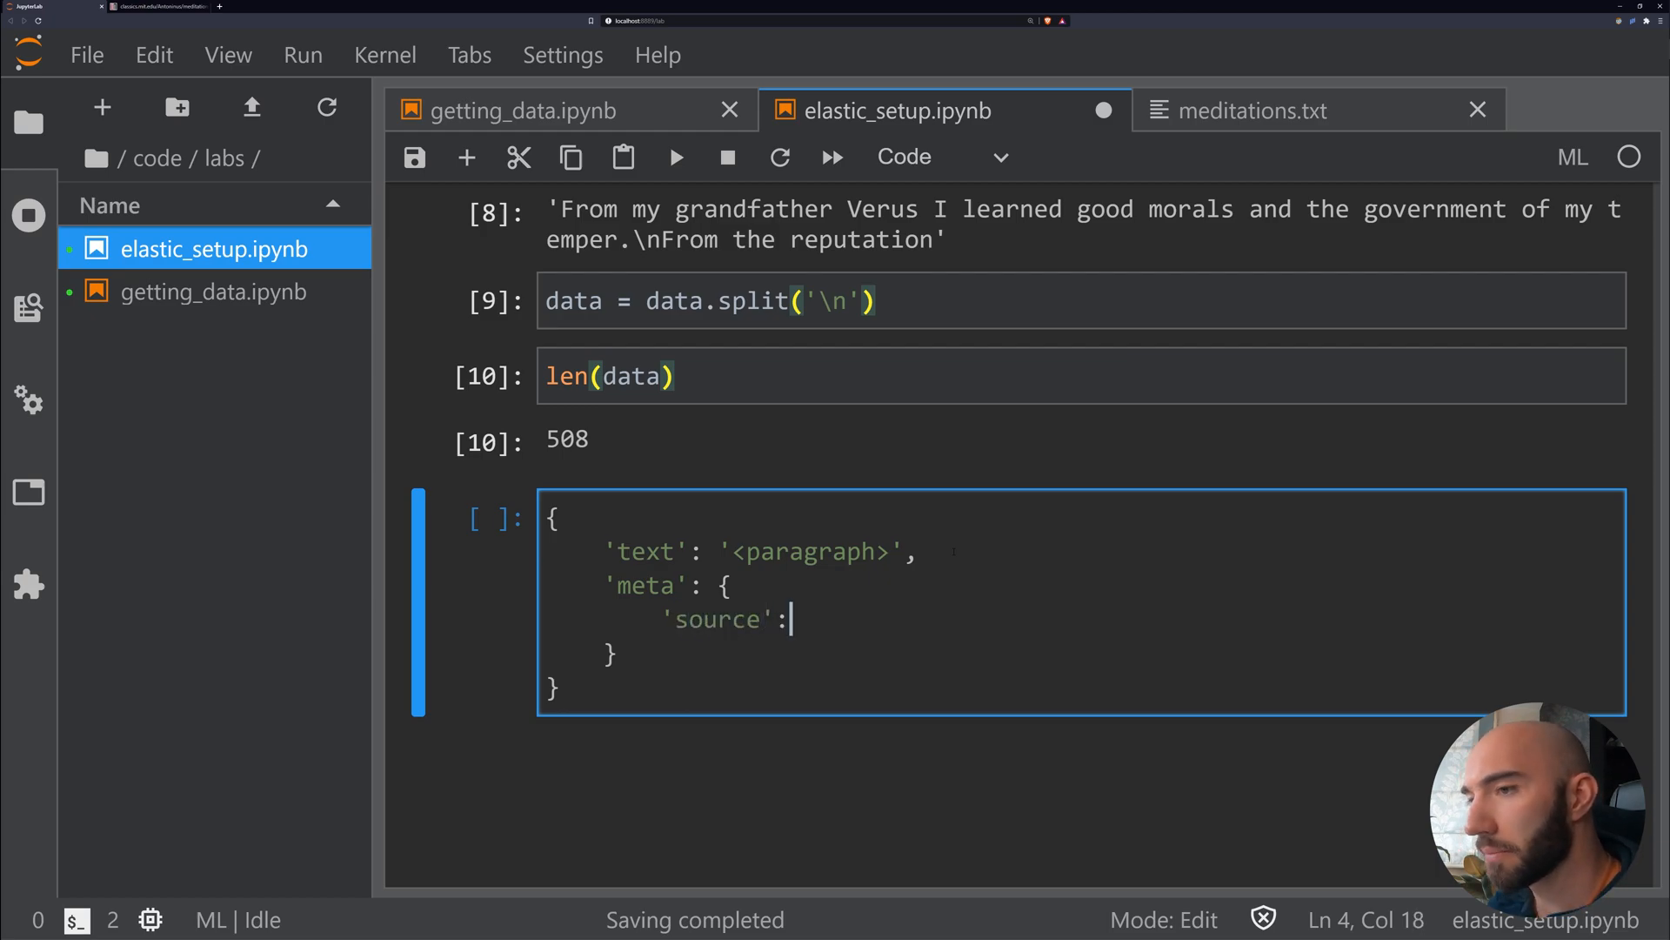
{"action": "type", "text": "'"}
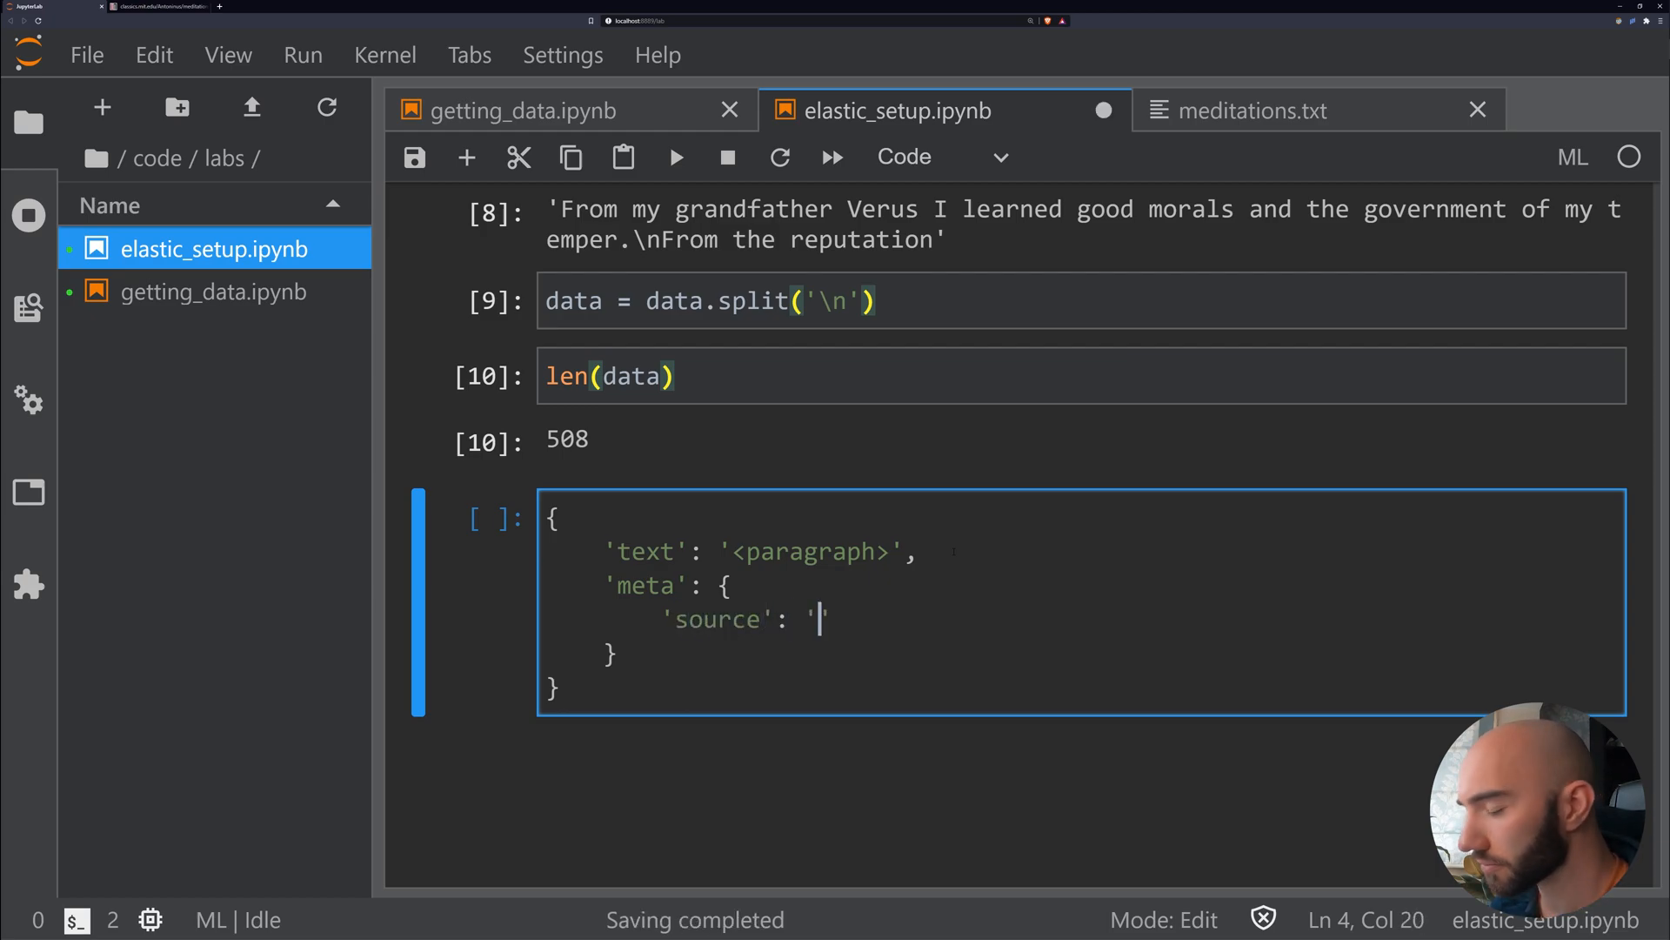
{"action": "type", "text": "mediua"}
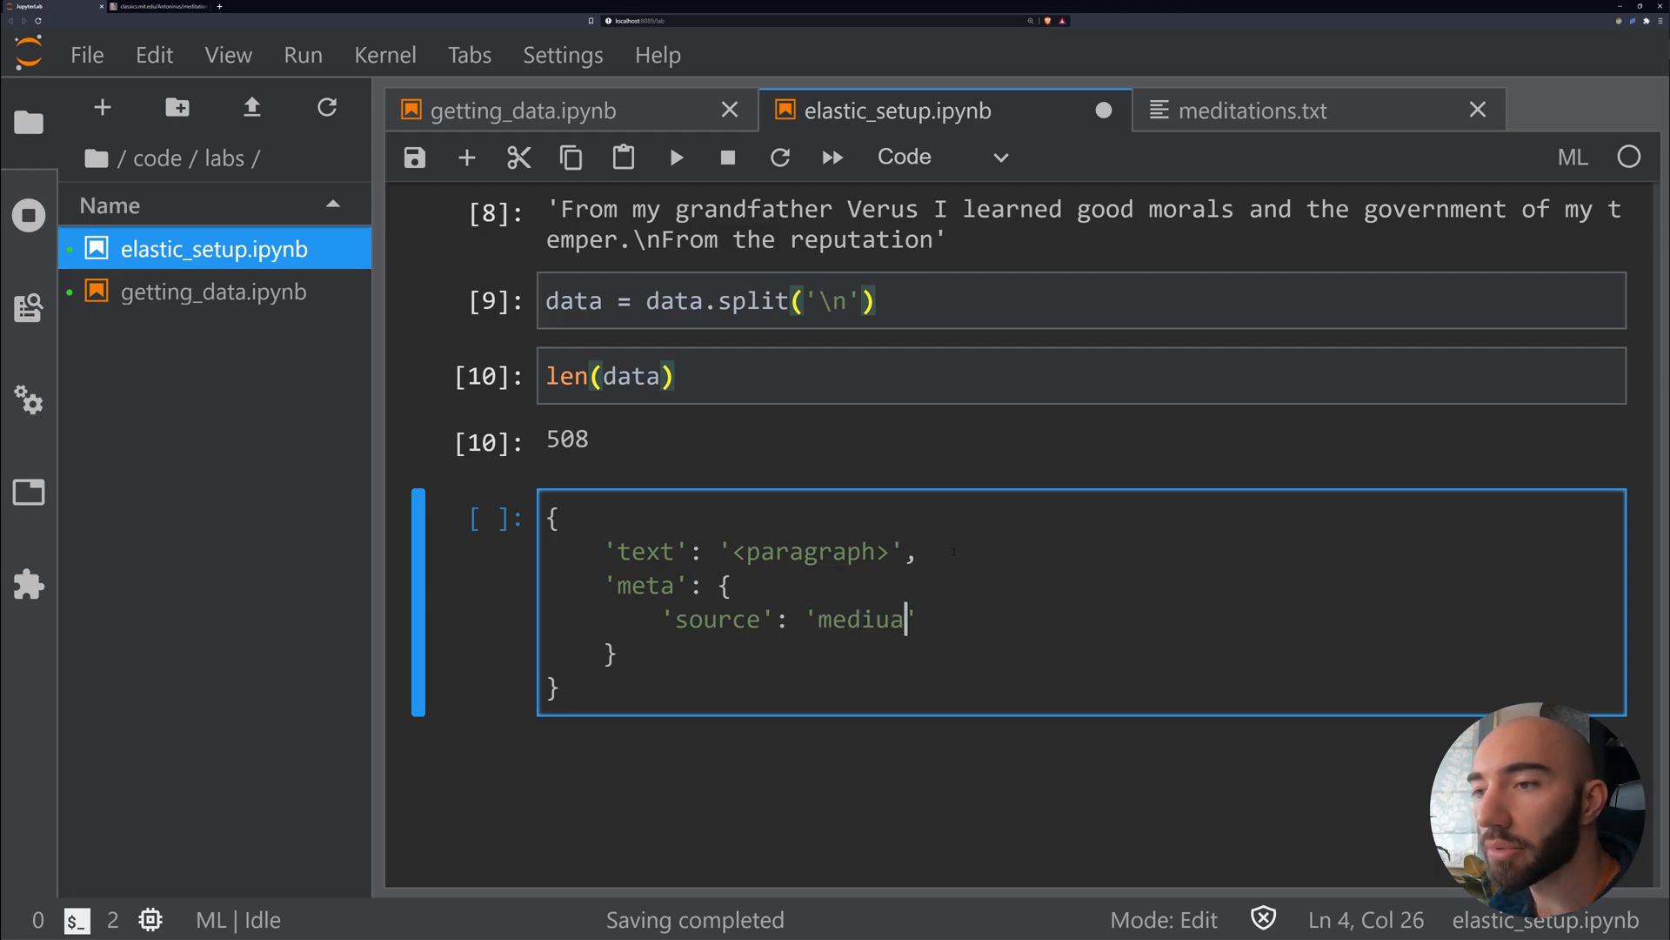
{"action": "type", "text": "tion"}
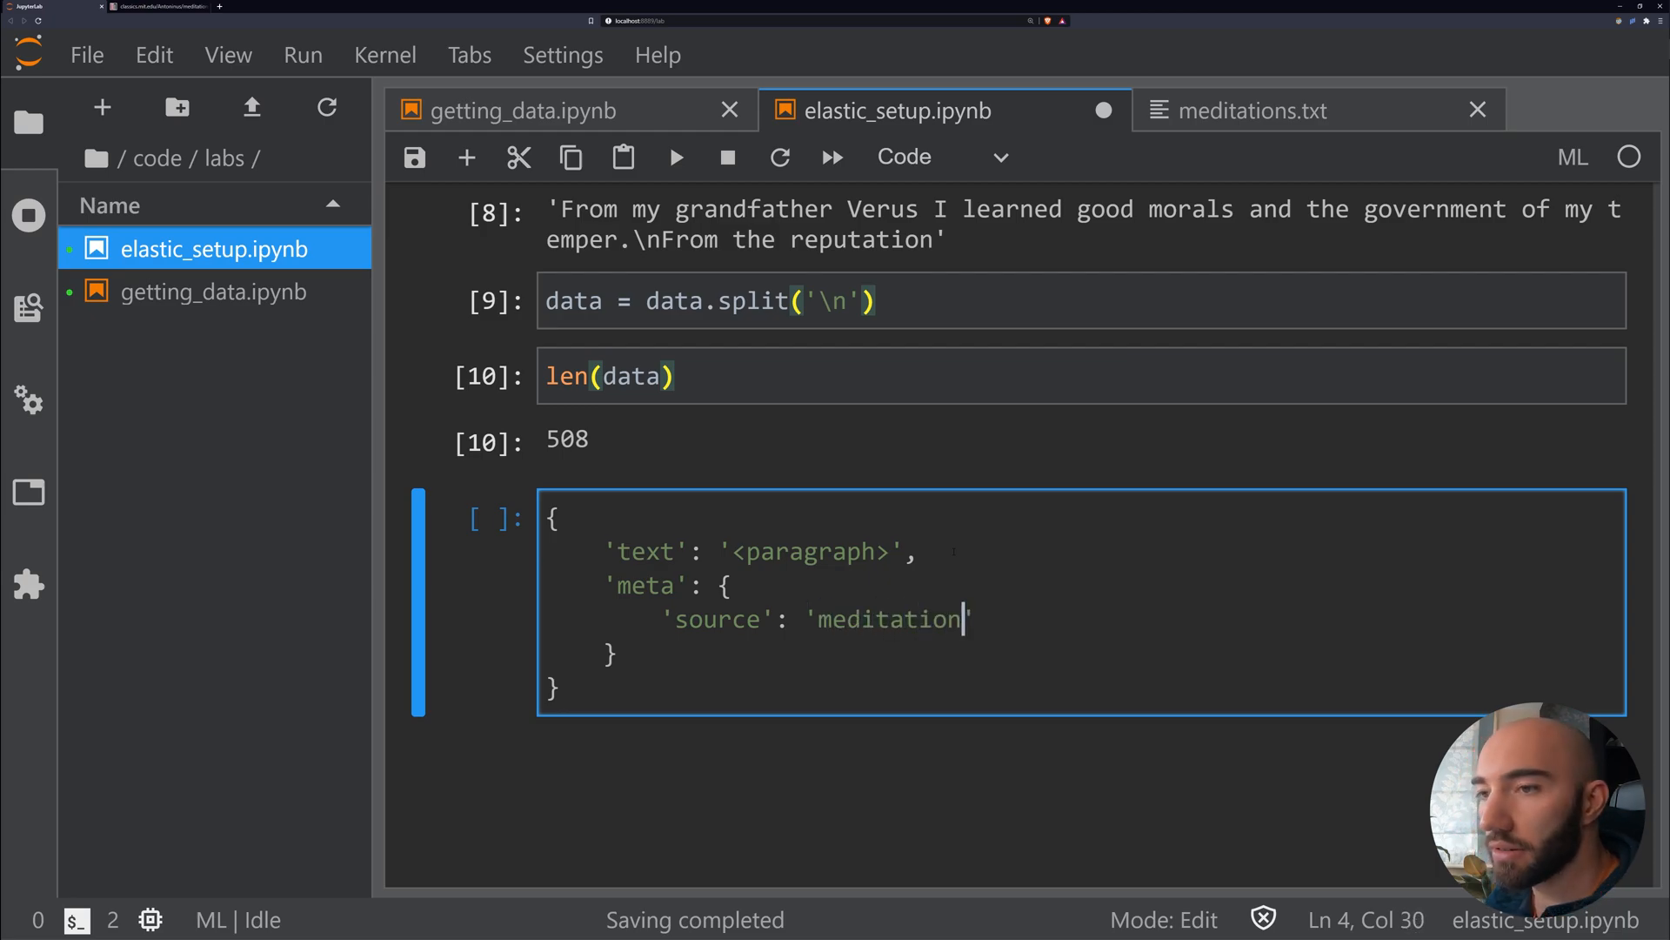
{"action": "type", "text": "s"}
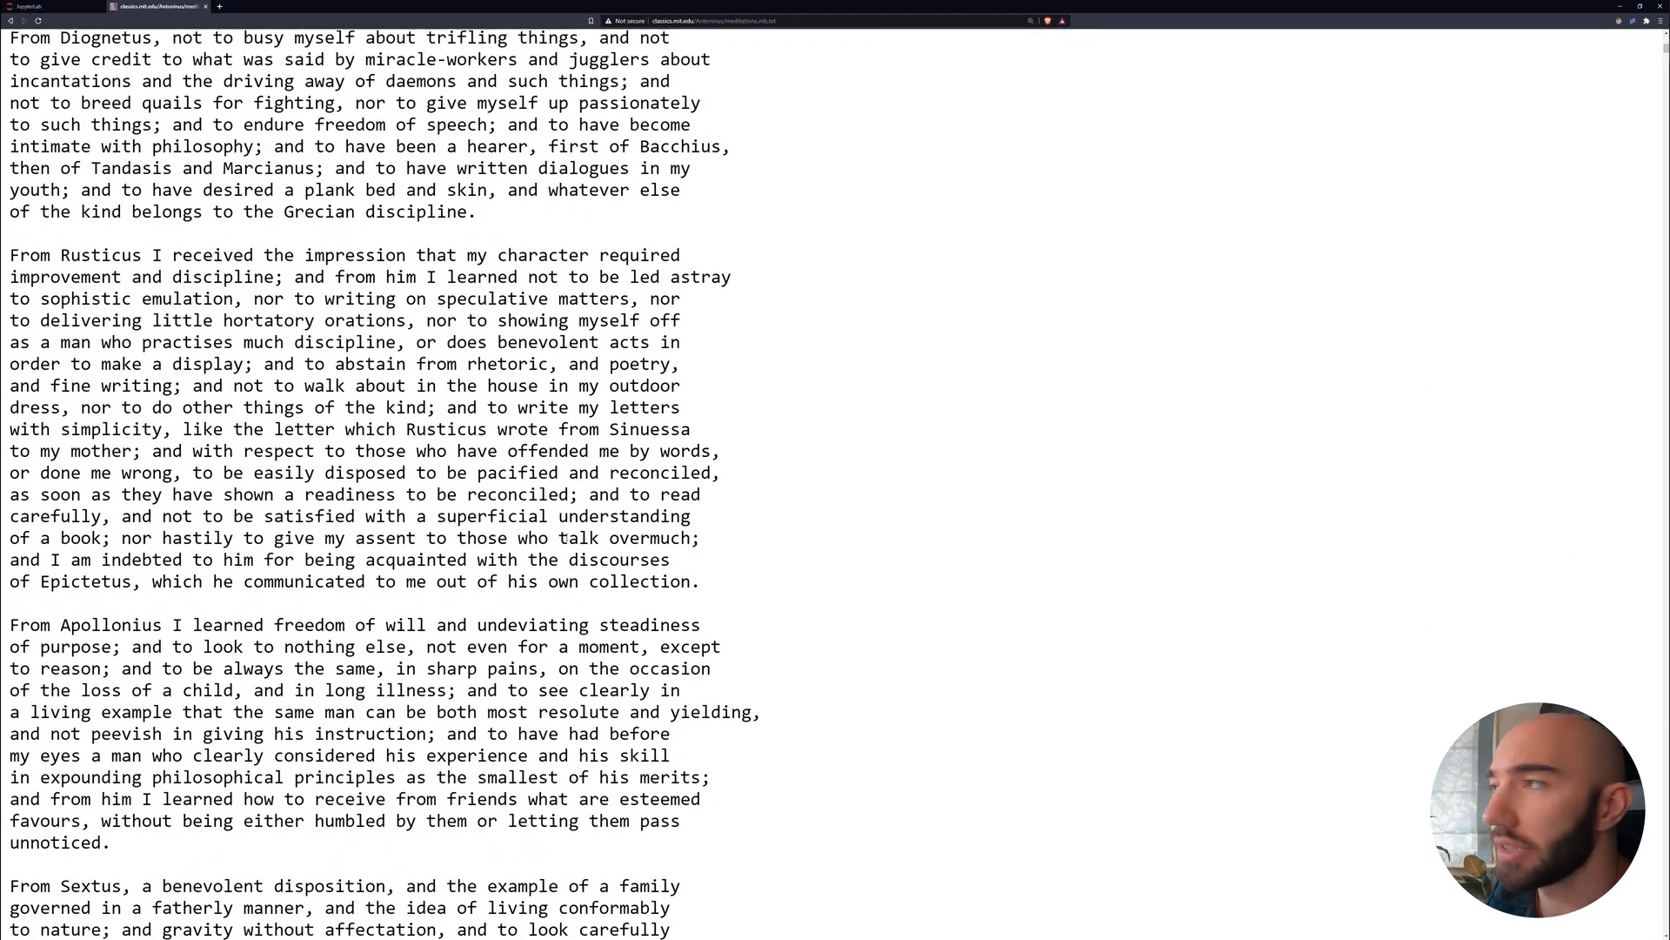
Step: Turn the template into data_json = [{... 'text': paragraph ...} for paragraph in data] and run it
{"action": "scroll", "scroll_direction": "up", "scroll_amount": 3}
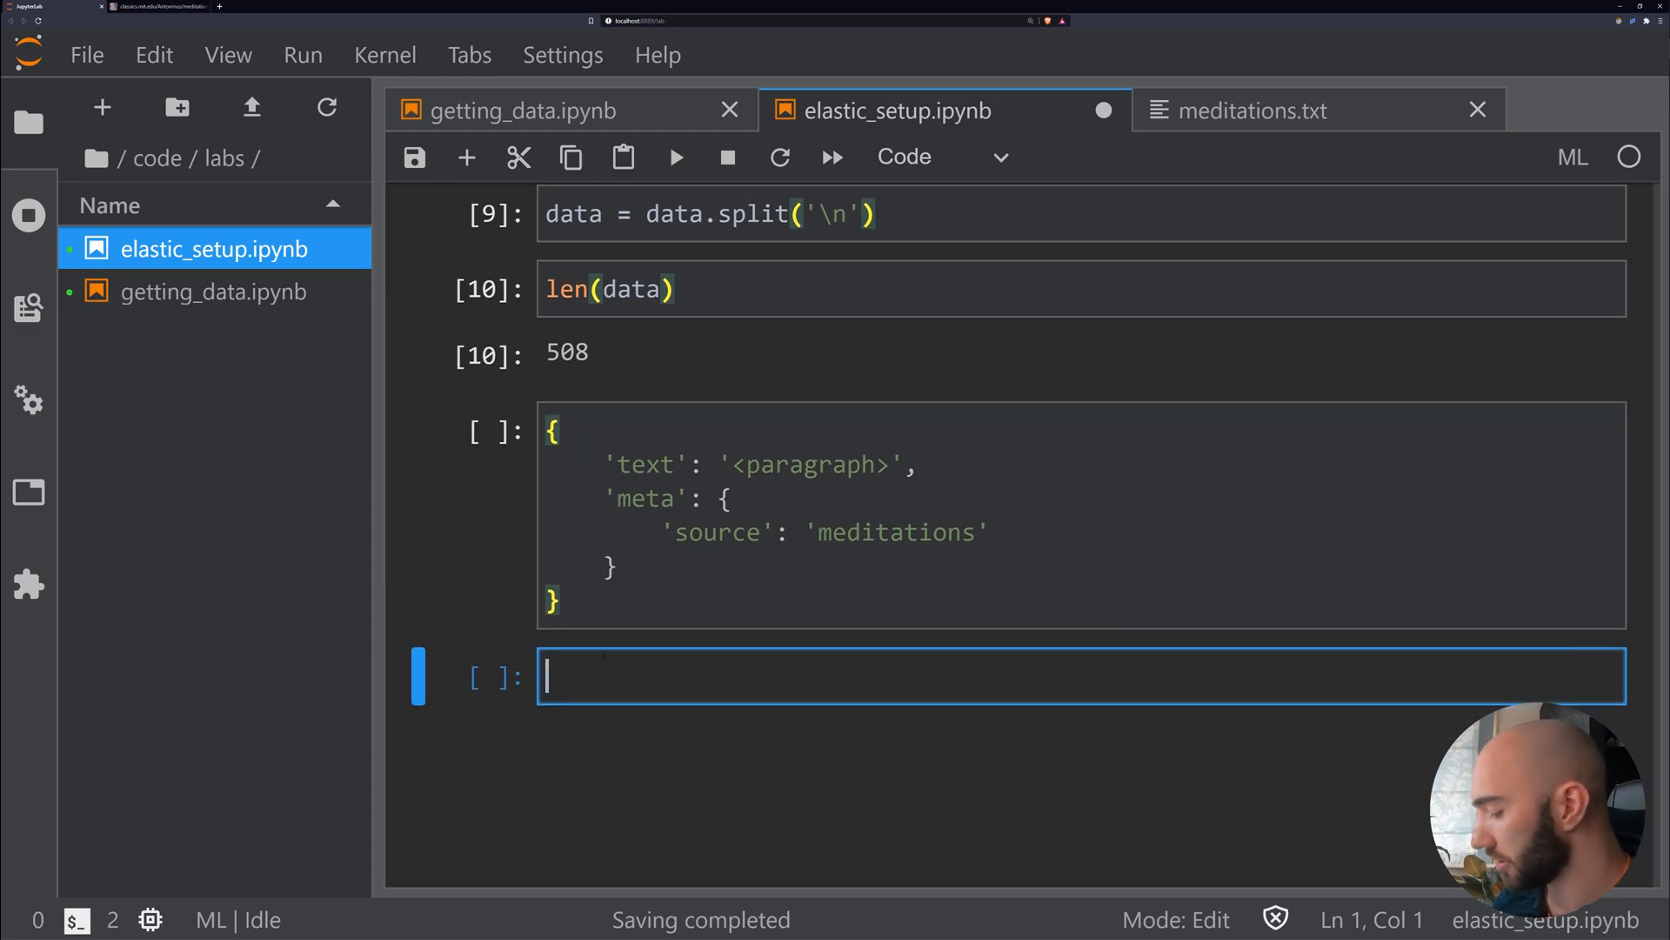
{"action": "type", "text": "data_"}
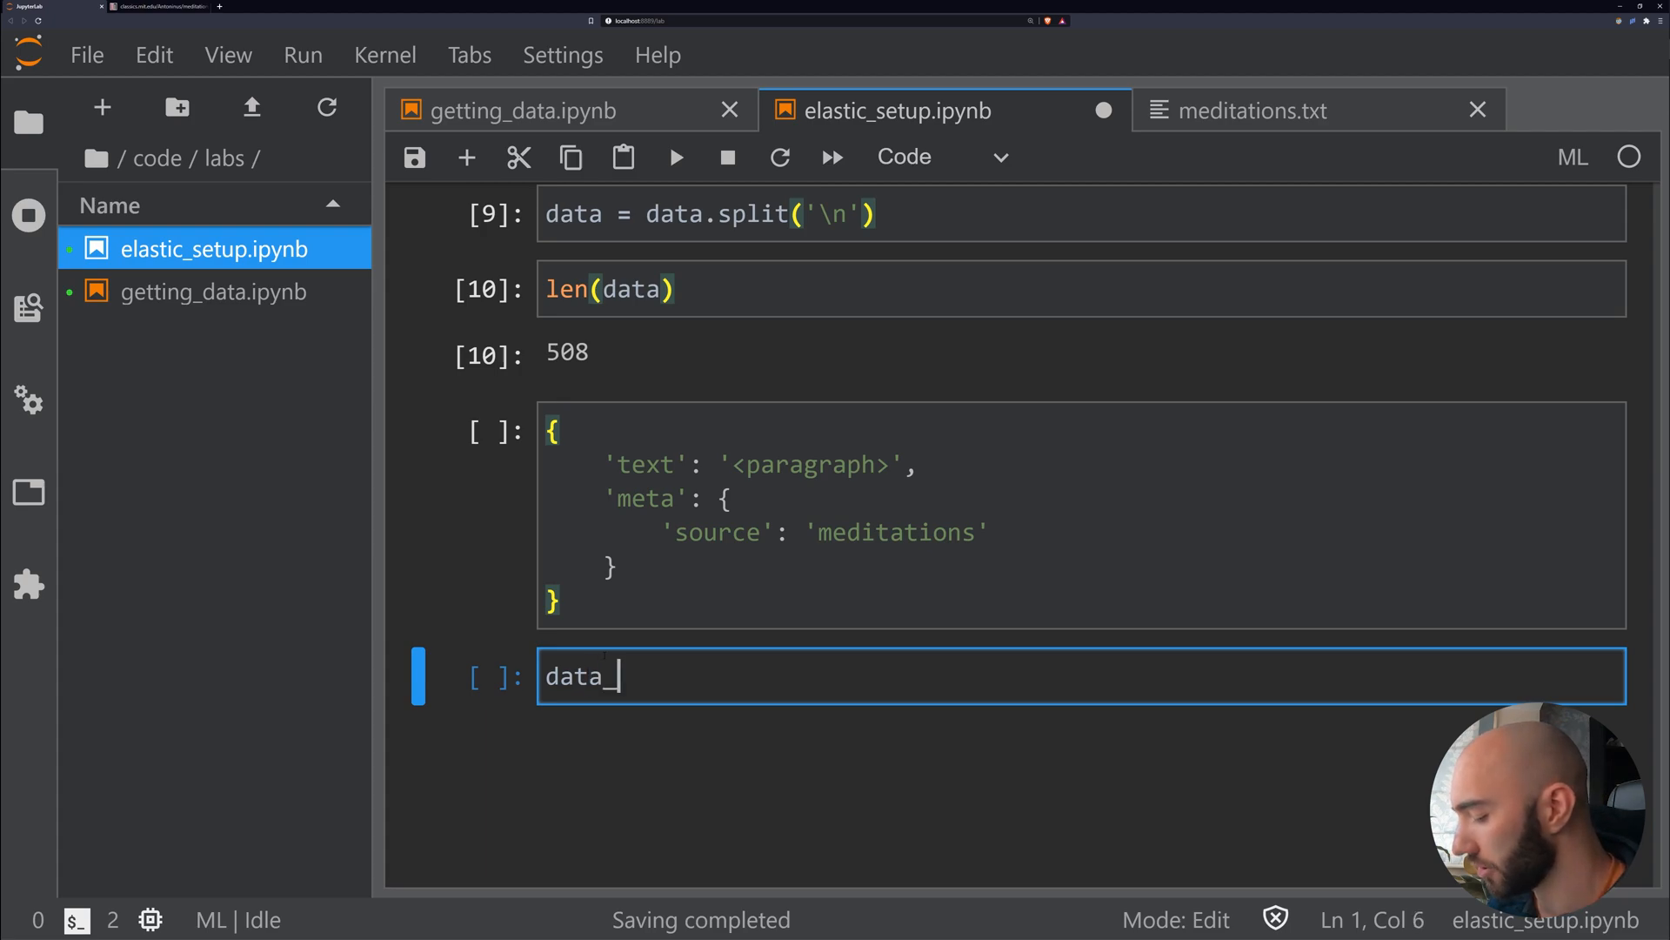
{"action": "type", "text": "json = ["}
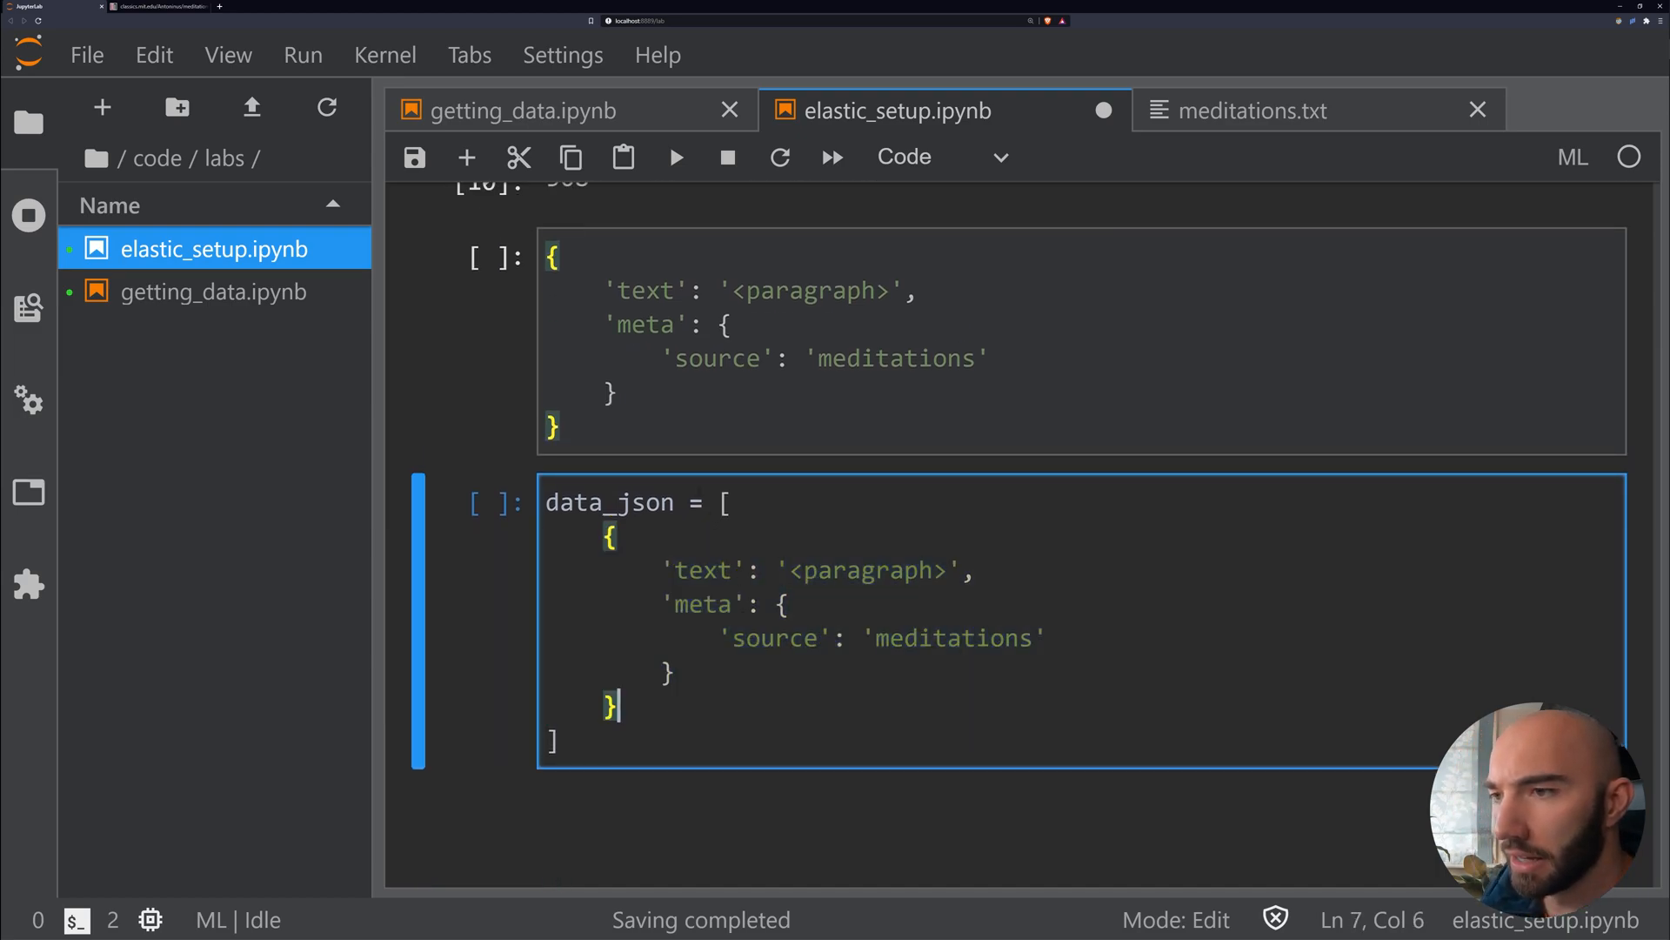
{"action": "double_click", "coordinate": [863, 571]}
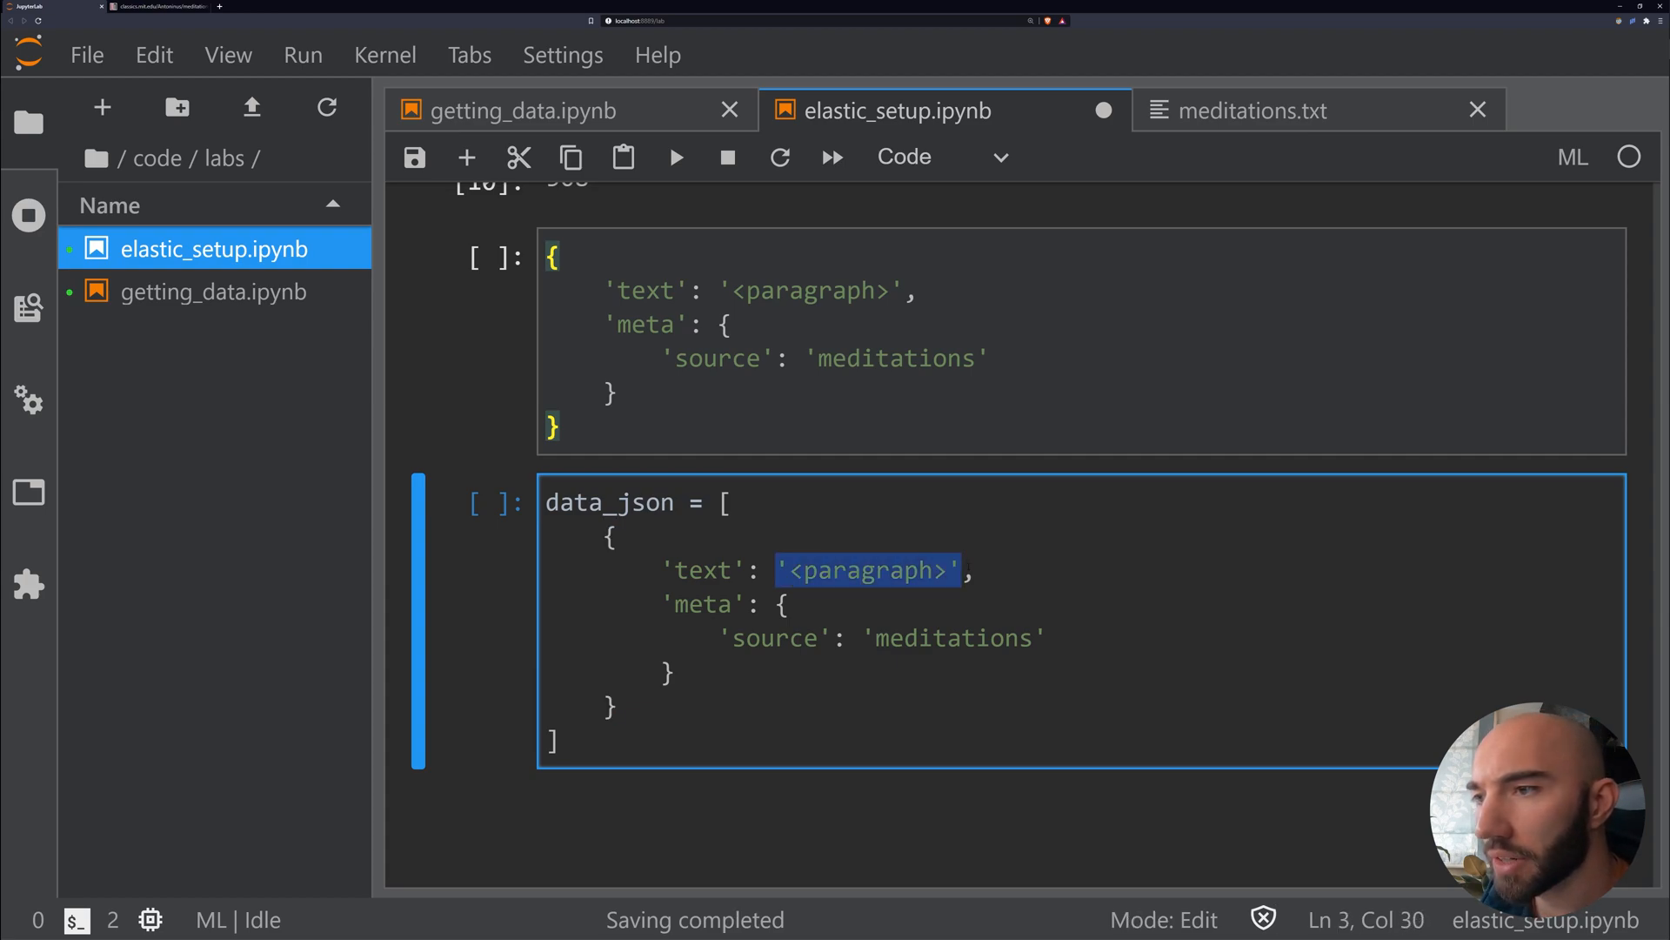
{"action": "type", "text": "para"}
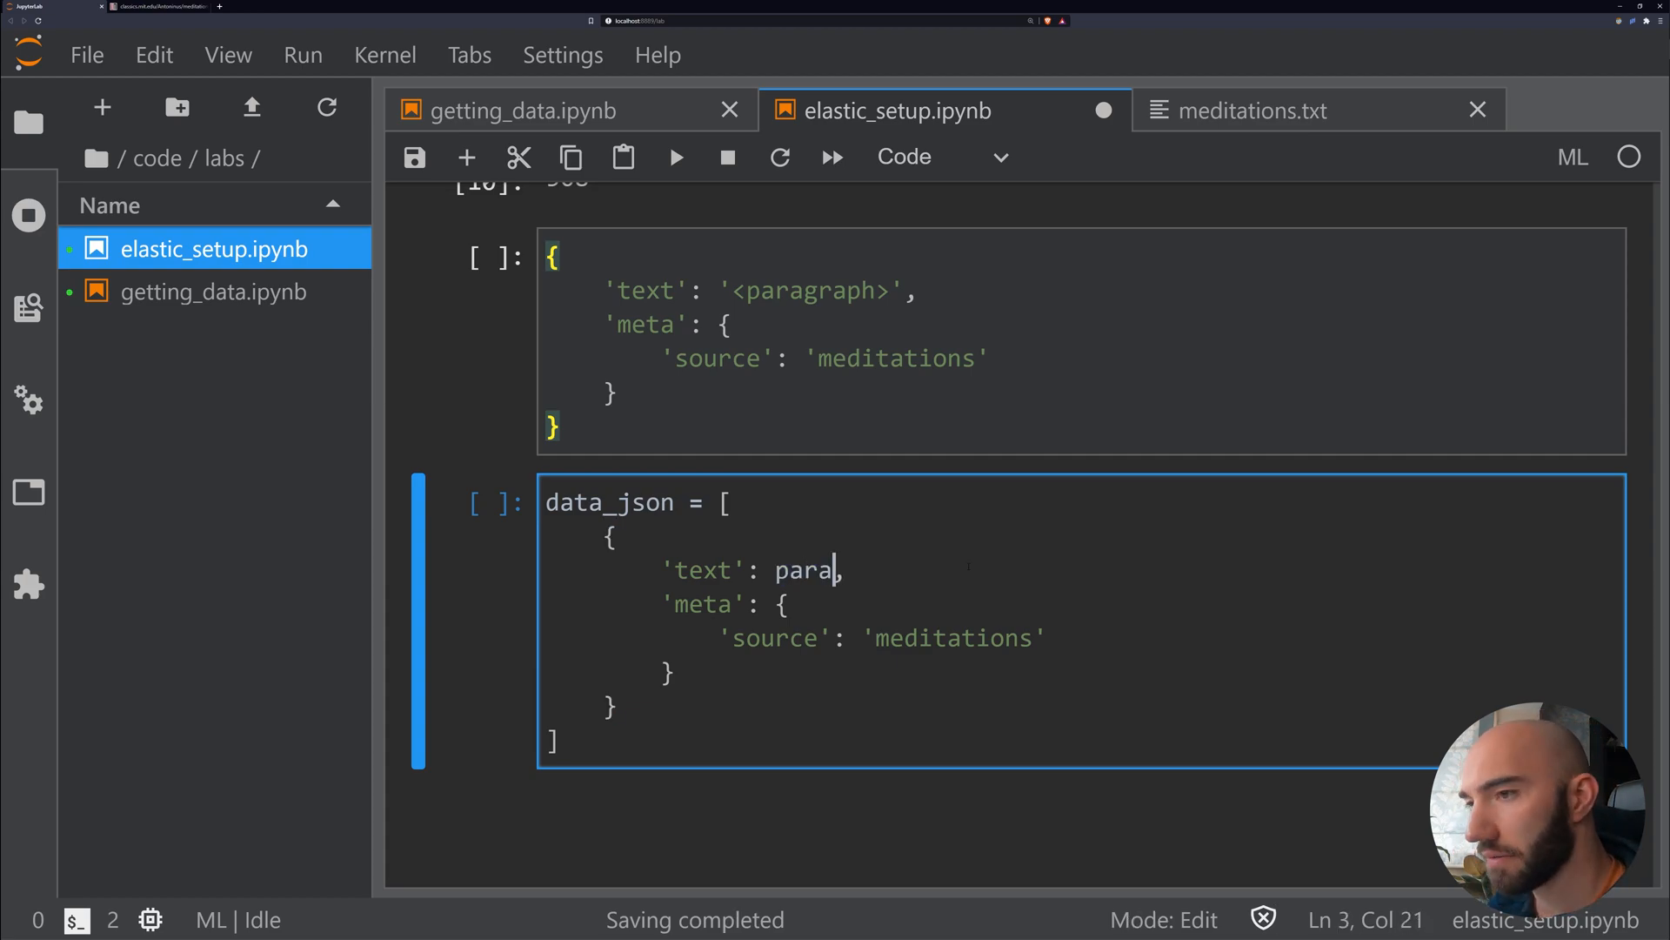
{"action": "type", "text": "graph"}
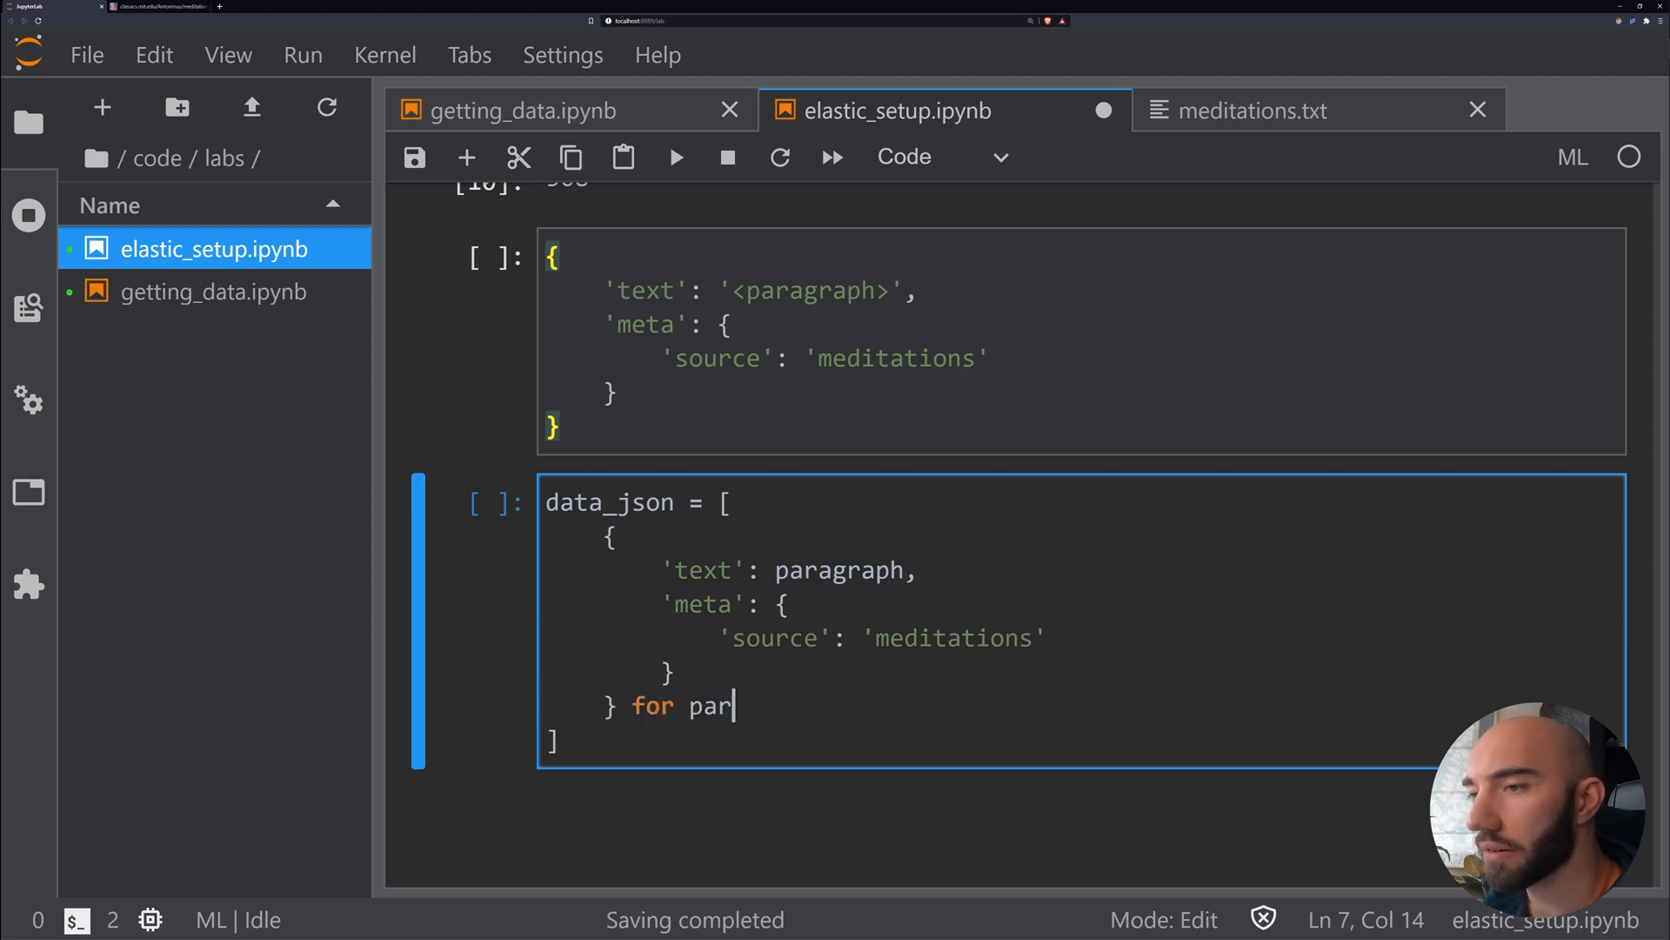
{"action": "type", "text": "agraph in"}
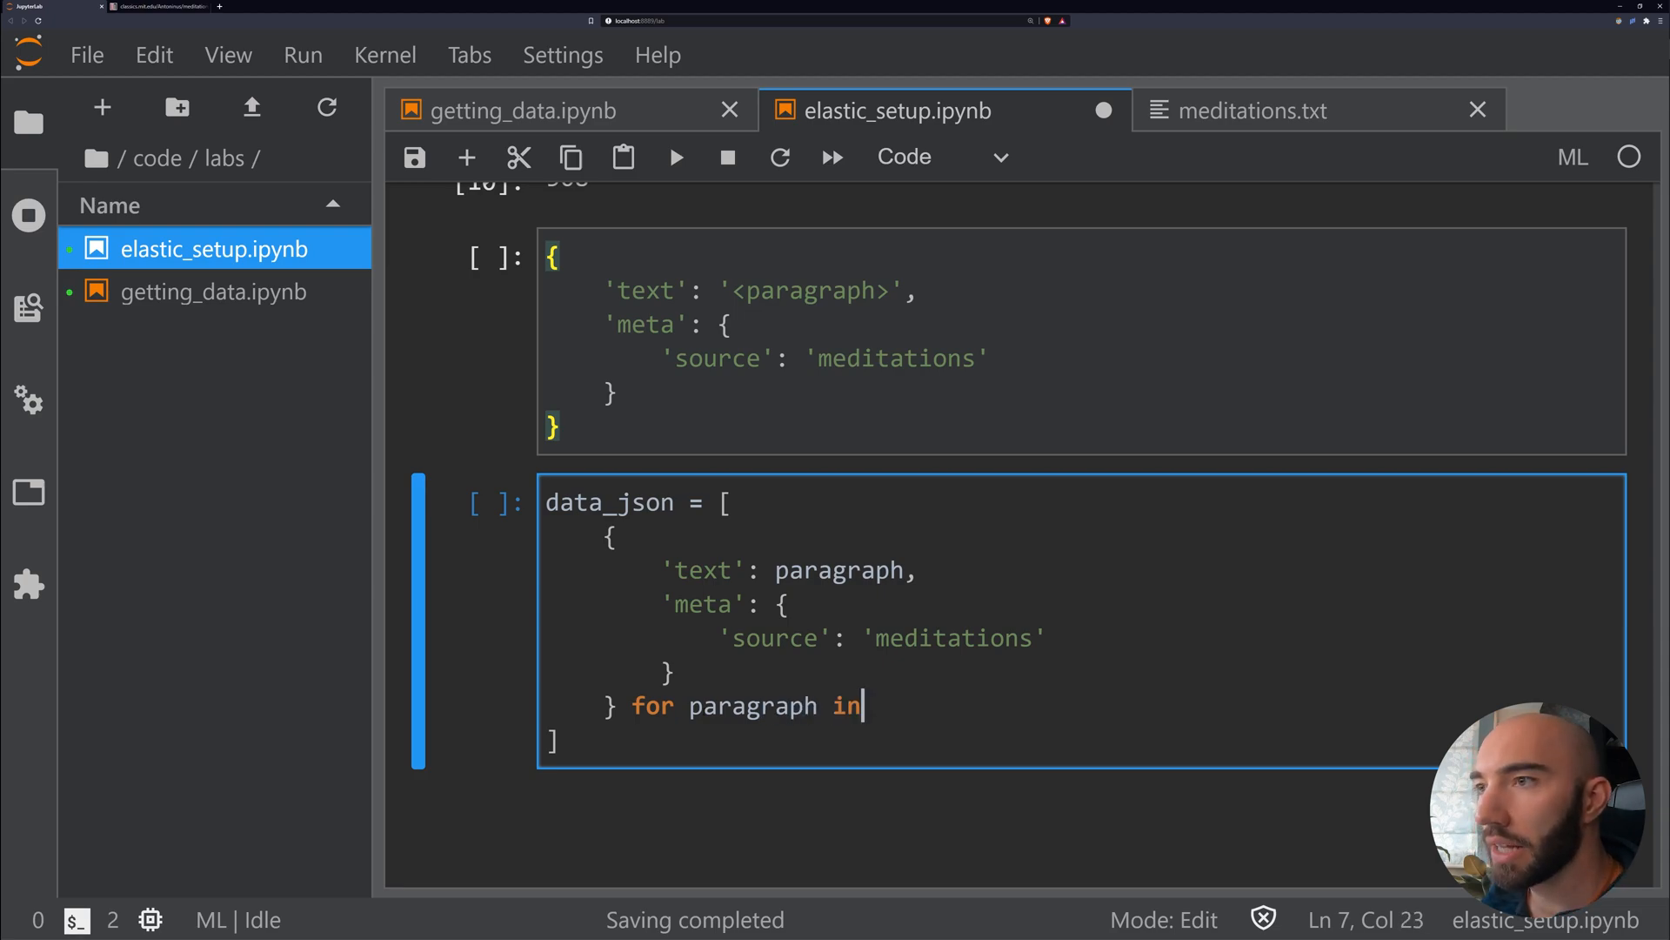
{"action": "type", "text": "data"}
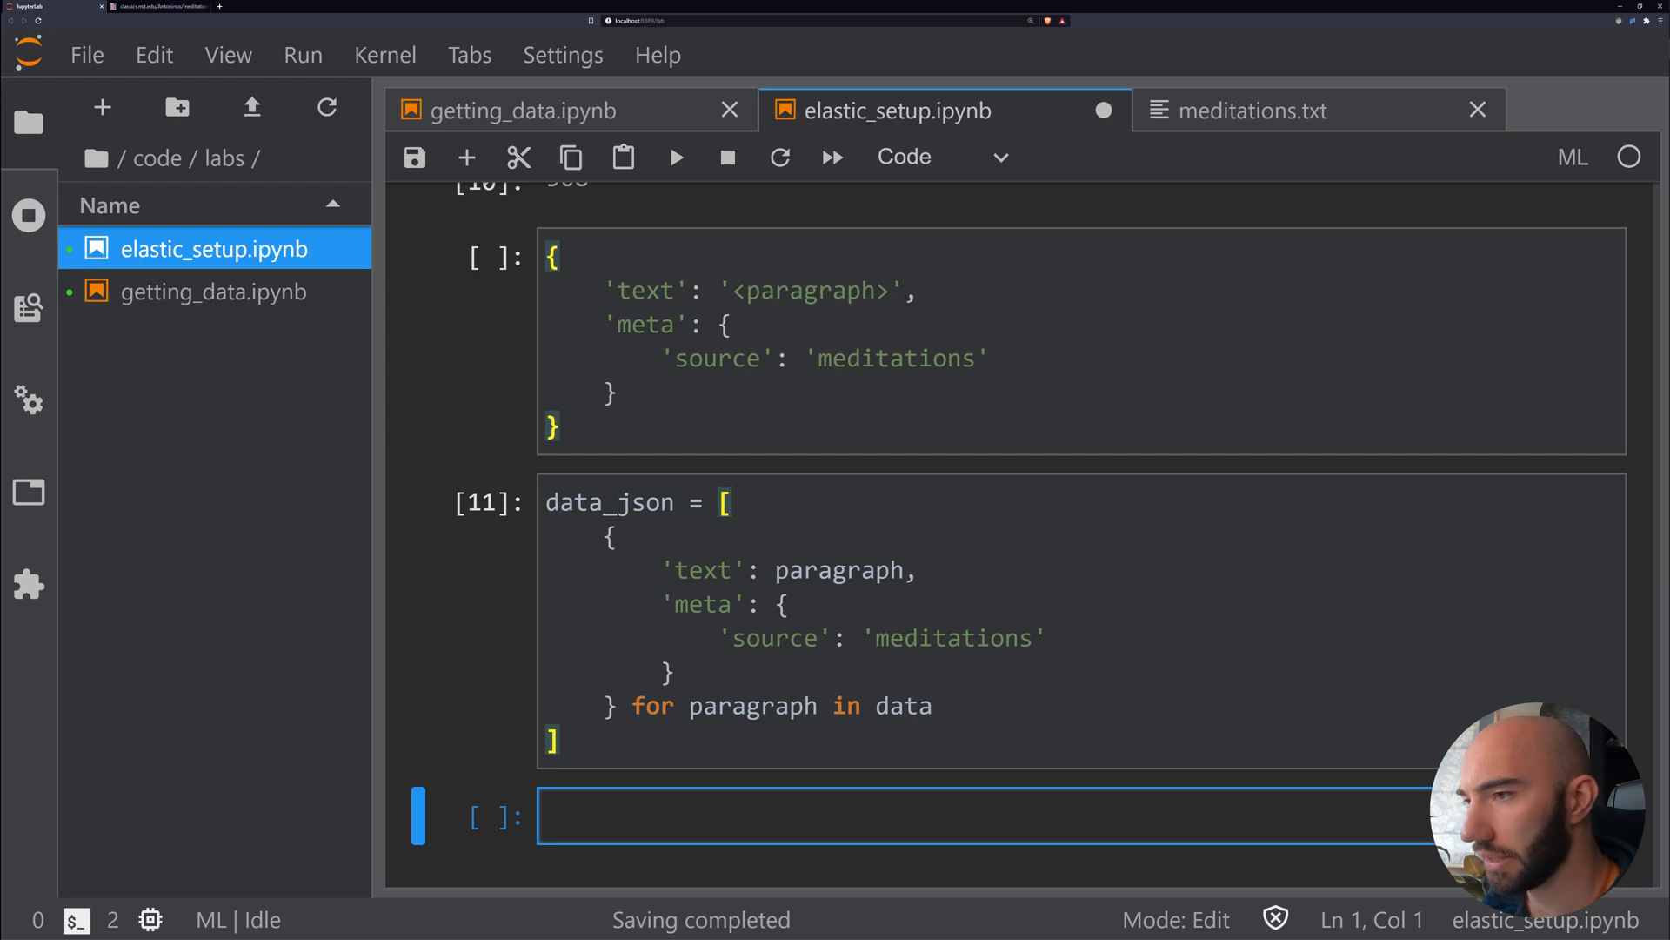
Step: Preview the first entries with data_json[:5]
{"action": "type", "text": "data_json[:5"}
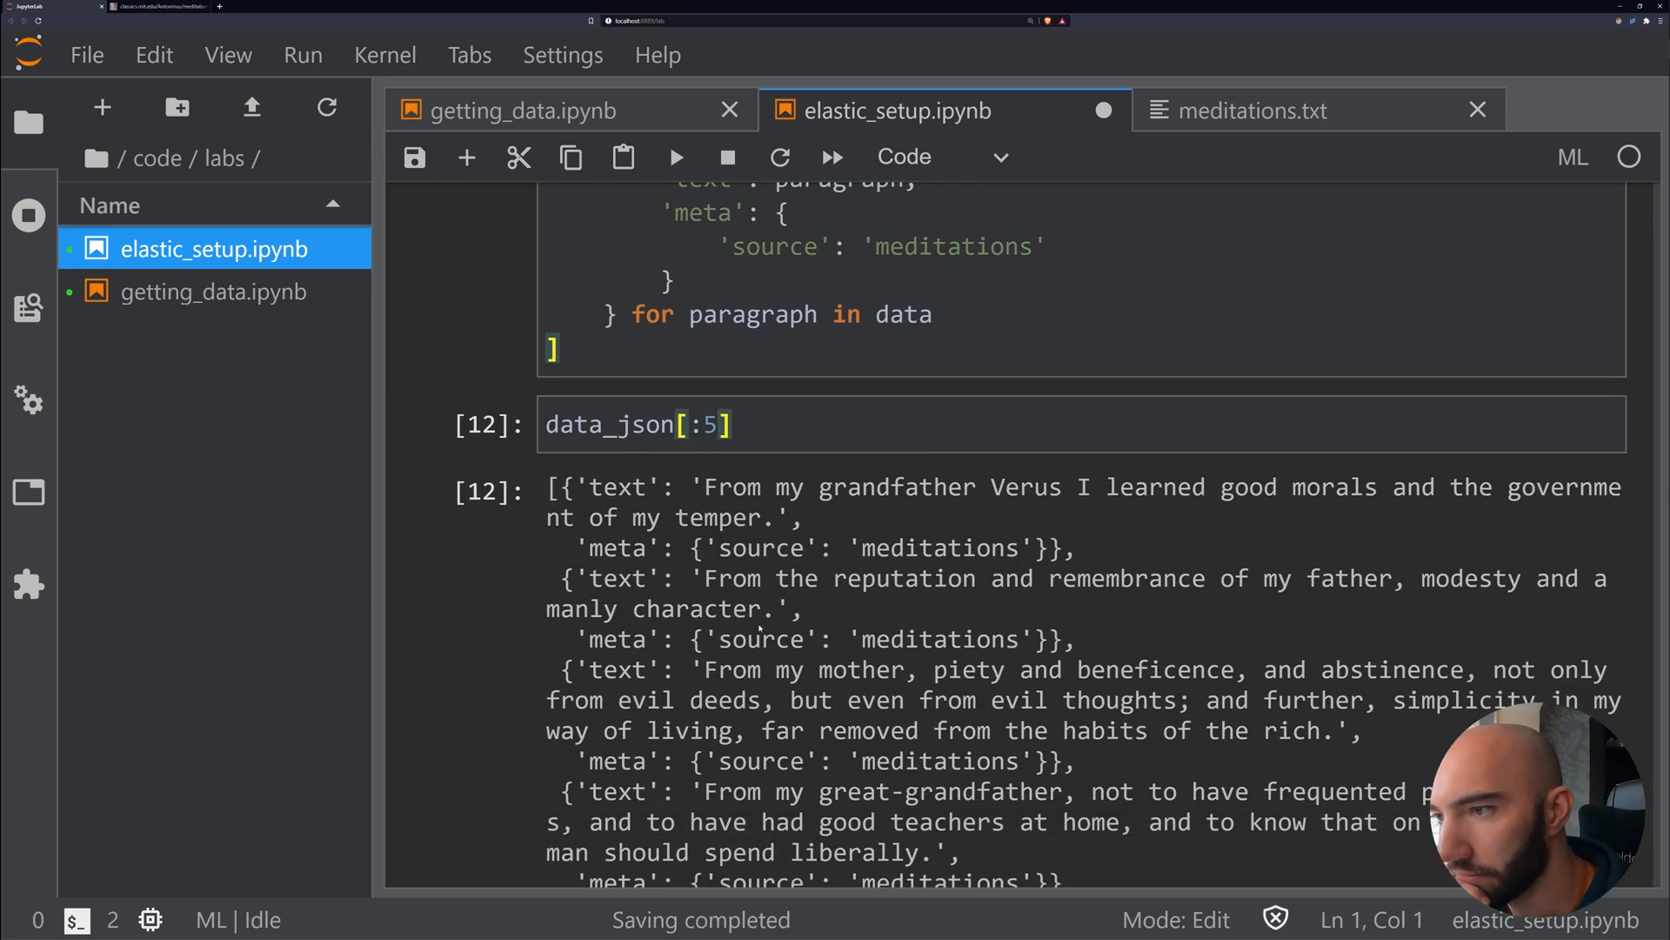
Step: Run len(data_json) to confirm 508 documents, then move to the new empty cell
{"action": "scroll", "scroll_direction": "down", "scroll_amount": 3}
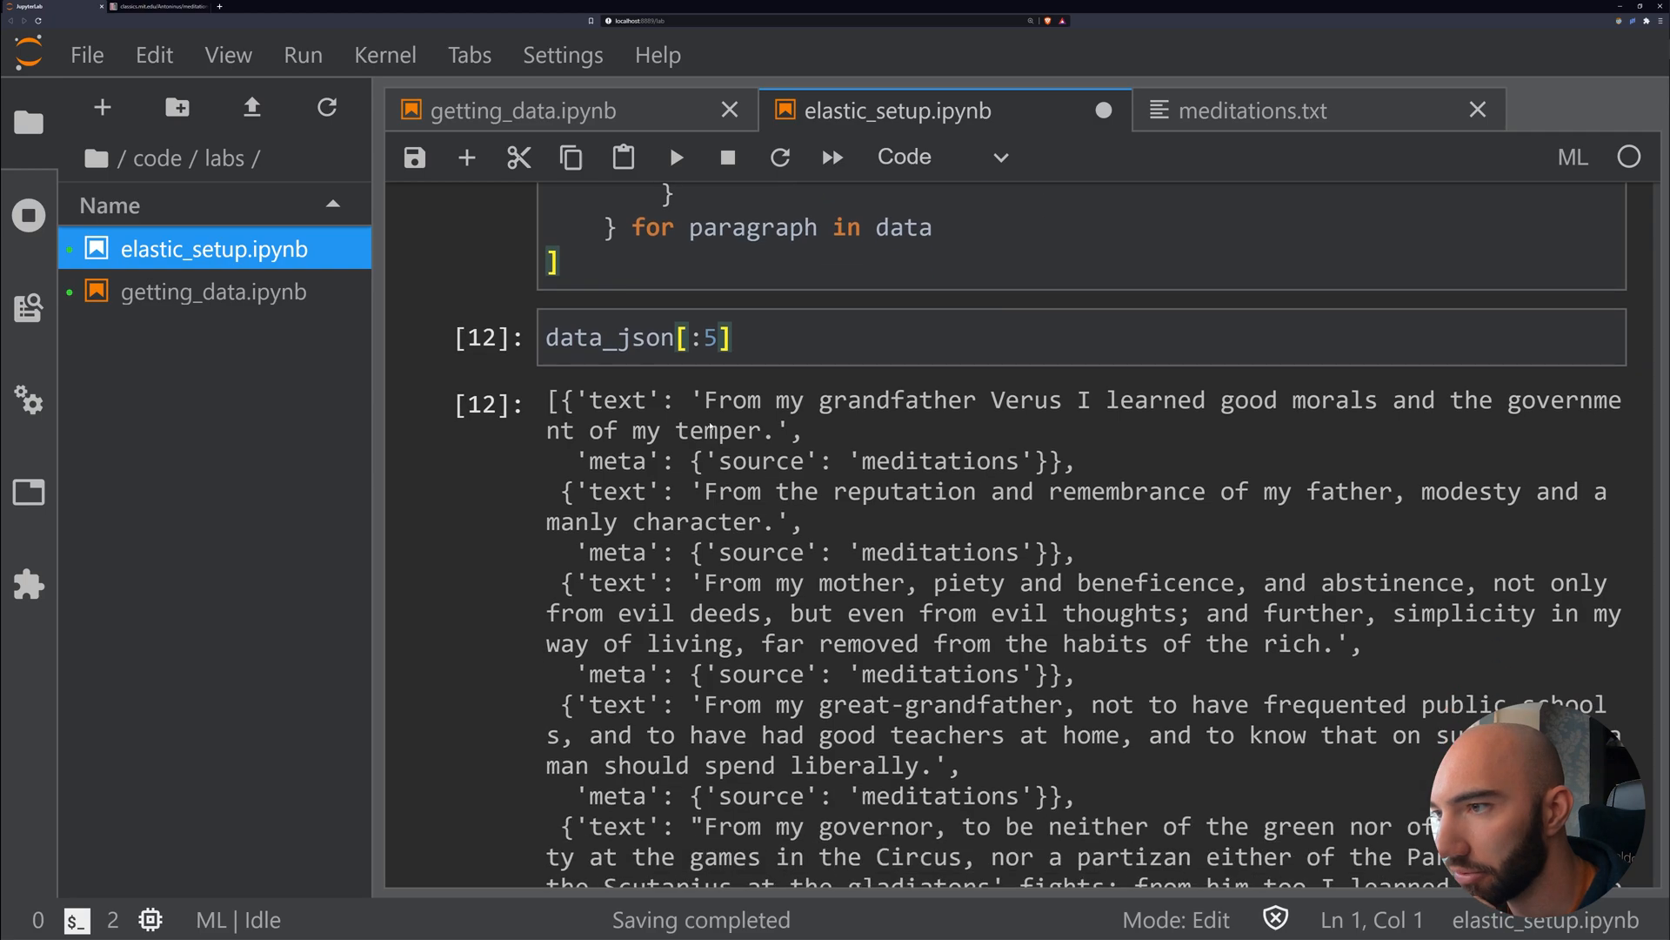
{"action": "double_click", "coordinate": [731, 400]}
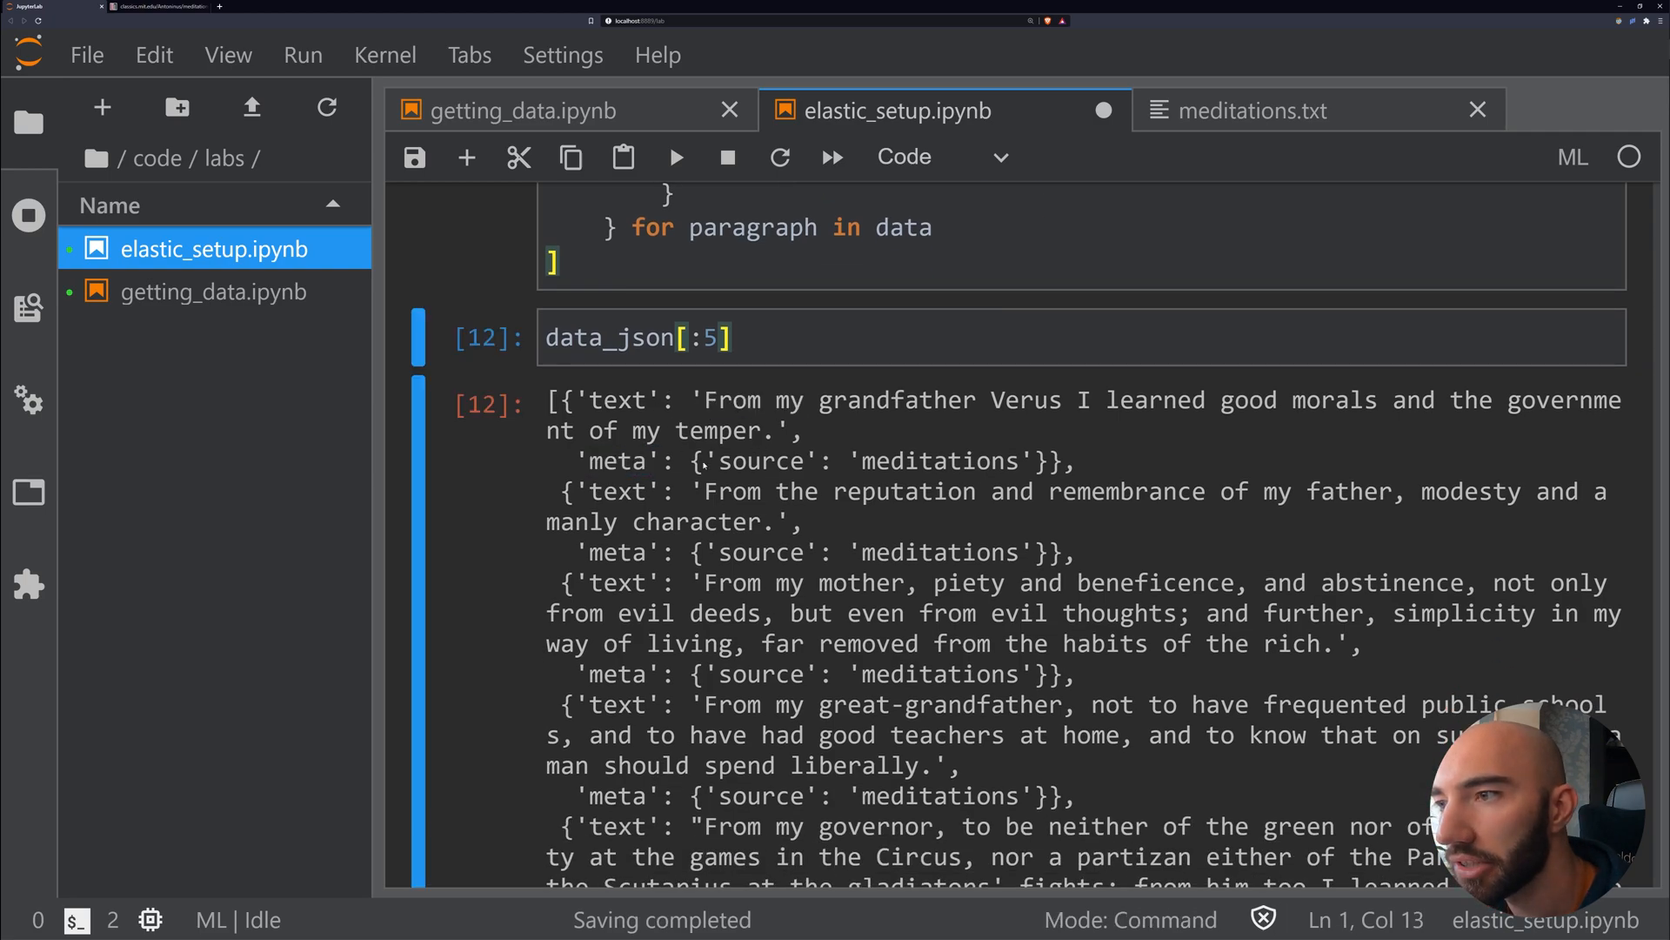
{"action": "double_click", "coordinate": [766, 460]}
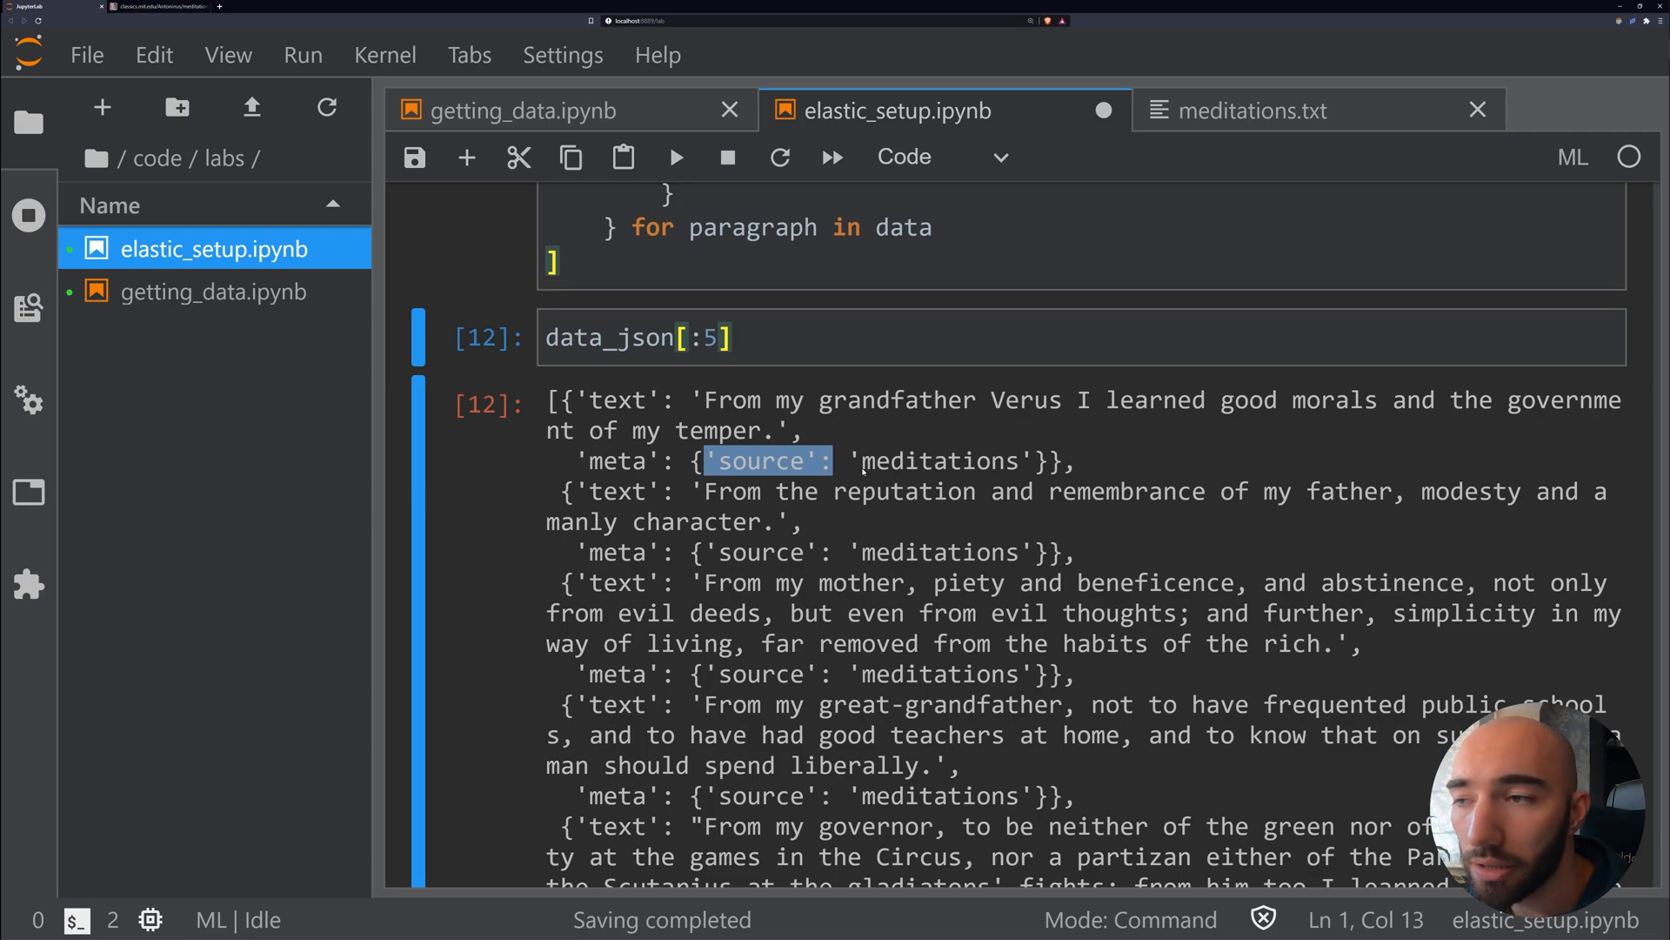
{"action": "scroll", "scroll_direction": "down", "scroll_amount": 3}
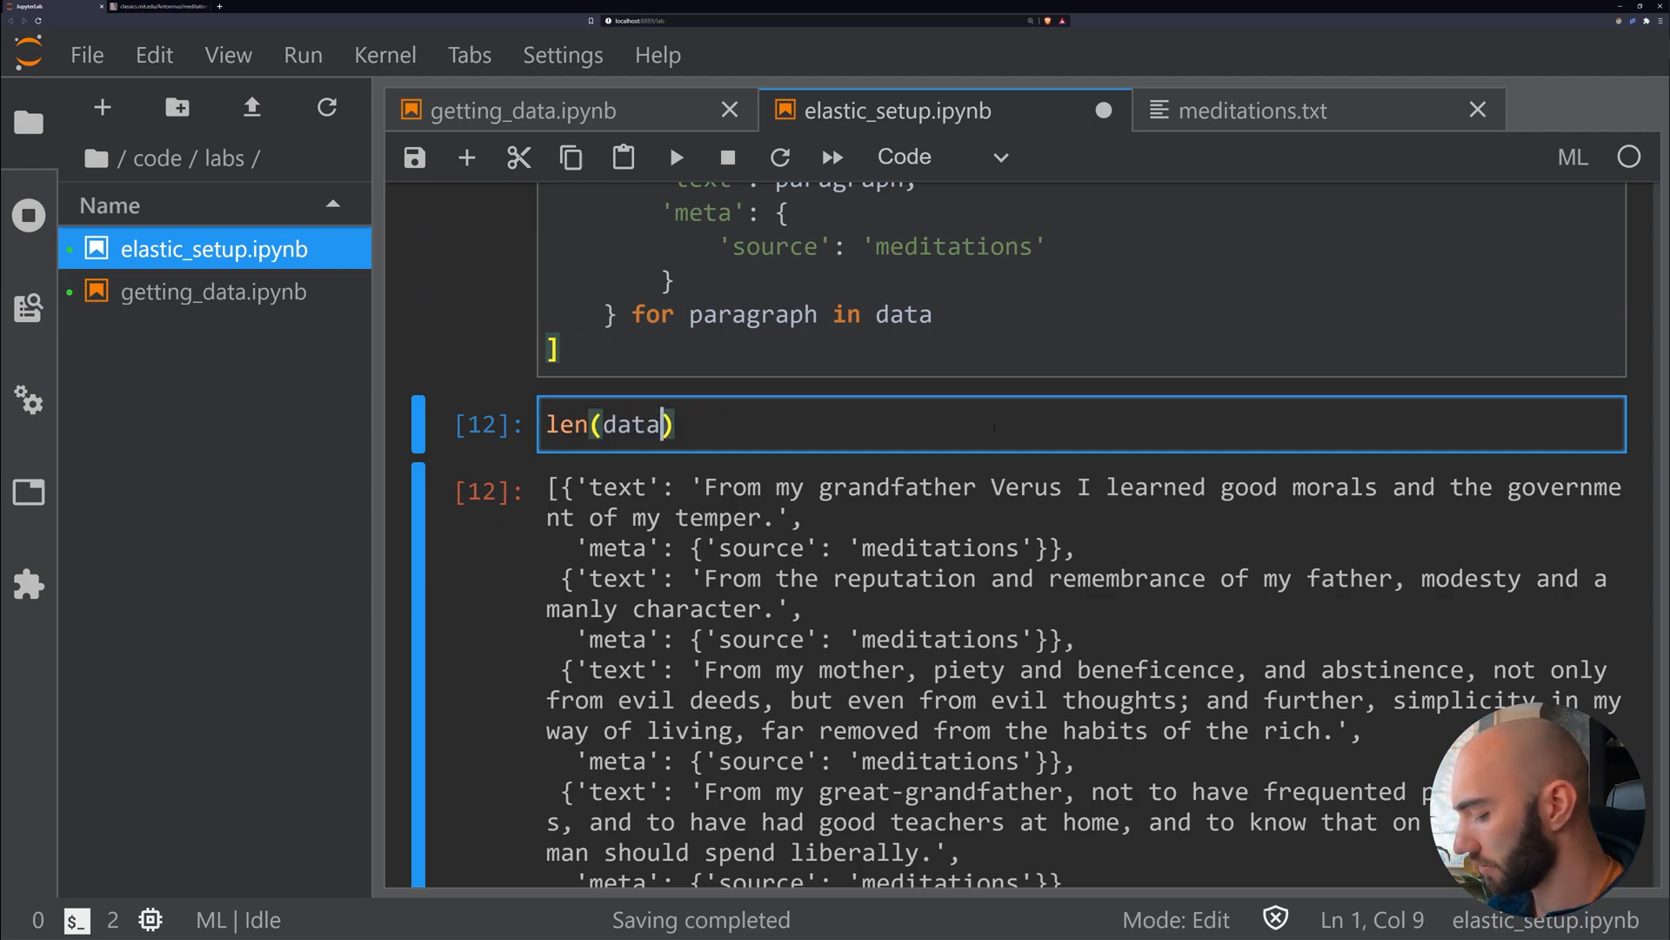
{"action": "type", "text": "_json"}
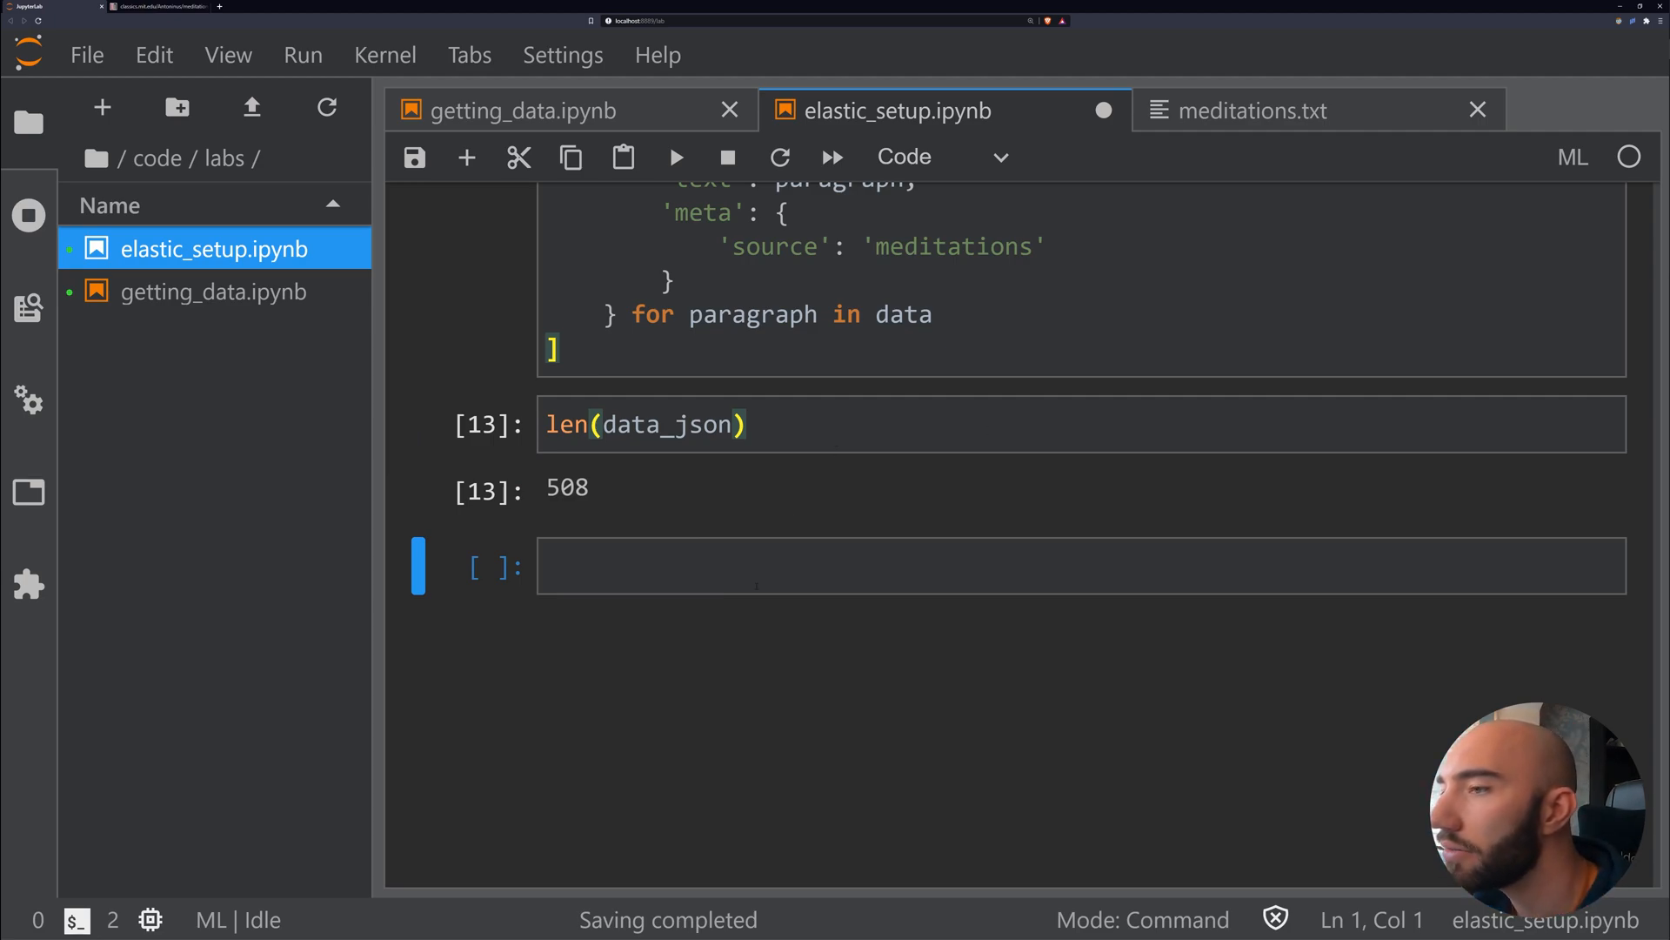
{"action": "left_click", "coordinate": [1075, 565]}
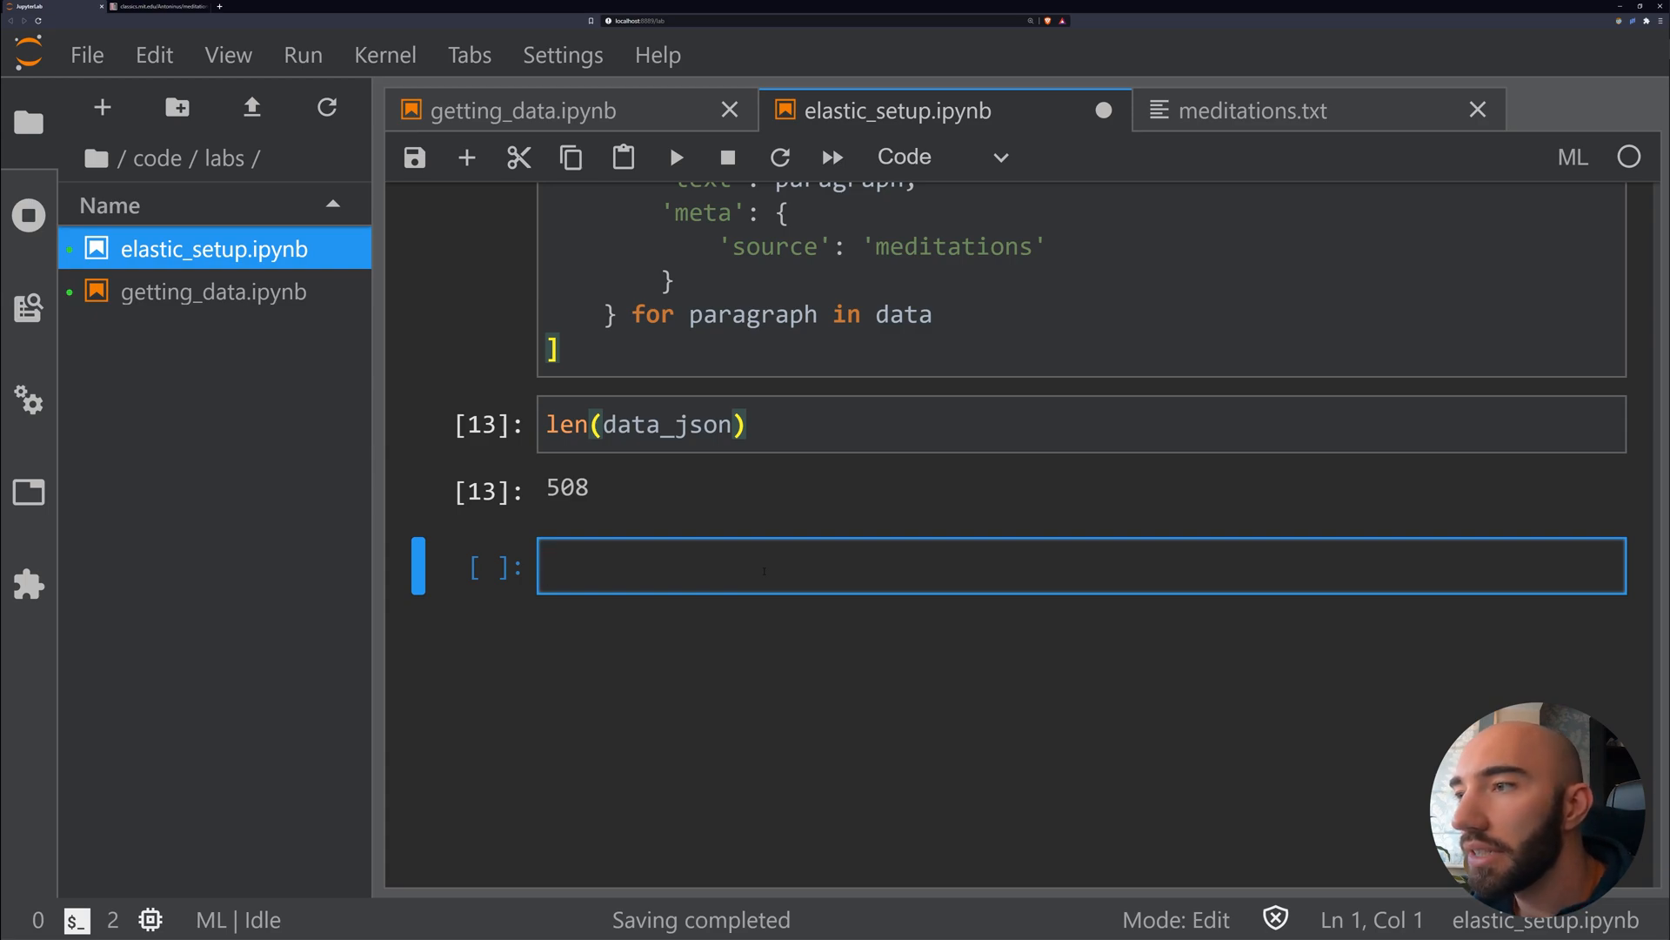
{"action": "mouse_move", "coordinate": [1104, 110]}
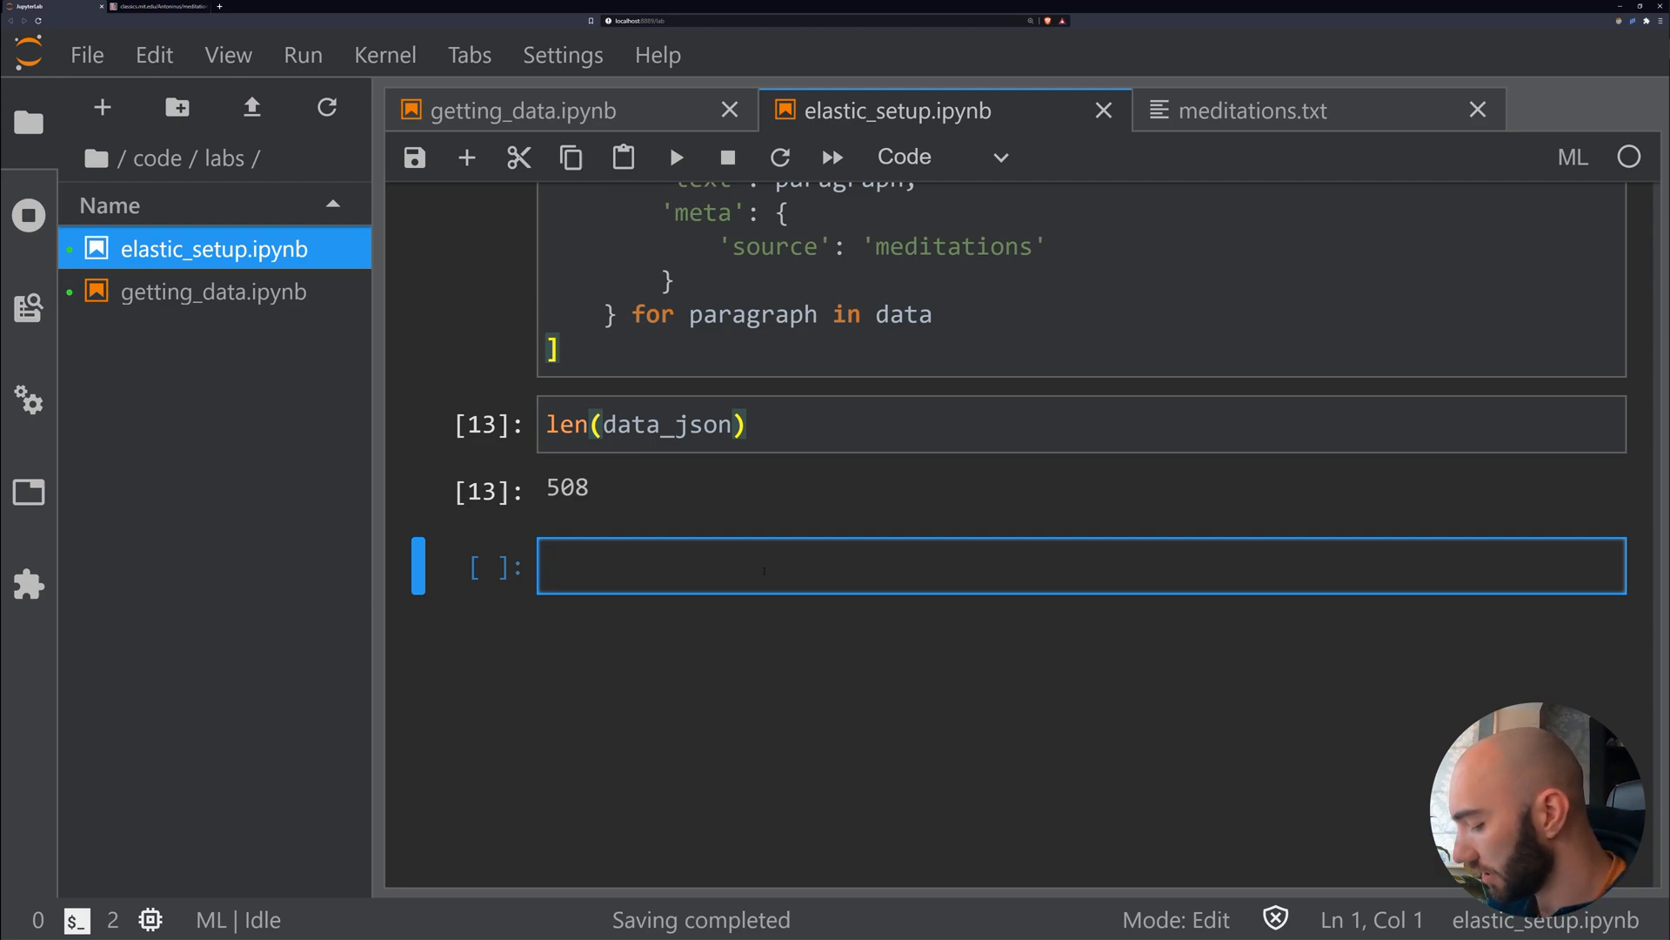
Step: Run doc_store.write_documents(data_json), logging successful bulk POSTs to Elasticsearch
{"action": "type", "text": "doc_stor"}
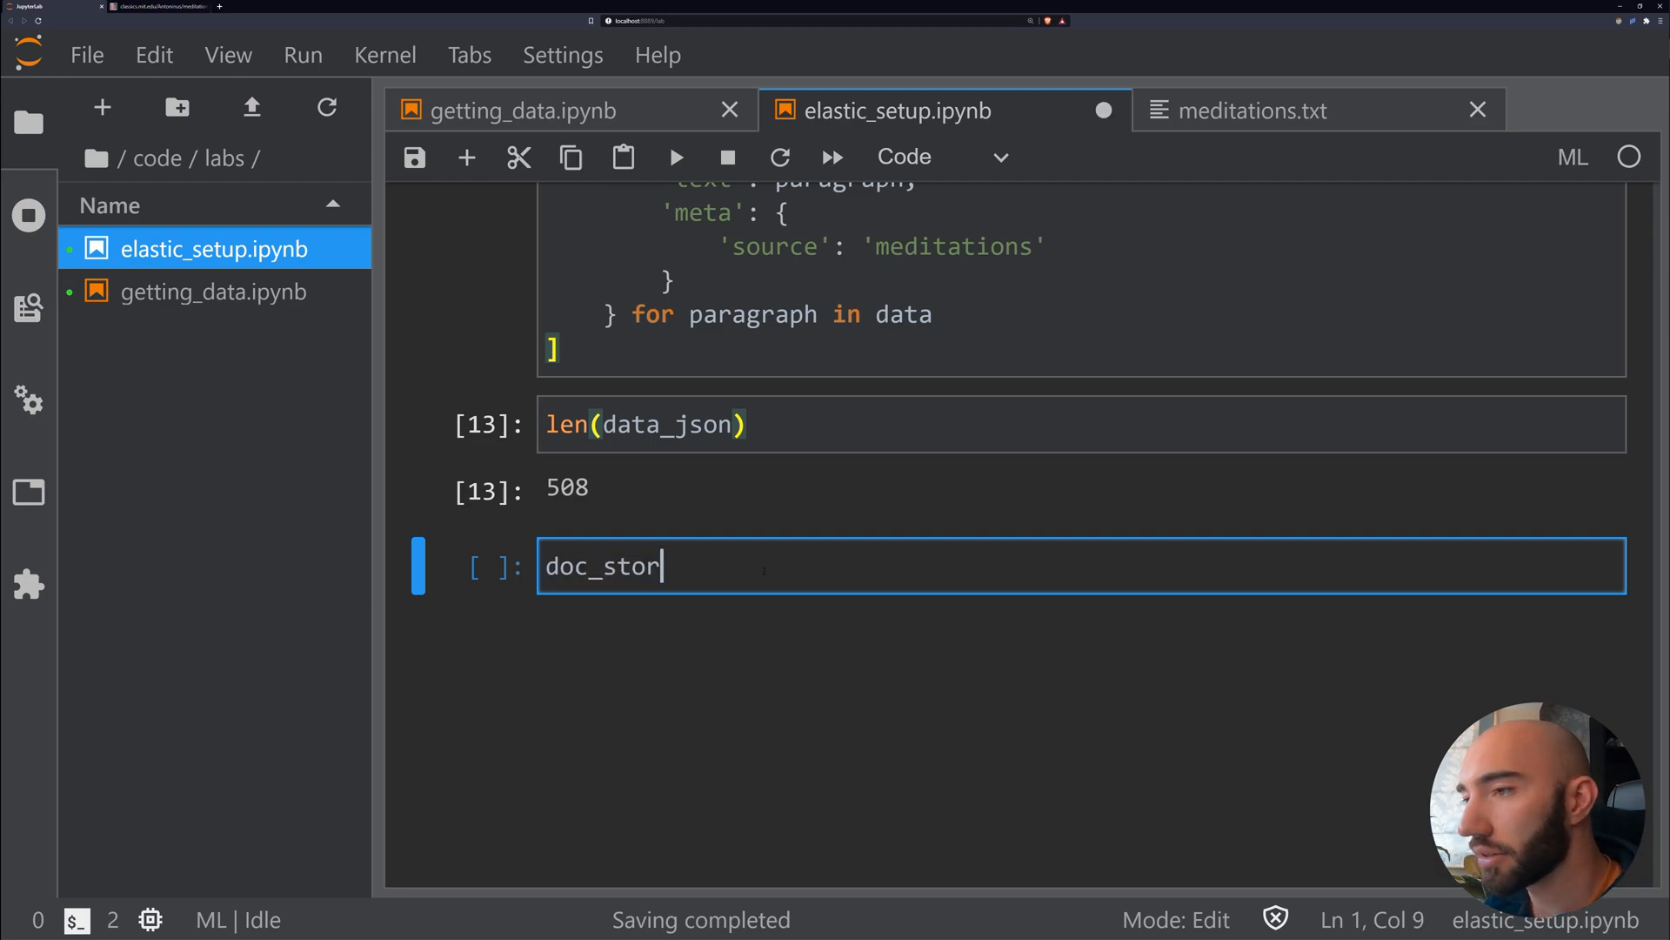
{"action": "type", "text": "e."}
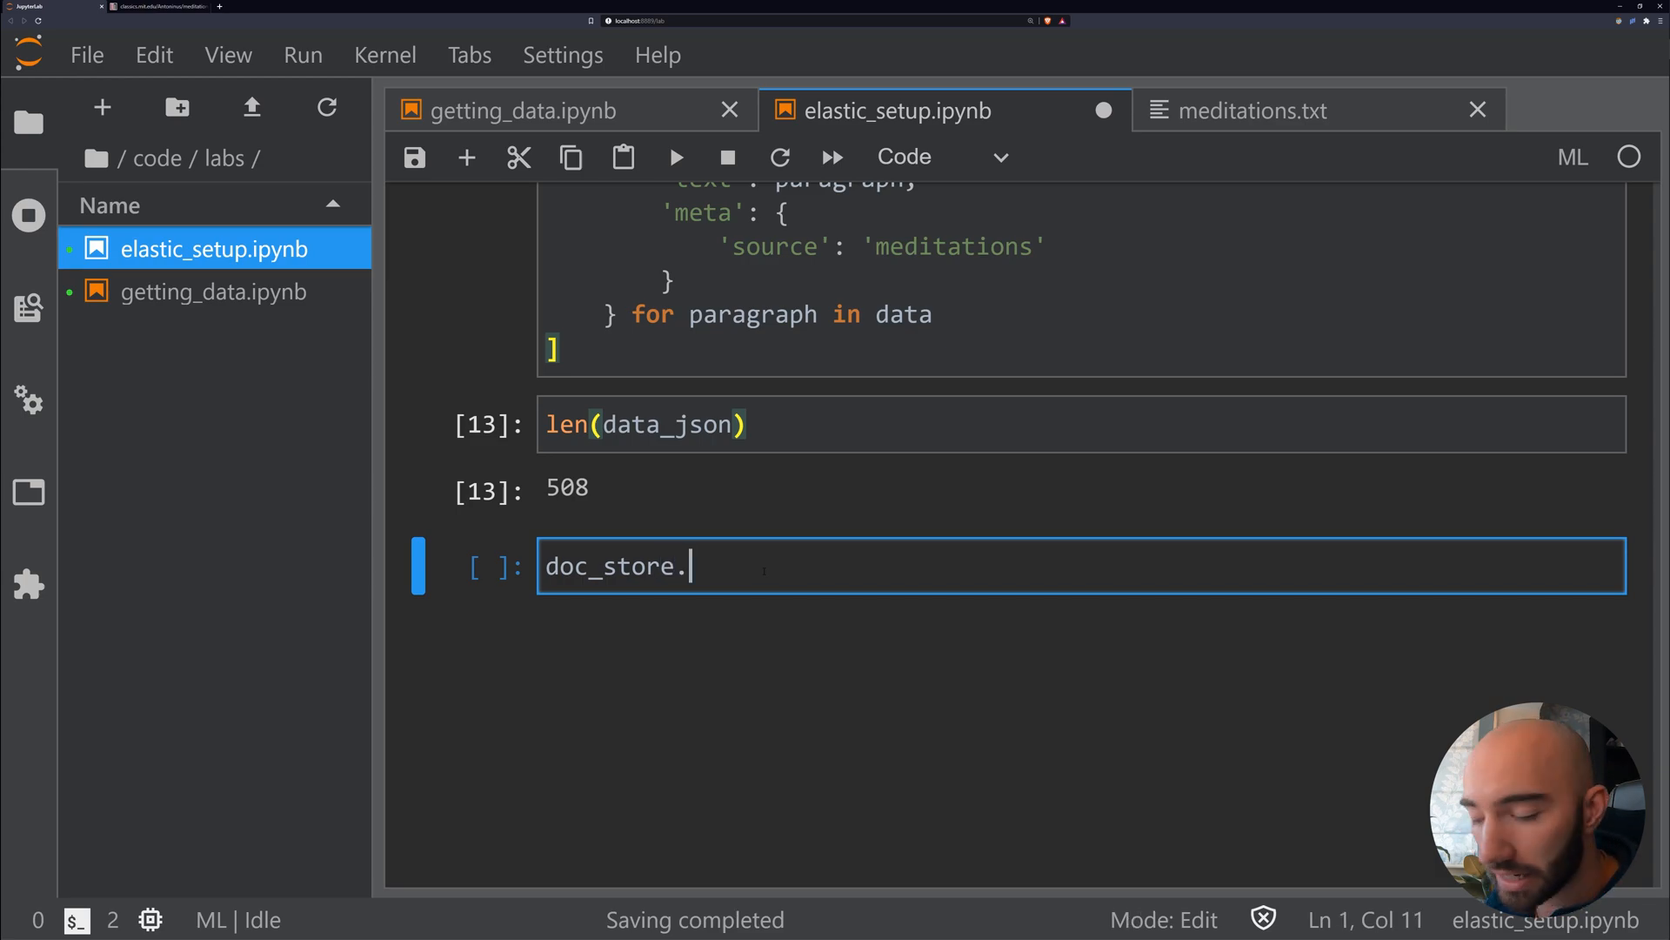
{"action": "type", "text": "write_"}
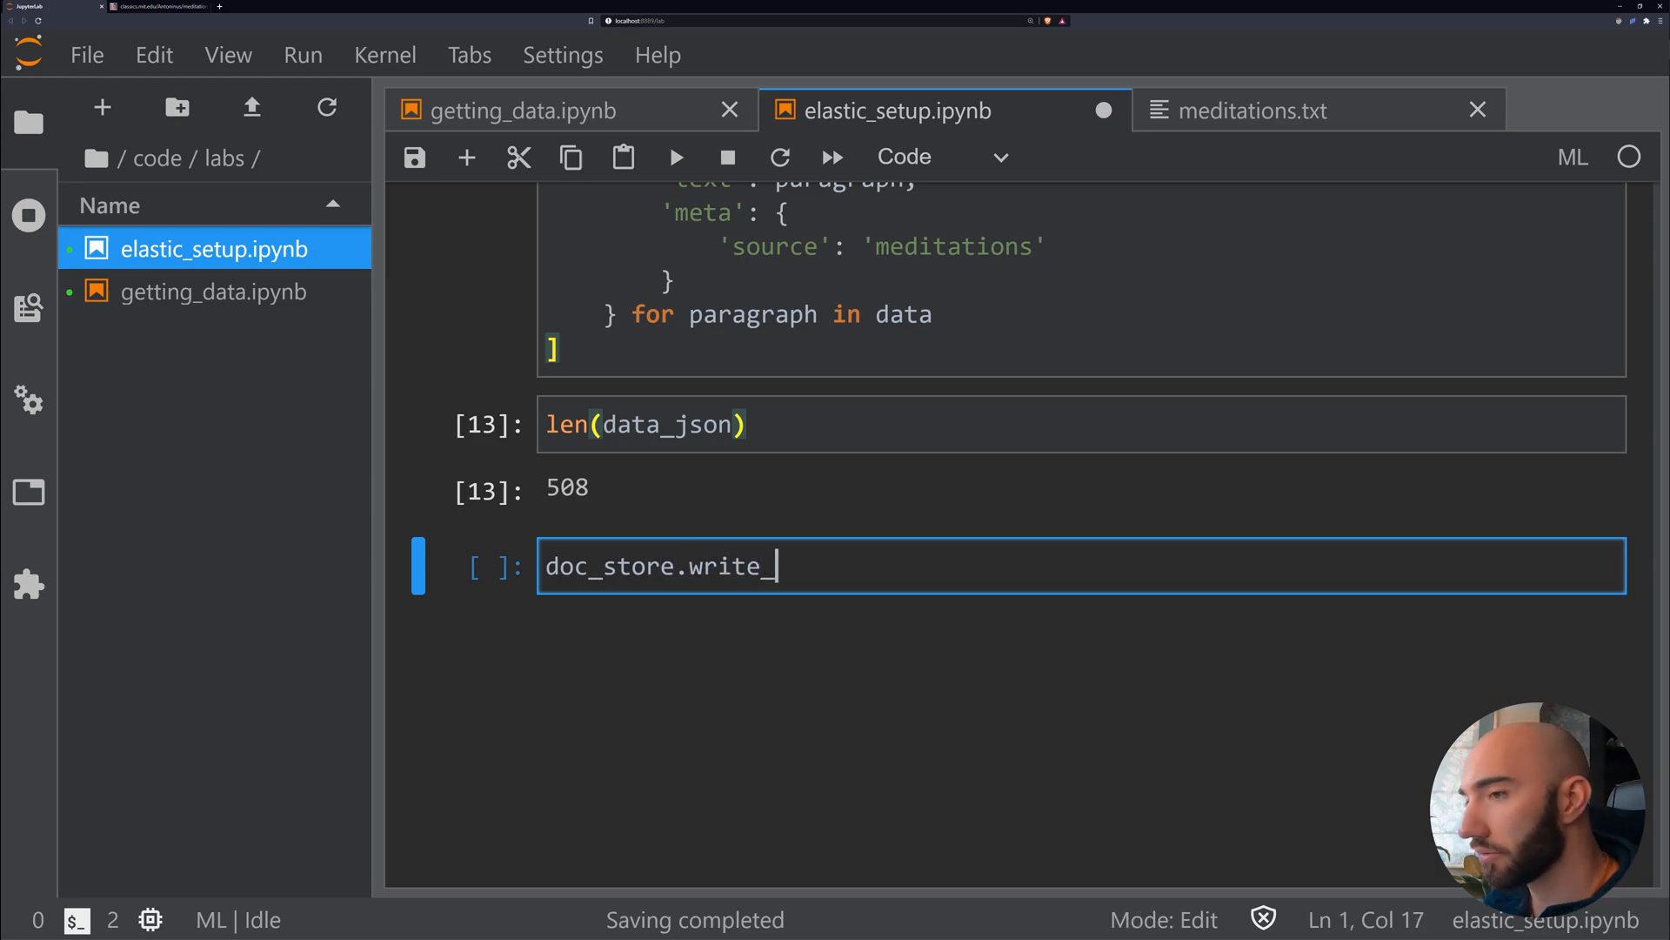
{"action": "type", "text": "documents"}
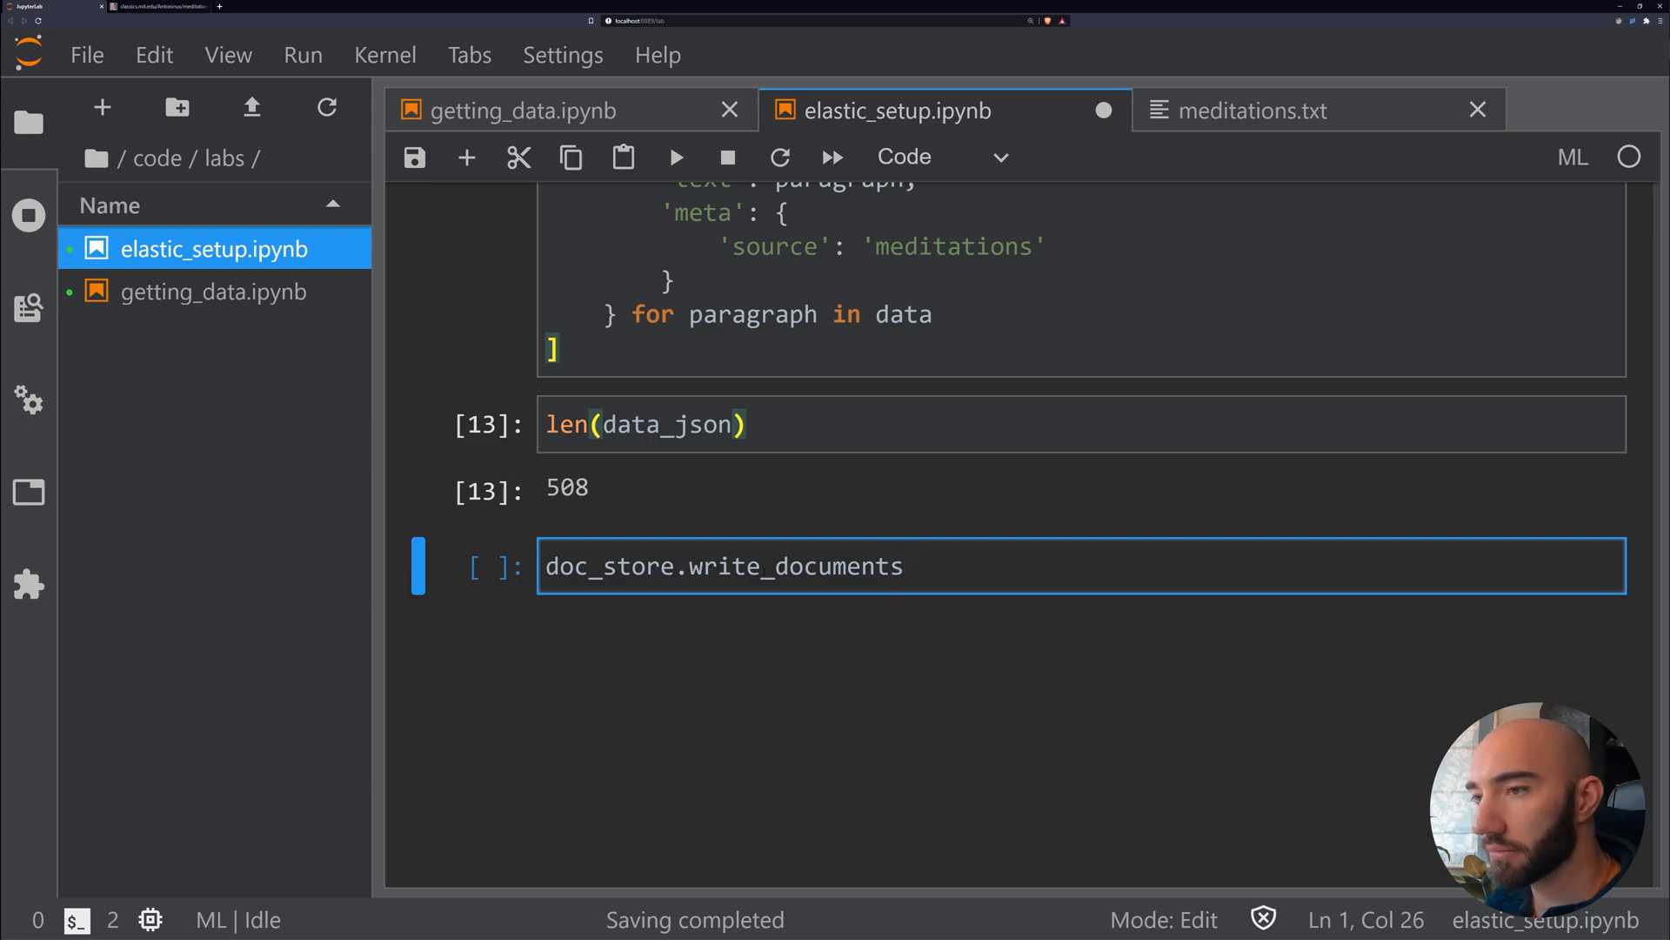
{"action": "type", "text": "(dat"}
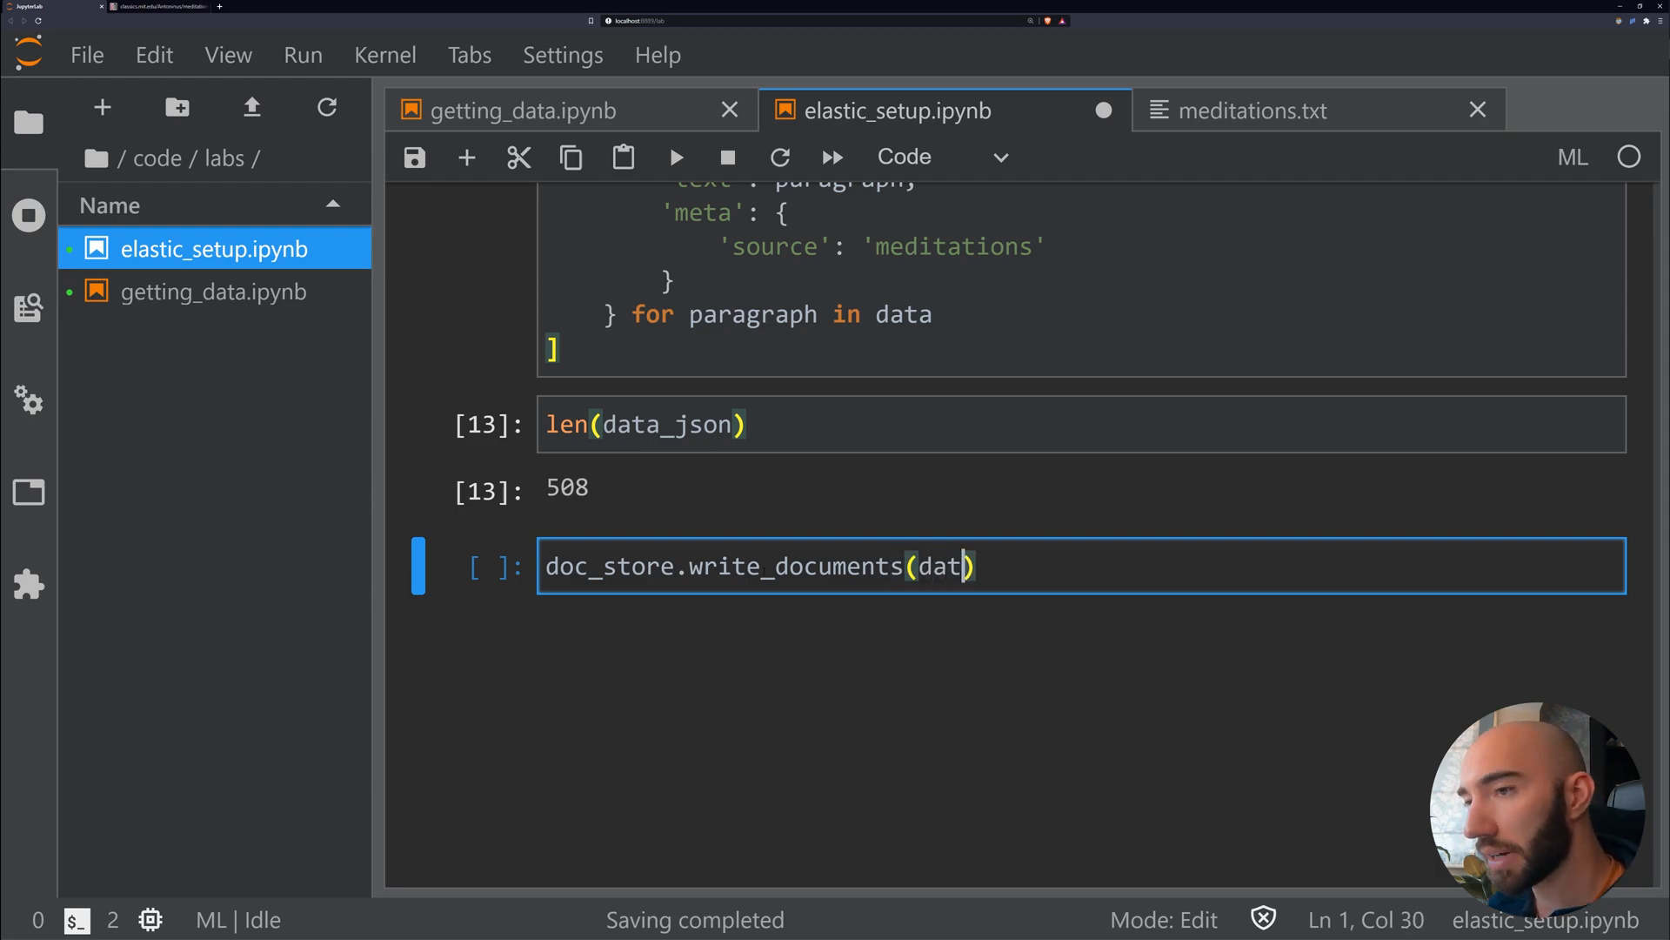
{"action": "type", "text": "_json"}
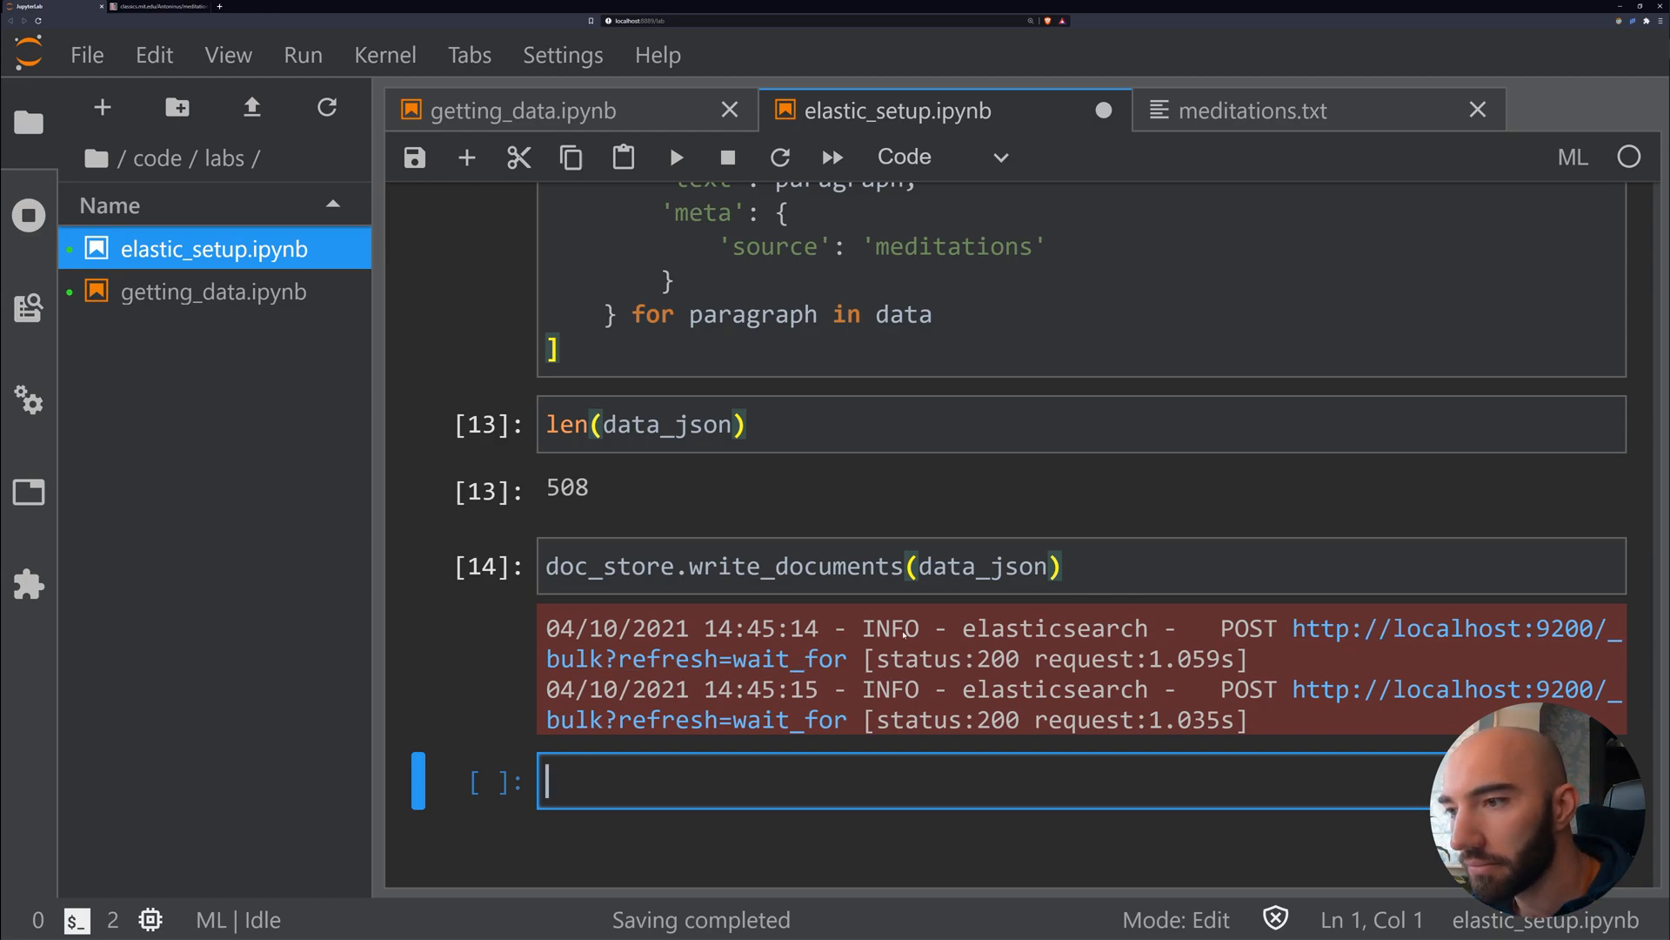
{"action": "double_click", "coordinate": [1242, 628]}
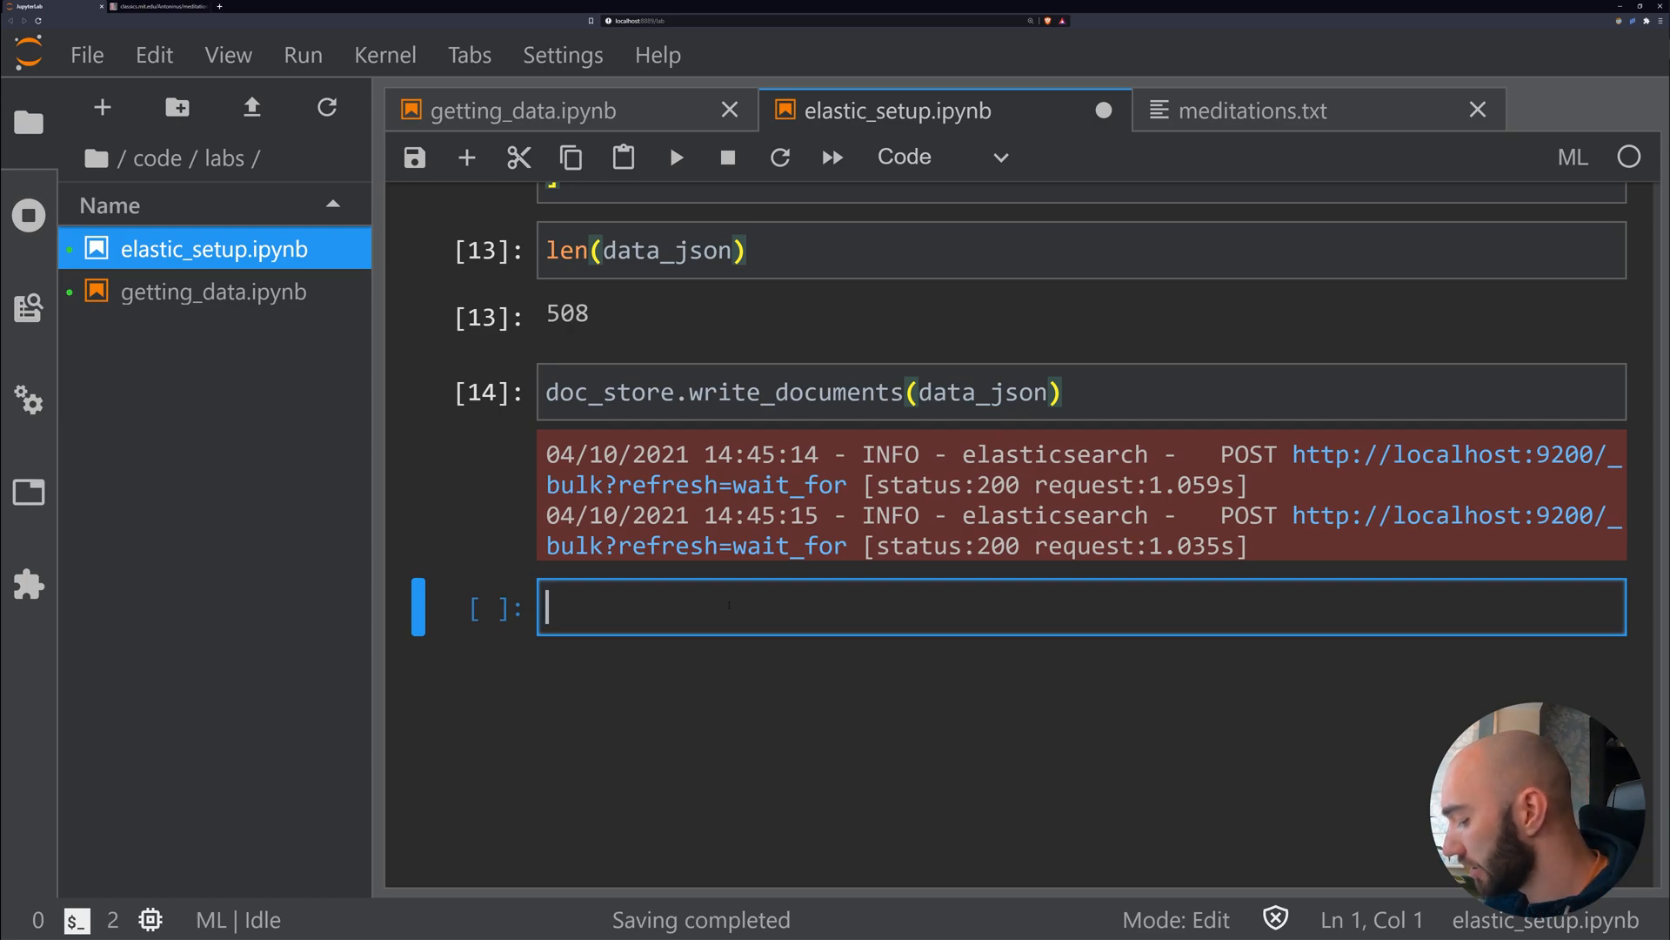
{"action": "type", "text": "requests"}
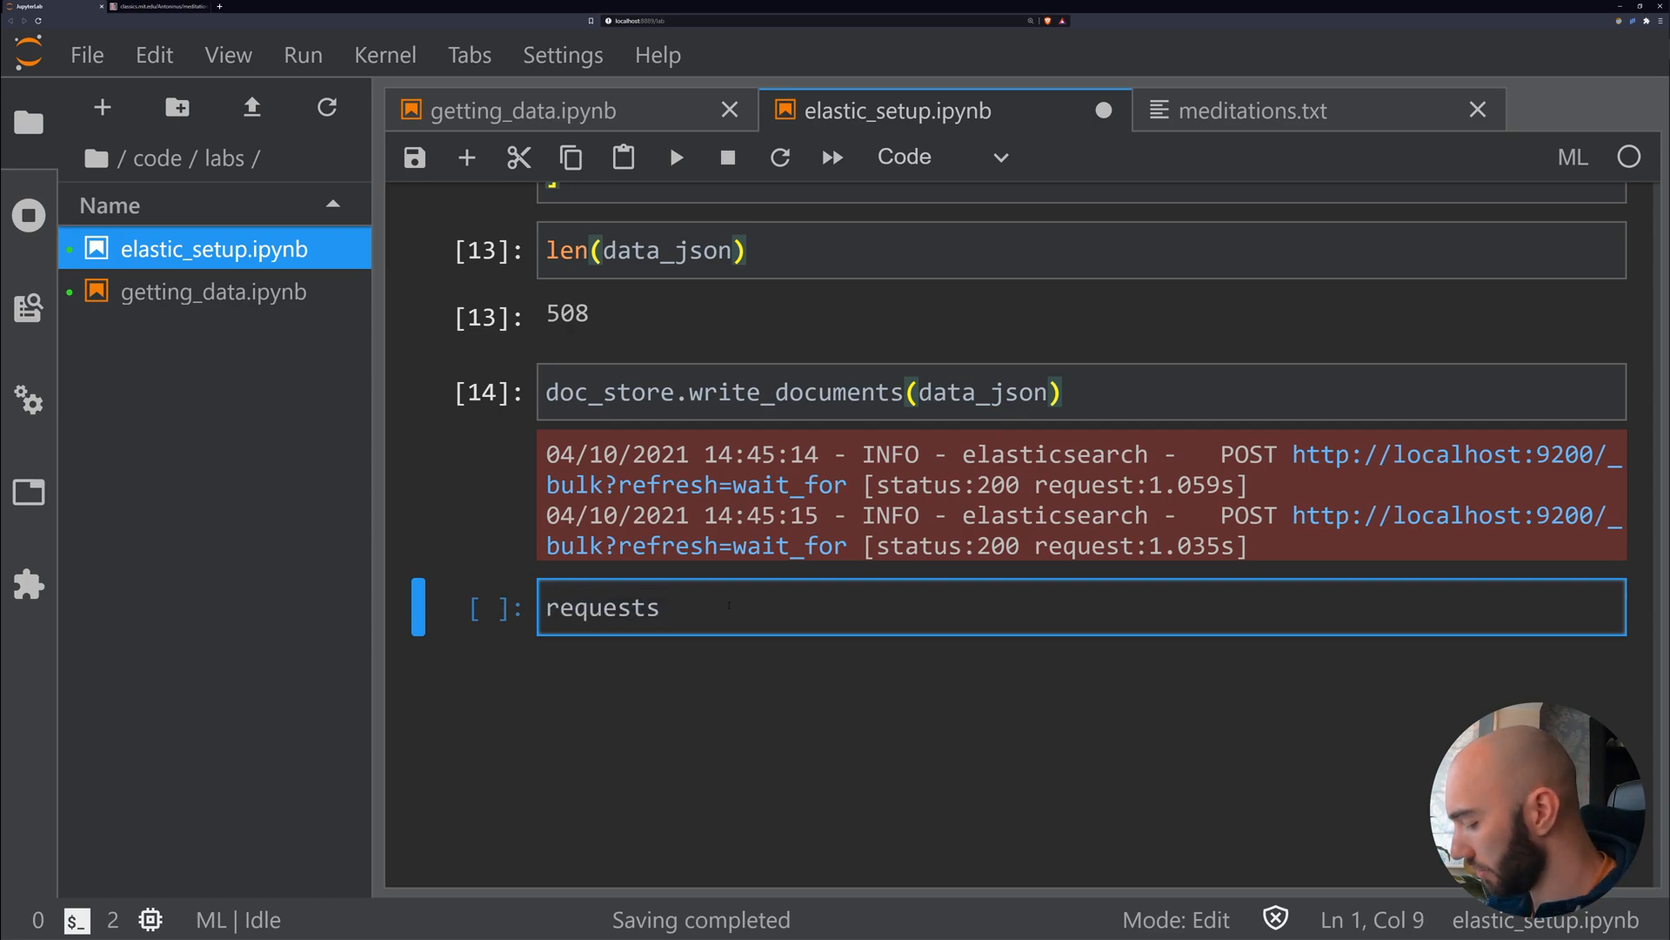
{"action": "type", "text": ".get()"}
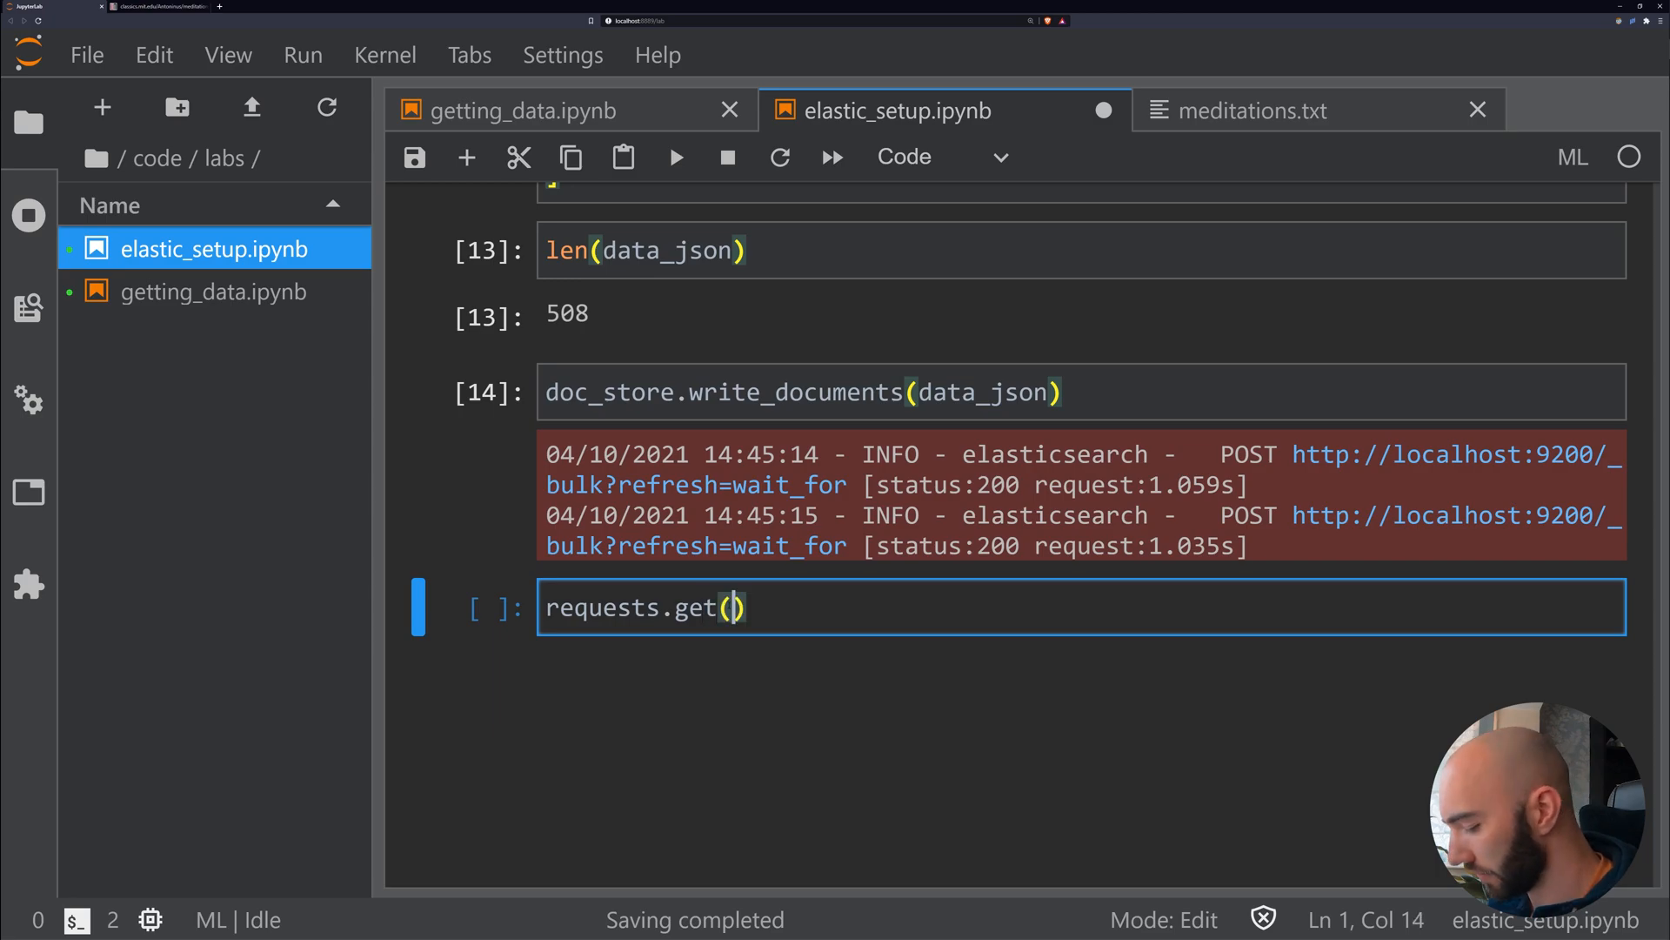
{"action": "type", "text": "'http"}
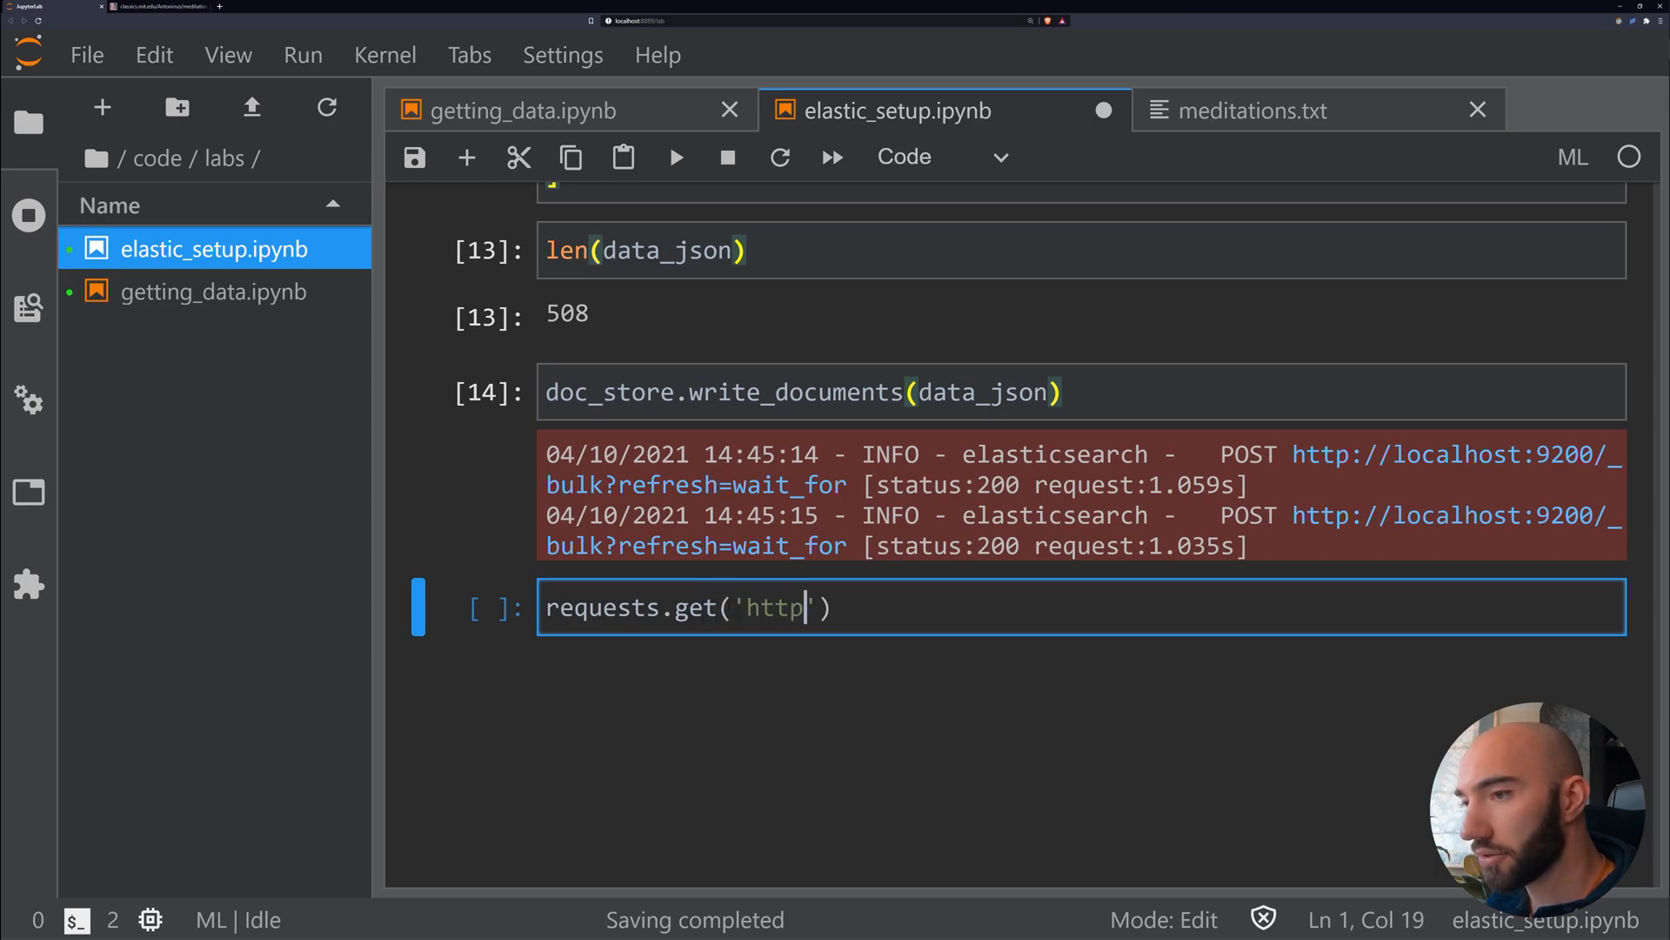
{"action": "type", "text": ":"}
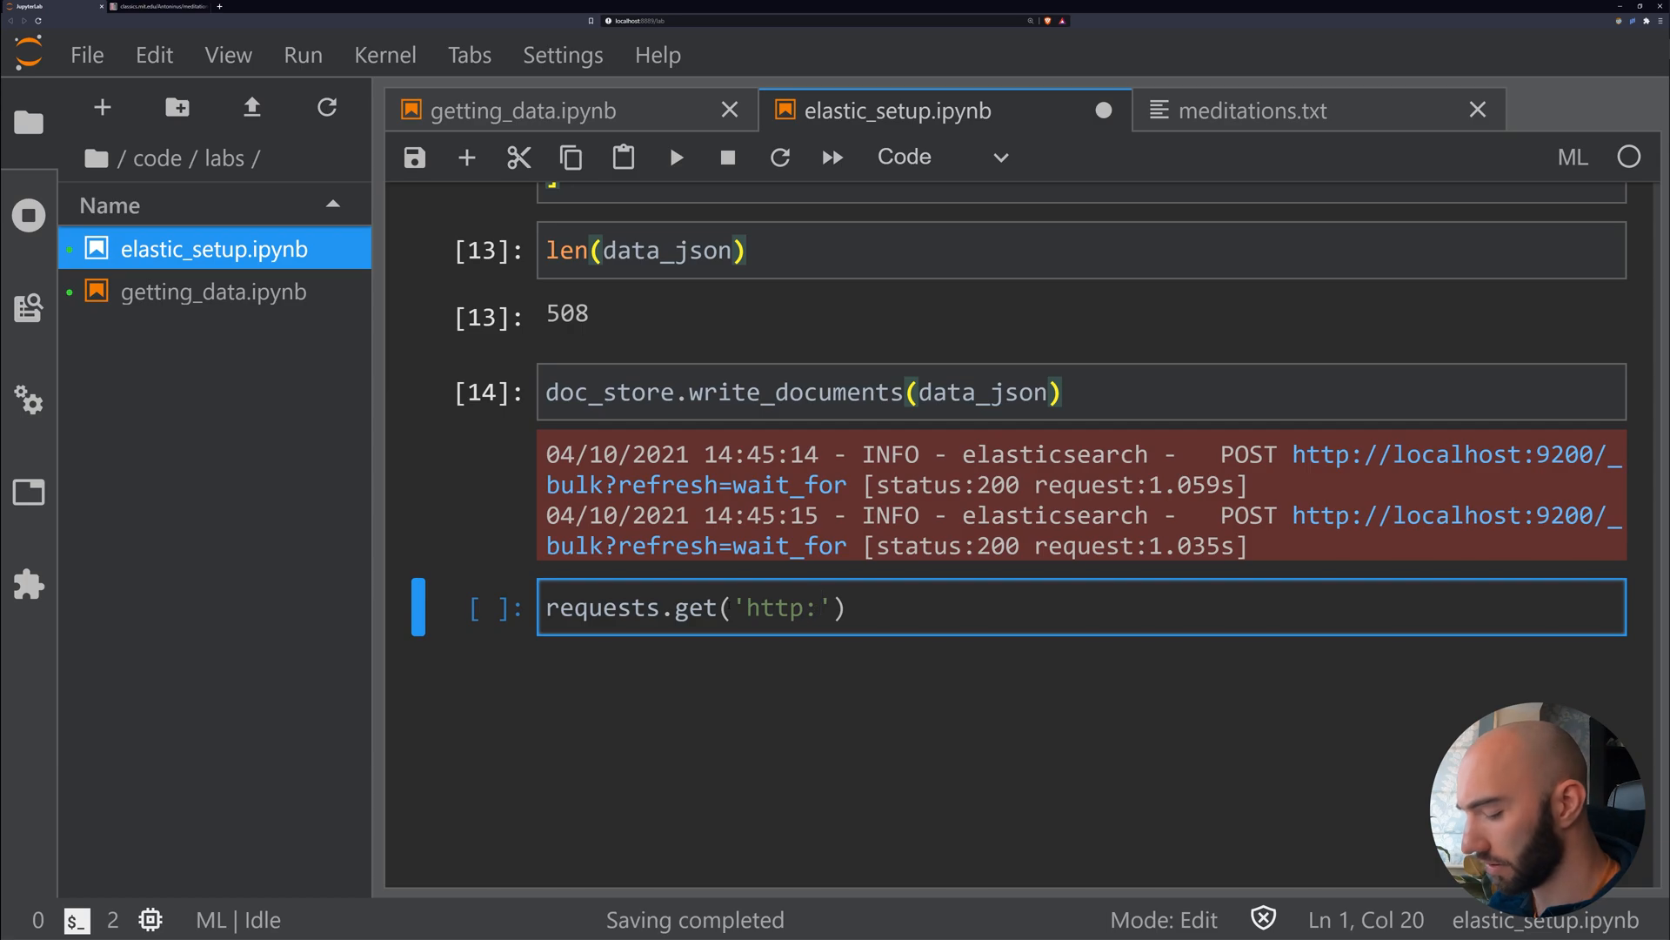
{"action": "type", "text": "//local"}
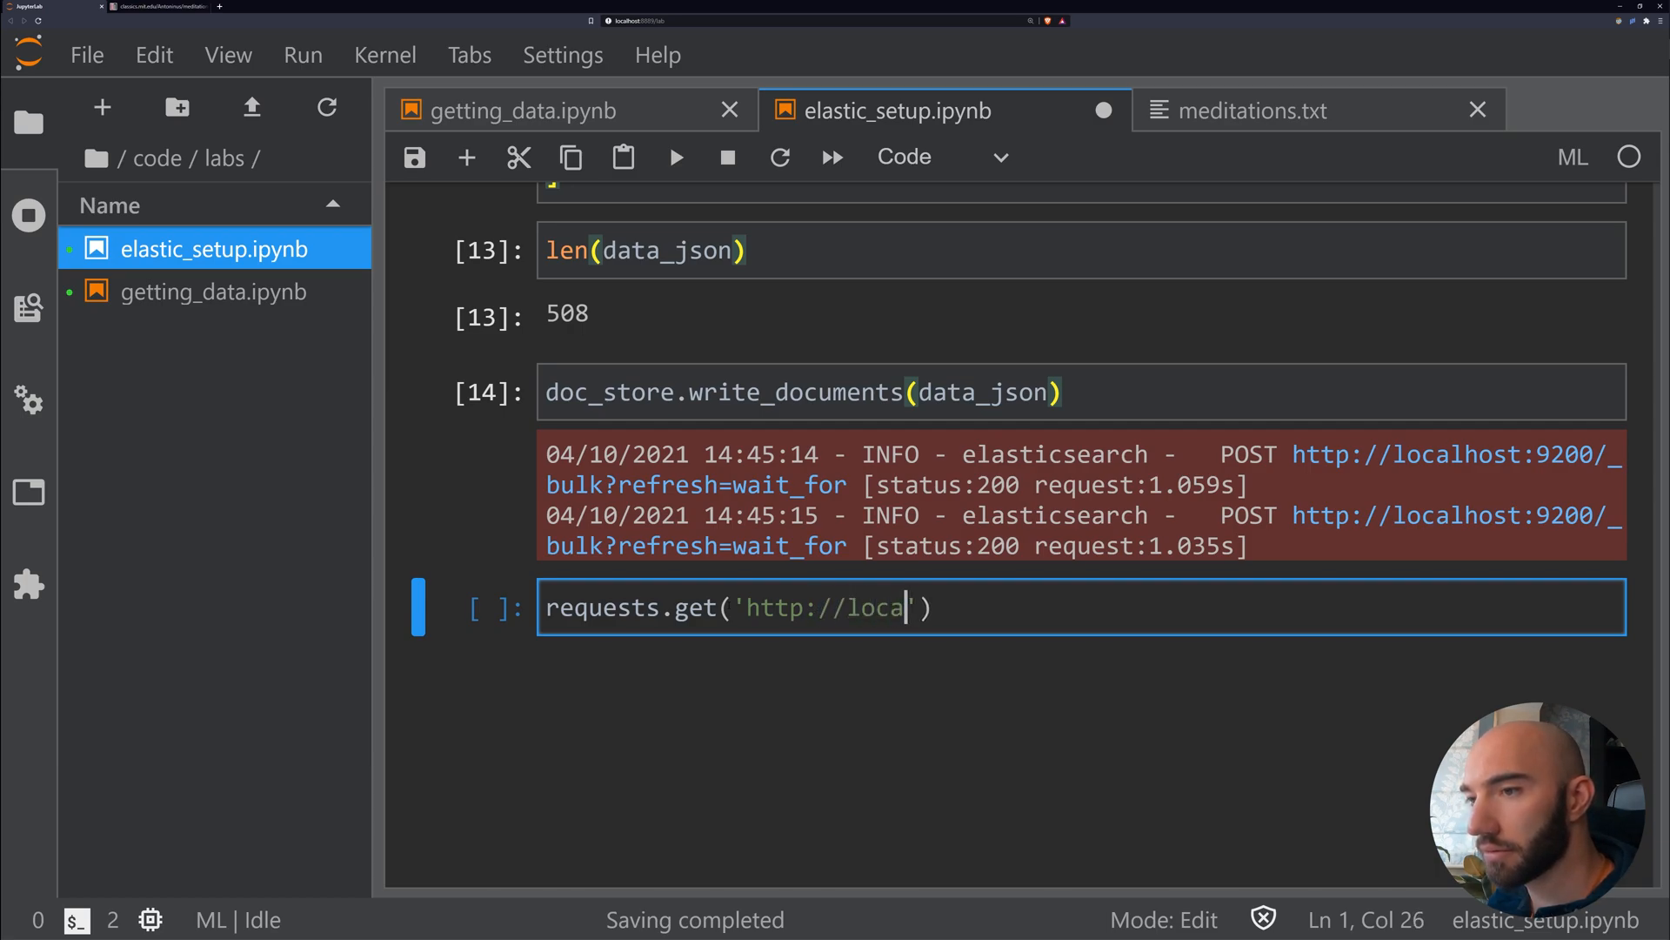
{"action": "type", "text": "lhost:9"}
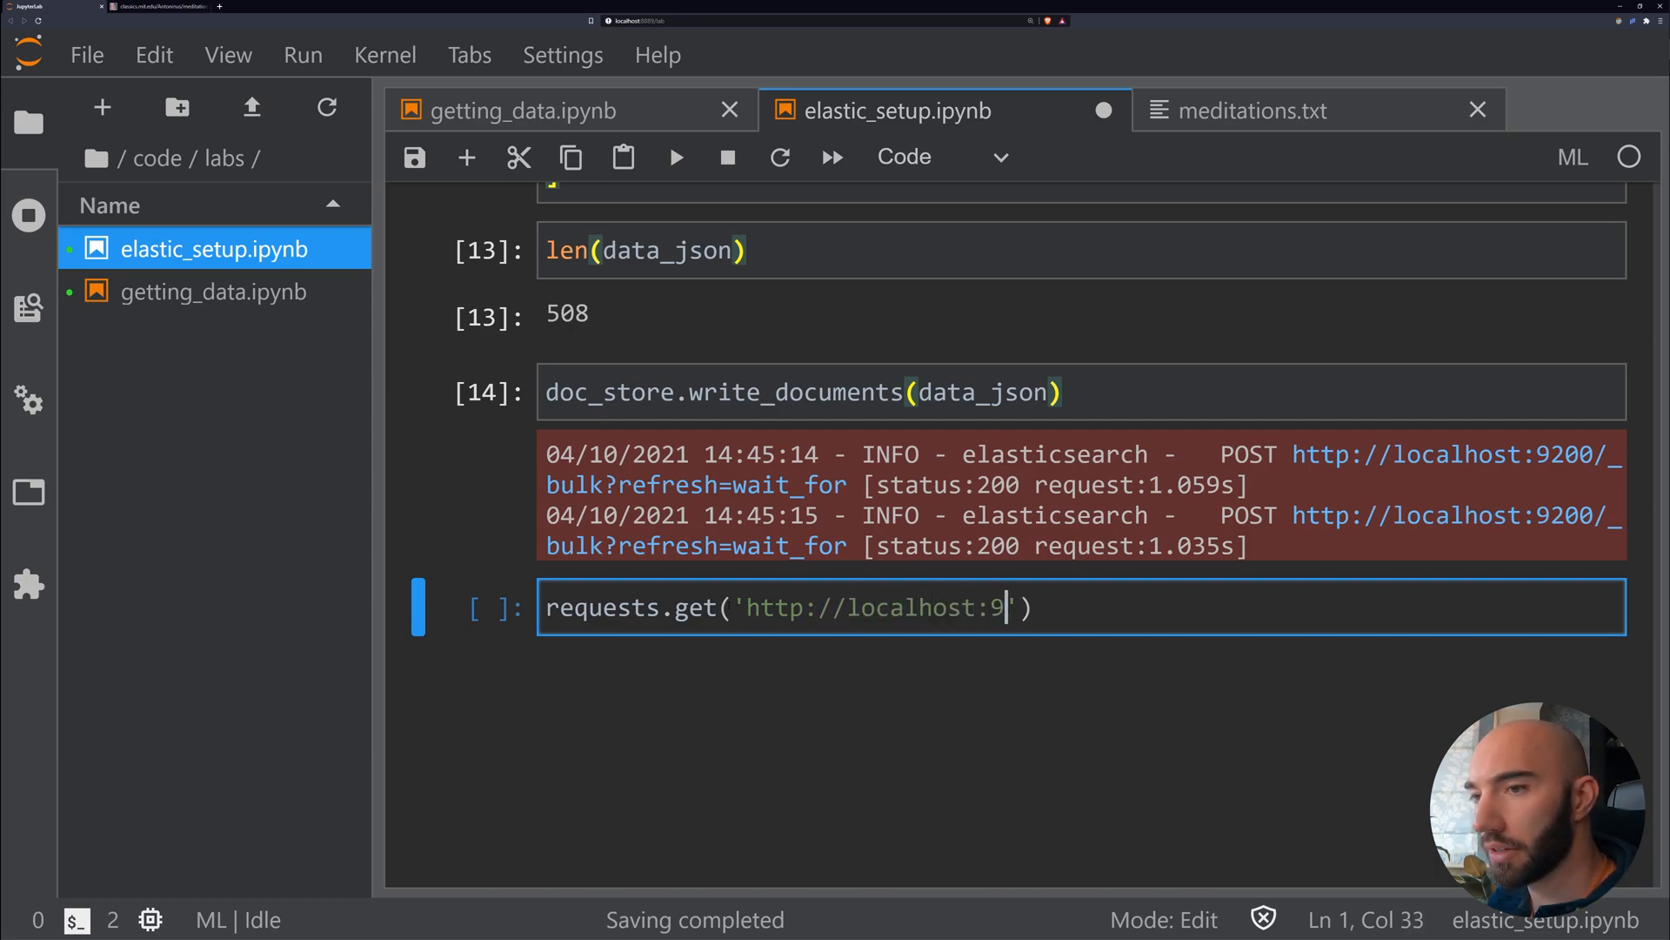
{"action": "type", "text": "00/"}
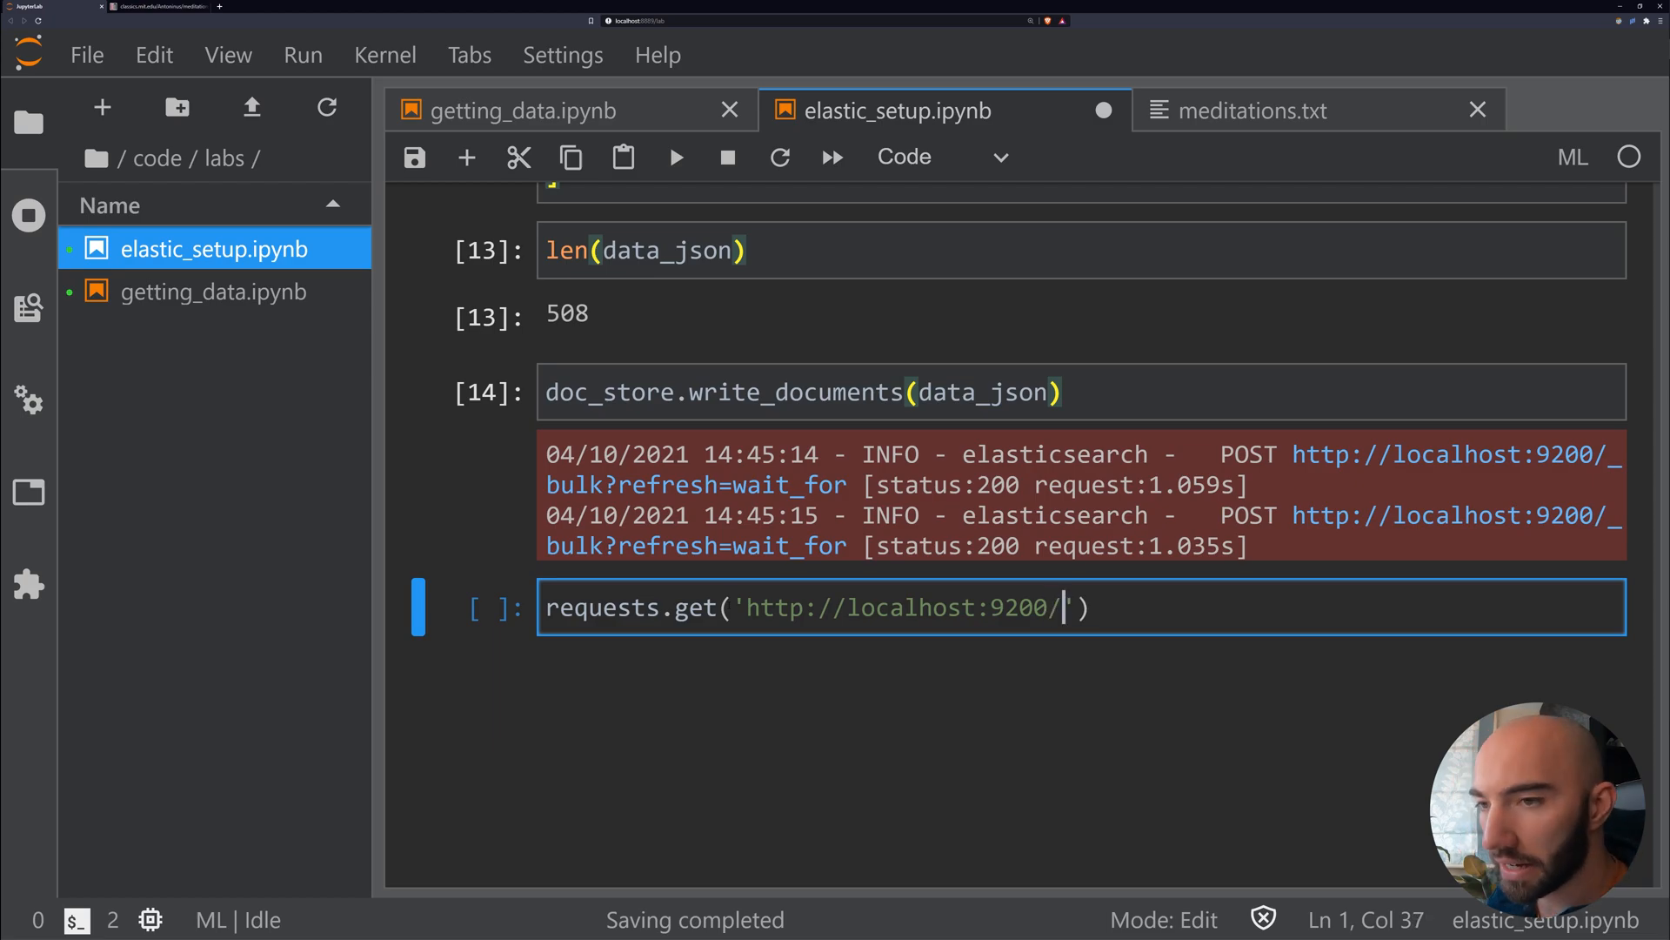
{"action": "type", "text": "aurel"}
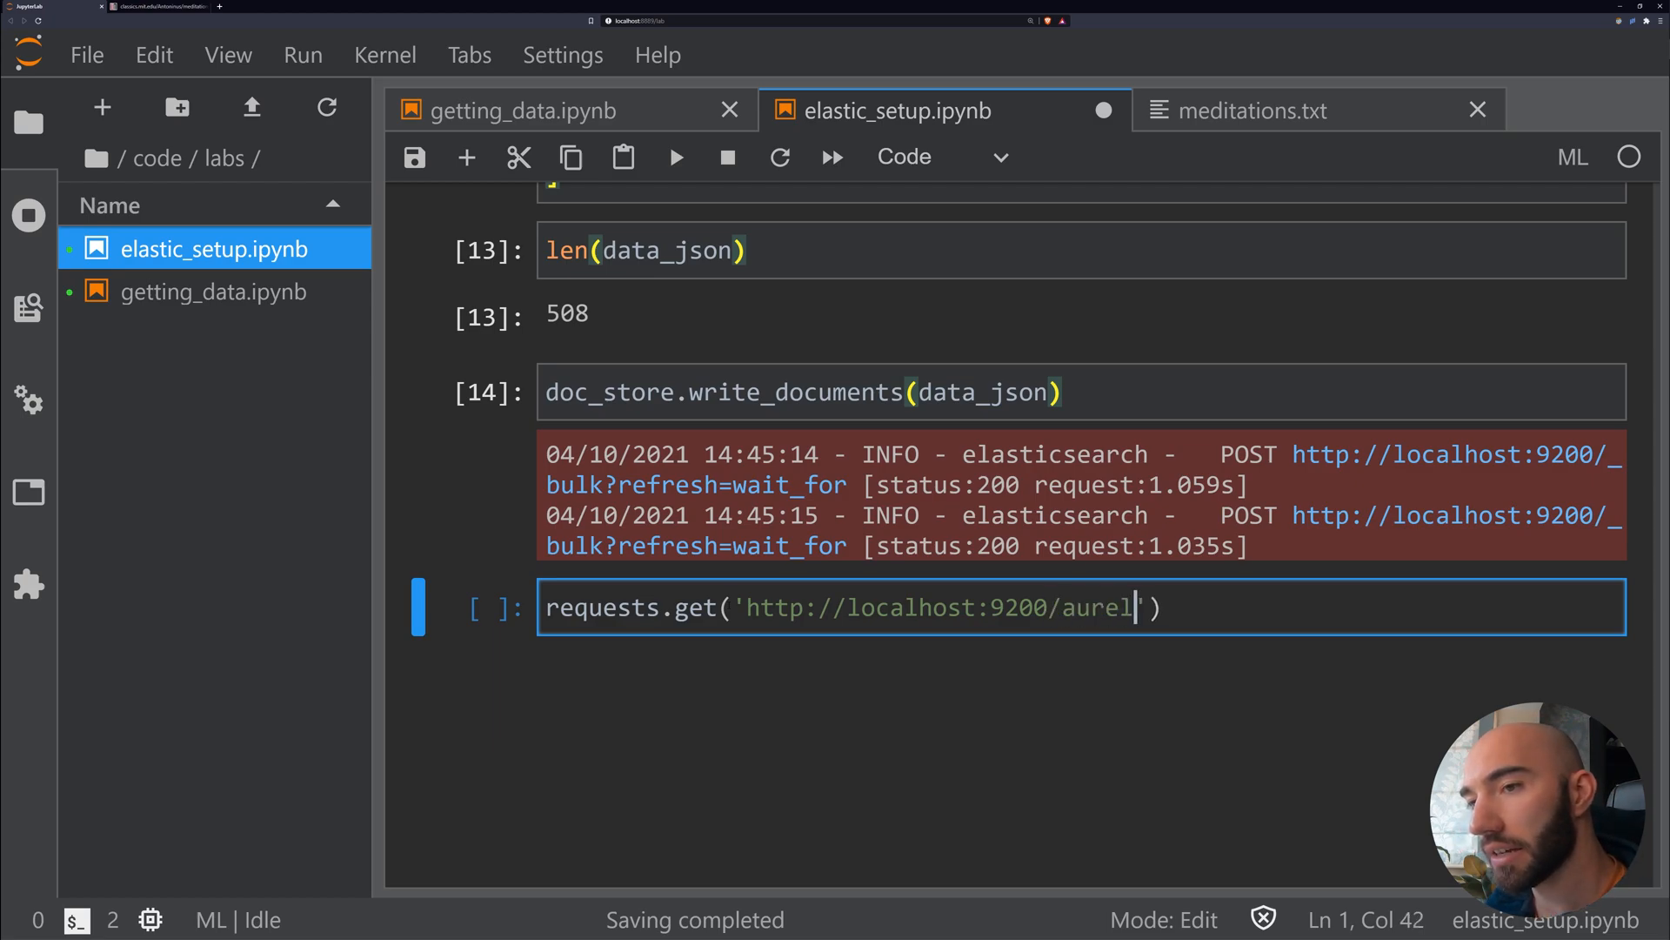
{"action": "type", "text": "ius"}
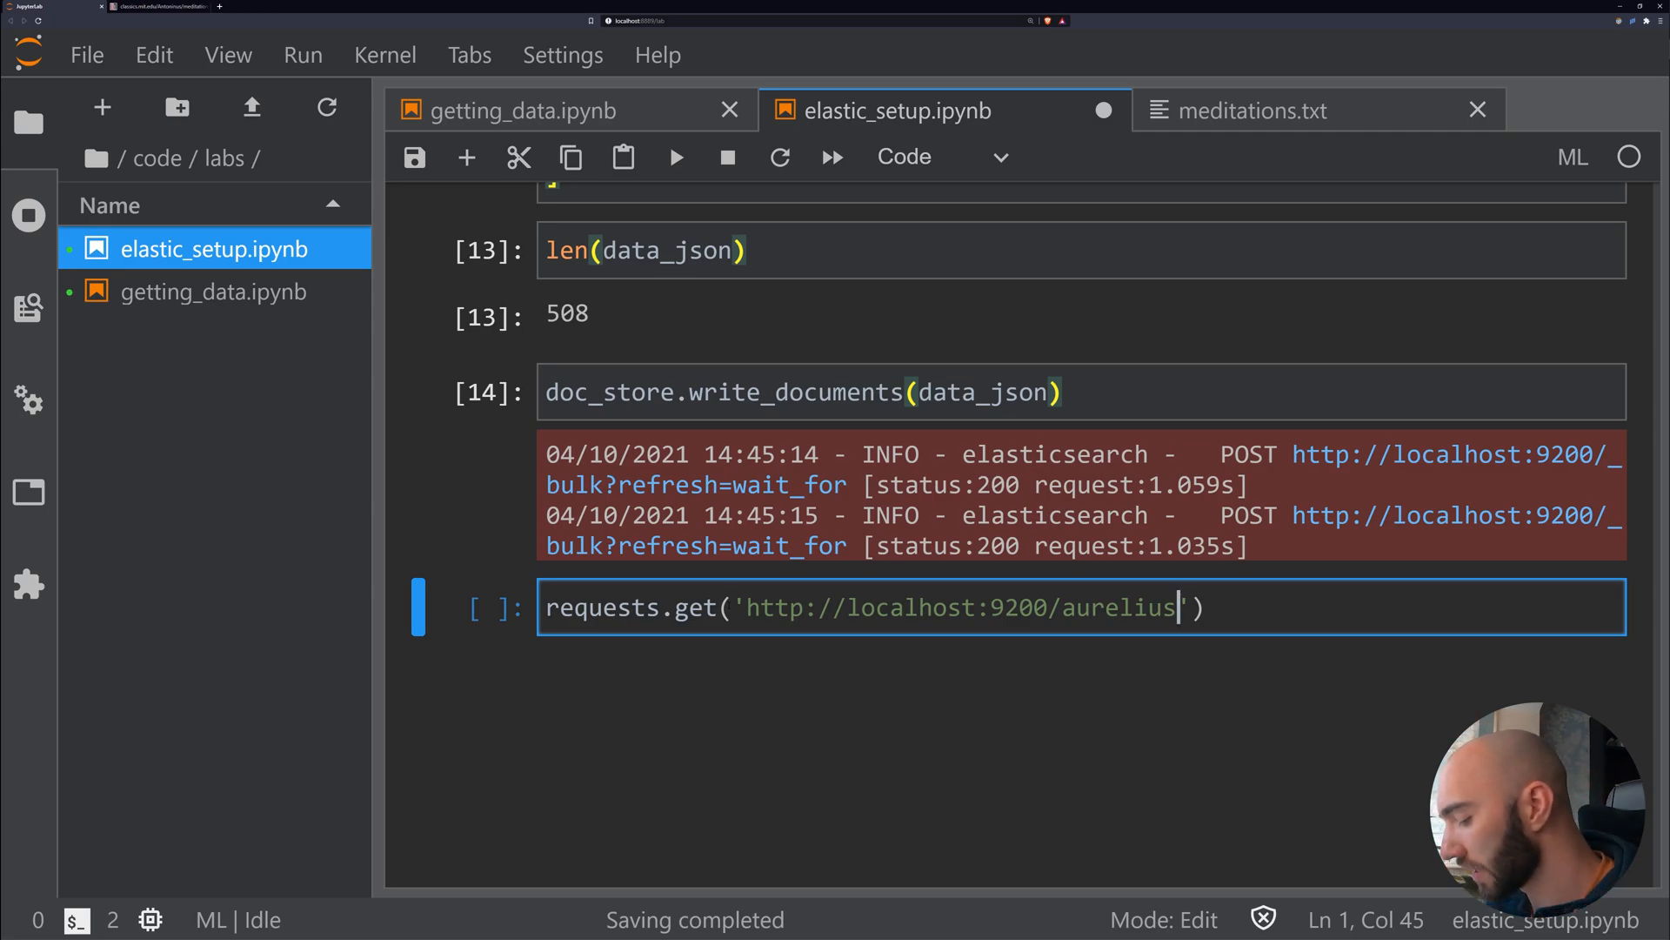
{"action": "type", "text": "/_count"}
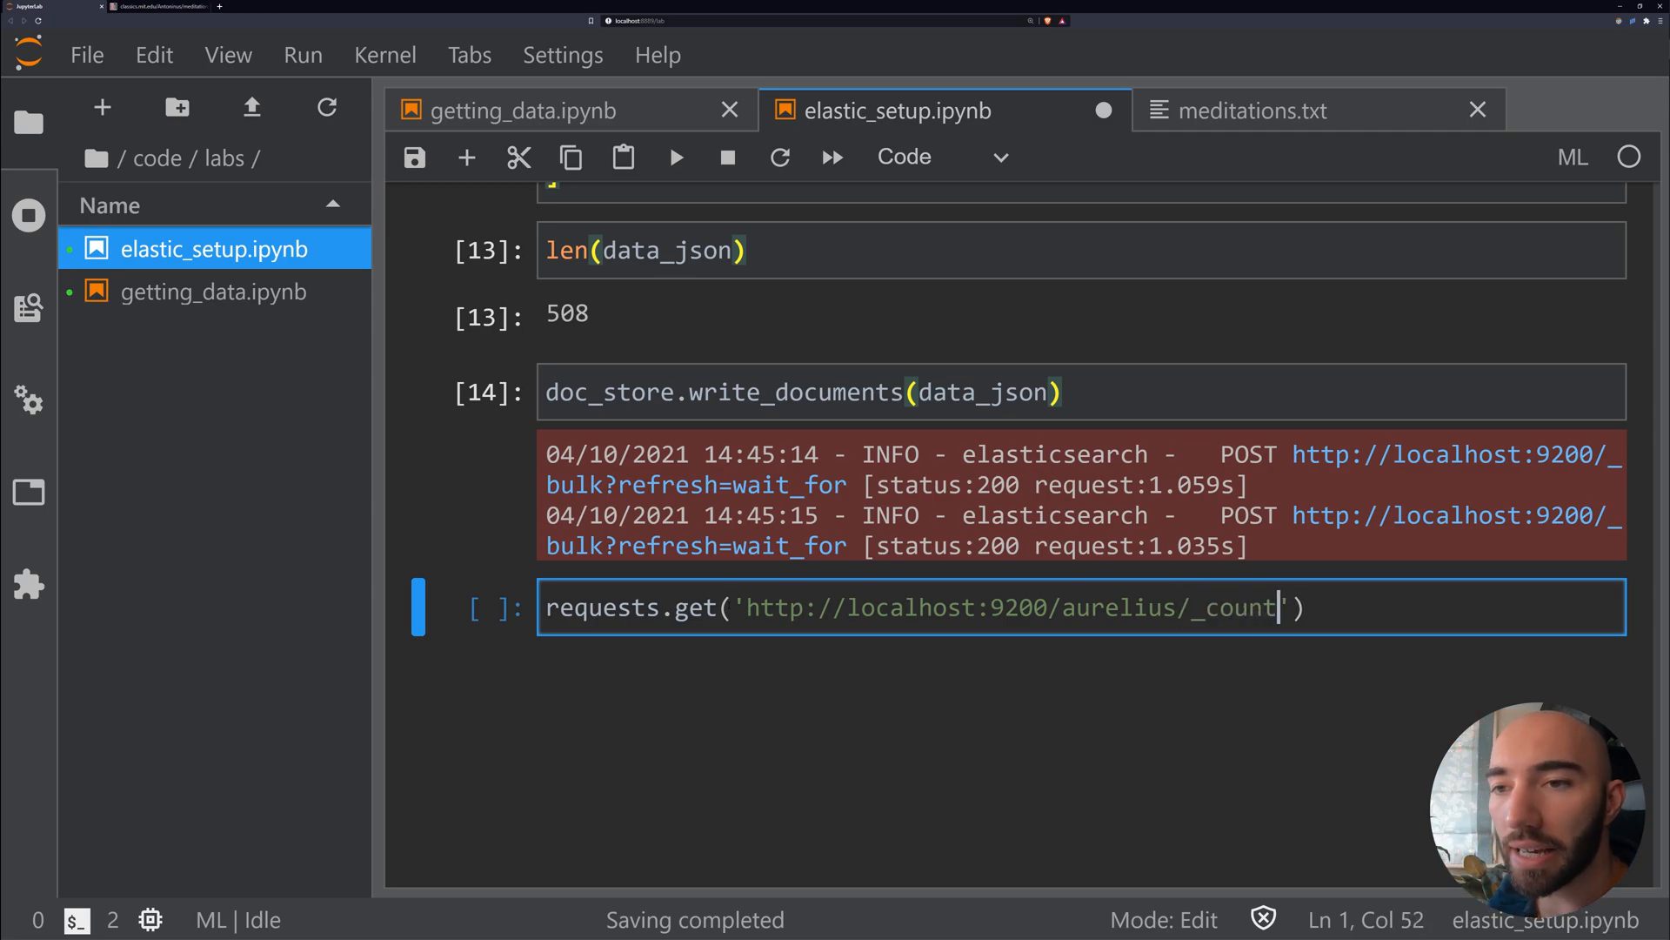
{"action": "type", "text": "."}
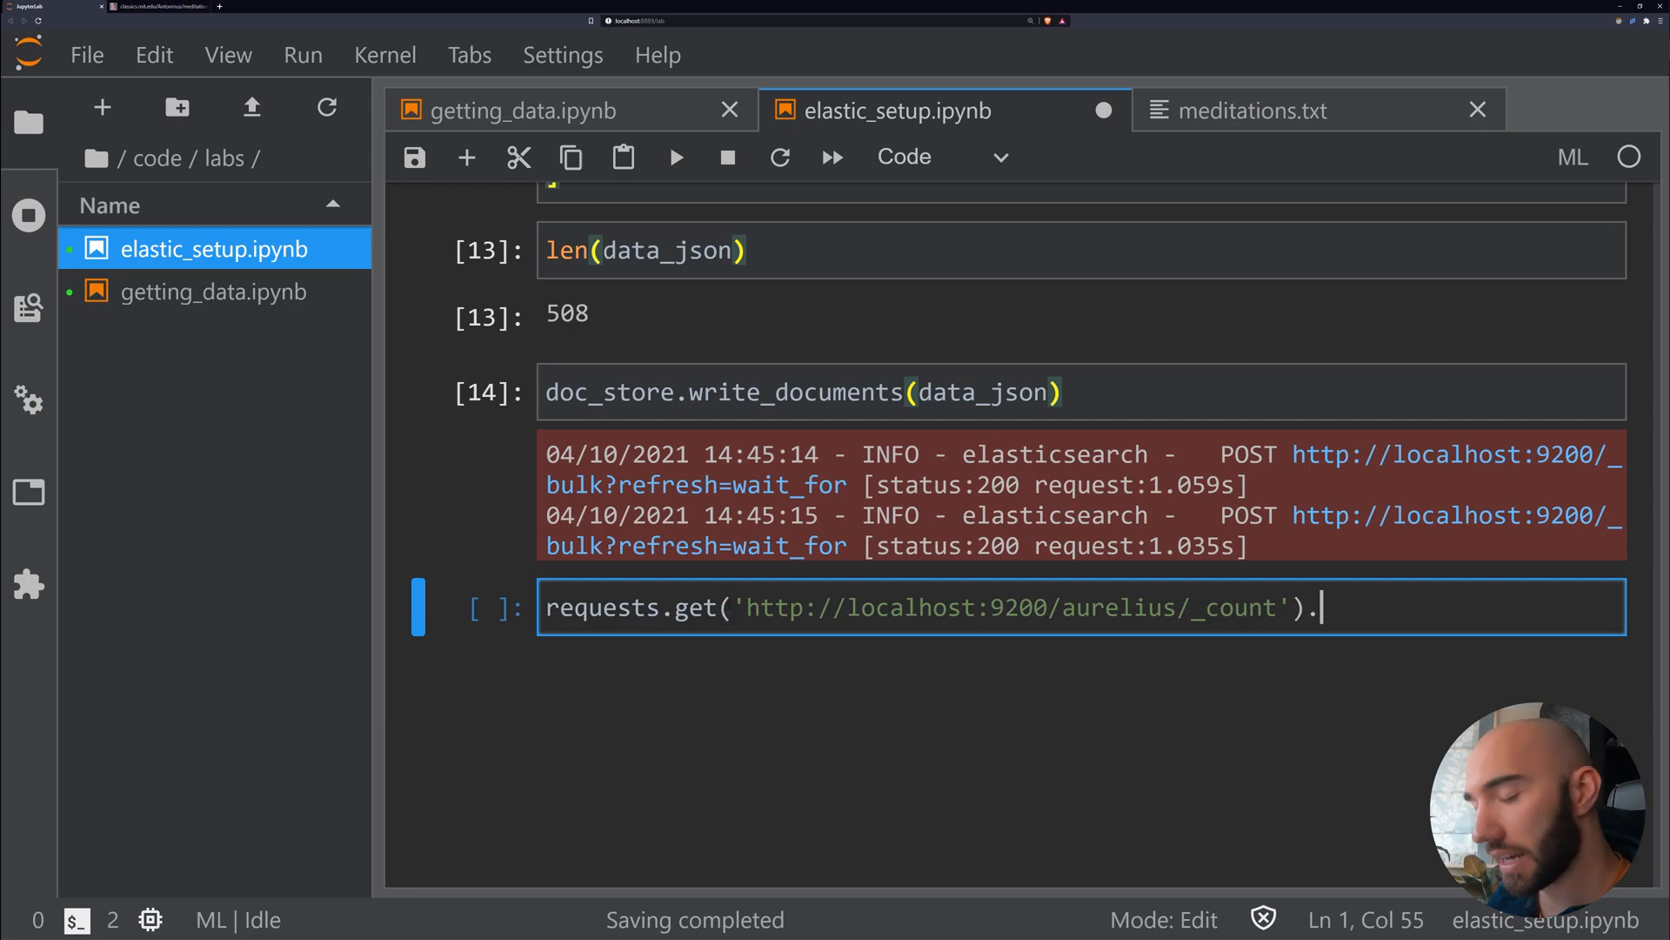
{"action": "type", "text": "json()"}
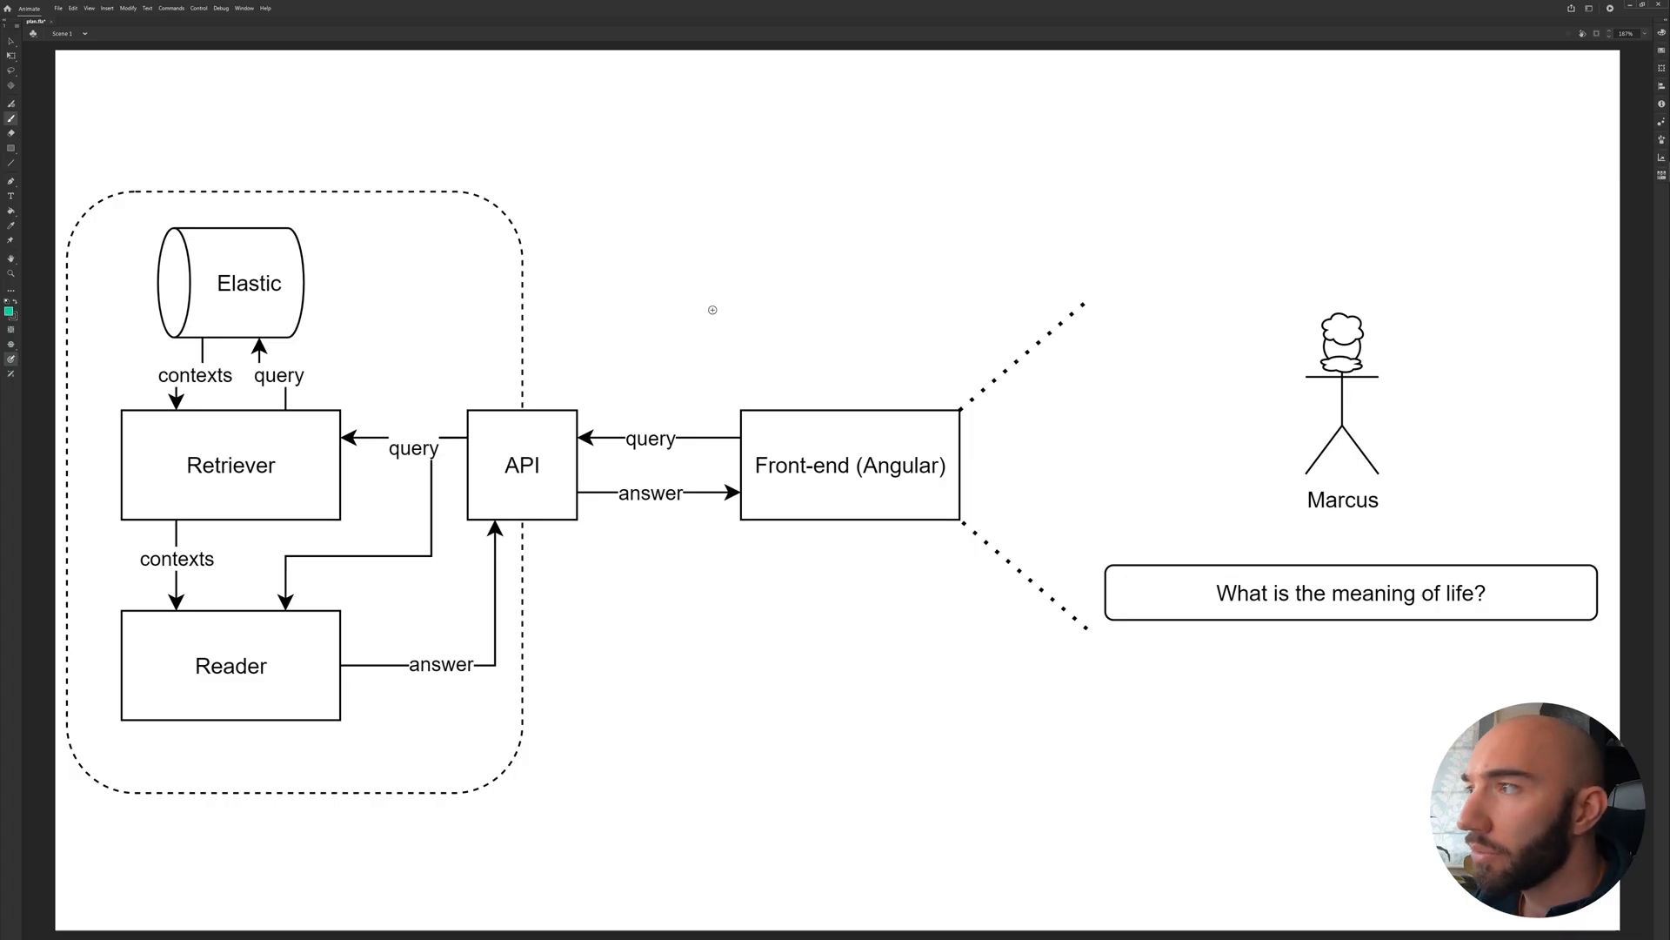
{"action": "mouse_move", "coordinate": [952, 319]}
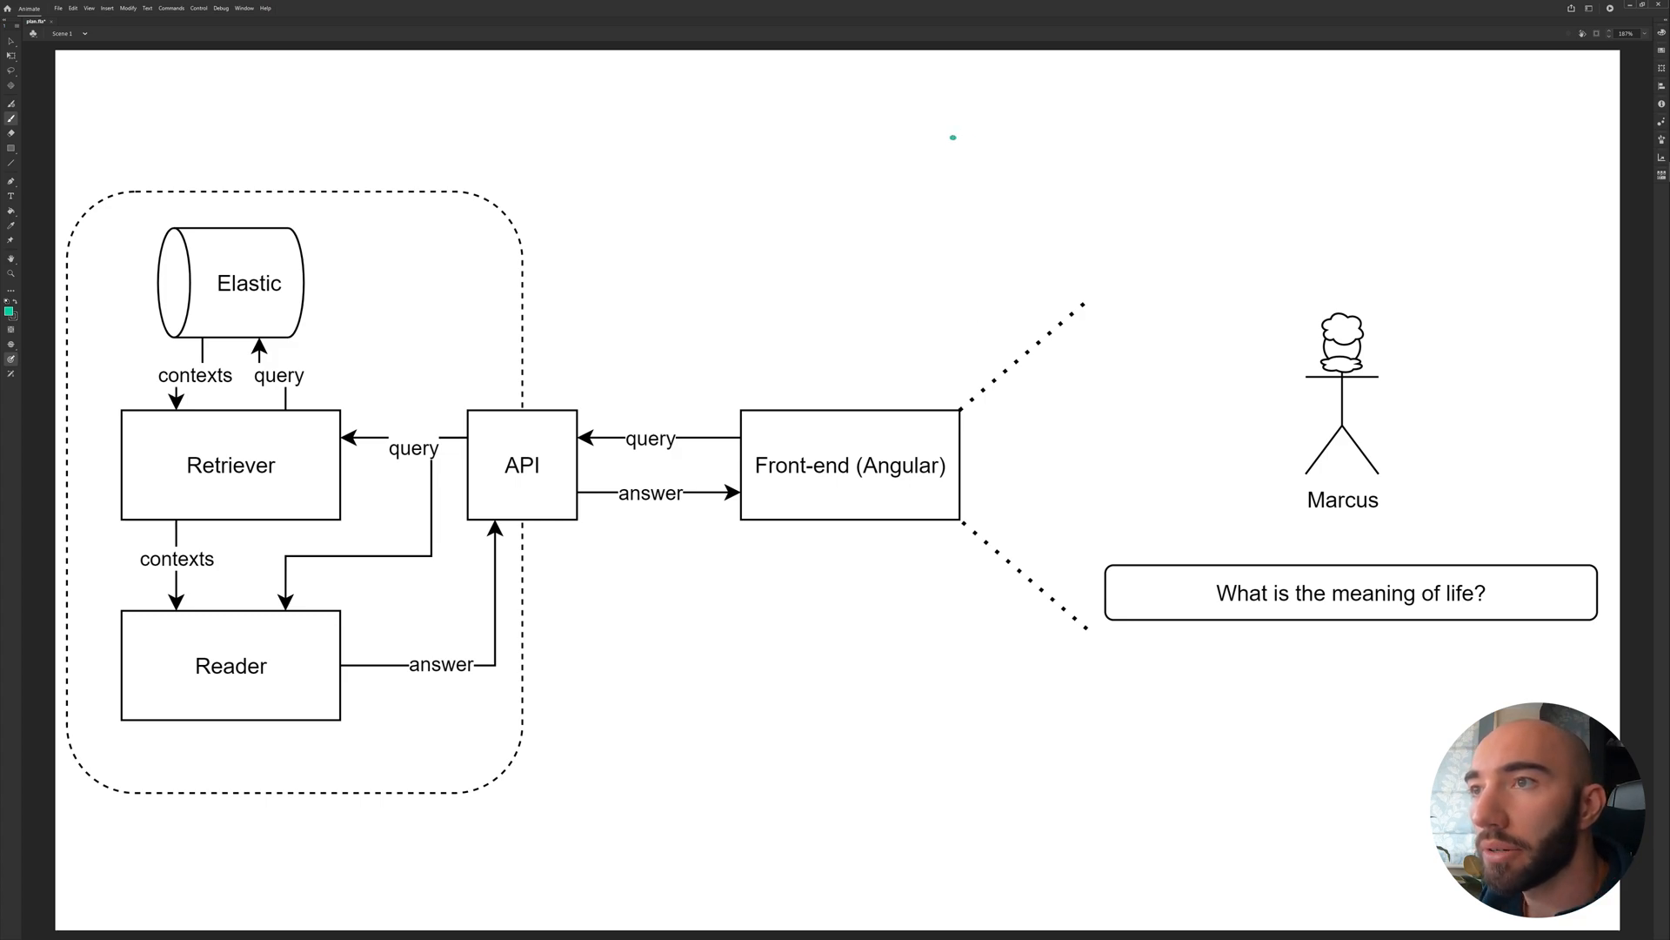
Step: Handwrite '-Meditations' above the diagram, then box and cross out the Elastic database
{"action": "left_click_drag", "start_coordinate": [948, 139], "coordinate": [1081, 139]}
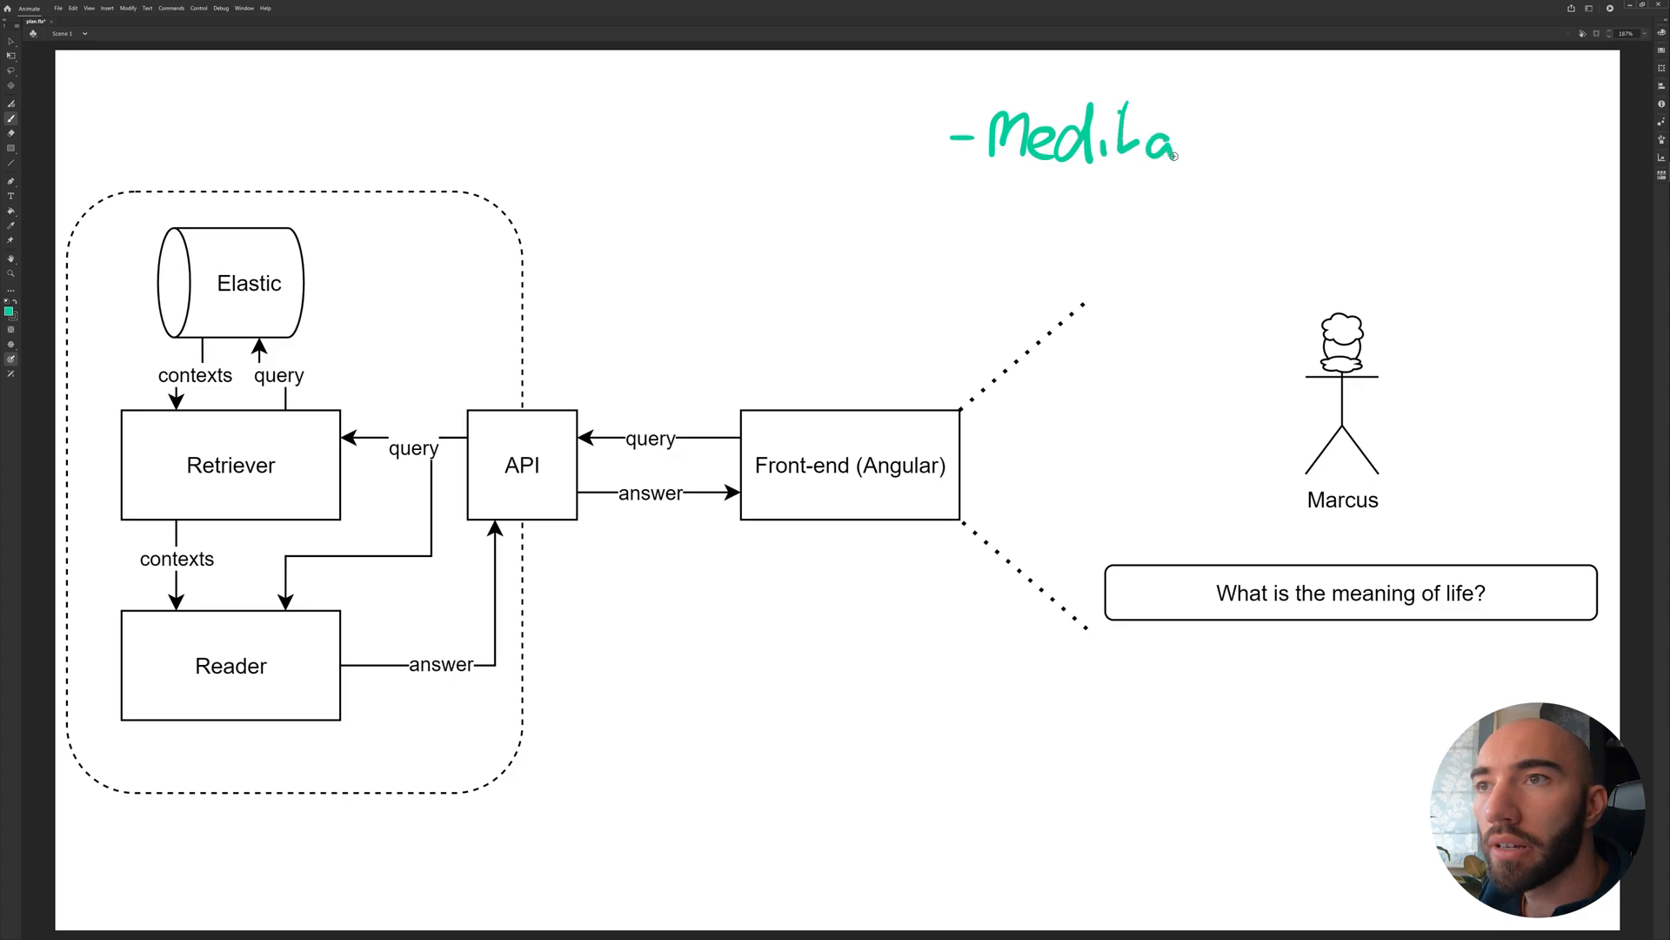
{"action": "left_click_drag", "start_coordinate": [1183, 145], "coordinate": [1321, 134]}
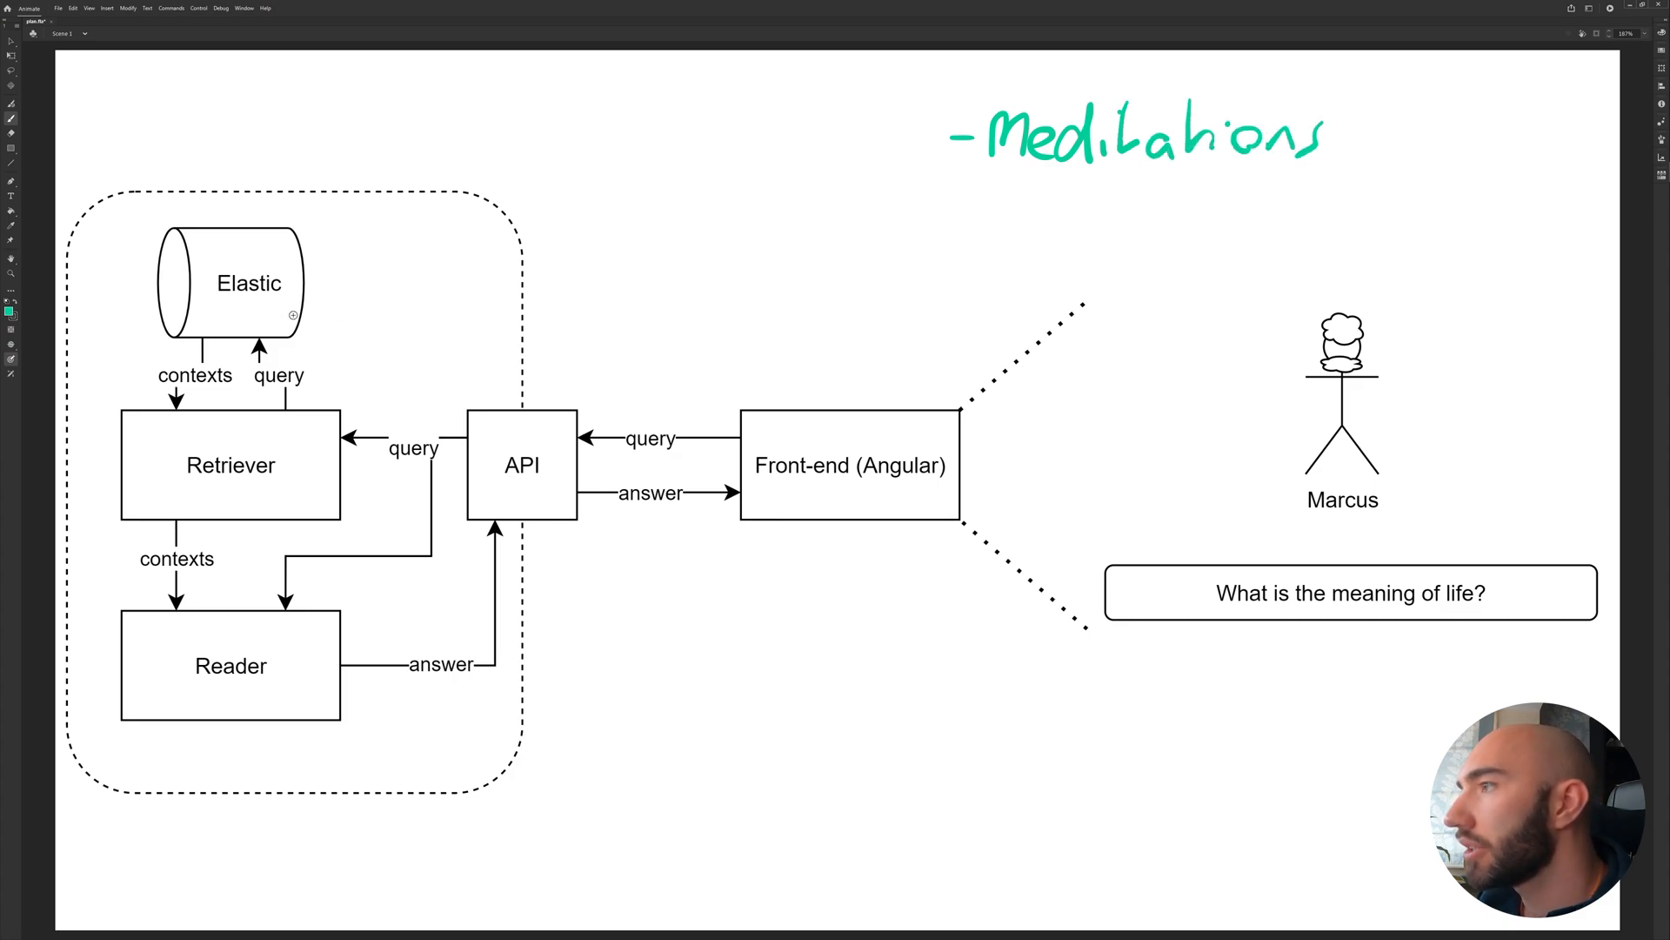
{"action": "left_click_drag", "start_coordinate": [146, 216], "coordinate": [351, 347]}
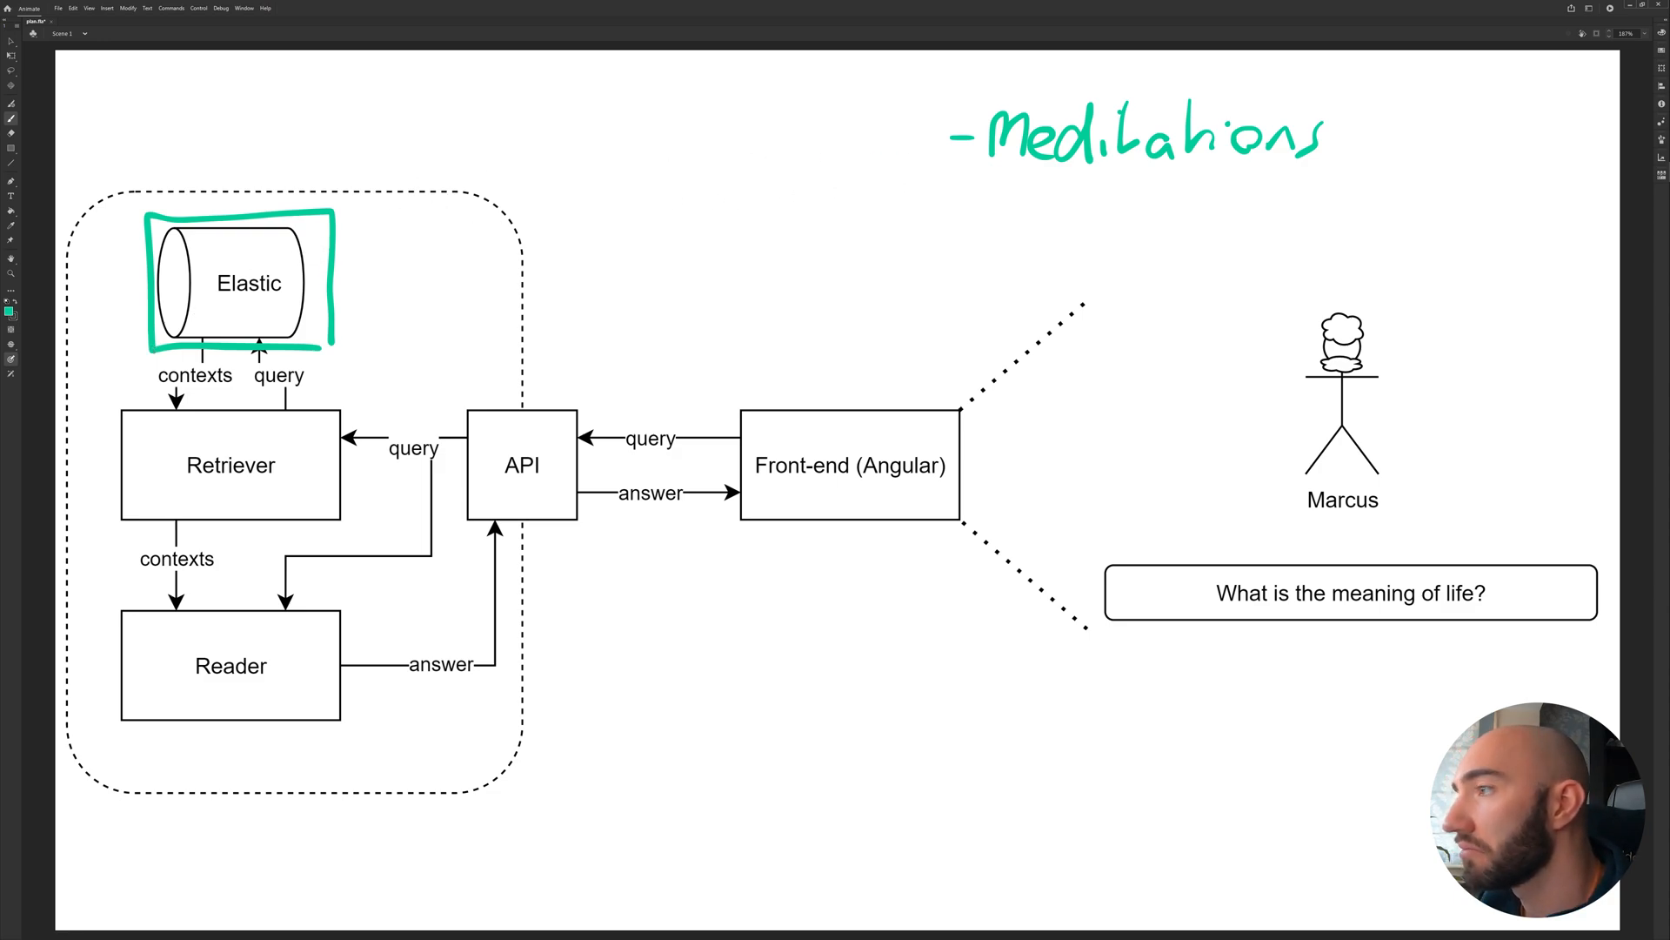
{"action": "left_click_drag", "start_coordinate": [160, 241], "coordinate": [310, 325]}
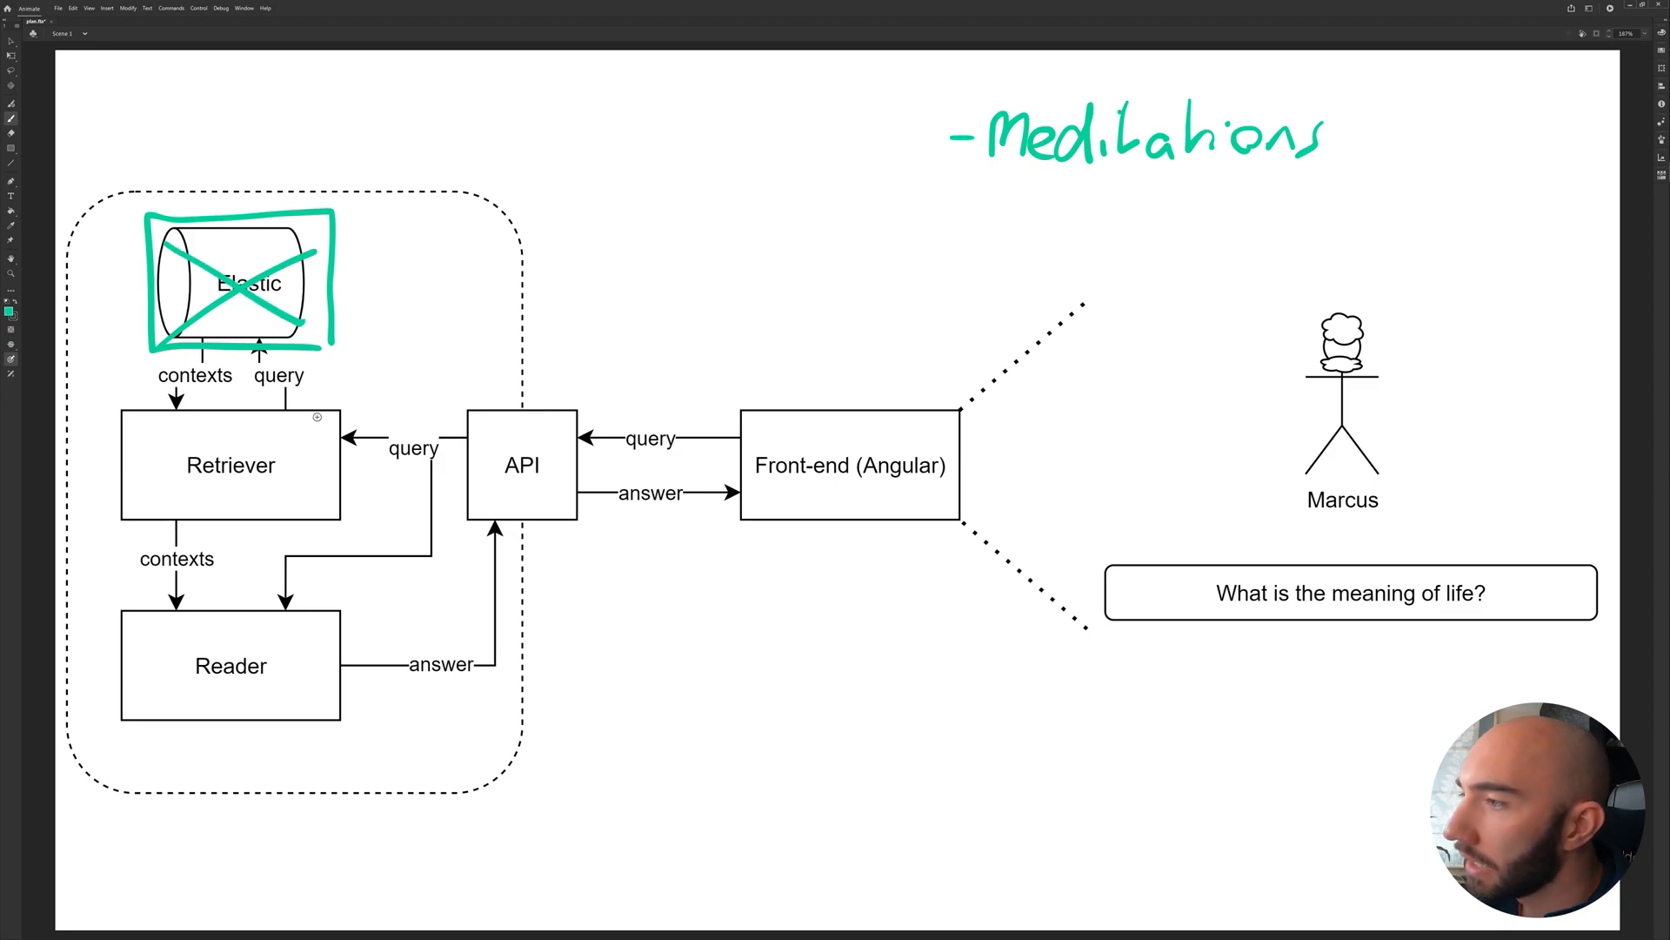